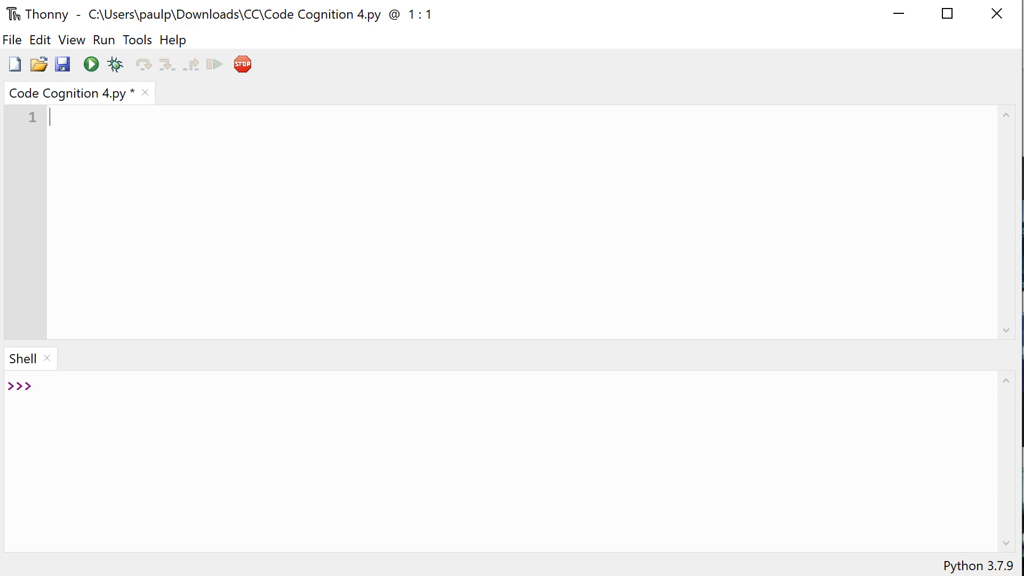
Enter the line steve = 45 on line 1 of the new script
{"action": "type", "text": "steve"}
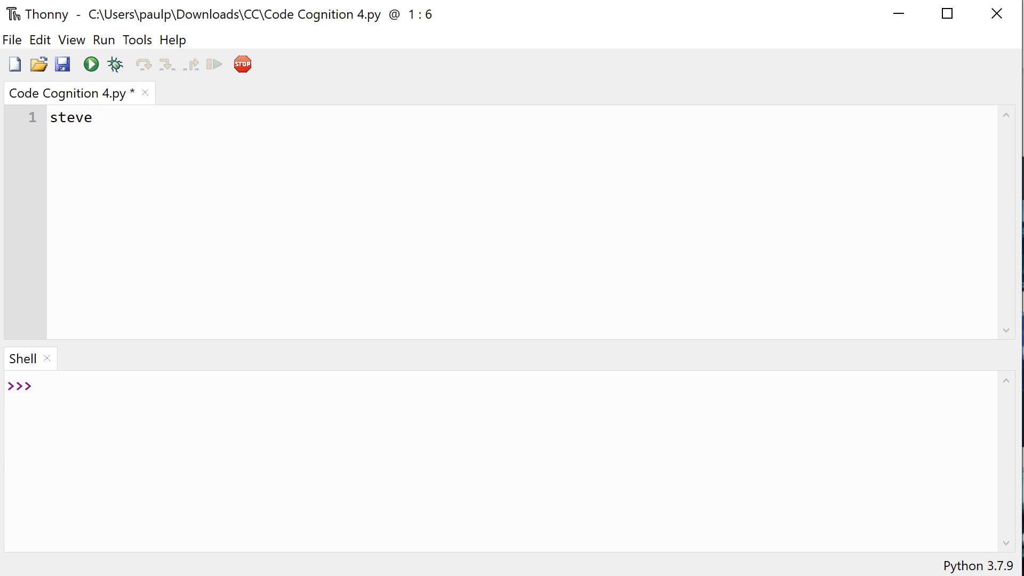
{"action": "type", "text": "="}
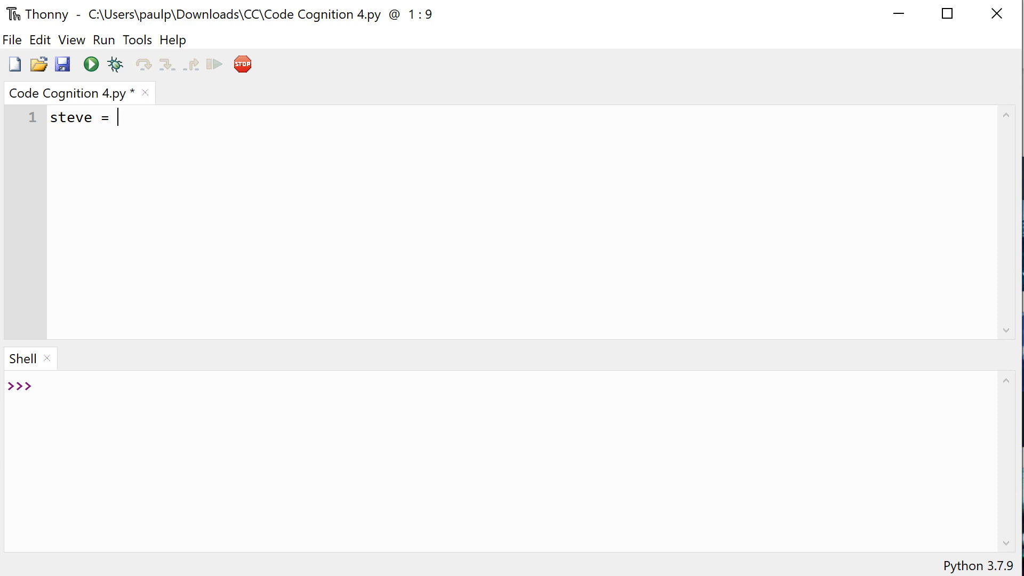
{"action": "type", "text": "45"}
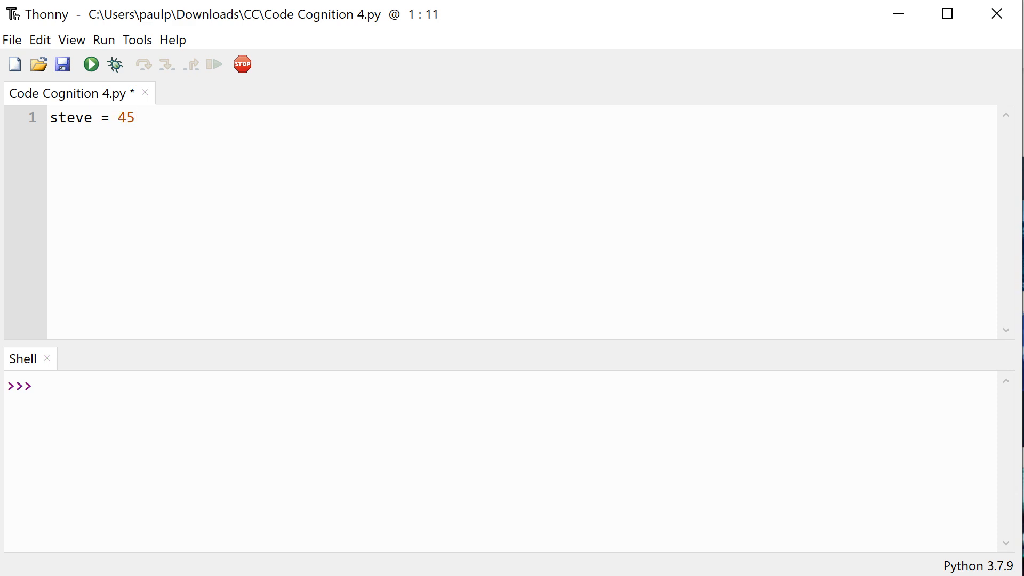
{"action": "mouse_move", "coordinate": [122, 116]}
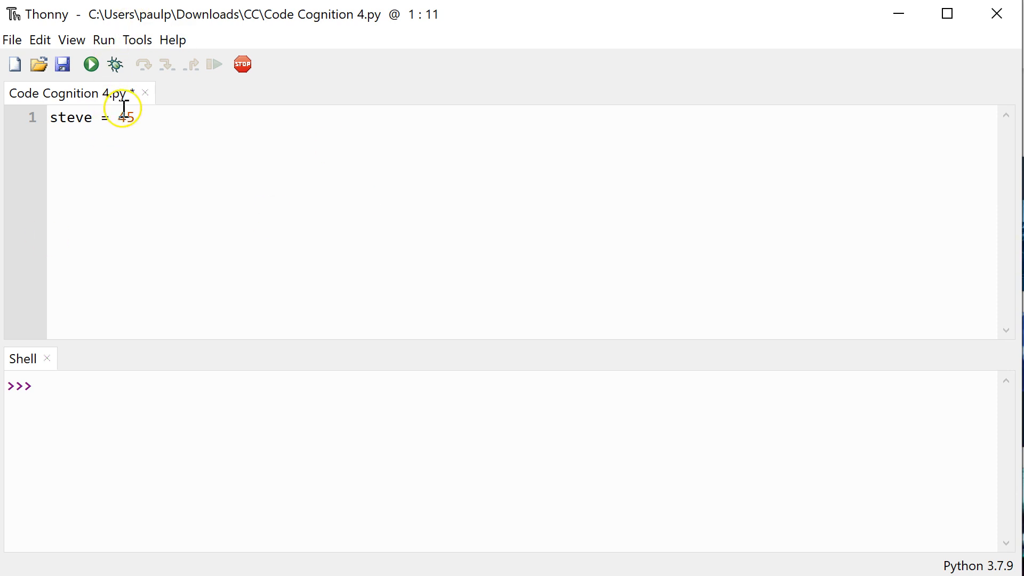
{"action": "left_click", "coordinate": [71, 40]}
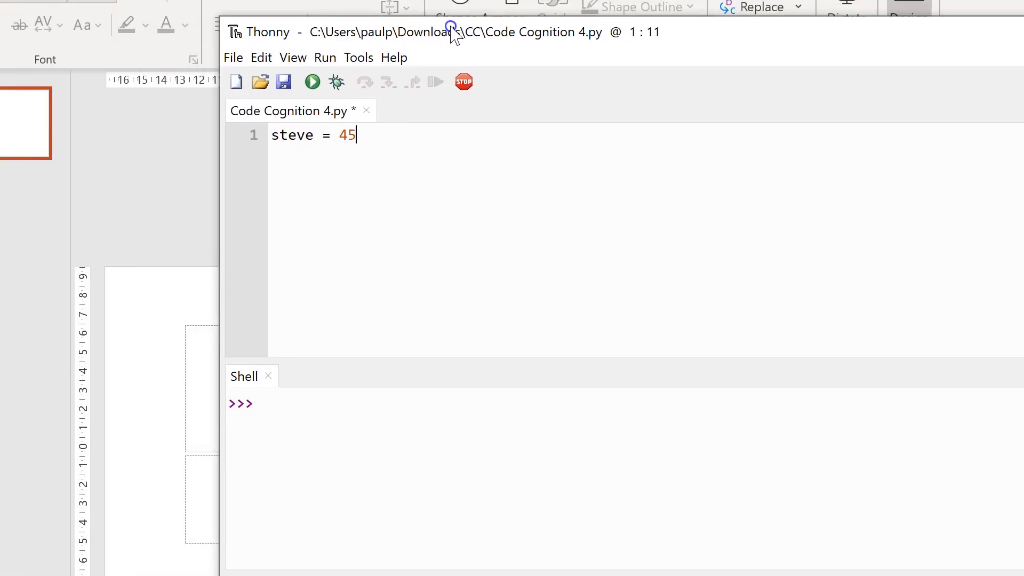
Show the Variables pane from the View menu, listing leftover a = 345 and b = 7000
{"action": "left_click", "coordinate": [293, 57]}
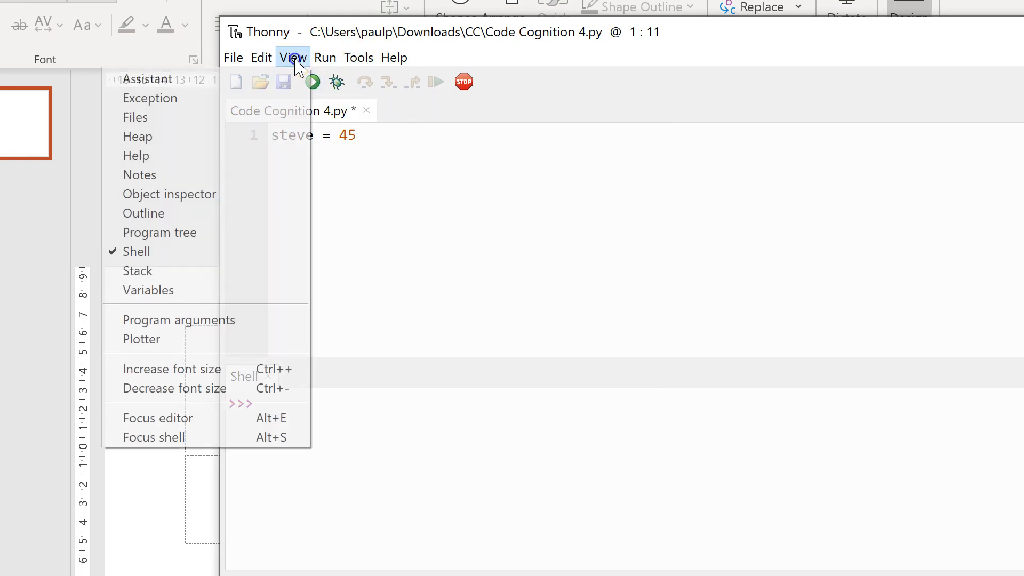
{"action": "left_click", "coordinate": [148, 290]}
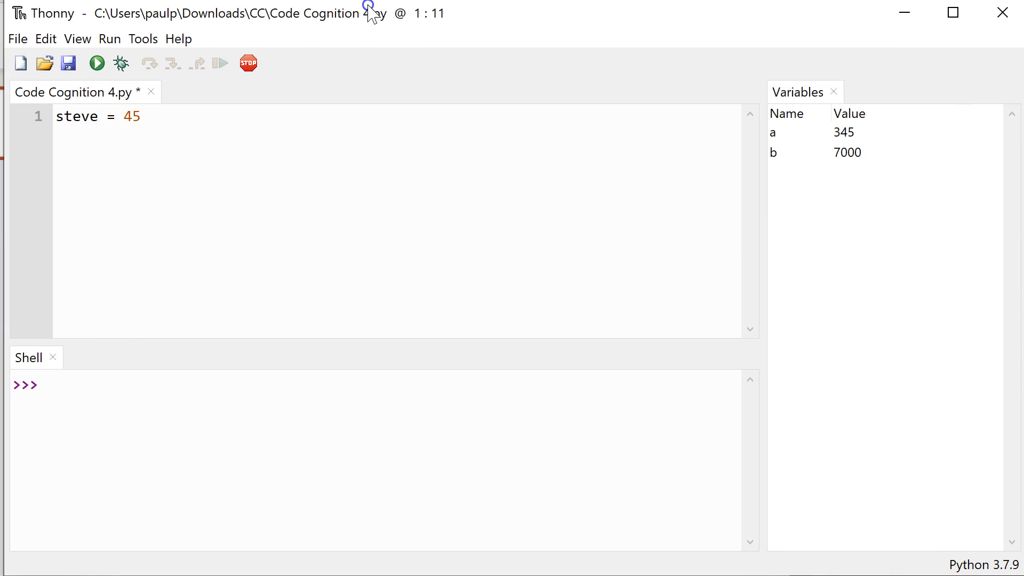
{"action": "mouse_move", "coordinate": [1001, 383]}
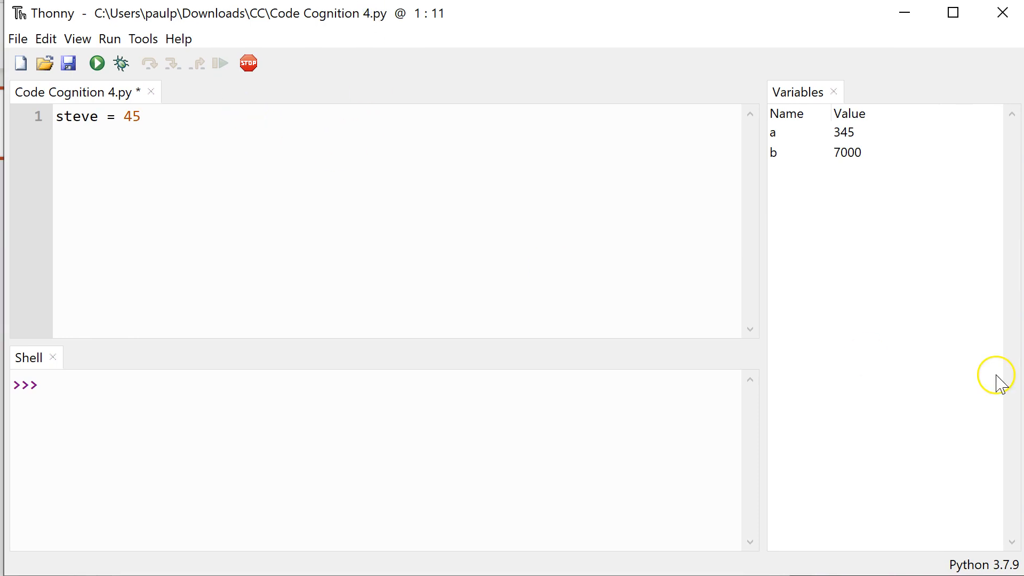
{"action": "left_click", "coordinate": [810, 131]}
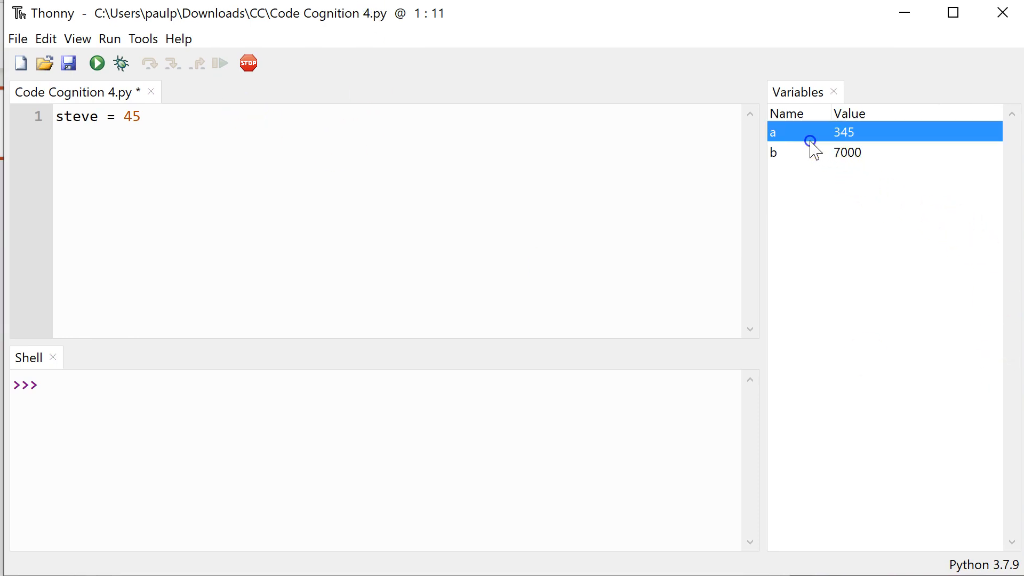
{"action": "mouse_move", "coordinate": [171, 58]}
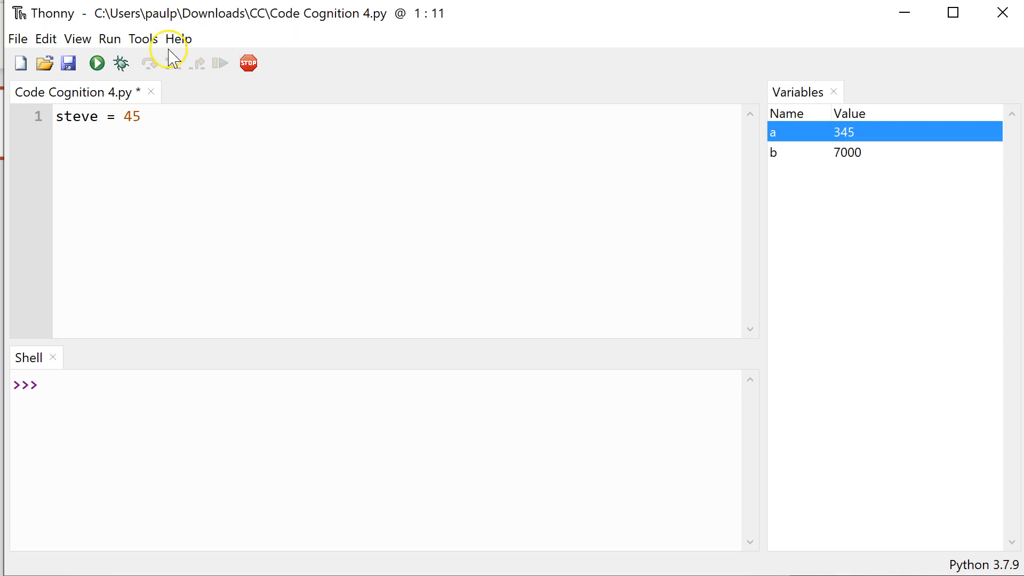
{"action": "mouse_move", "coordinate": [120, 63]}
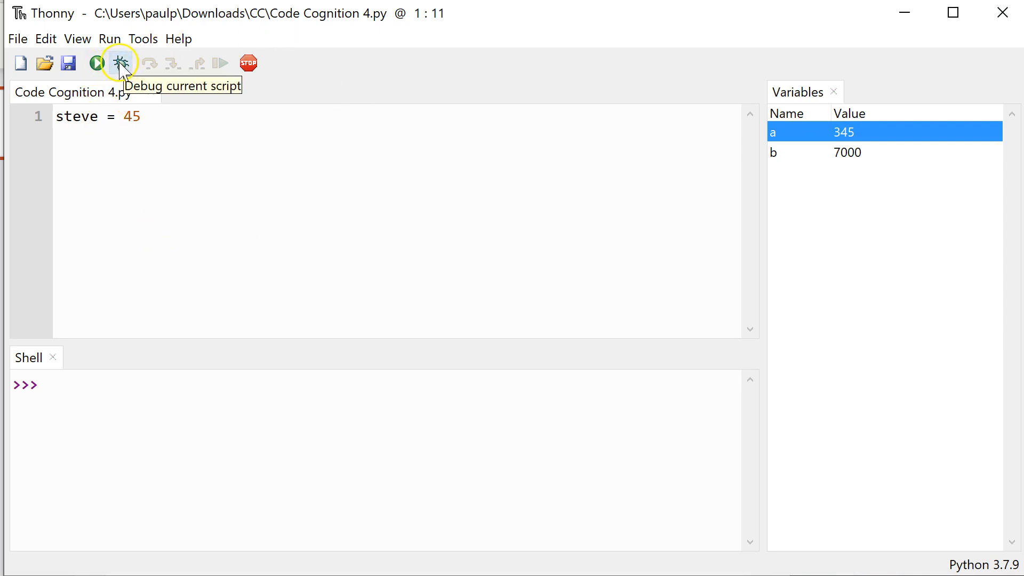
Debug the script, stepping into the assignment until Variables shows steve = 45
{"action": "left_click", "coordinate": [120, 63]}
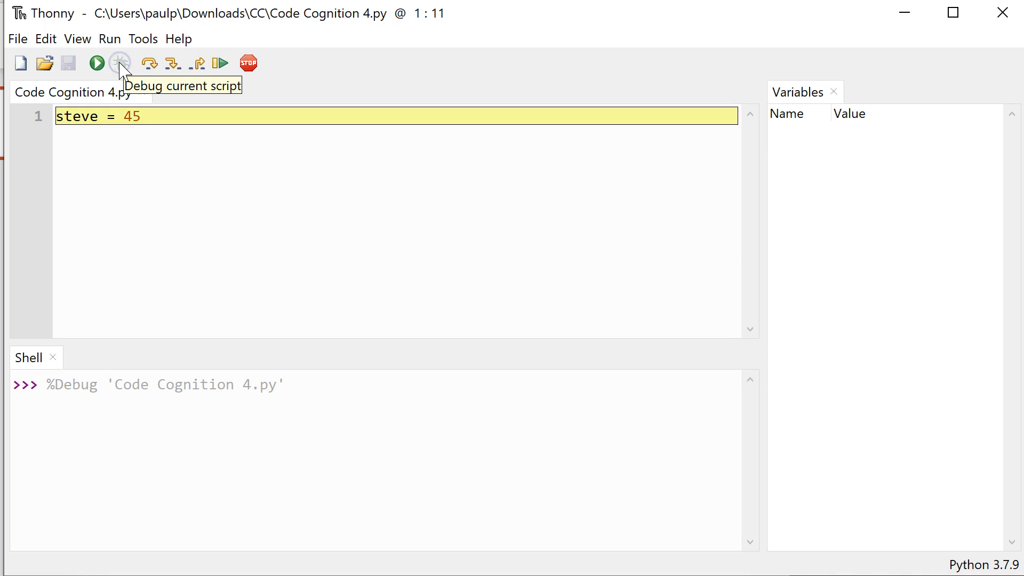
{"action": "mouse_move", "coordinate": [66, 137]}
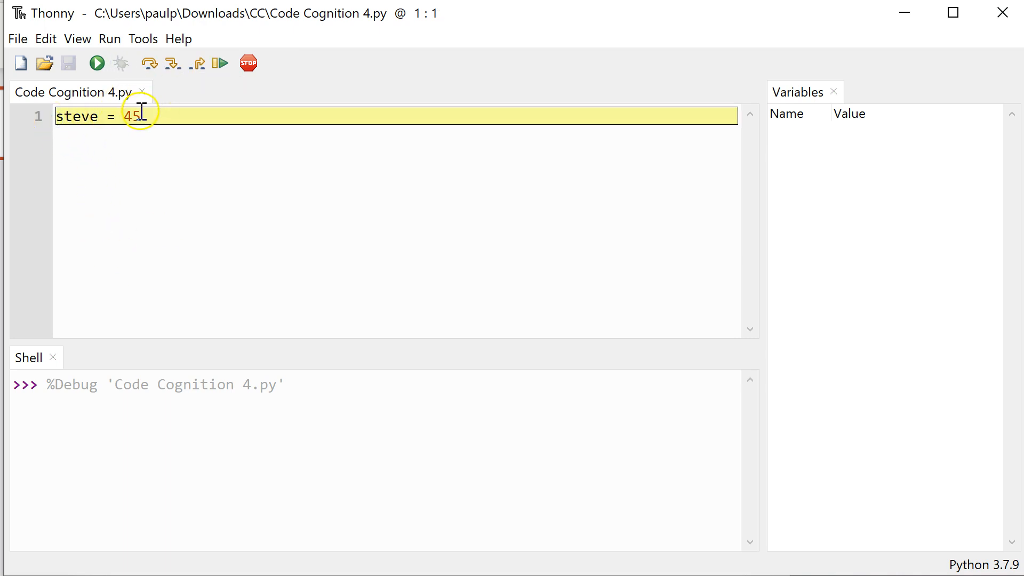
{"action": "mouse_move", "coordinate": [189, 126]}
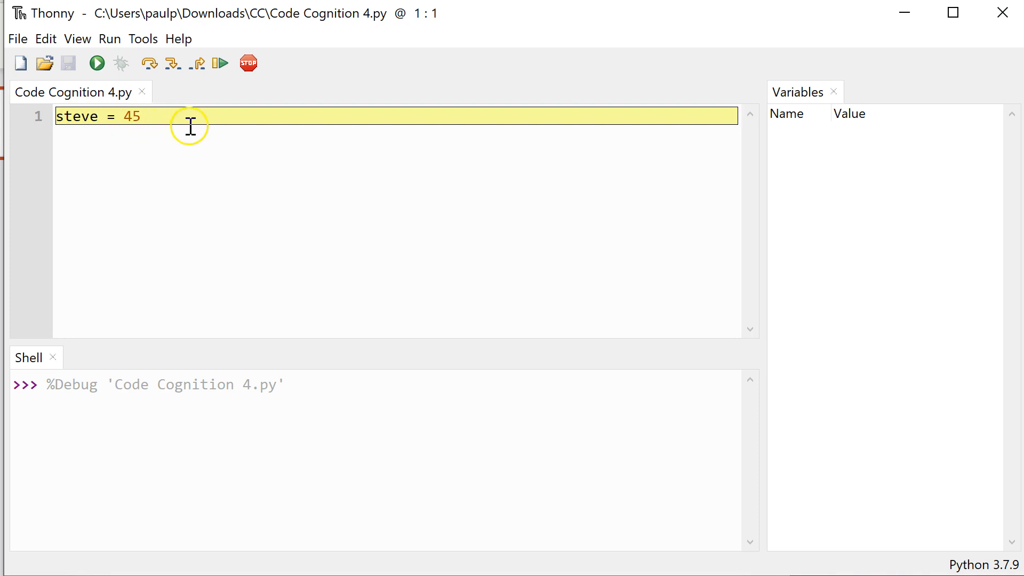
{"action": "key", "text": "BackSpace"}
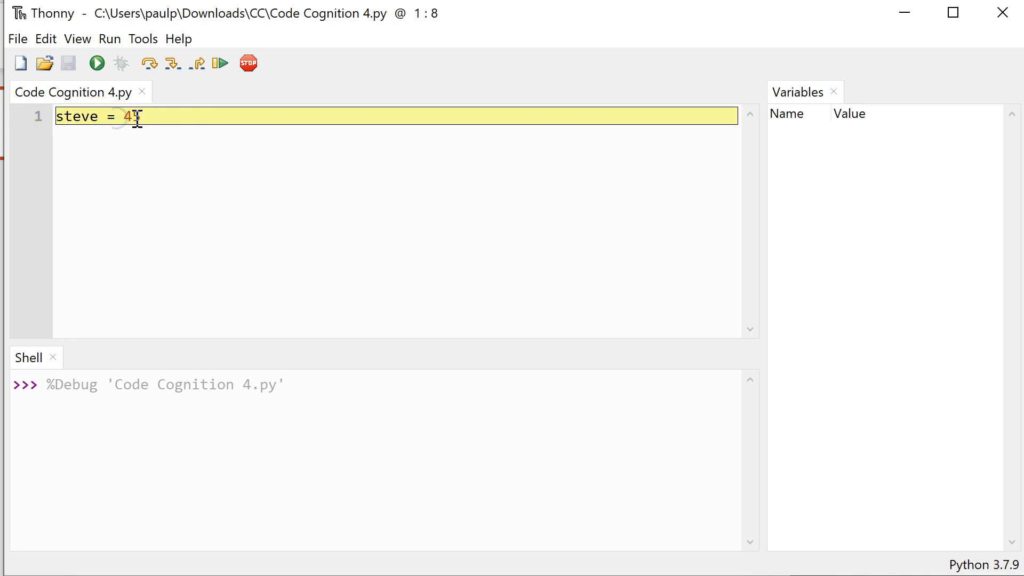
{"action": "type", "text": "0"}
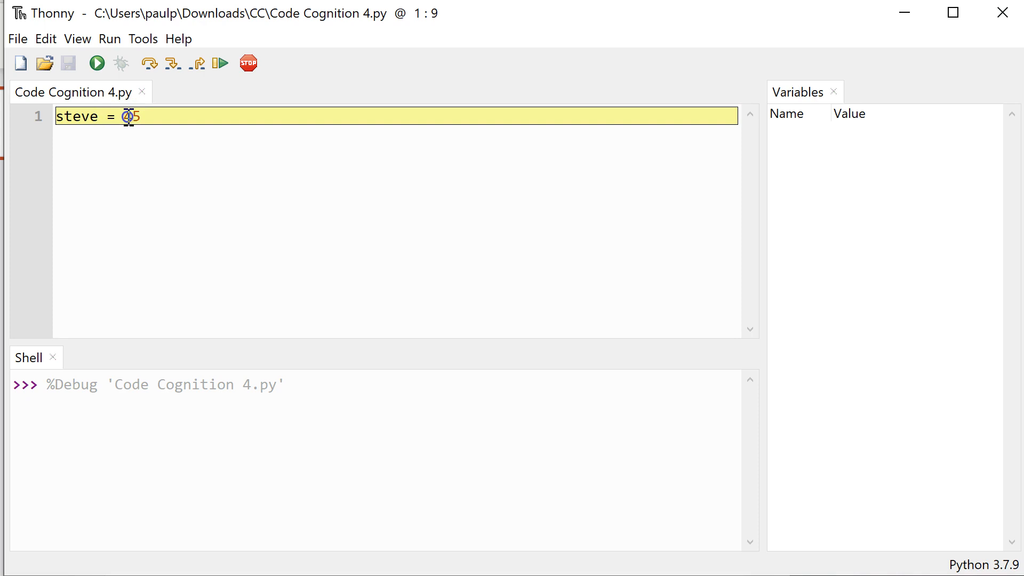
{"action": "type", "text": "4"}
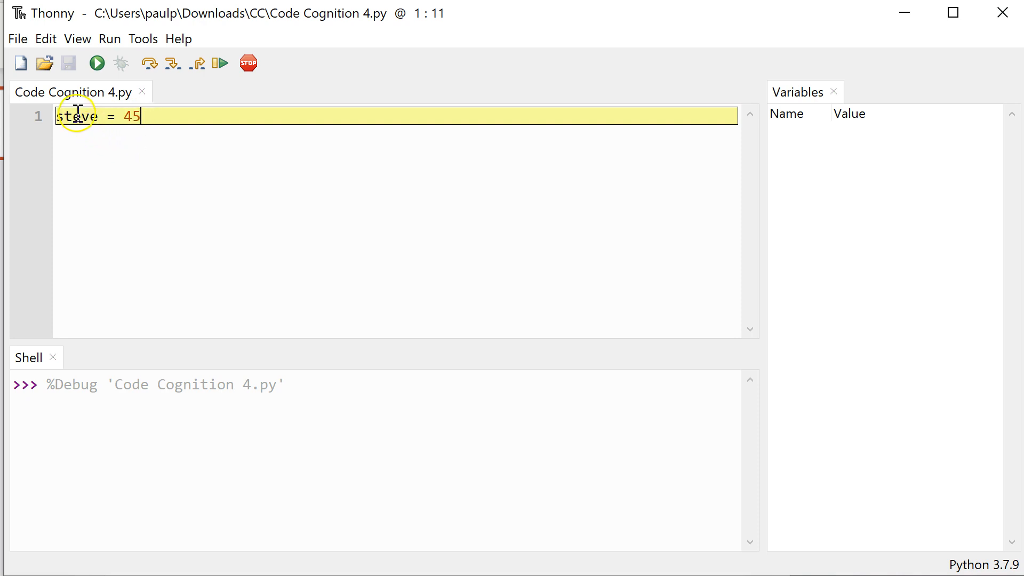
{"action": "mouse_move", "coordinate": [149, 63]}
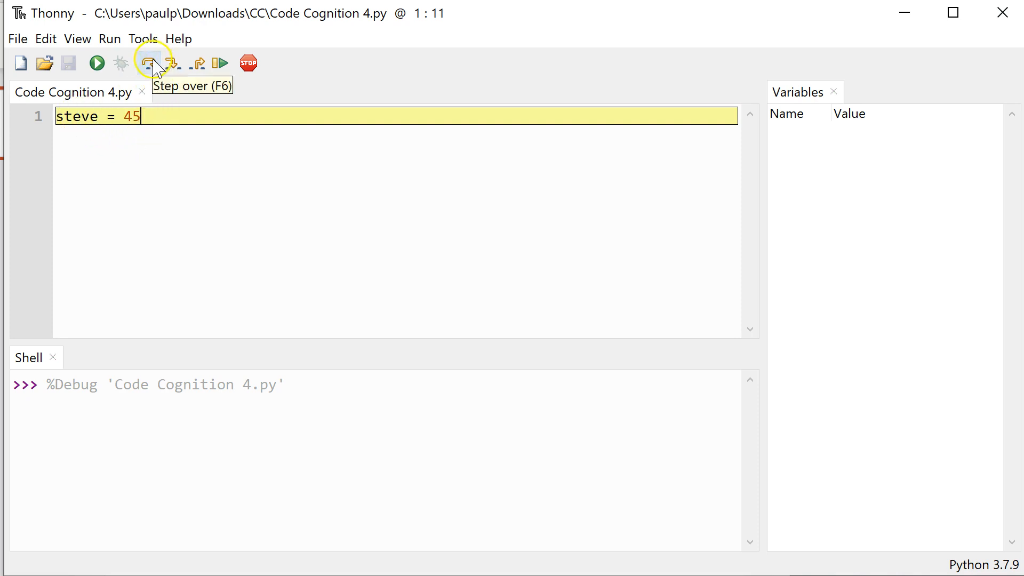
{"action": "mouse_move", "coordinate": [124, 121]}
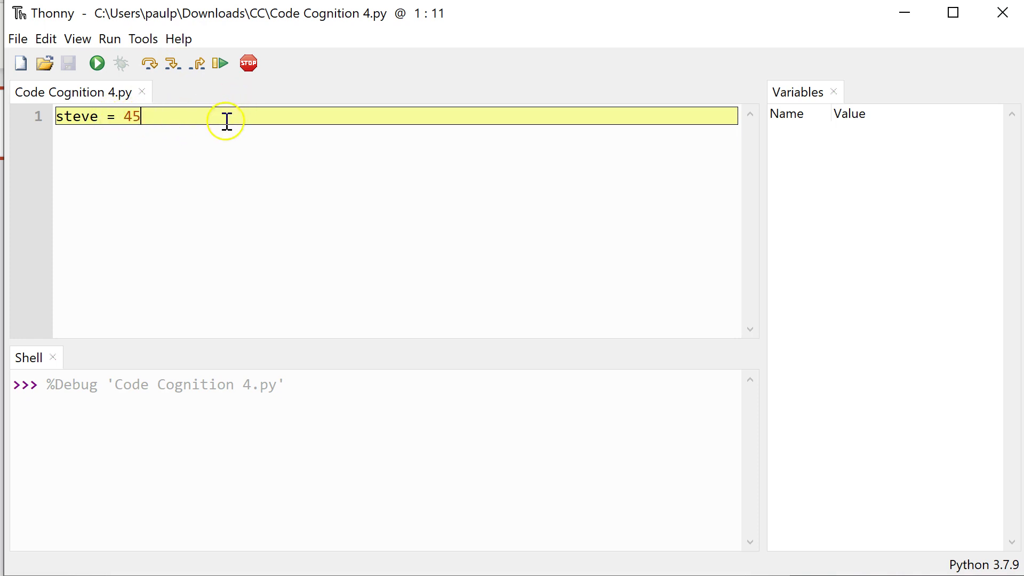
{"action": "mouse_move", "coordinate": [195, 133]}
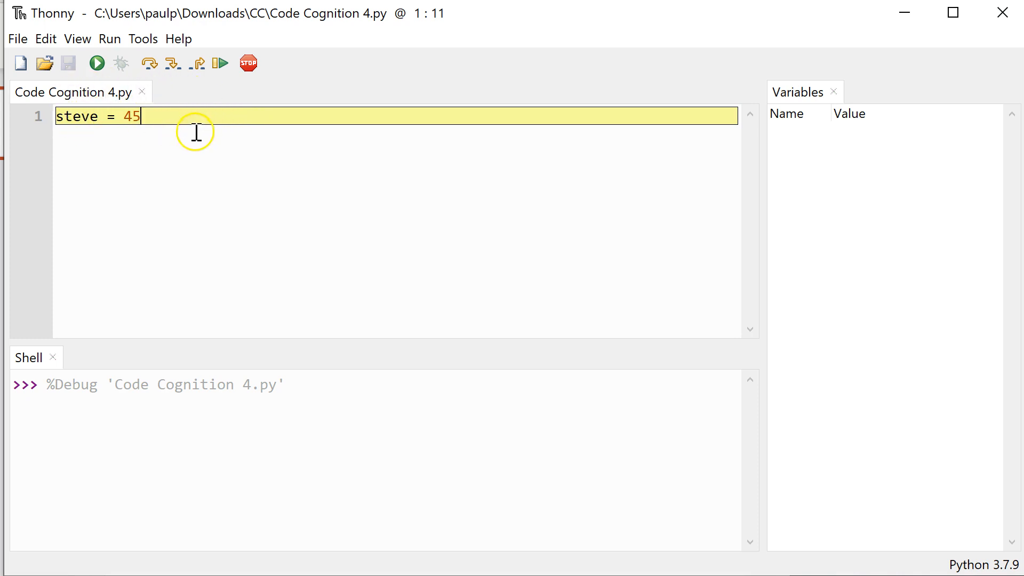
{"action": "mouse_move", "coordinate": [172, 63]}
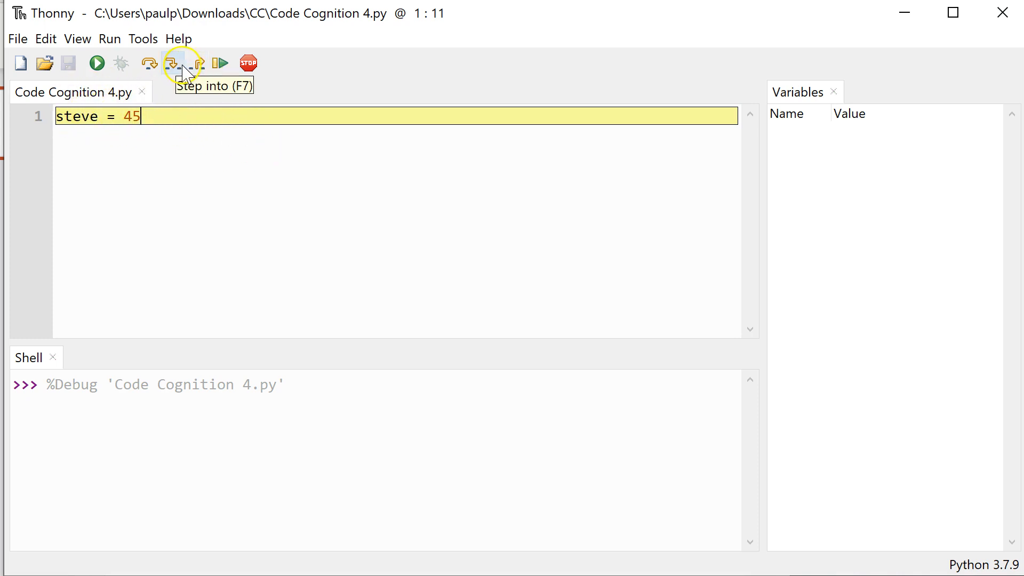
{"action": "left_click", "coordinate": [171, 63]}
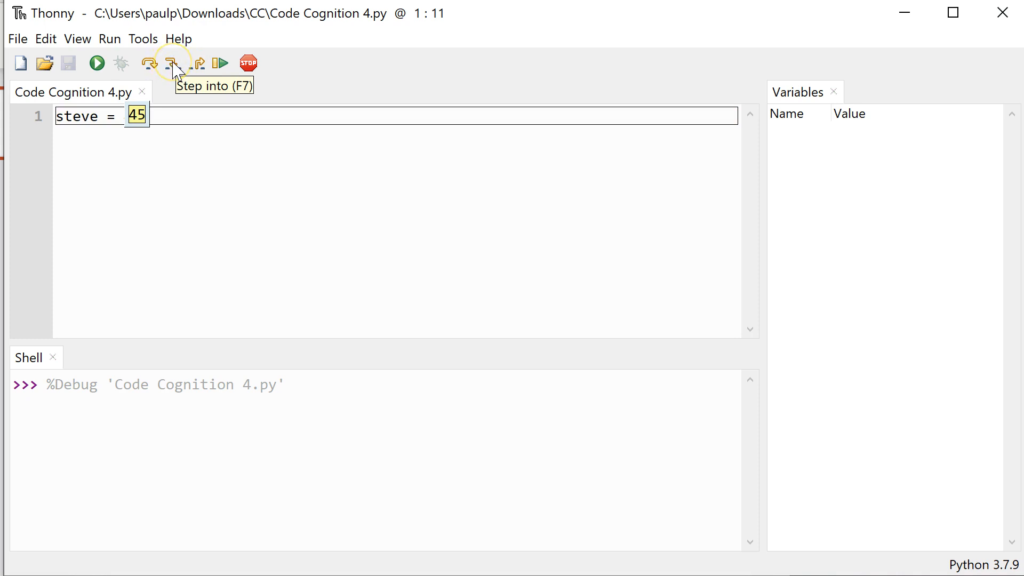
{"action": "left_click", "coordinate": [173, 63]}
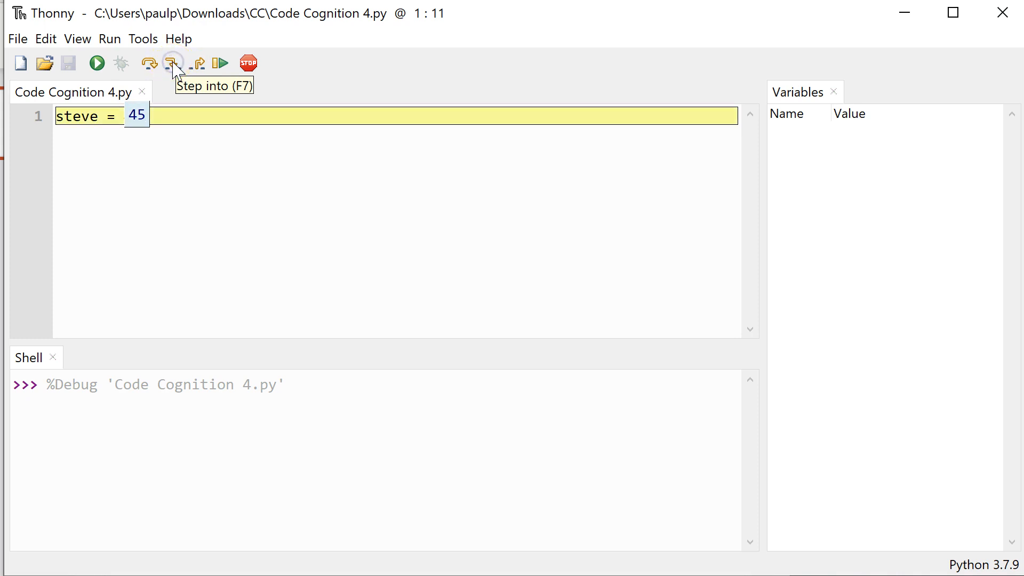
{"action": "left_click", "coordinate": [173, 62]}
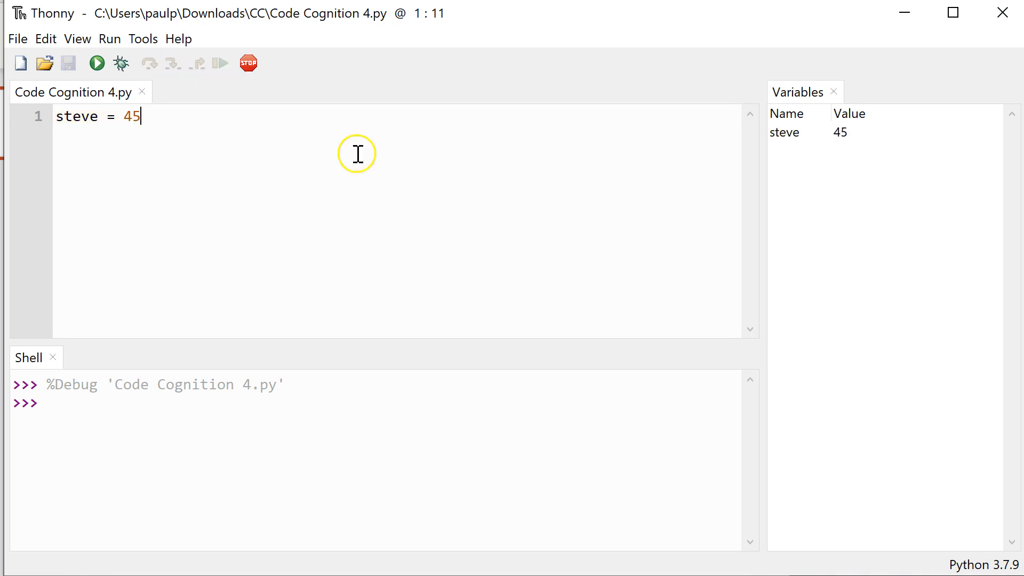
{"action": "mouse_move", "coordinate": [810, 138]}
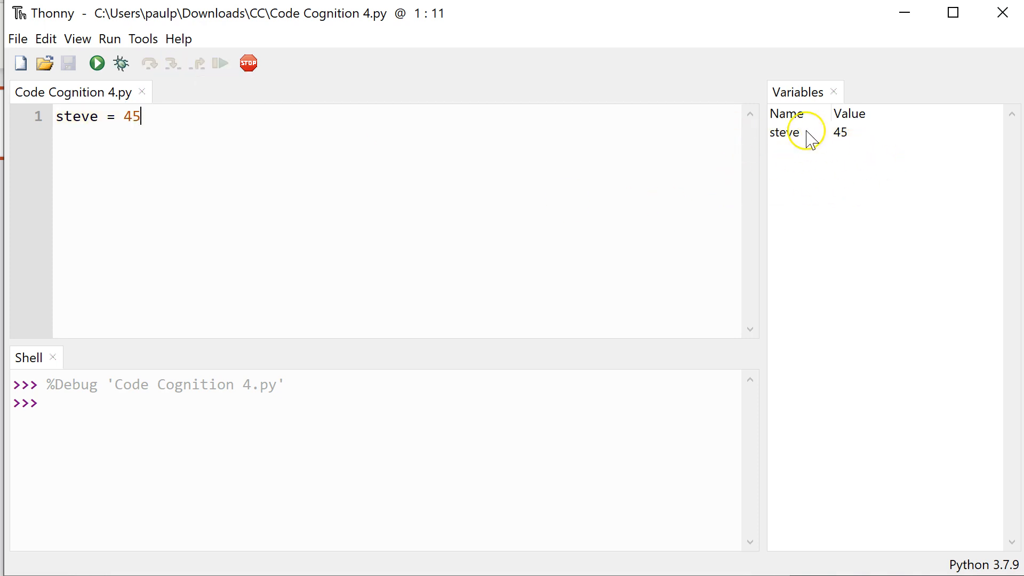
{"action": "key", "text": "Return"}
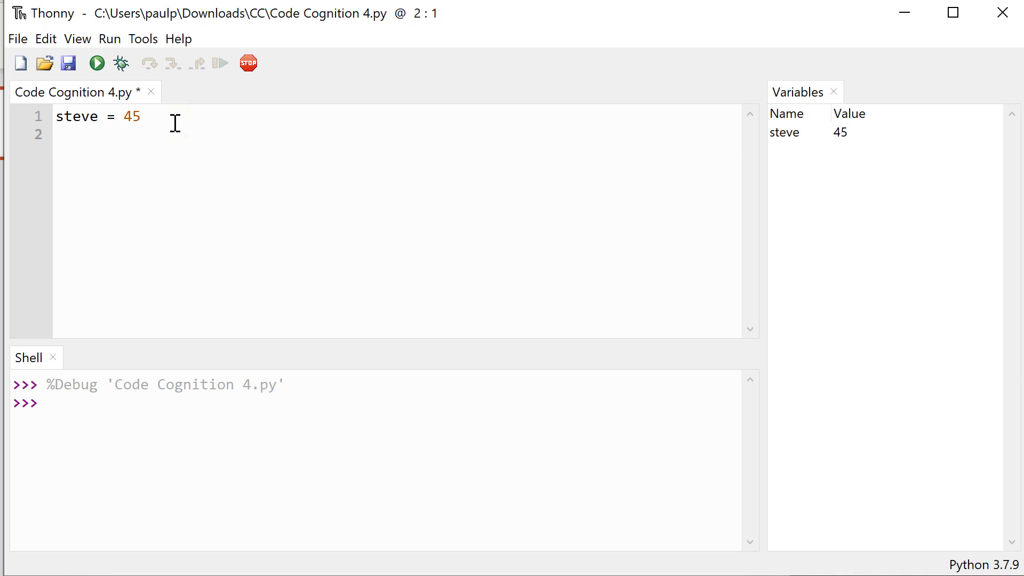
{"action": "type", "text": "print"}
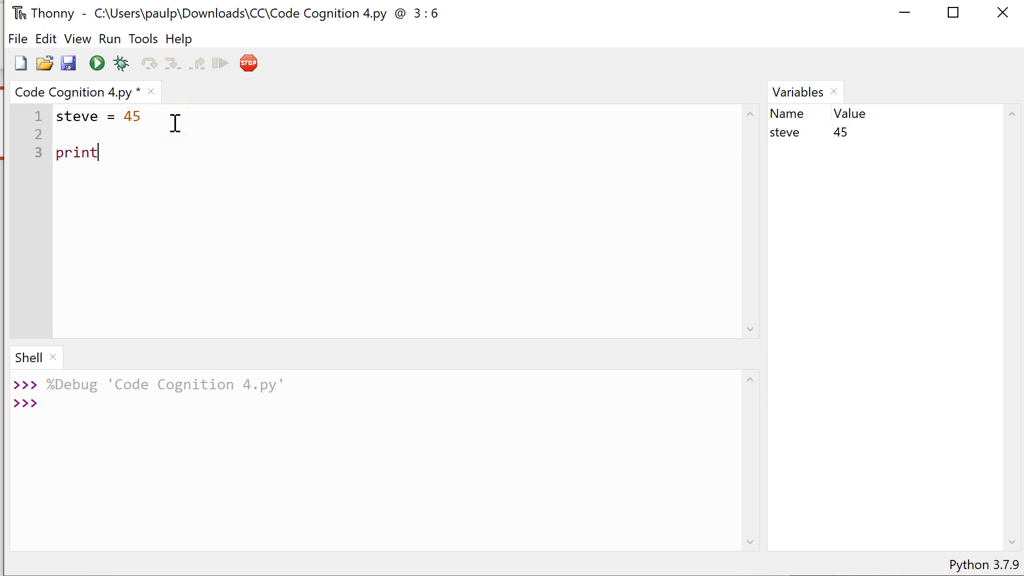
{"action": "type", "text": "(ste"}
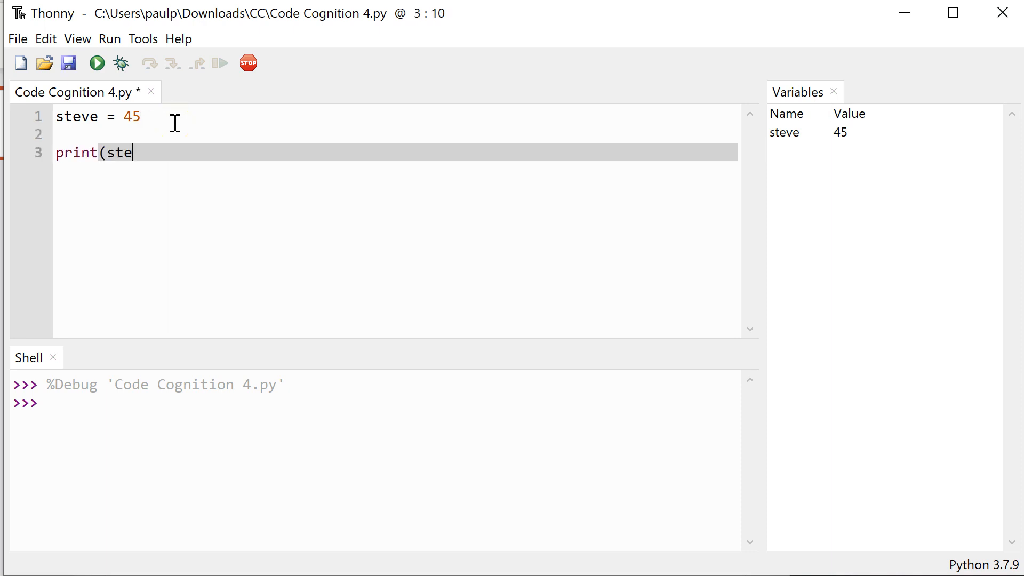
{"action": "type", "text": "ve"}
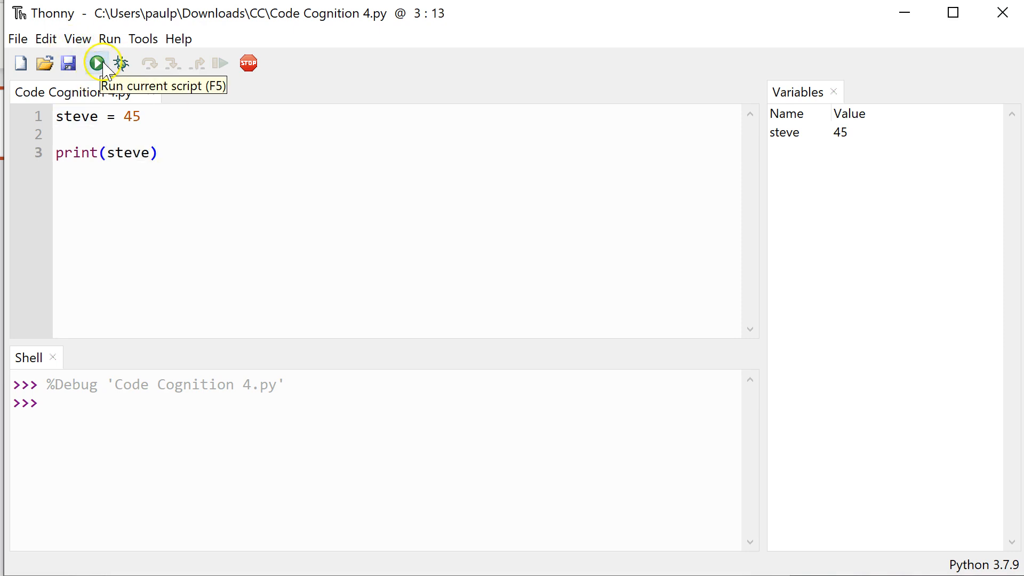
{"action": "left_click", "coordinate": [97, 63]}
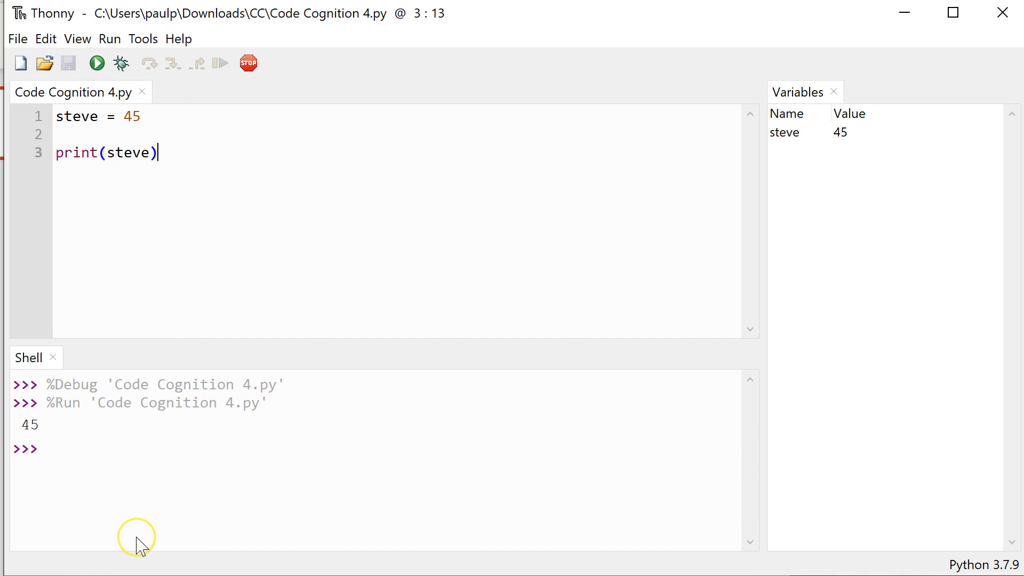
{"action": "mouse_move", "coordinate": [142, 547]}
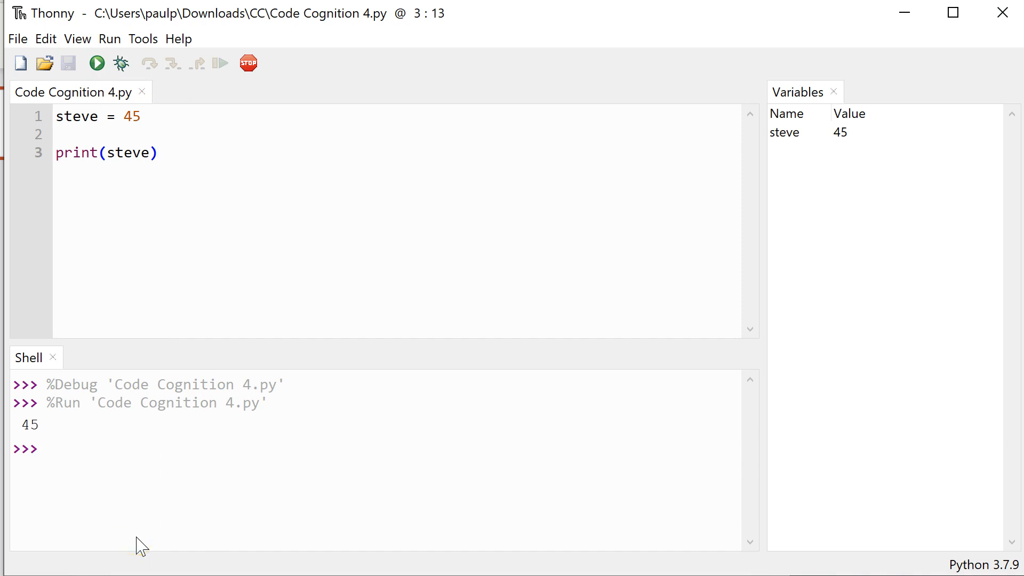
{"action": "left_click", "coordinate": [159, 153]}
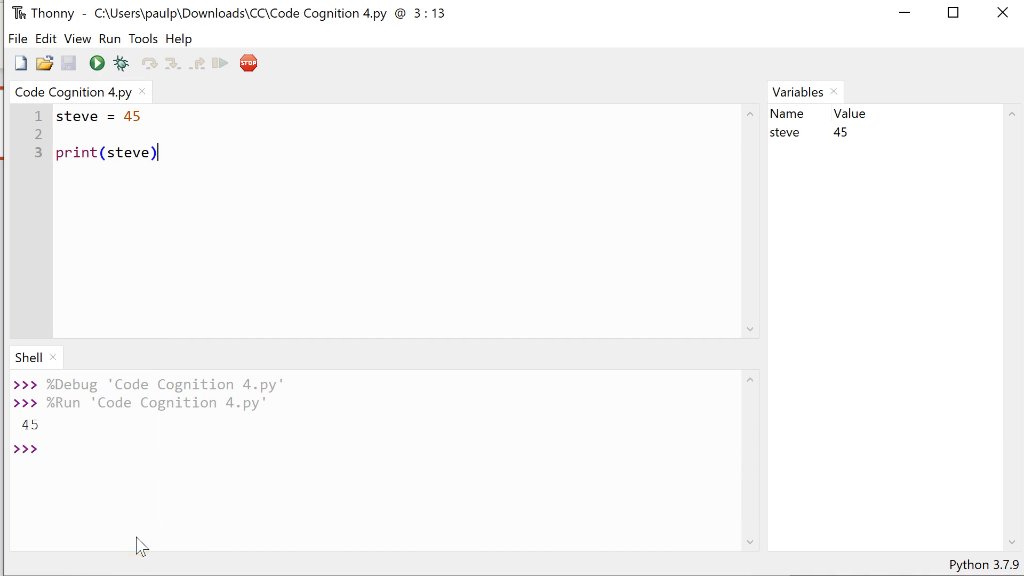
{"action": "left_click", "coordinate": [141, 116]}
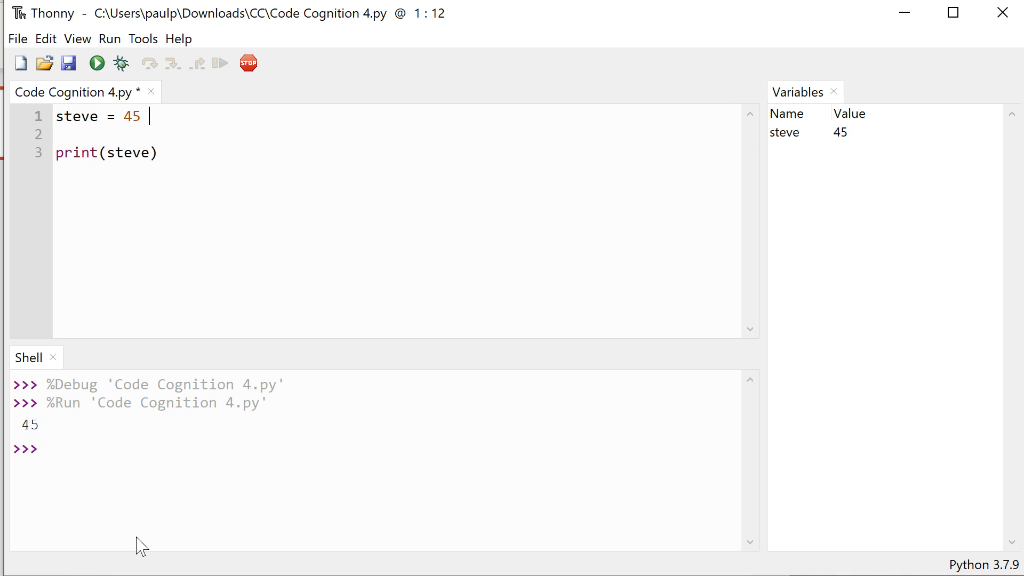
Extend line 1 so it reads steve = 45 * 3 - 100
{"action": "type", "text": "*"}
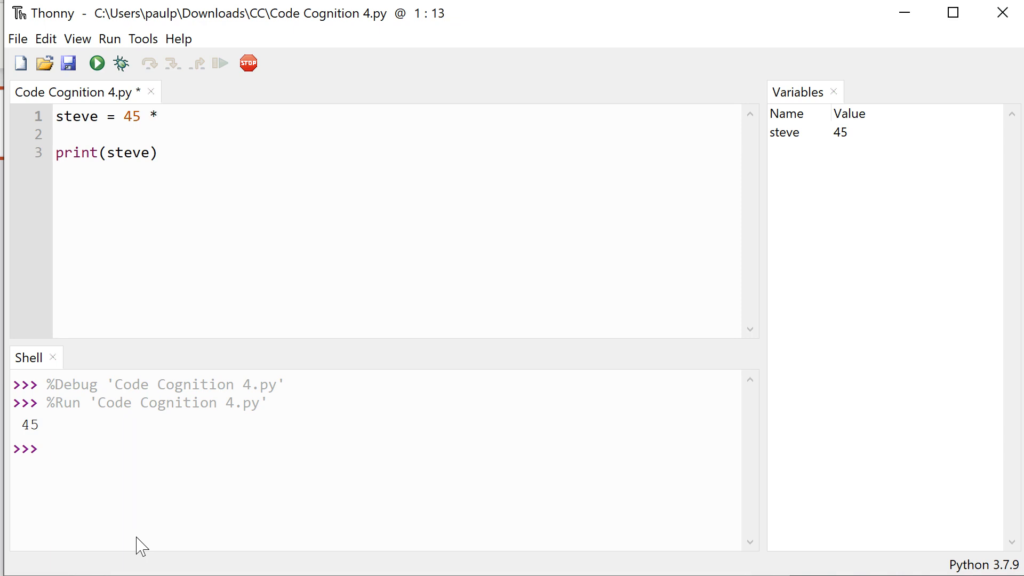
{"action": "type", "text": "3 -"}
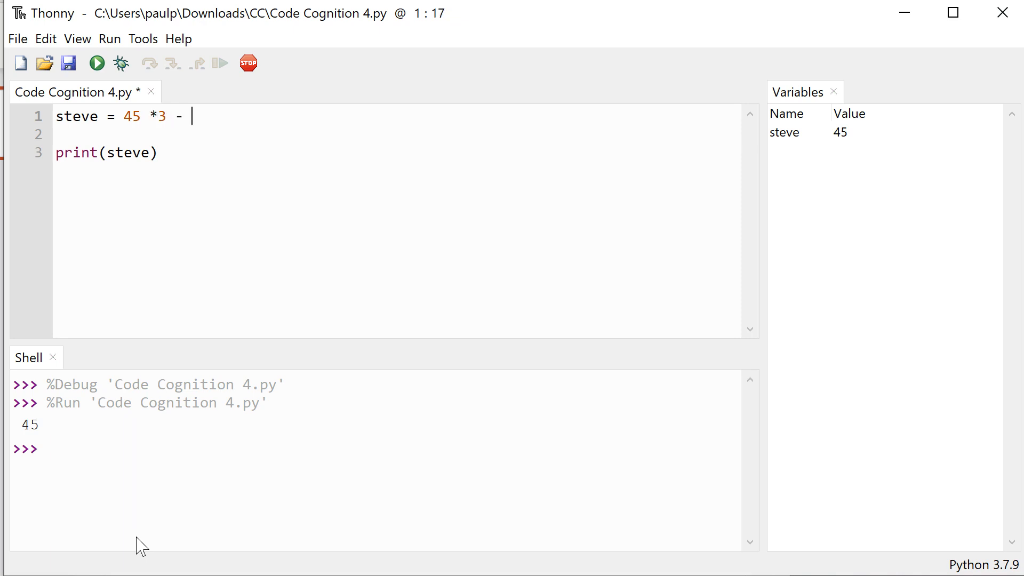
{"action": "type", "text": "100"}
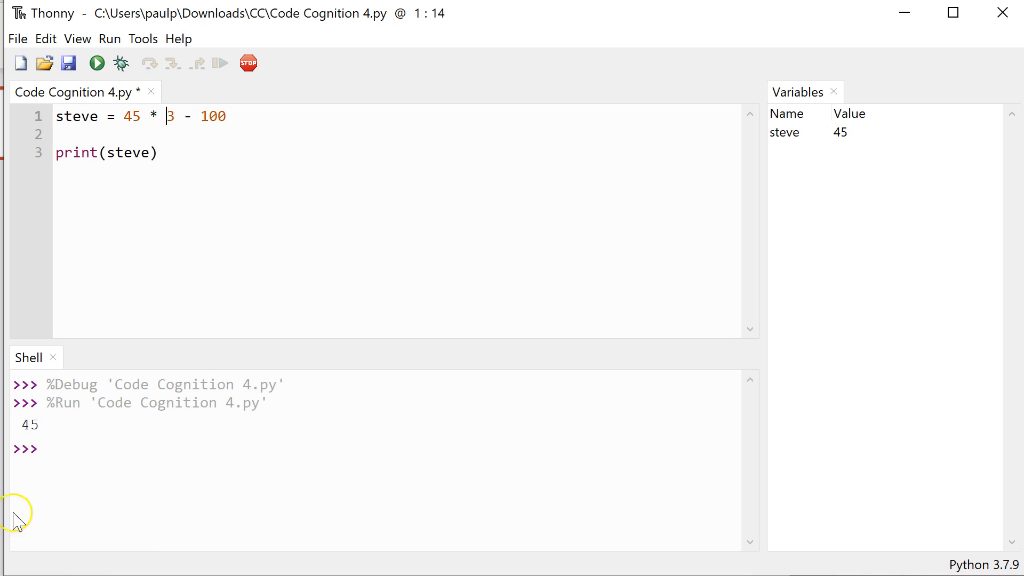
{"action": "mouse_move", "coordinate": [120, 63]}
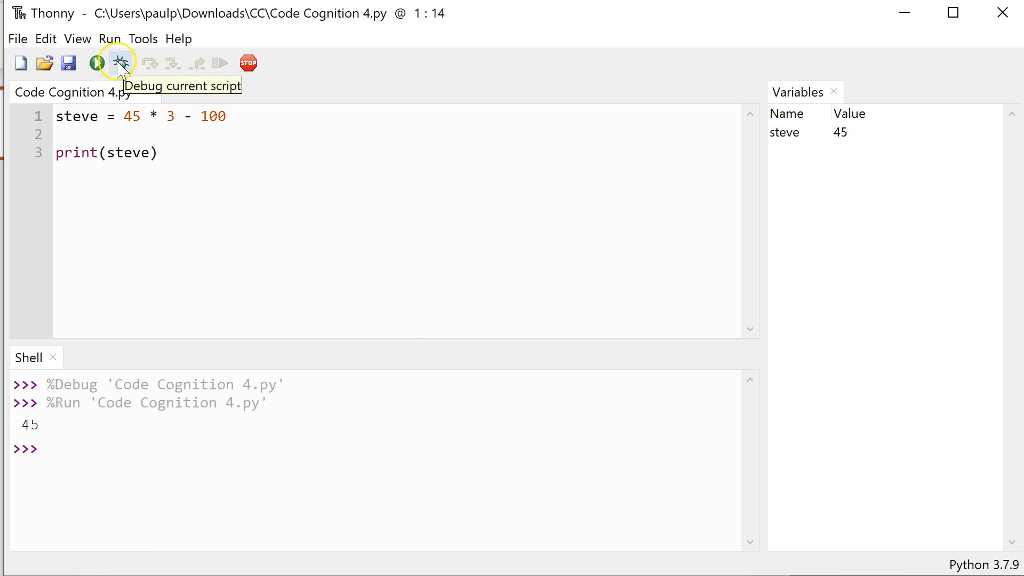
Start debugging and step into 45 * 3, evaluating 45 and 3
{"action": "left_click", "coordinate": [121, 63]}
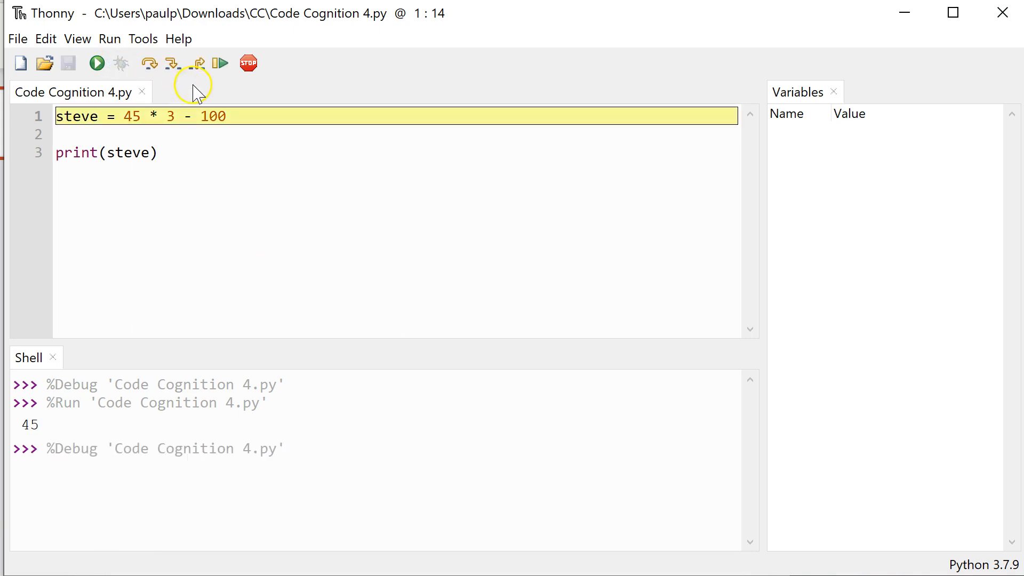
{"action": "left_click", "coordinate": [171, 63]}
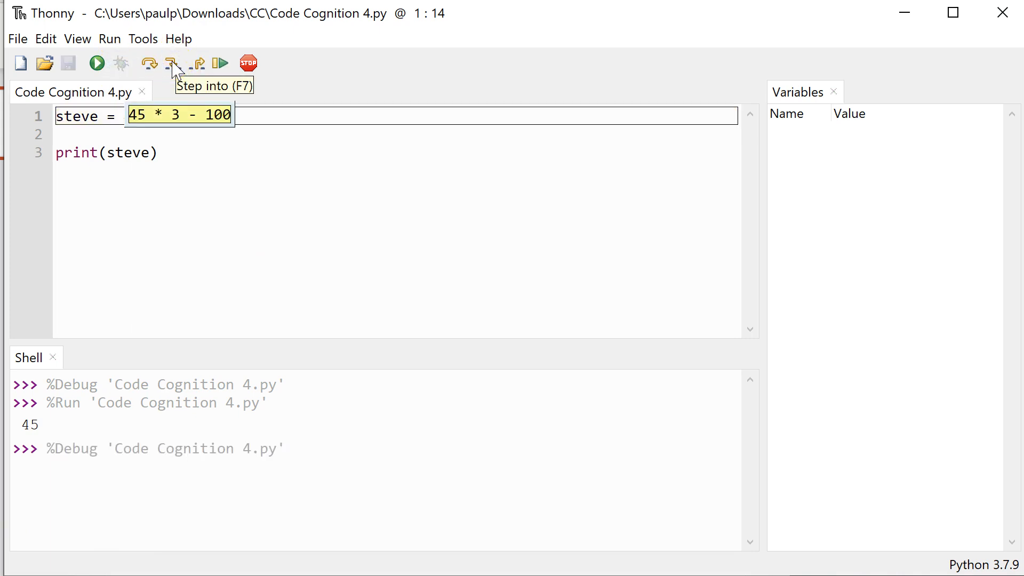
{"action": "left_click", "coordinate": [172, 63]}
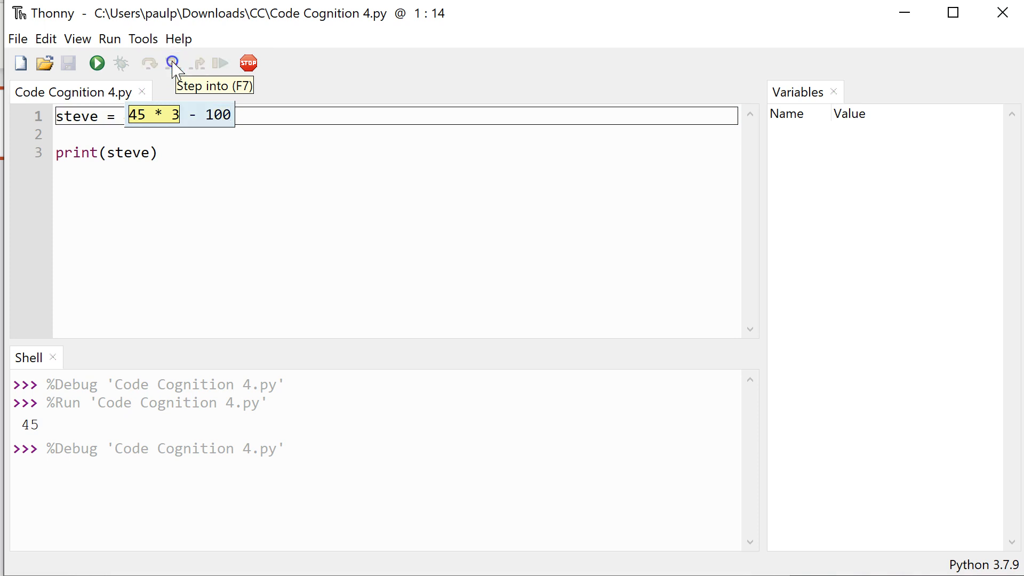
{"action": "left_click", "coordinate": [171, 64]}
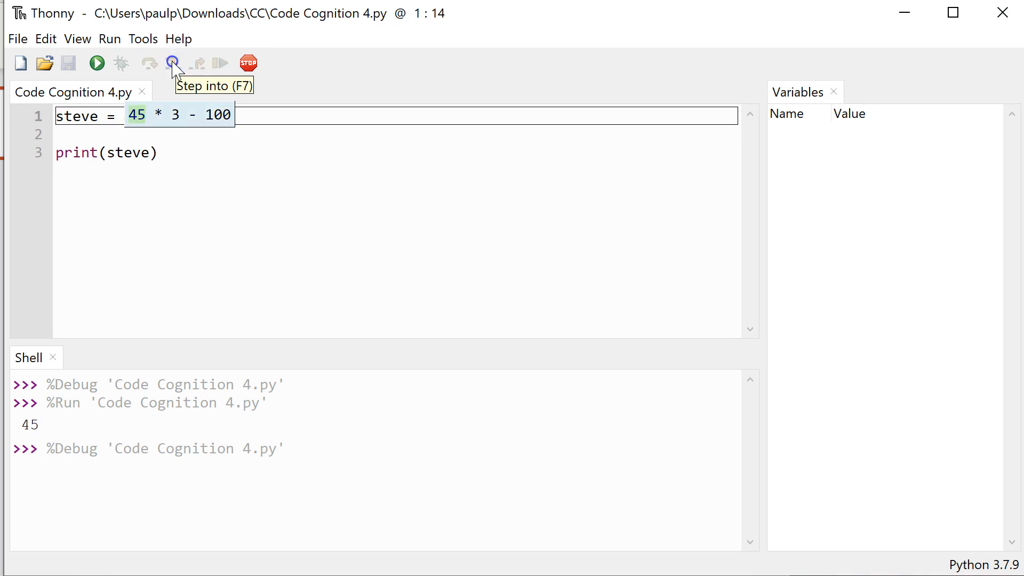
{"action": "left_click", "coordinate": [172, 64]}
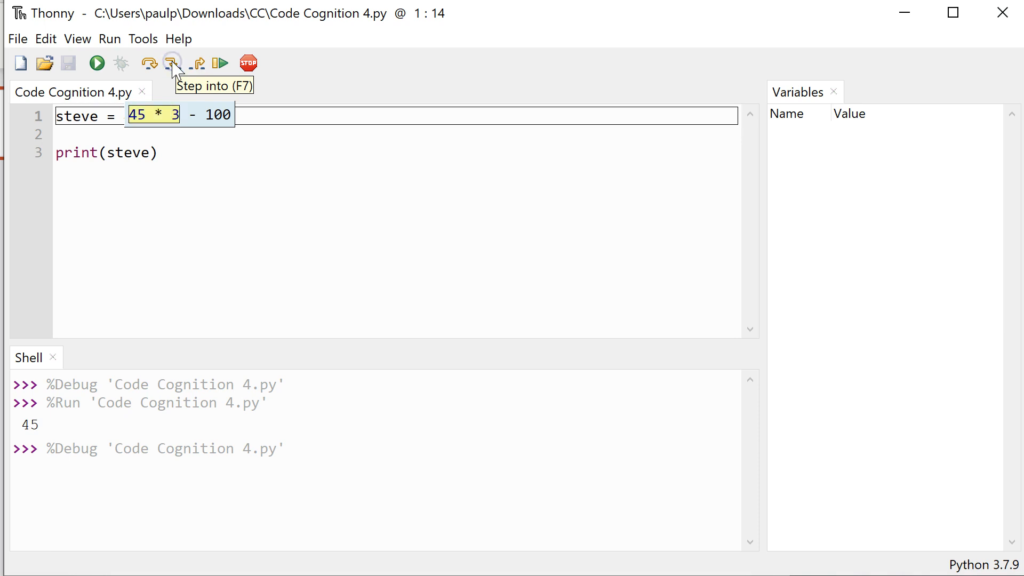
Step through 135 - 100 to assign steve = 35, then run the script printing 35
{"action": "left_click", "coordinate": [172, 63]}
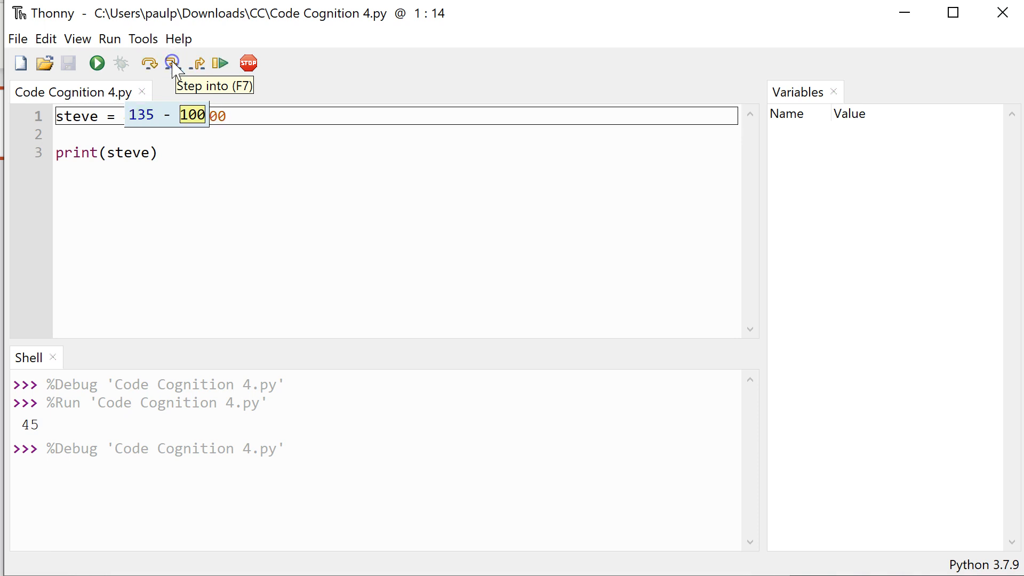
{"action": "left_click", "coordinate": [172, 63]}
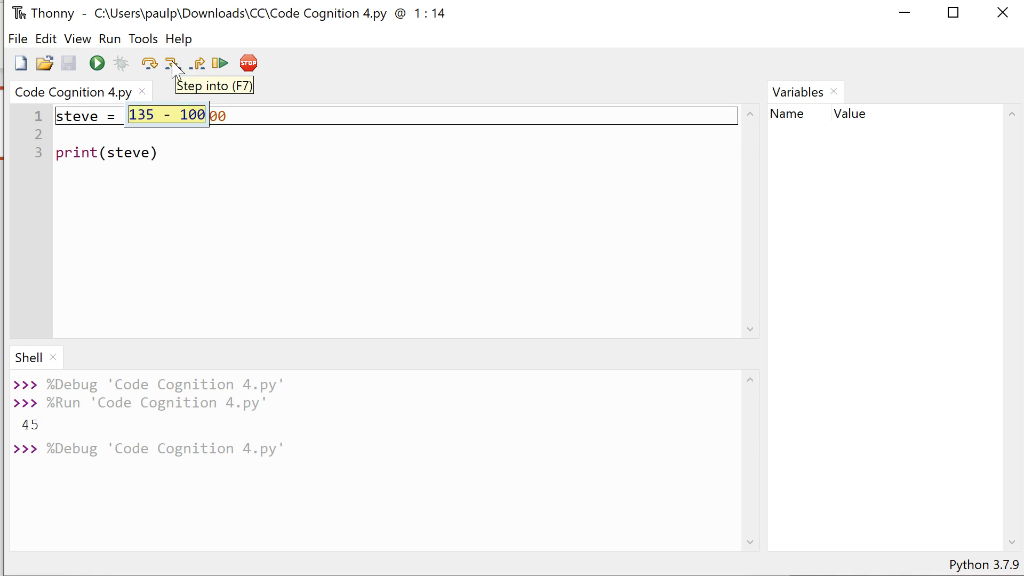
{"action": "left_click", "coordinate": [172, 63]}
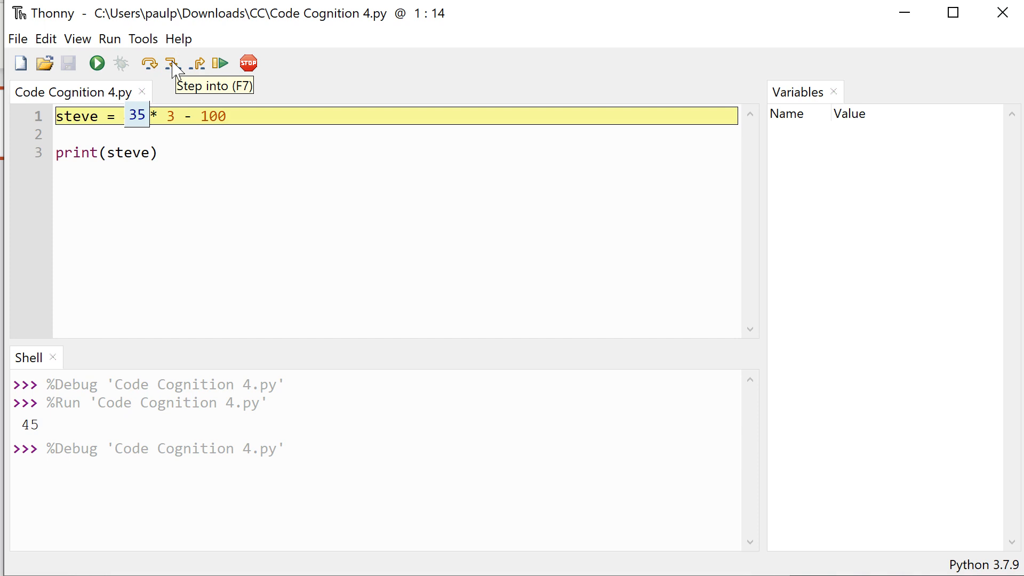
{"action": "left_click", "coordinate": [172, 64]}
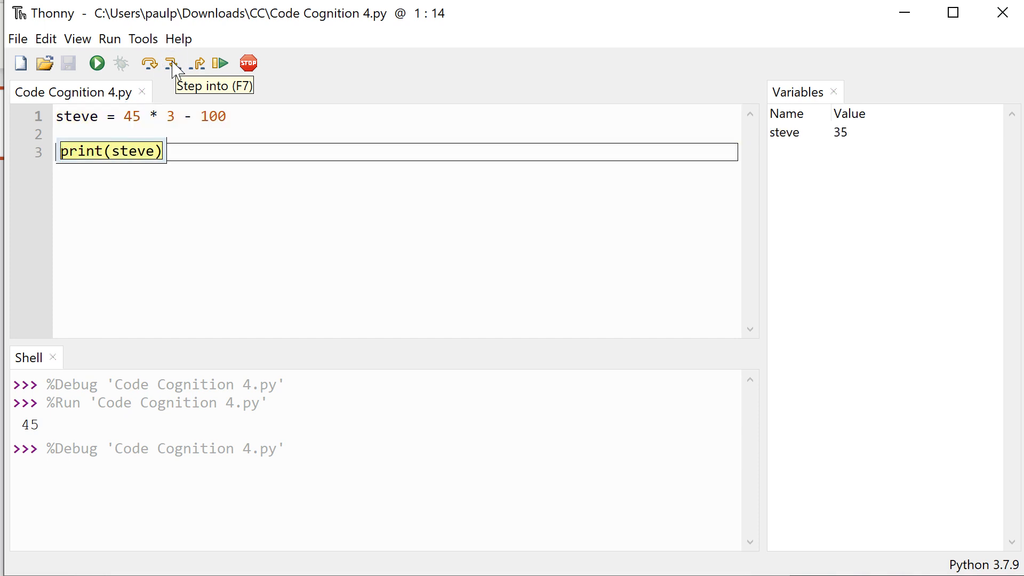
{"action": "mouse_move", "coordinate": [833, 142]}
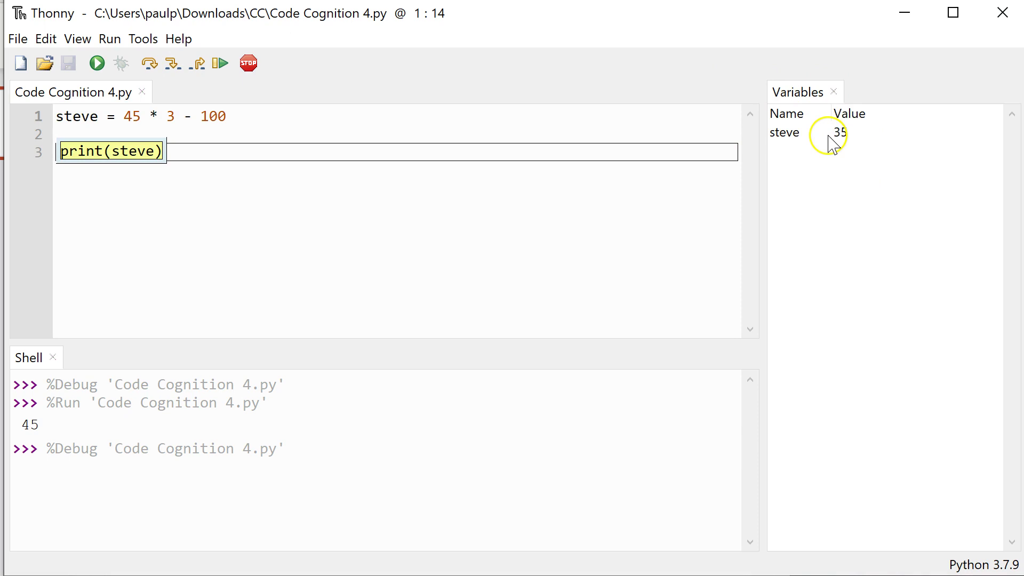
{"action": "mouse_move", "coordinate": [150, 63]}
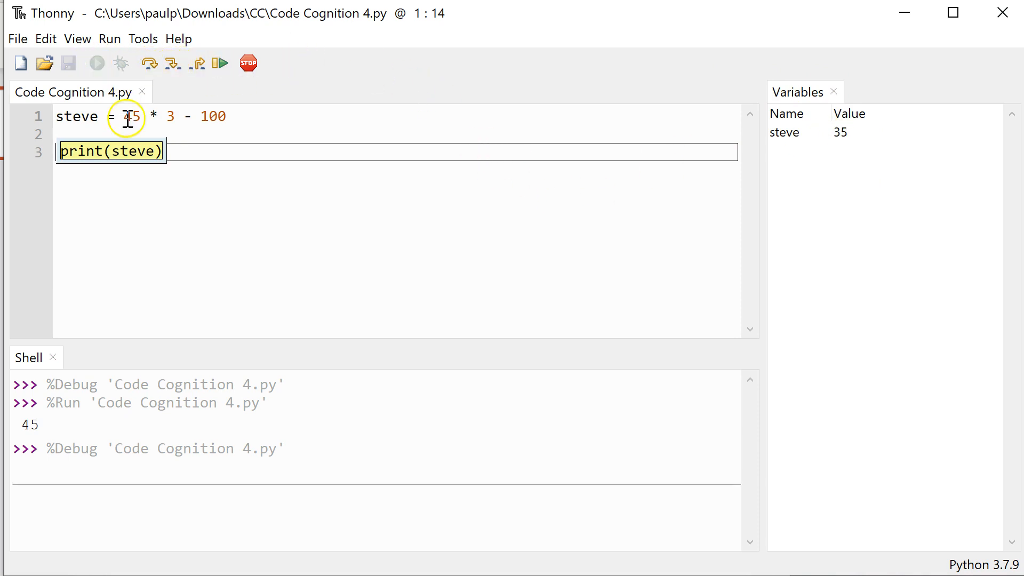
{"action": "left_click", "coordinate": [96, 63]}
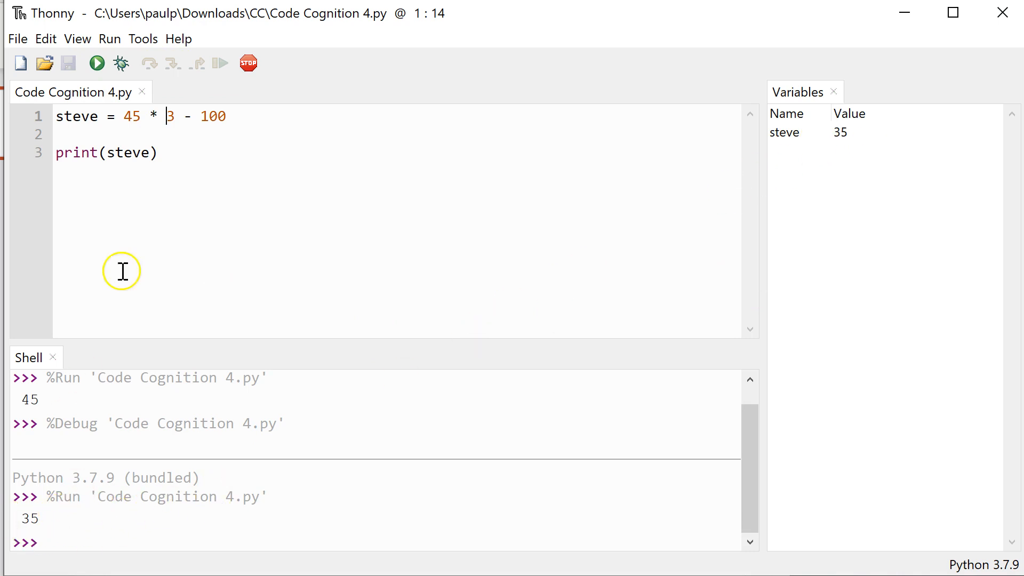
{"action": "mouse_move", "coordinate": [161, 215]}
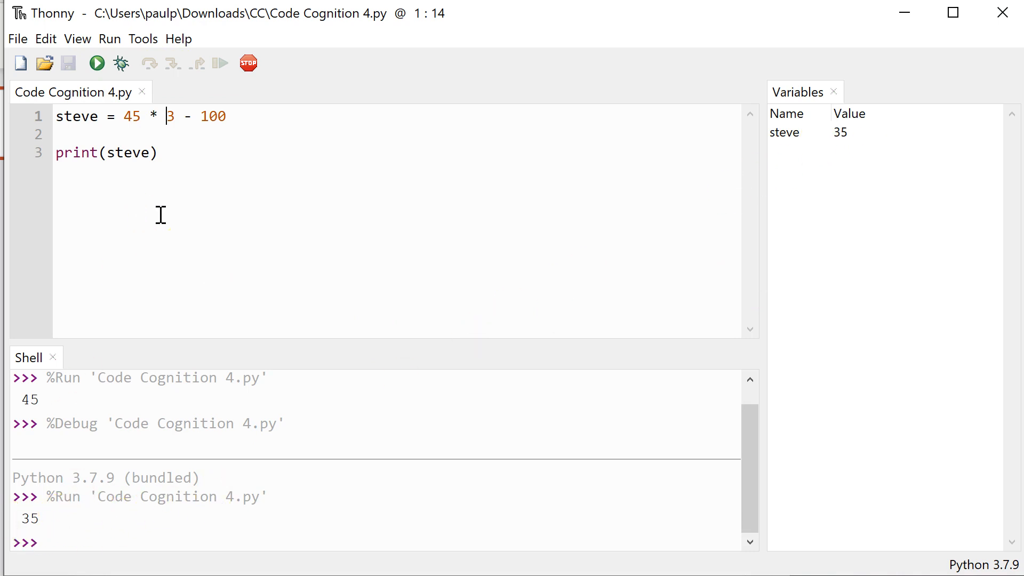
Replace 45 * 3 - 100 with the string "stuff" and run, printing stuff
{"action": "left_click_drag", "start_coordinate": [121, 117], "coordinate": [227, 117]}
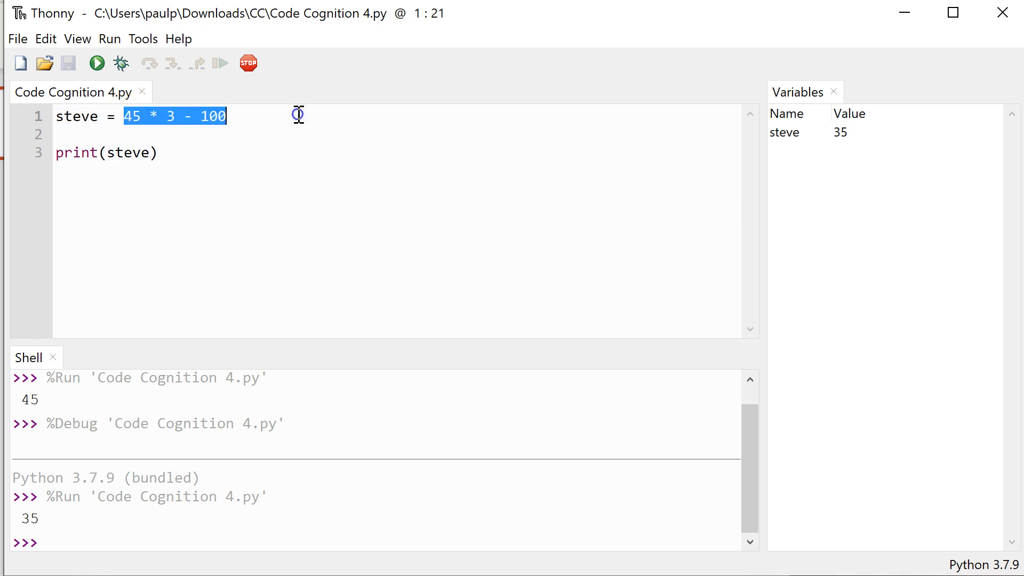
{"action": "type", "text": "\""}
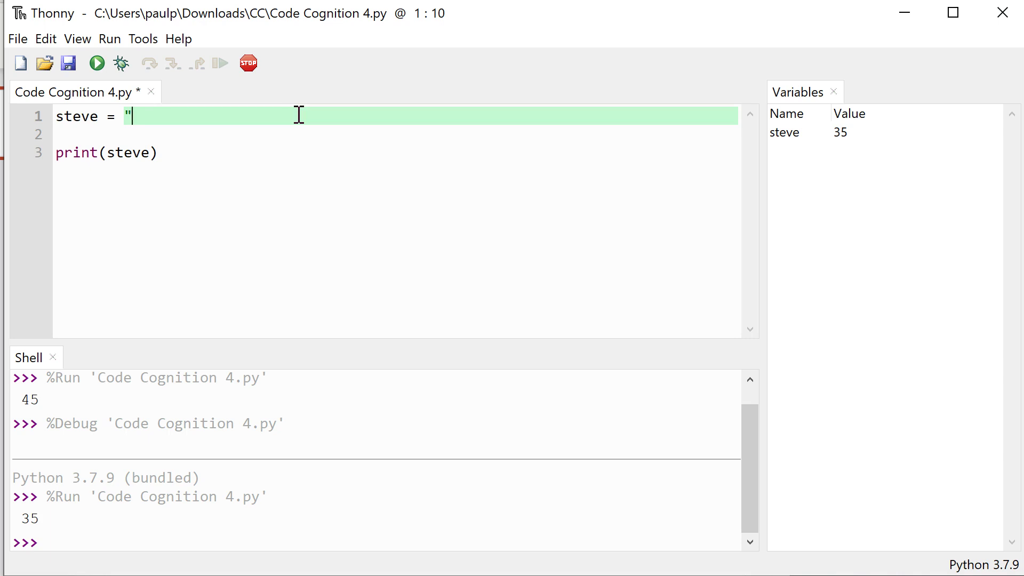
{"action": "type", "text": "stuff"}
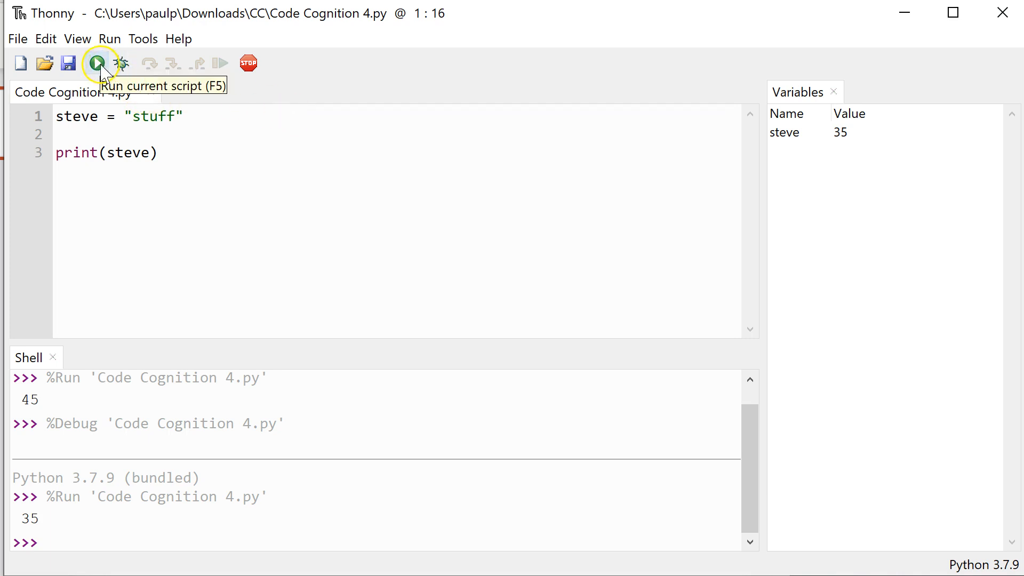
{"action": "left_click", "coordinate": [96, 63]}
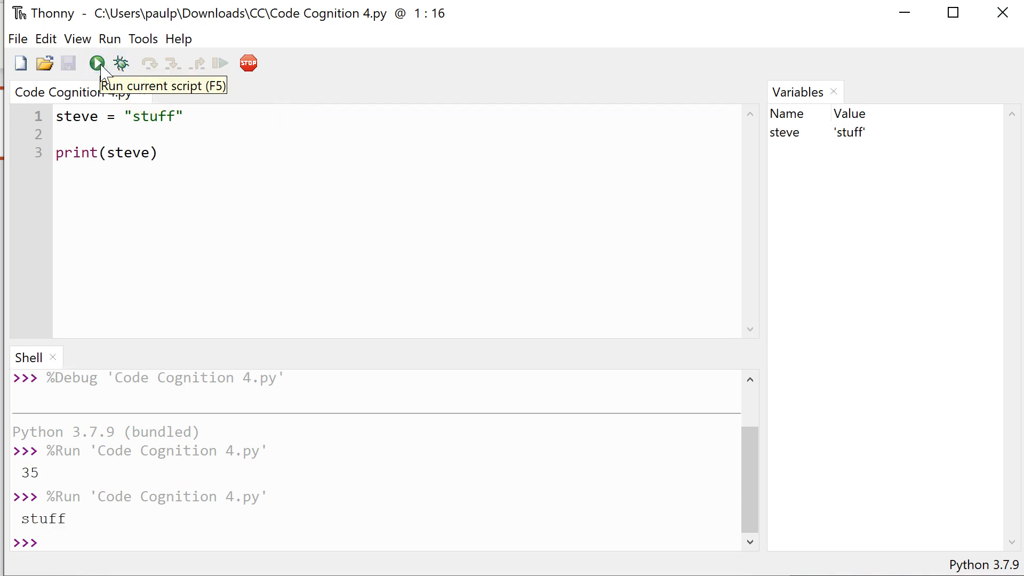
{"action": "mouse_move", "coordinate": [121, 63]}
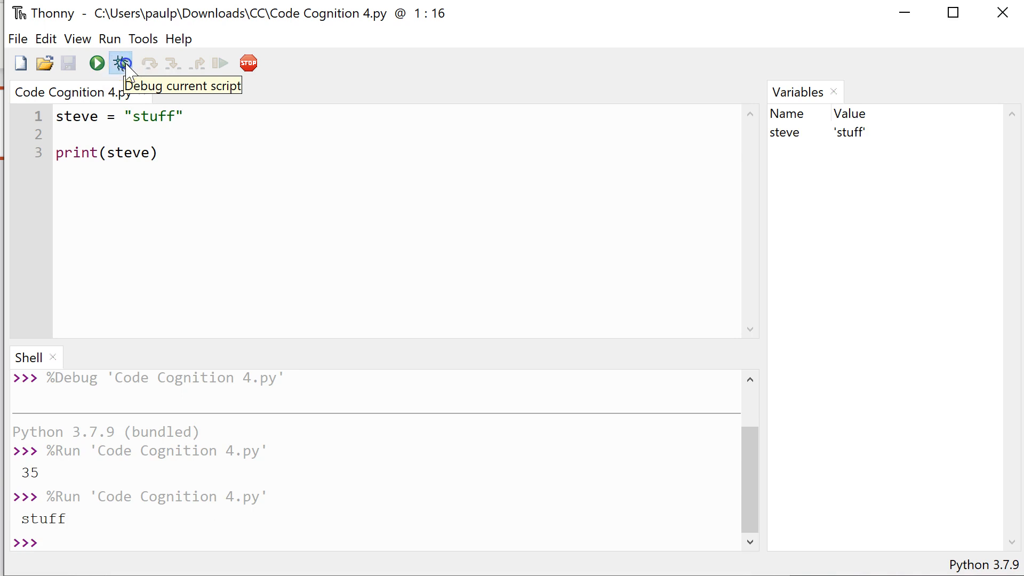
Debug the script, stepping through assigning 'stuff' to steve
{"action": "left_click", "coordinate": [121, 63]}
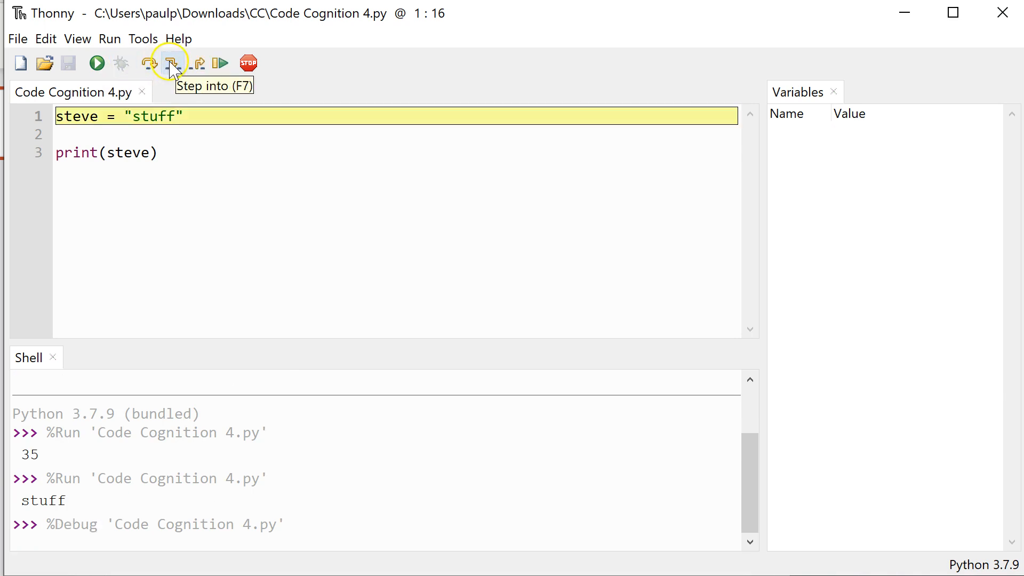
{"action": "left_click", "coordinate": [171, 64]}
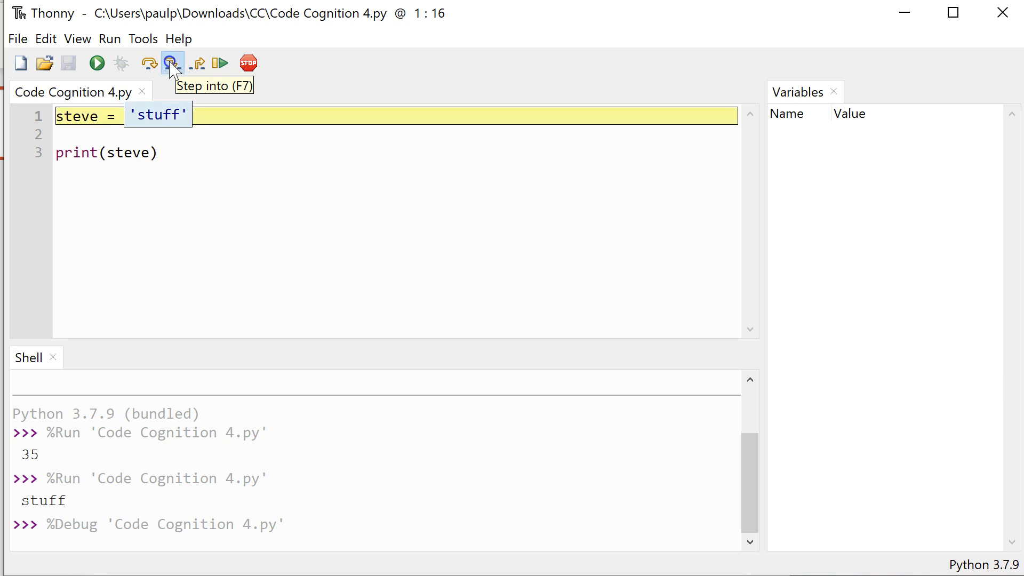
{"action": "left_click", "coordinate": [172, 63]}
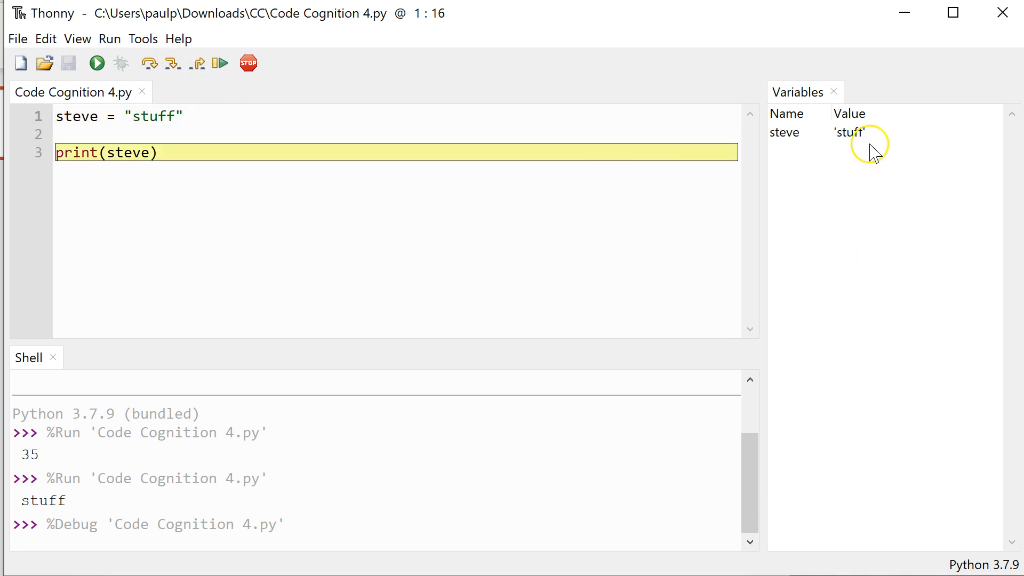
{"action": "mouse_move", "coordinate": [97, 63]}
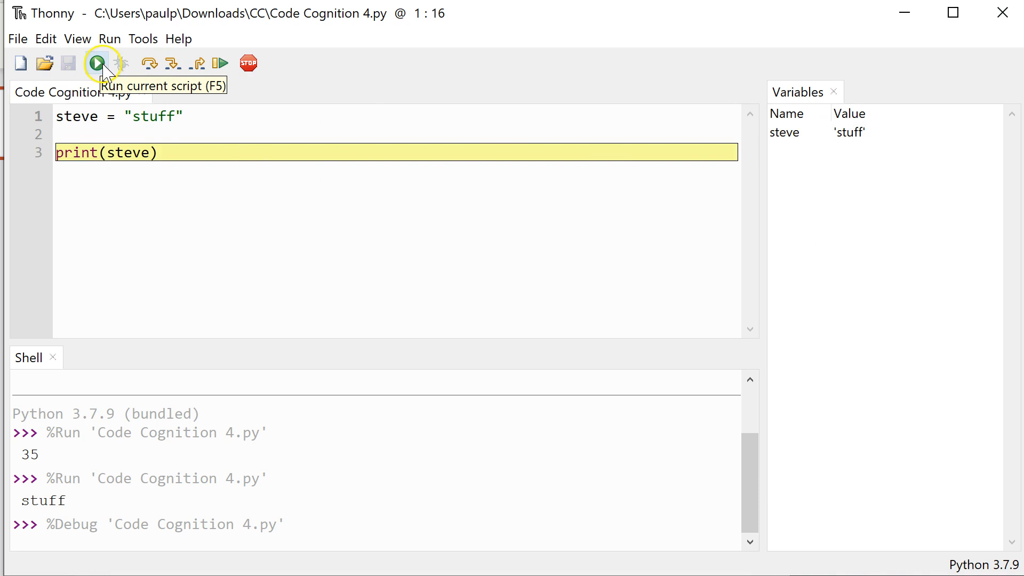
{"action": "left_click", "coordinate": [121, 63]}
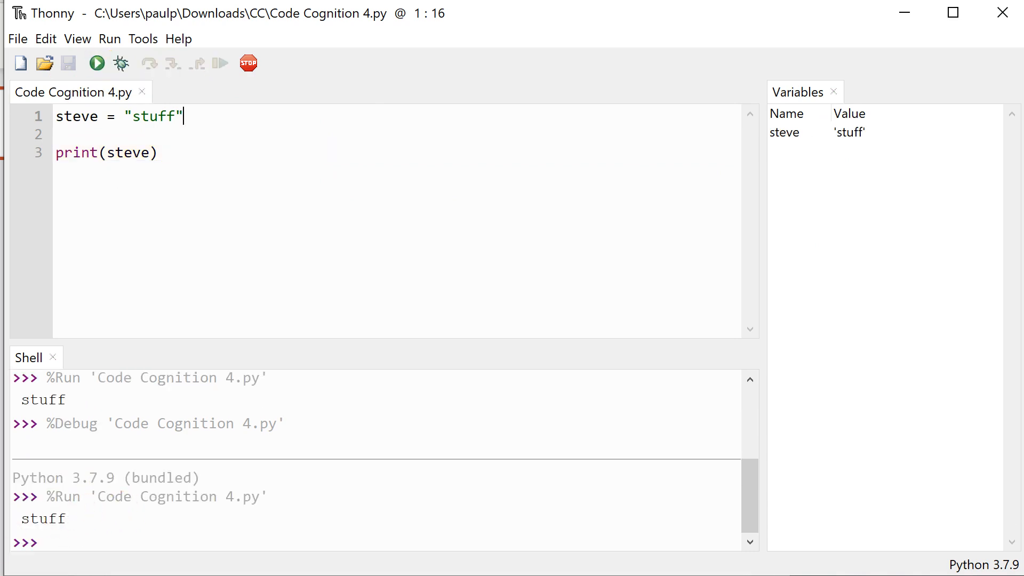
{"action": "mouse_move", "coordinate": [202, 115]}
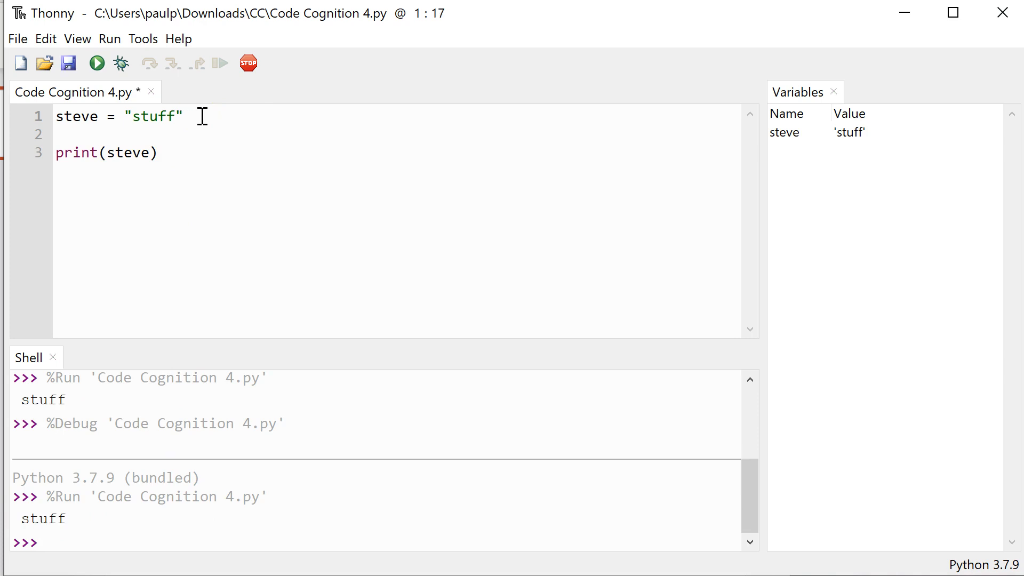
Make line 1 read steve = "stuff" + " " + "nonsense".upper()
{"action": "type", "text": "+"}
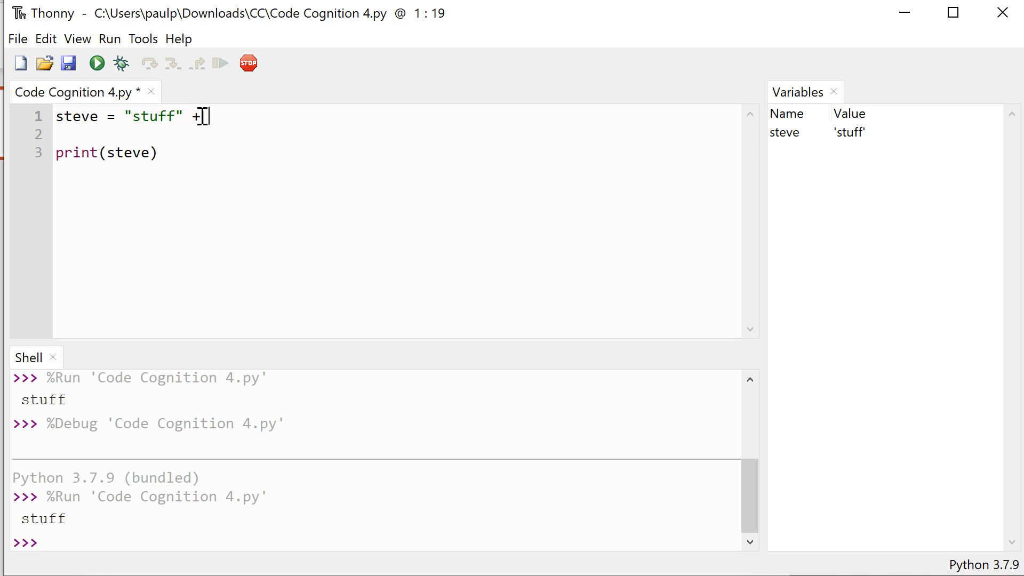
{"action": "type", "text": "\" \""}
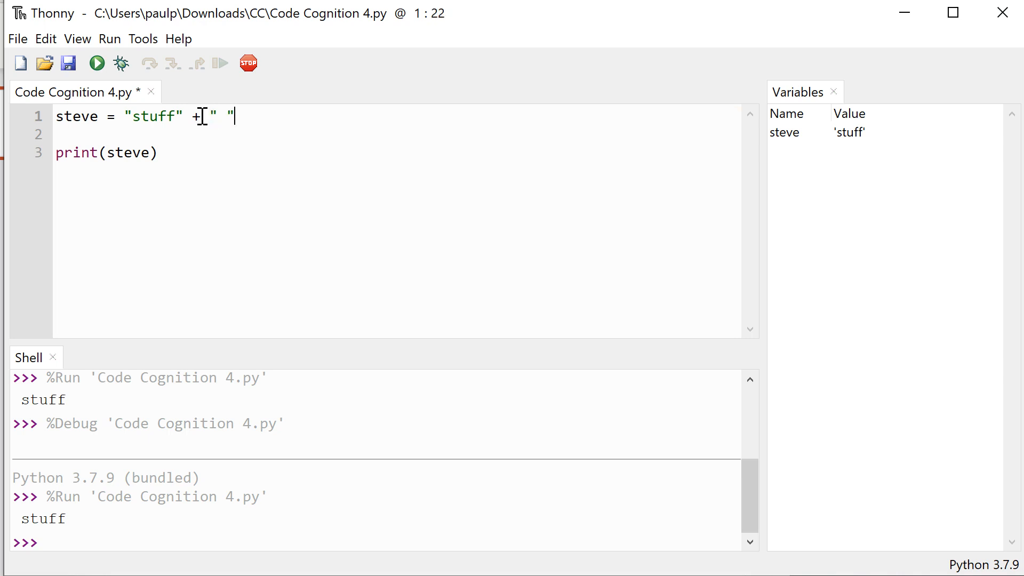
{"action": "type", "text": "+"}
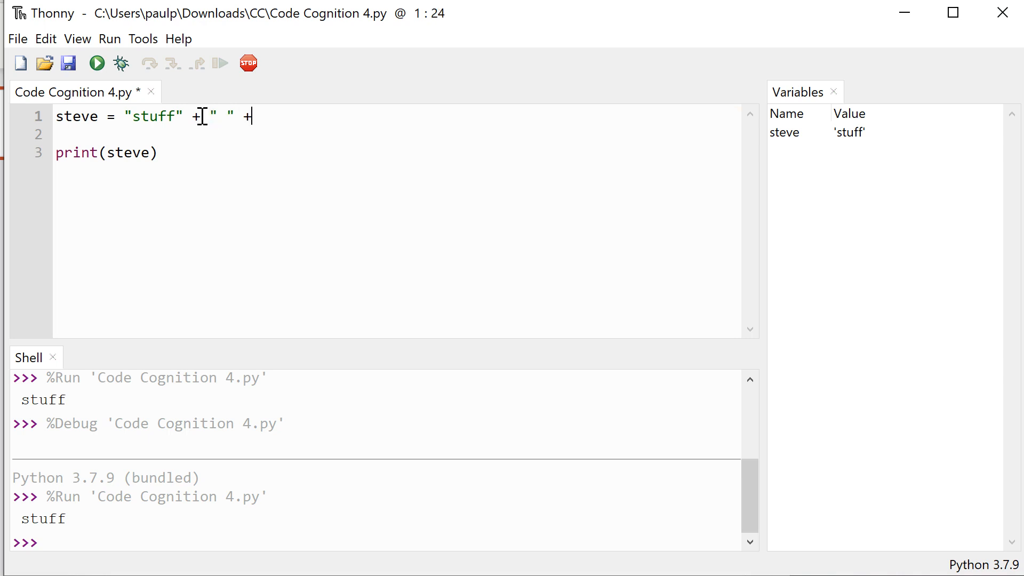
{"action": "type", "text": "\""}
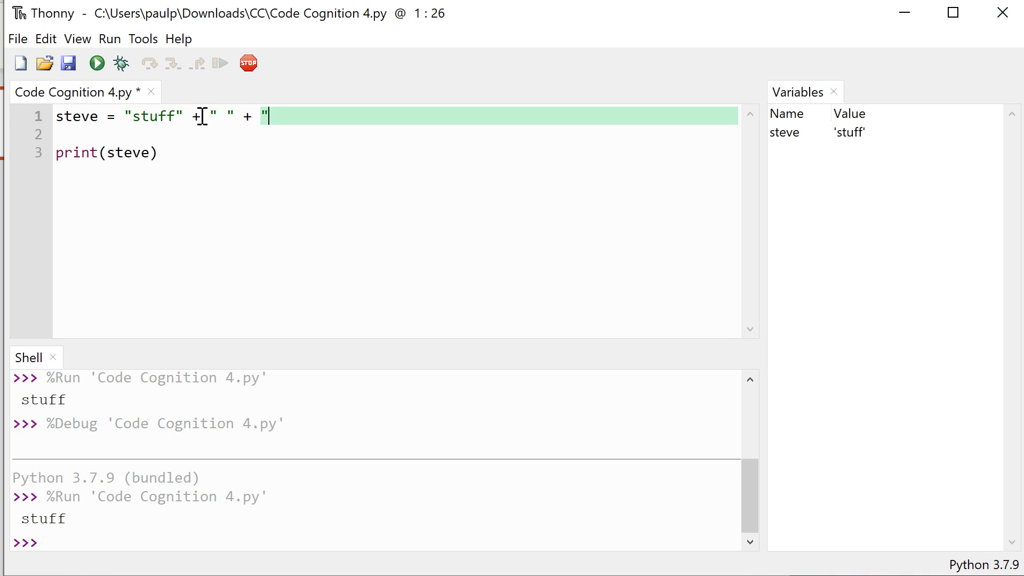
{"action": "type", "text": "non"}
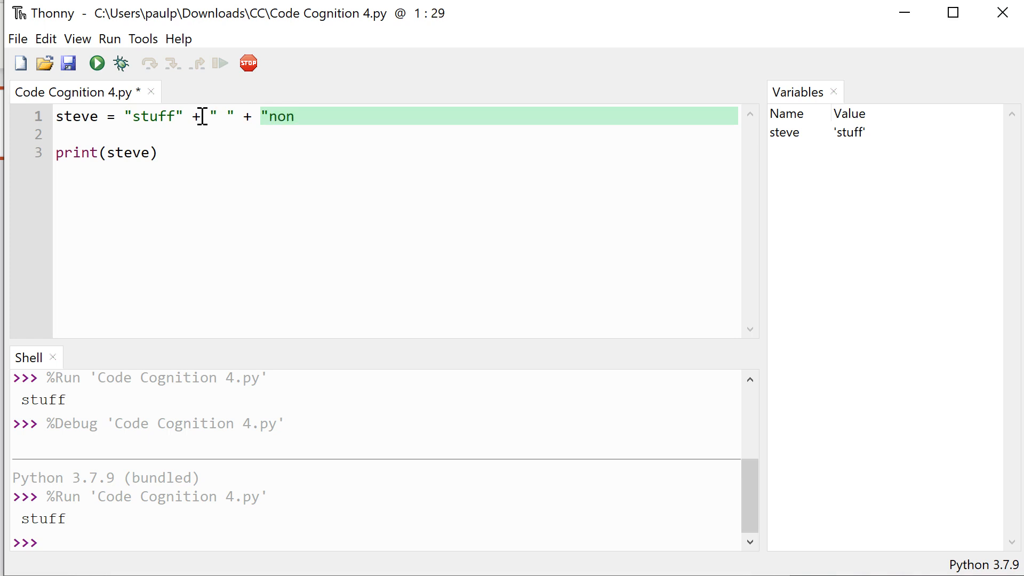
{"action": "type", "text": "sense\"."}
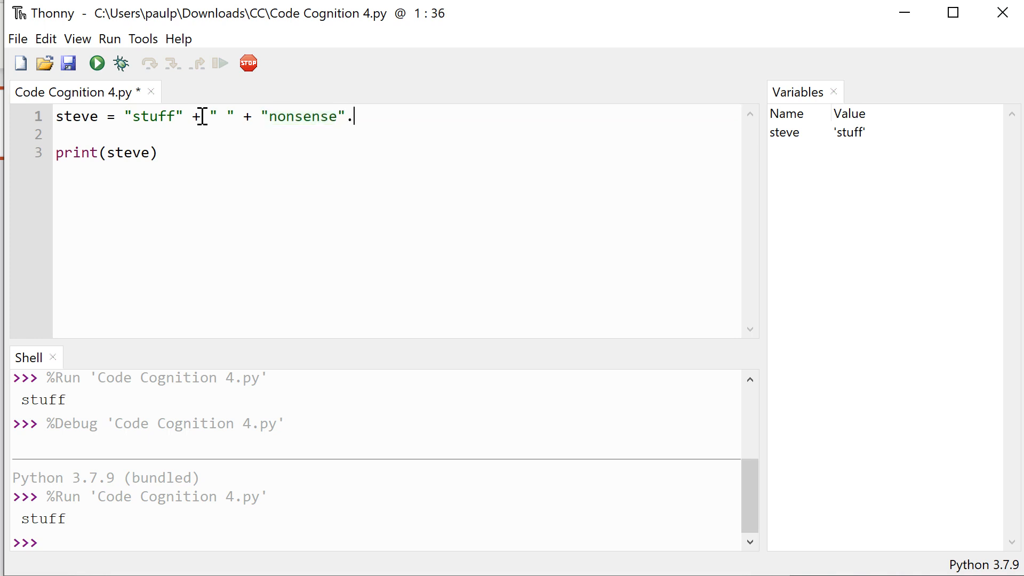
{"action": "type", "text": "upper("}
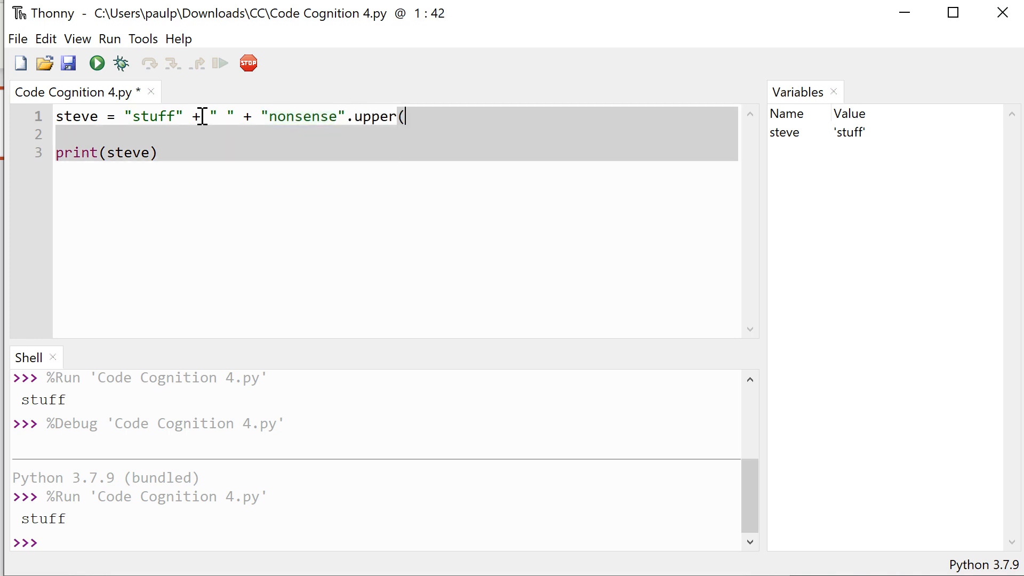
{"action": "type", "text": ")"}
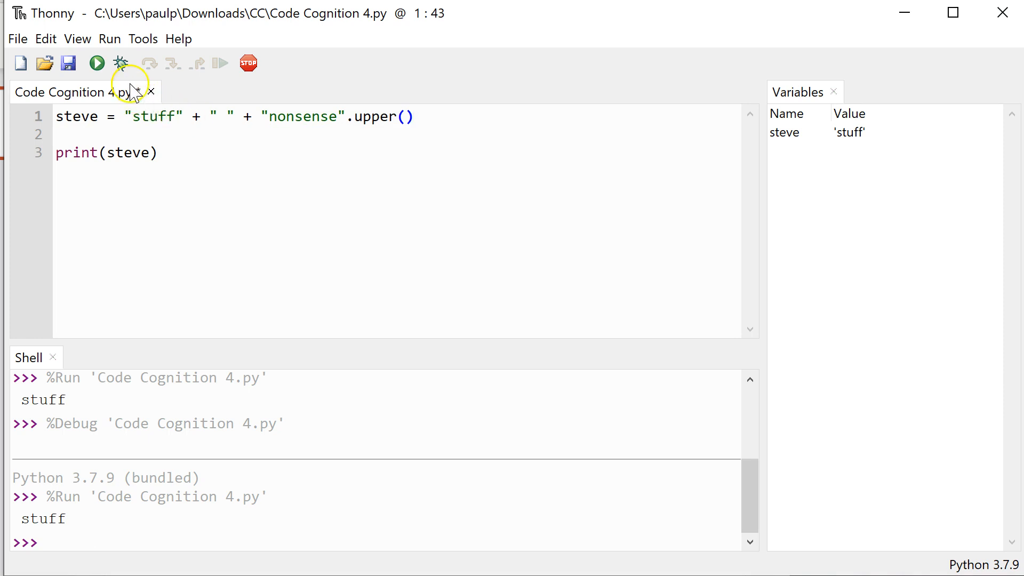
{"action": "mouse_move", "coordinate": [120, 63]}
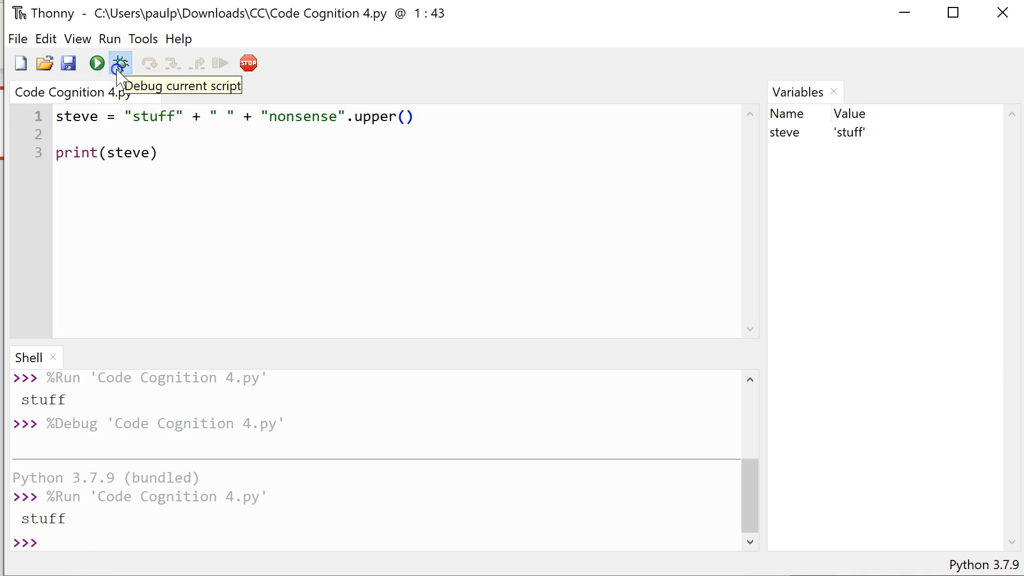
Debug line 1: combine 'stuff ', uppercase 'NONSENSE', and assign steve = 'stuff NONSENSE'
{"action": "left_click", "coordinate": [120, 63]}
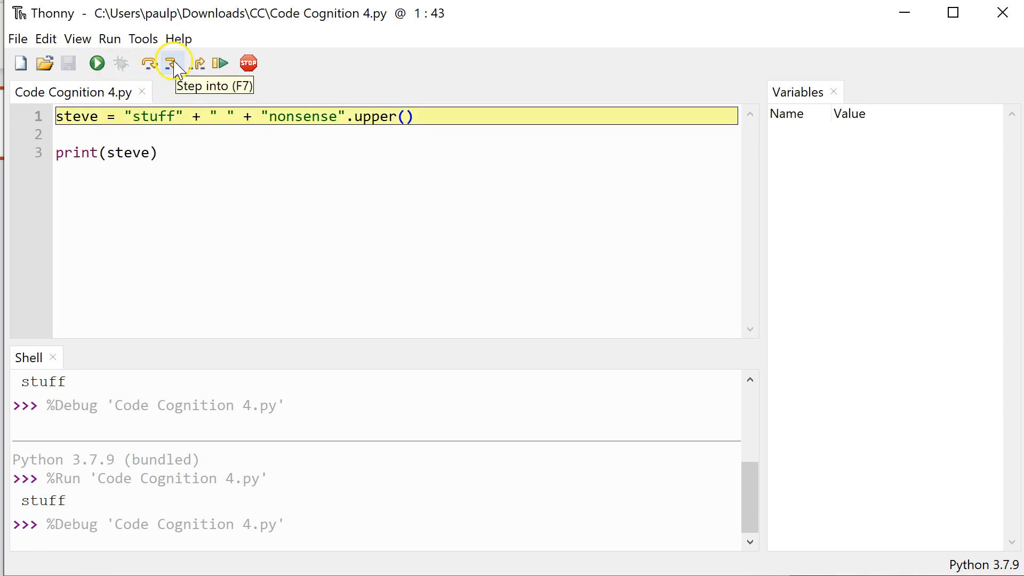
{"action": "left_click", "coordinate": [174, 63]}
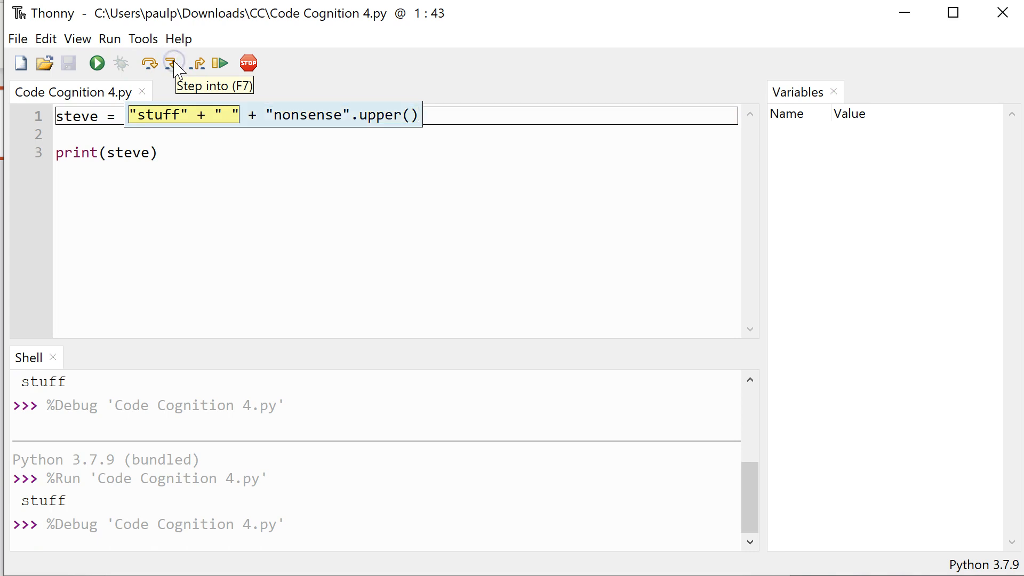
{"action": "left_click", "coordinate": [173, 63]}
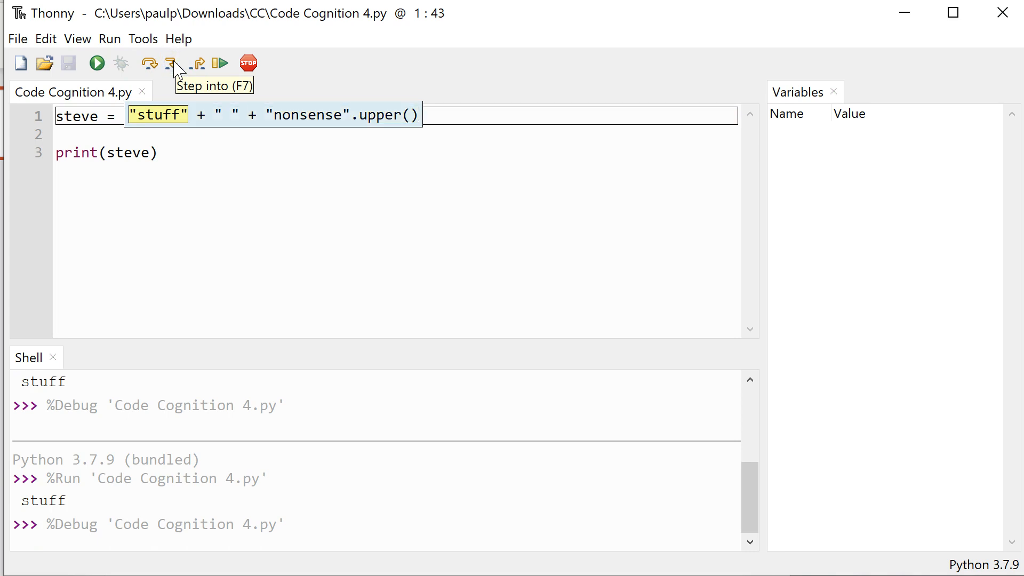
{"action": "left_click", "coordinate": [174, 63]}
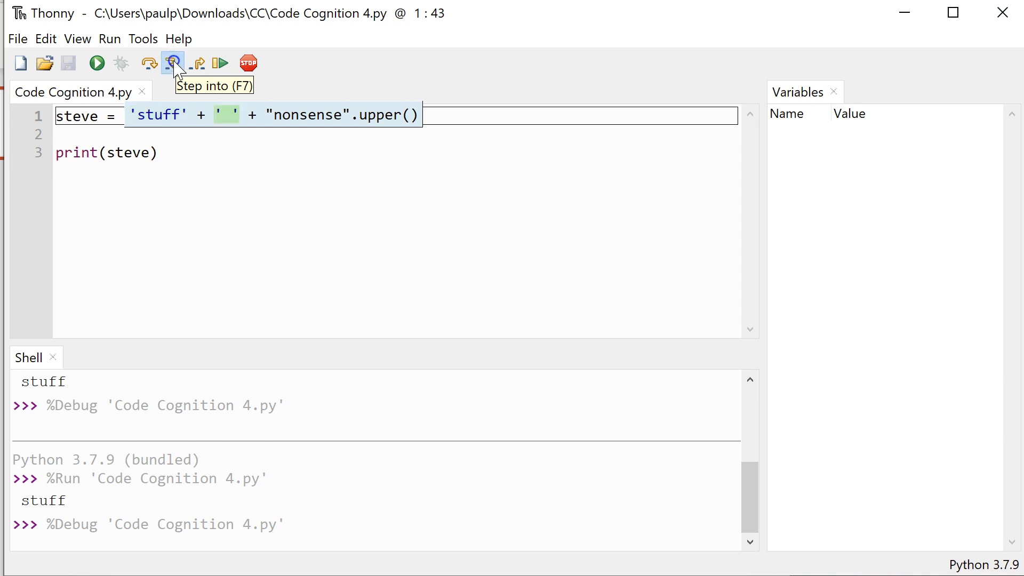
{"action": "left_click", "coordinate": [173, 63]}
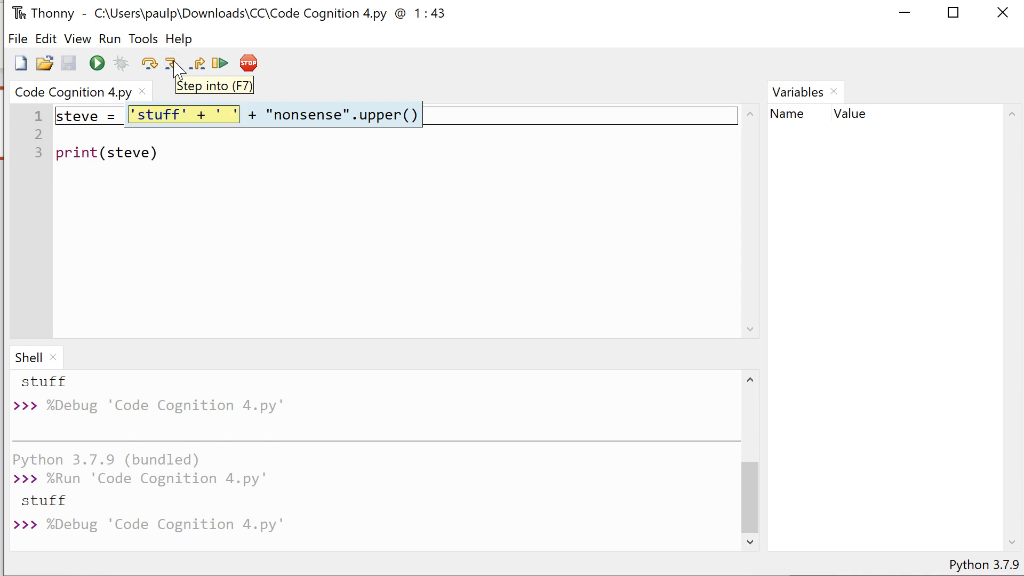
{"action": "left_click", "coordinate": [172, 63]}
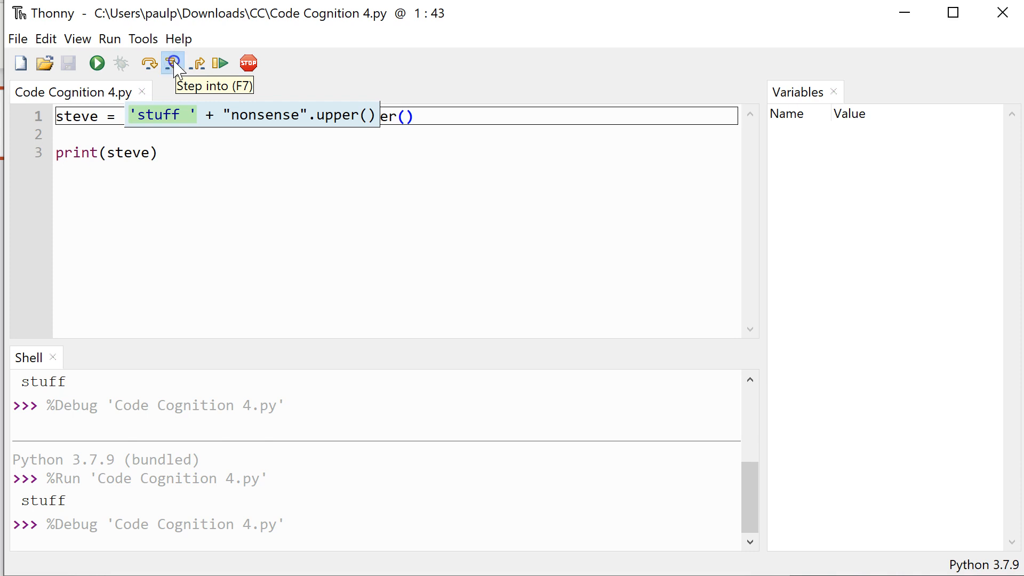
{"action": "left_click", "coordinate": [173, 63]}
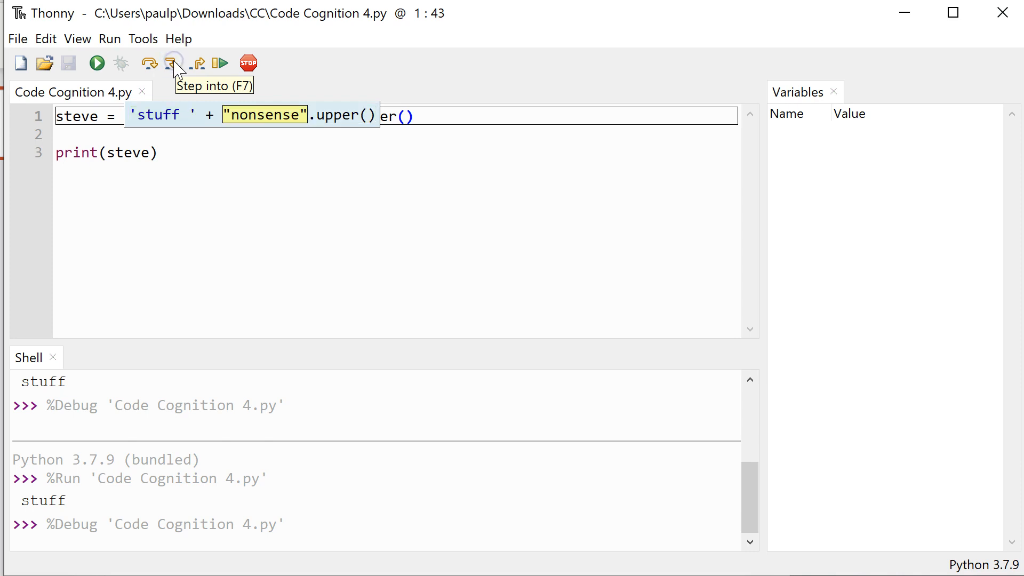
{"action": "left_click", "coordinate": [174, 63]}
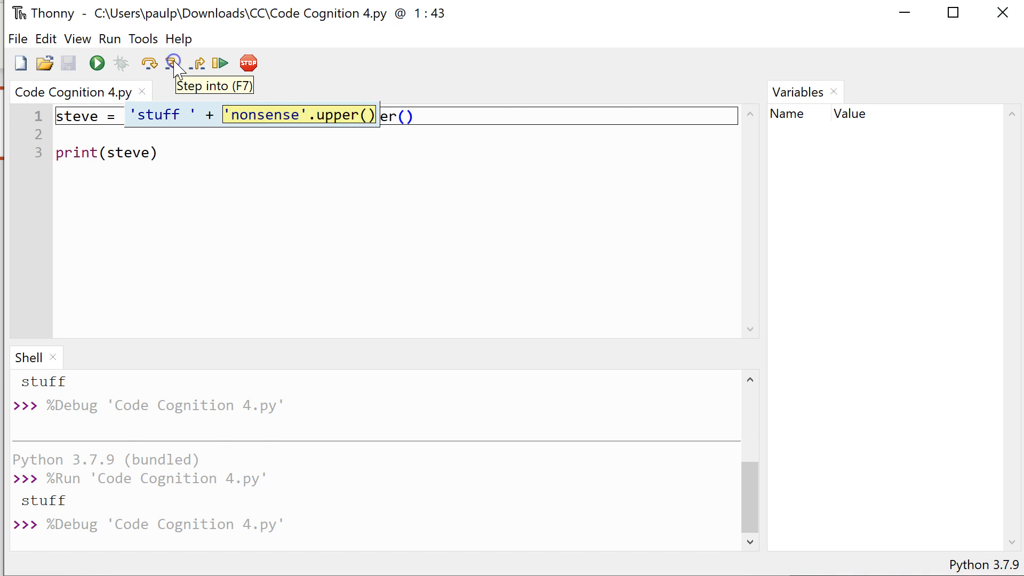
{"action": "left_click", "coordinate": [173, 63]}
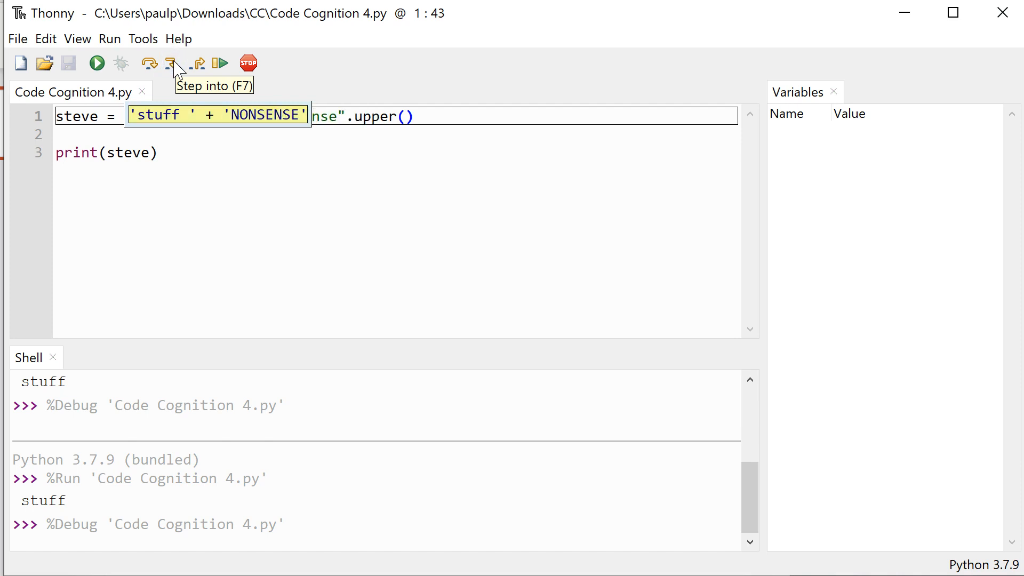
{"action": "left_click", "coordinate": [172, 63]}
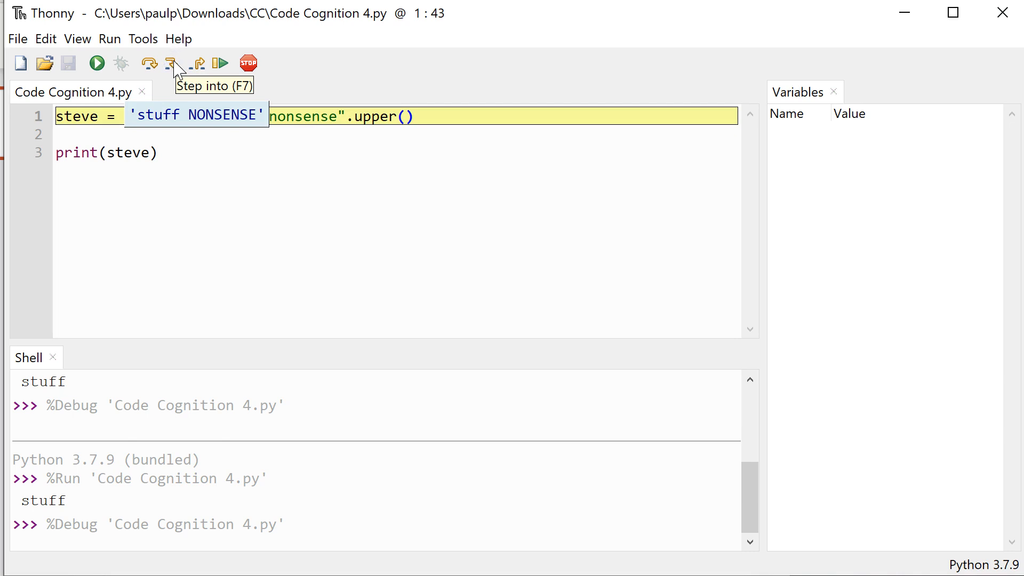
{"action": "left_click", "coordinate": [174, 63]}
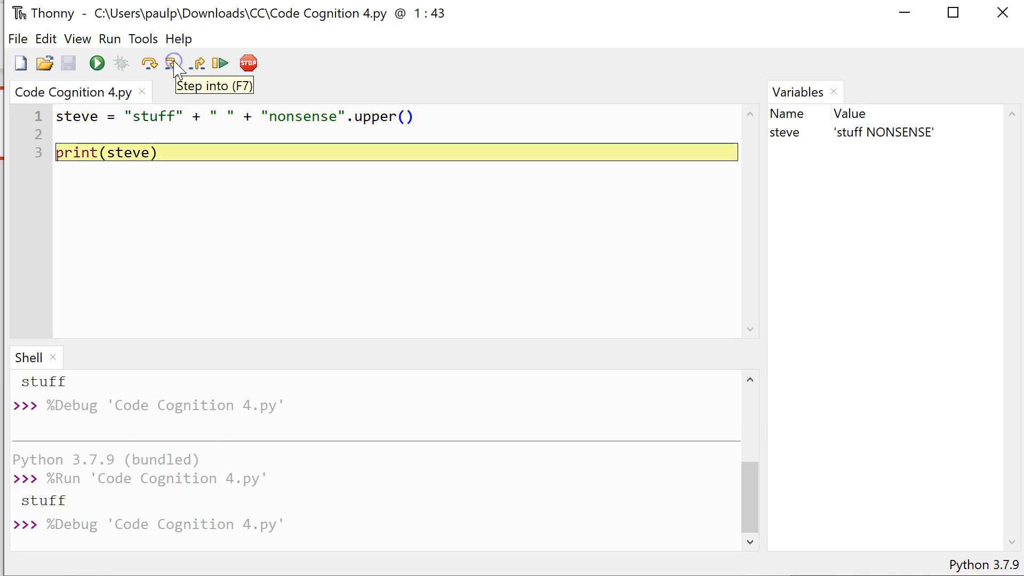
{"action": "mouse_move", "coordinate": [818, 142]}
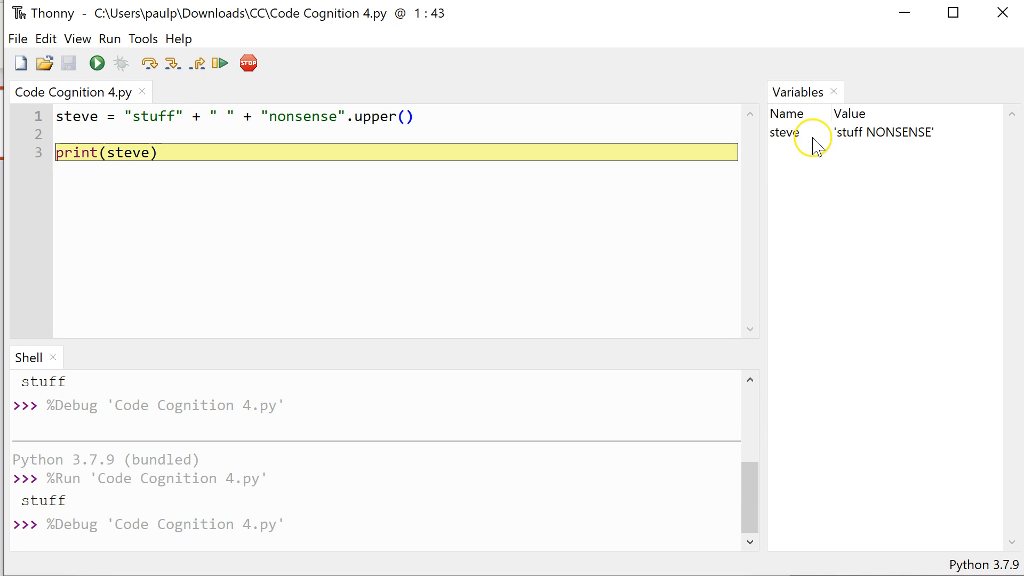
{"action": "mouse_move", "coordinate": [148, 63]}
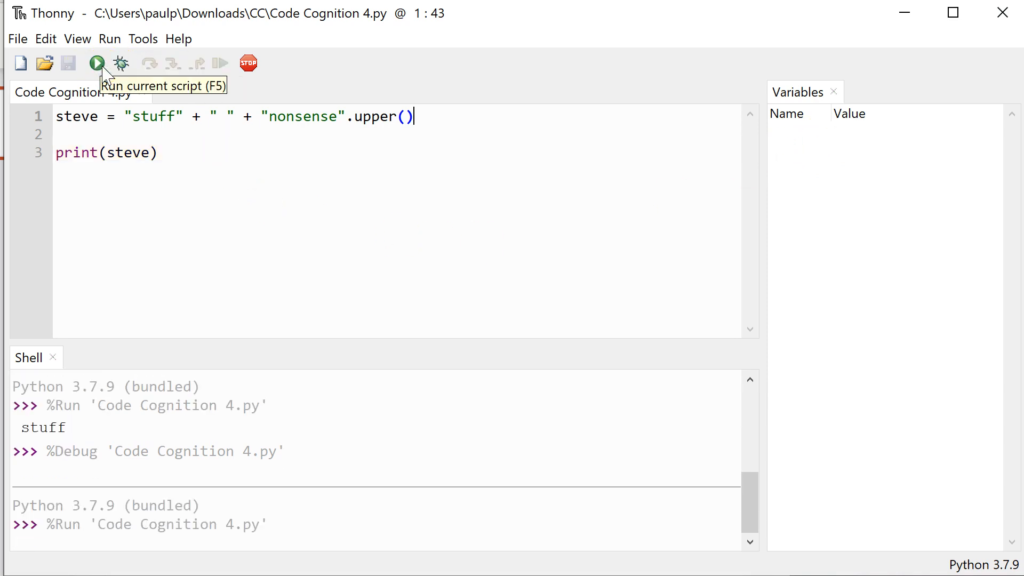
Run the script to print stuff NONSENSE, then select line 1's expression
{"action": "left_click", "coordinate": [96, 63]}
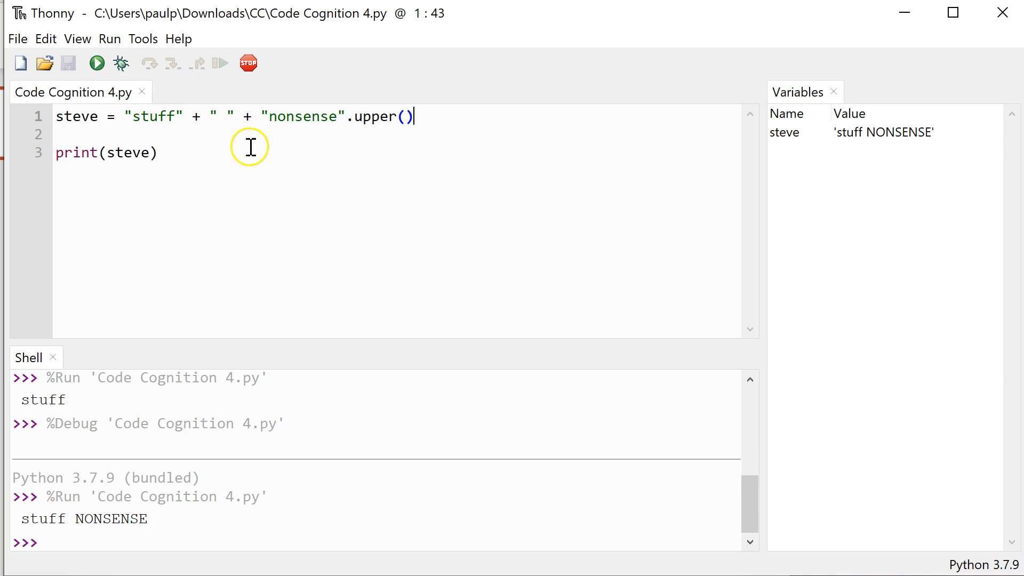
{"action": "mouse_move", "coordinate": [190, 149]}
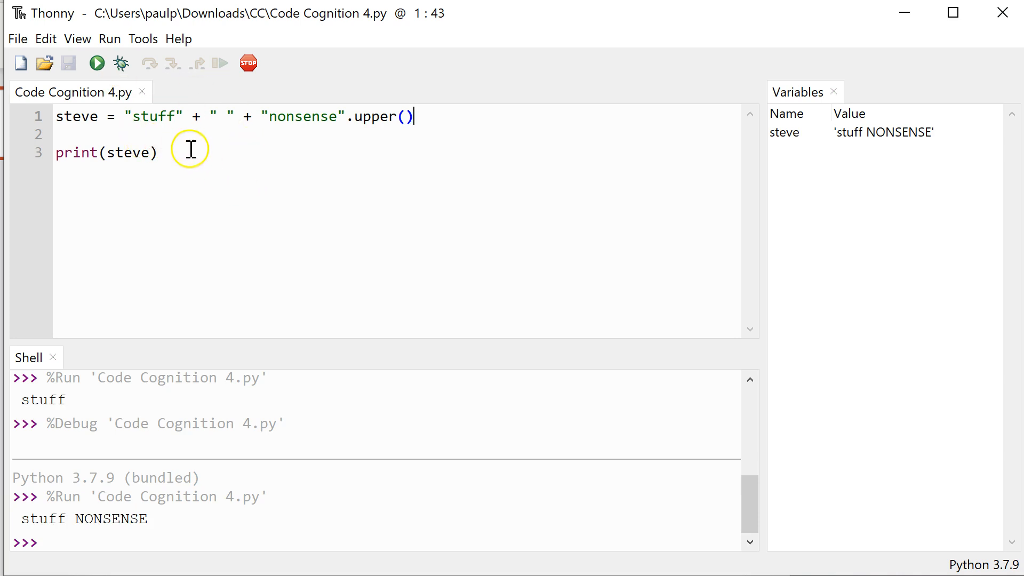
{"action": "left_click", "coordinate": [204, 161]}
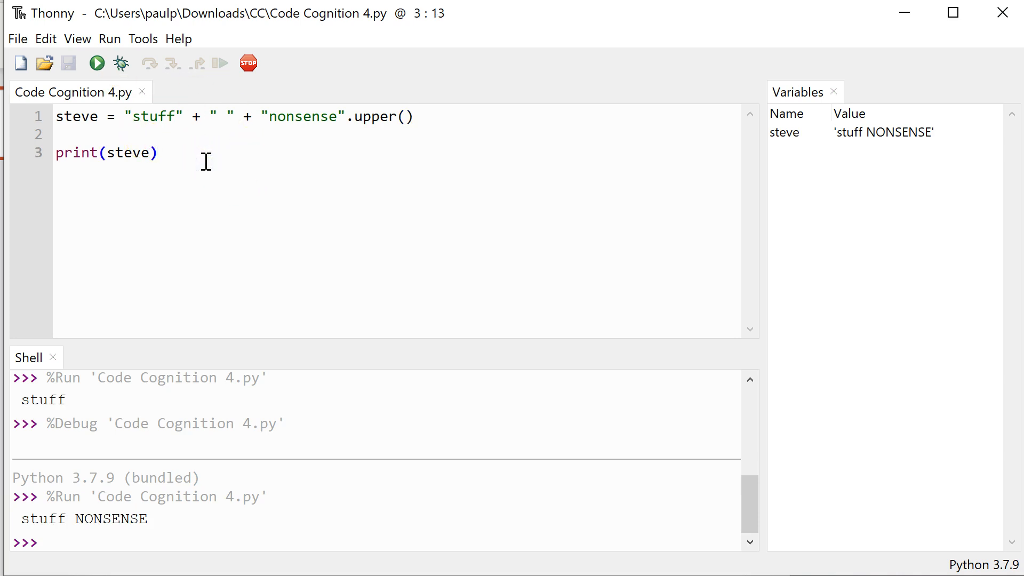
{"action": "left_click", "coordinate": [158, 153]}
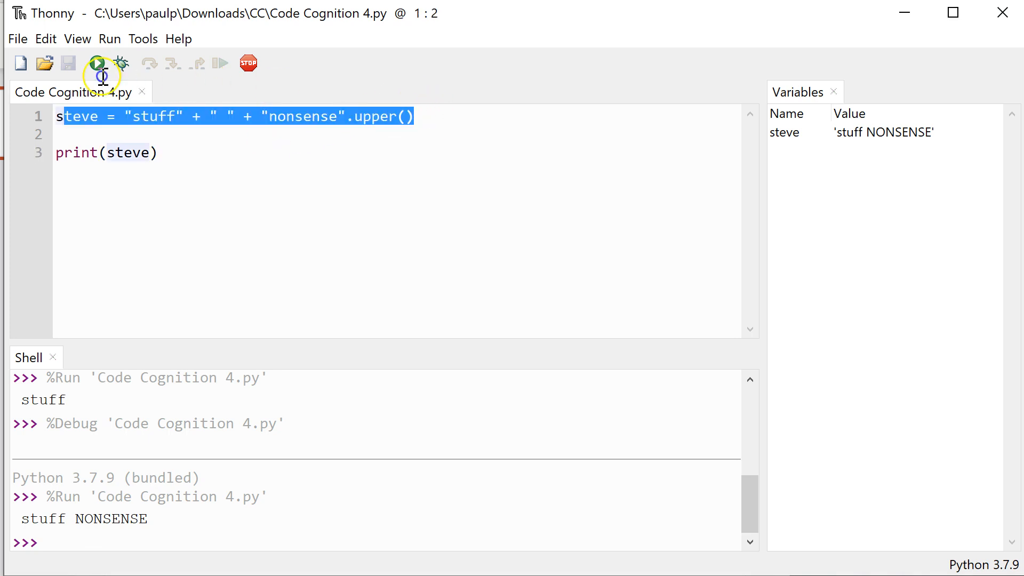
Rewrite the script as steve = "5" followed by steve = 17
{"action": "key", "text": "Delete"}
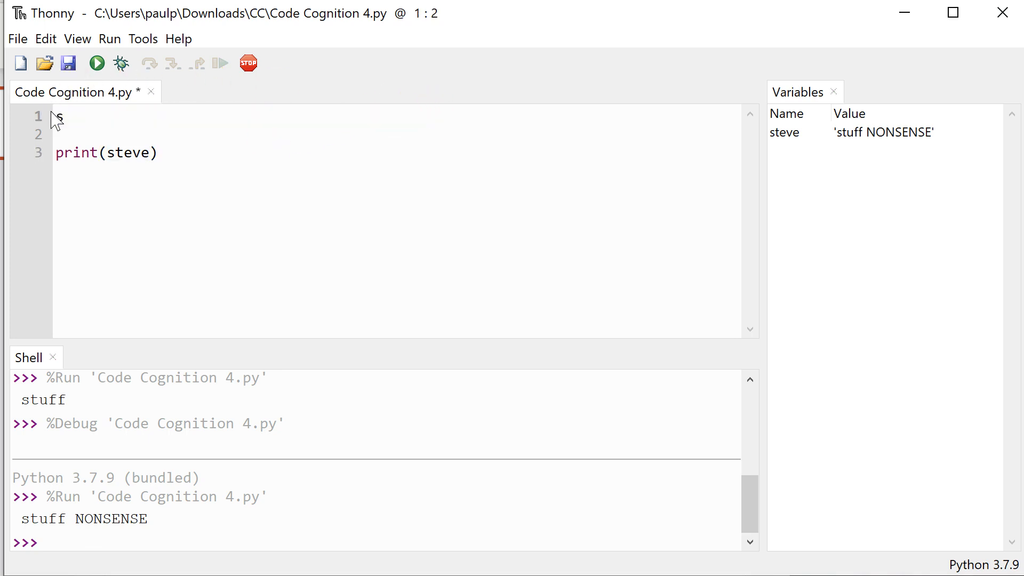
{"action": "type", "text": "ste"}
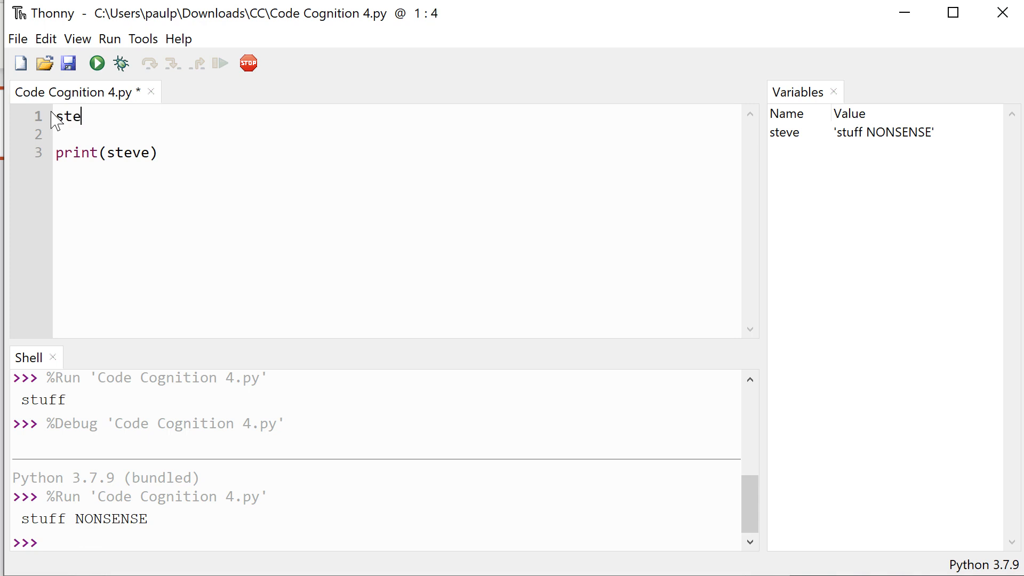
{"action": "type", "text": "ve ="}
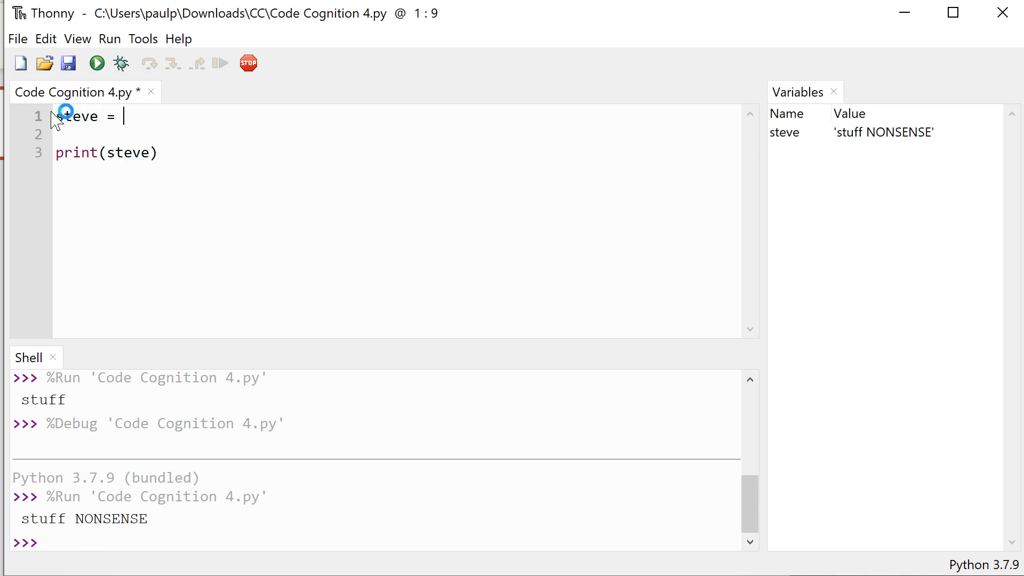
{"action": "type", "text": "\""}
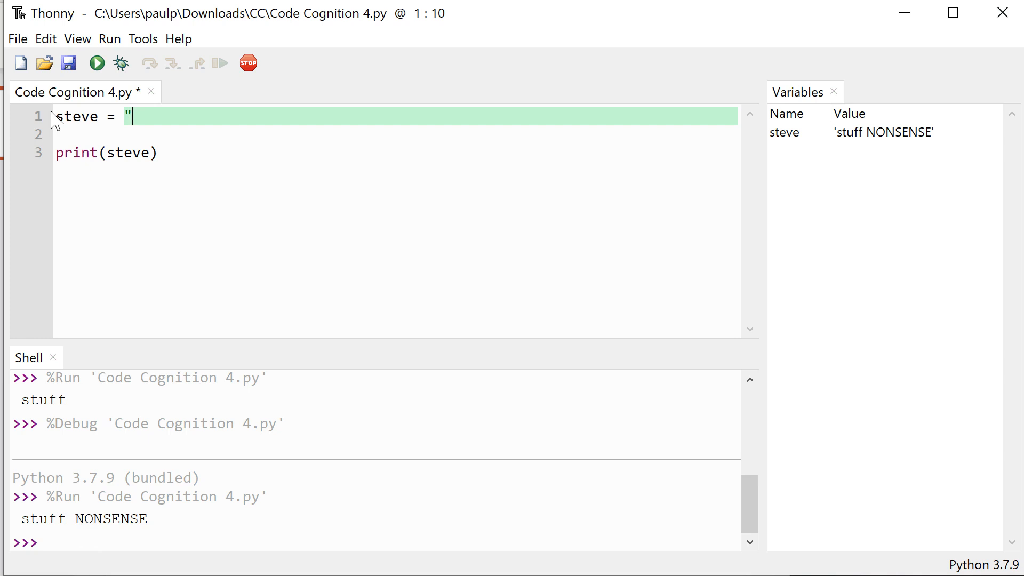
{"action": "type", "text": "5"}
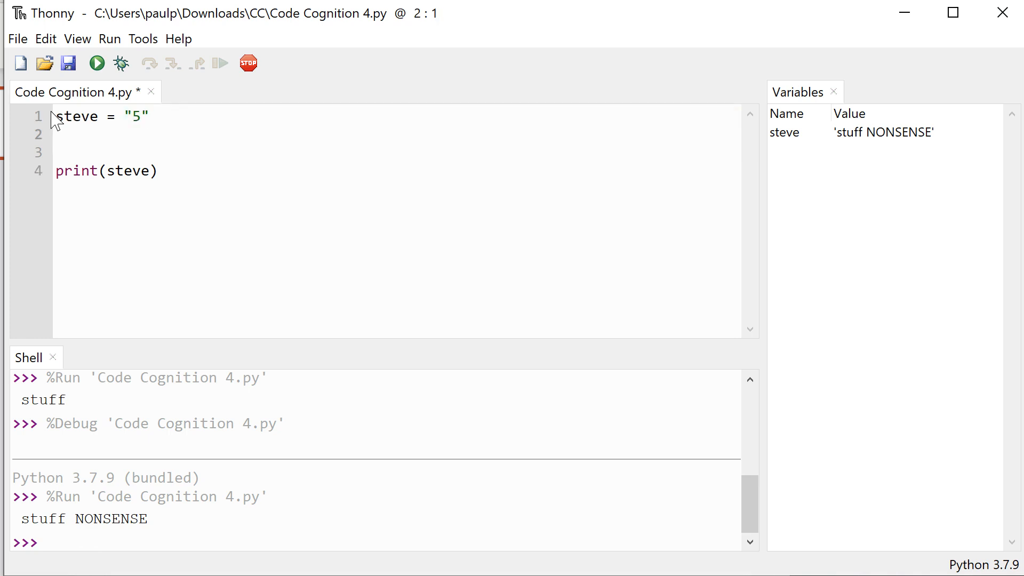
{"action": "type", "text": "steve"}
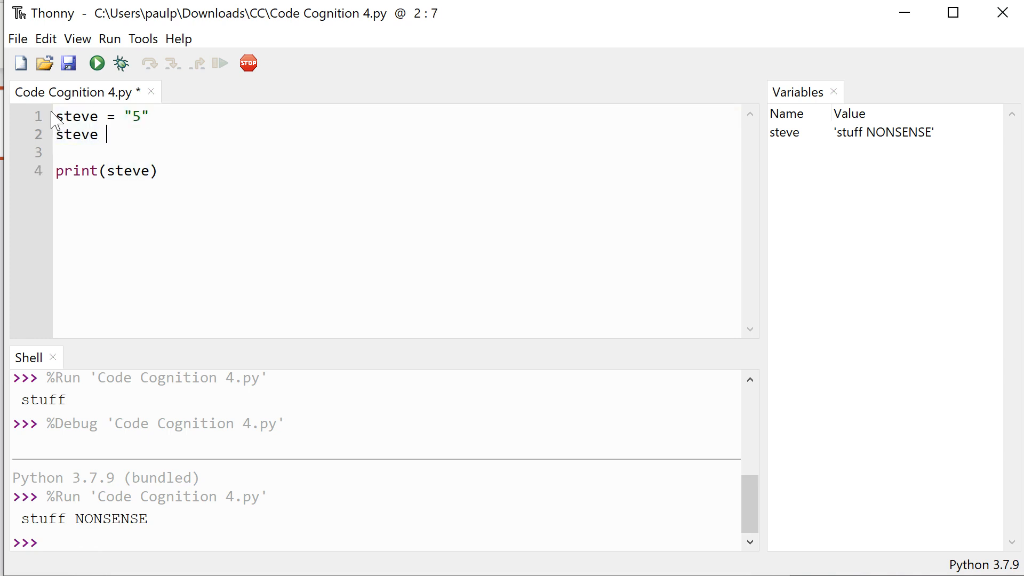
{"action": "type", "text": "="}
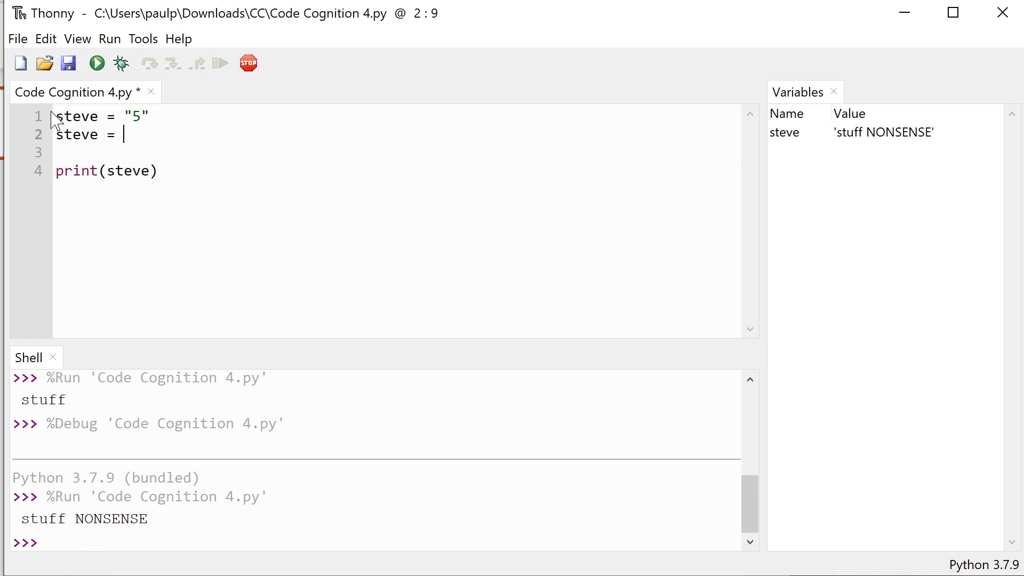
{"action": "type", "text": "17"}
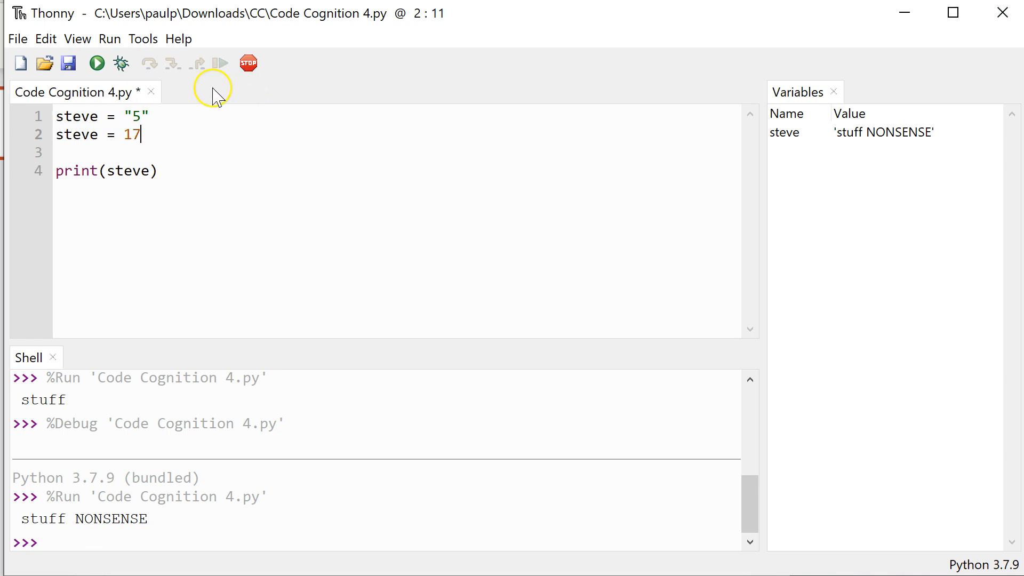
{"action": "mouse_move", "coordinate": [96, 63]}
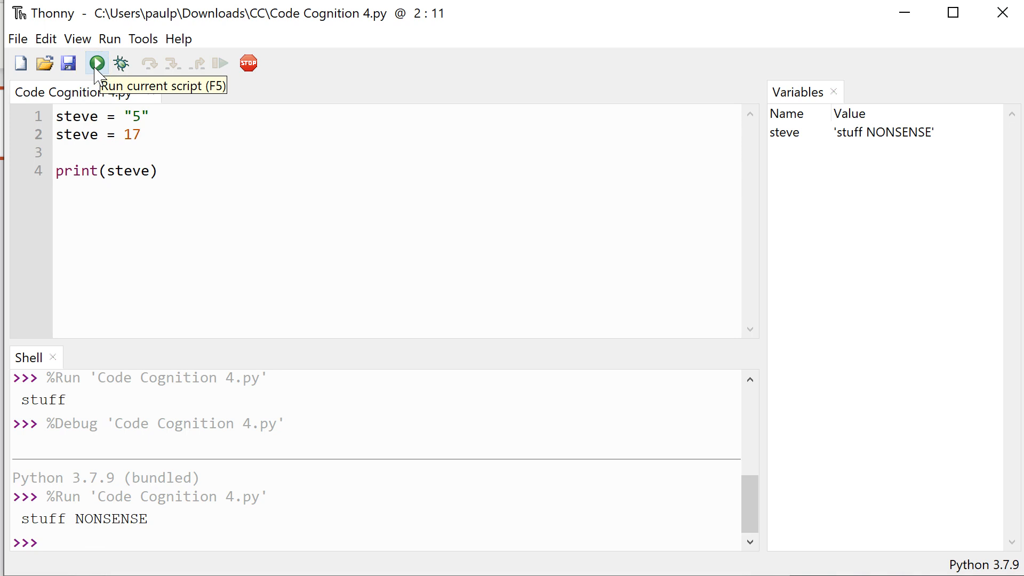
Run the script printing 17, then debug it as steve goes from '5' to 17
{"action": "left_click", "coordinate": [96, 63]}
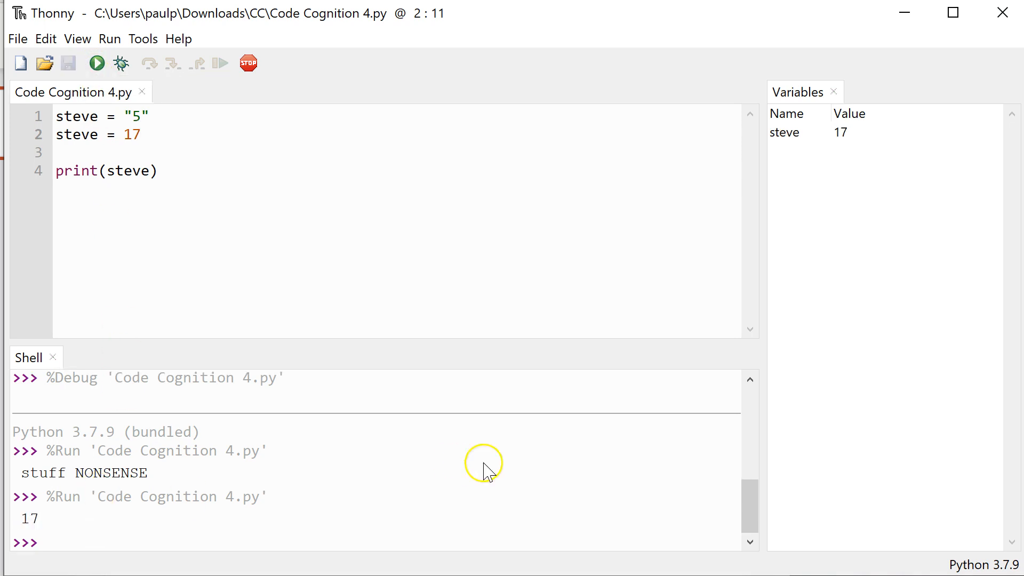
{"action": "left_click", "coordinate": [121, 63]}
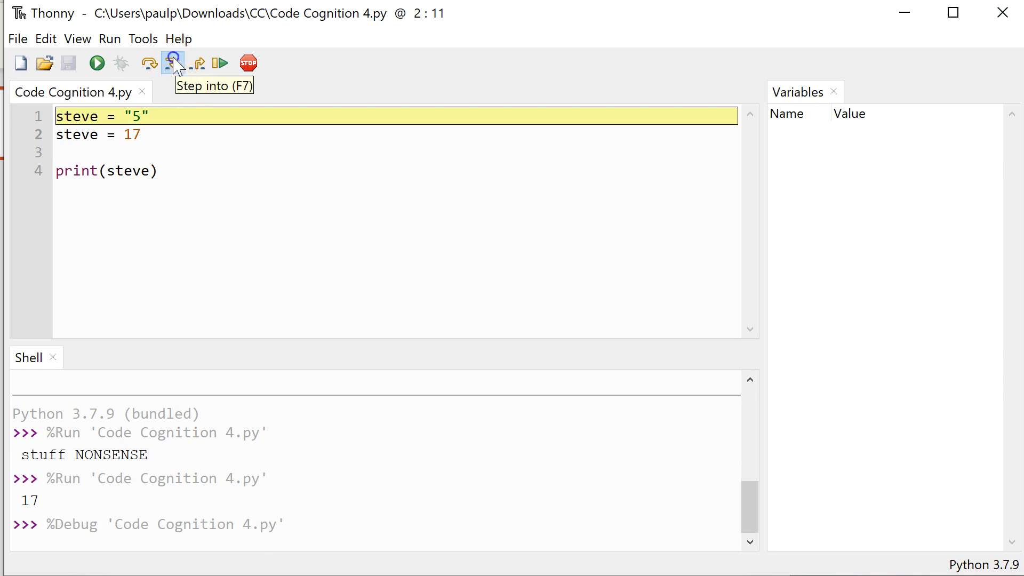
{"action": "left_click", "coordinate": [174, 63]}
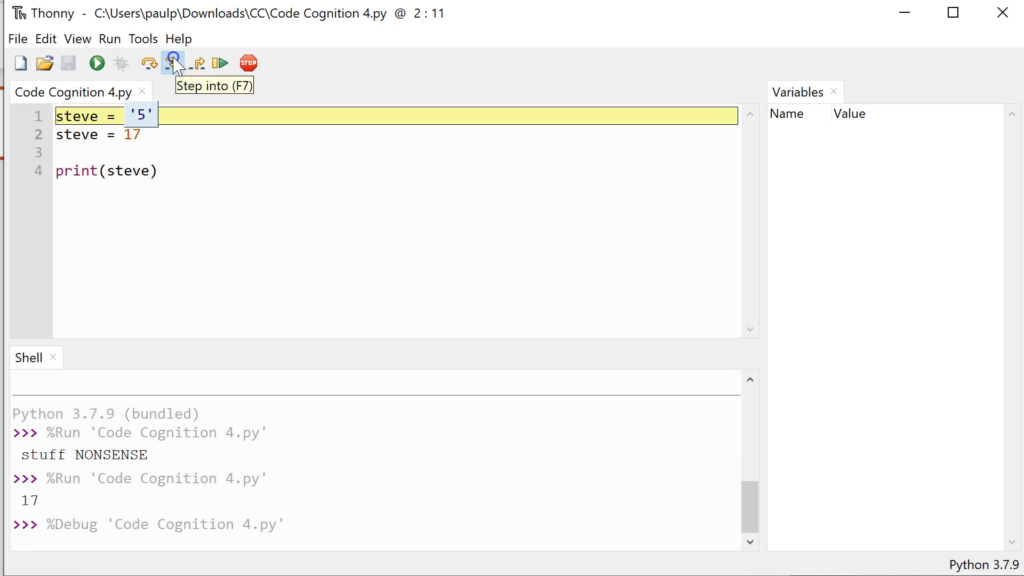
{"action": "left_click", "coordinate": [174, 63]}
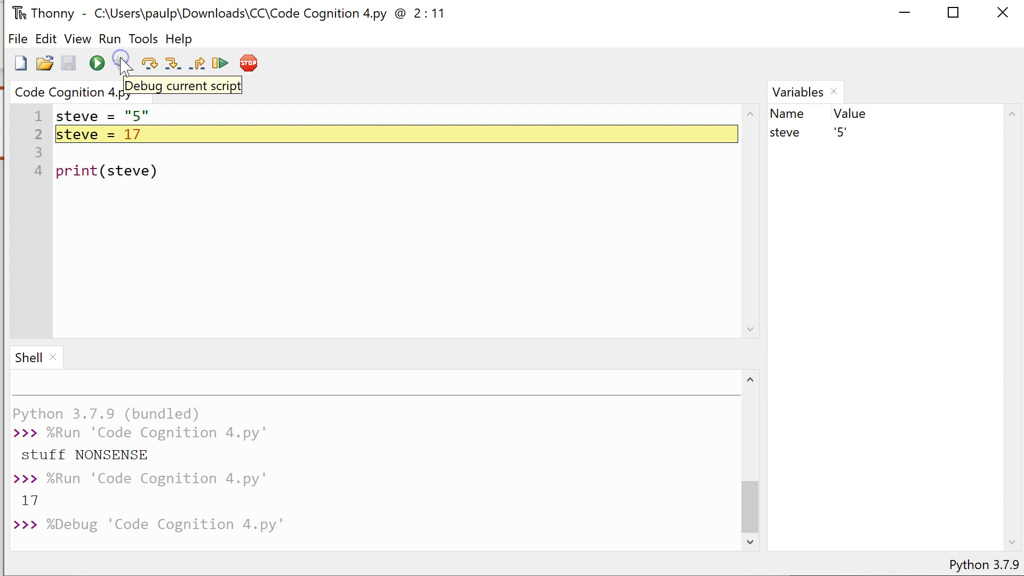
{"action": "mouse_move", "coordinate": [172, 63]}
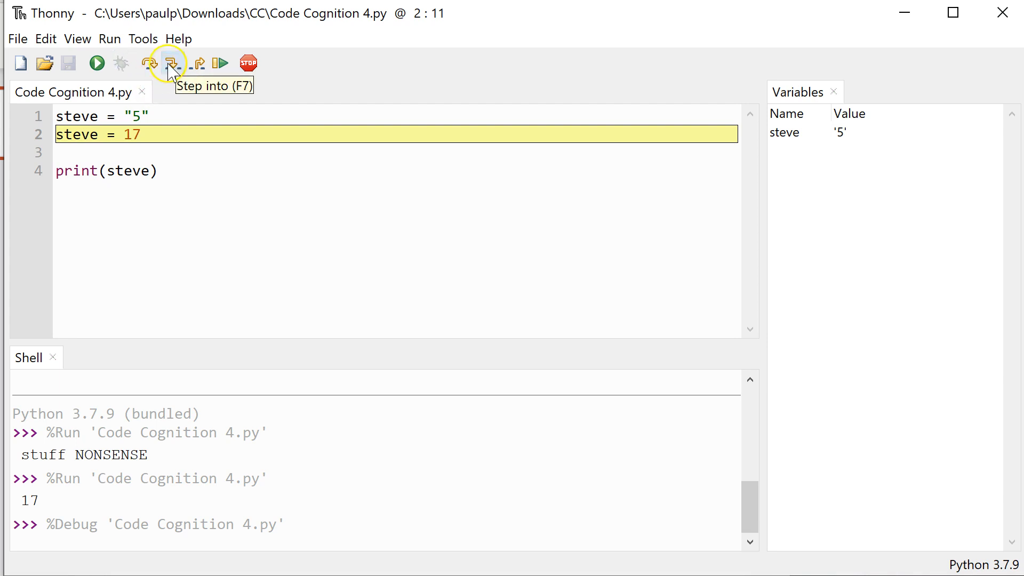
{"action": "left_click", "coordinate": [172, 63]}
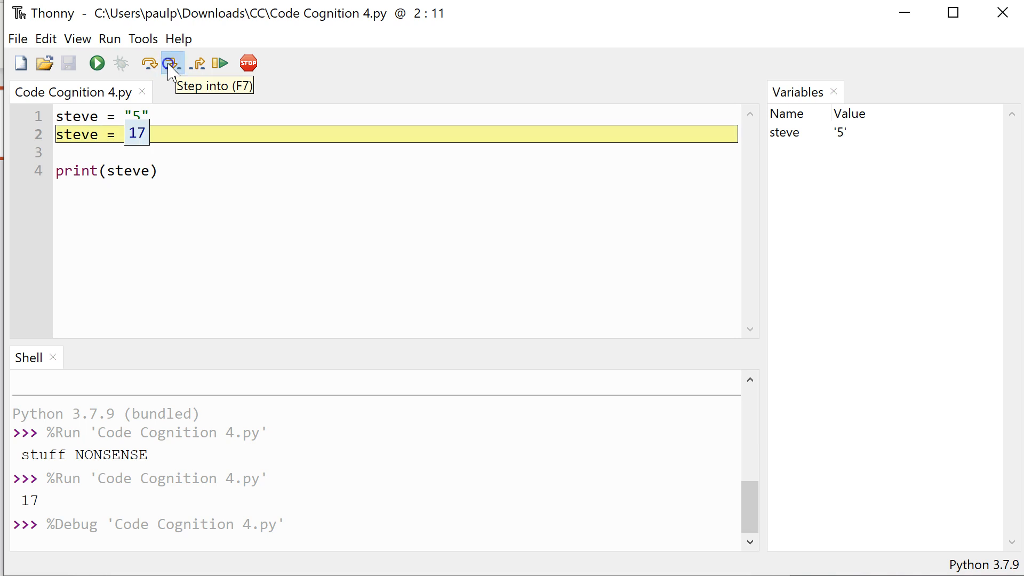
{"action": "left_click", "coordinate": [171, 63]}
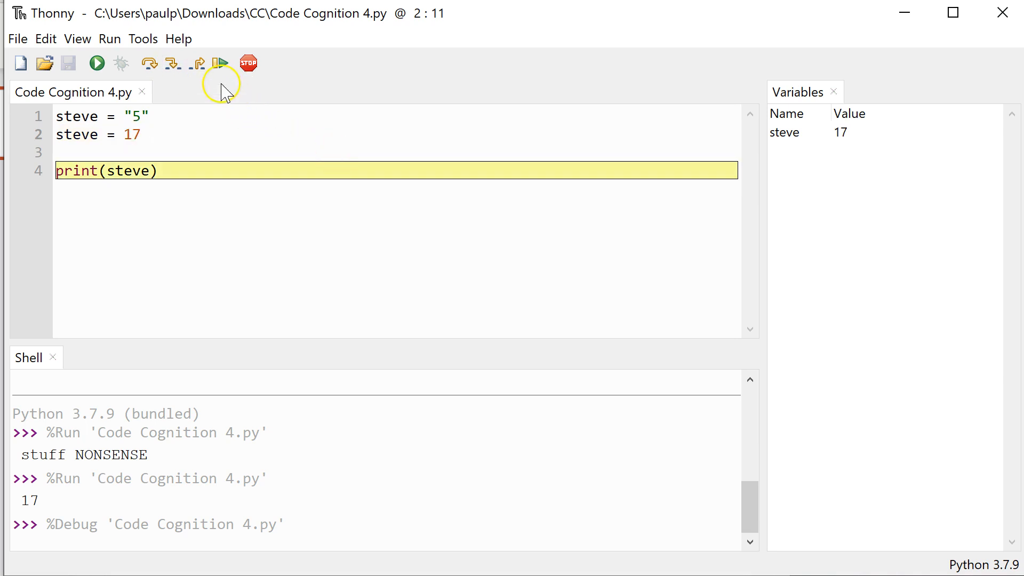
{"action": "mouse_move", "coordinate": [96, 63]}
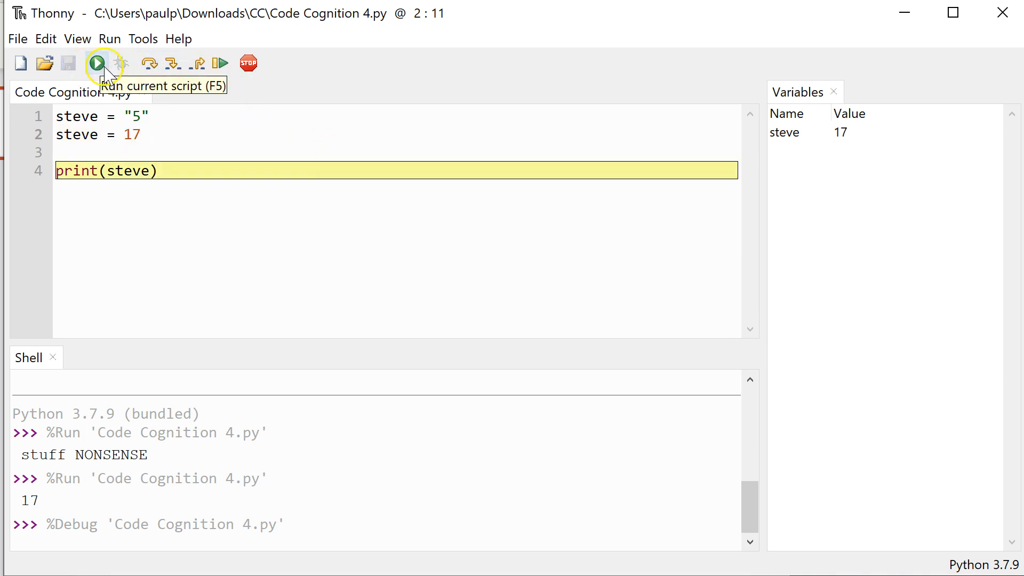
Rerun the script to print 17, then replace the assignment lines with steve = 22
{"action": "left_click", "coordinate": [96, 63]}
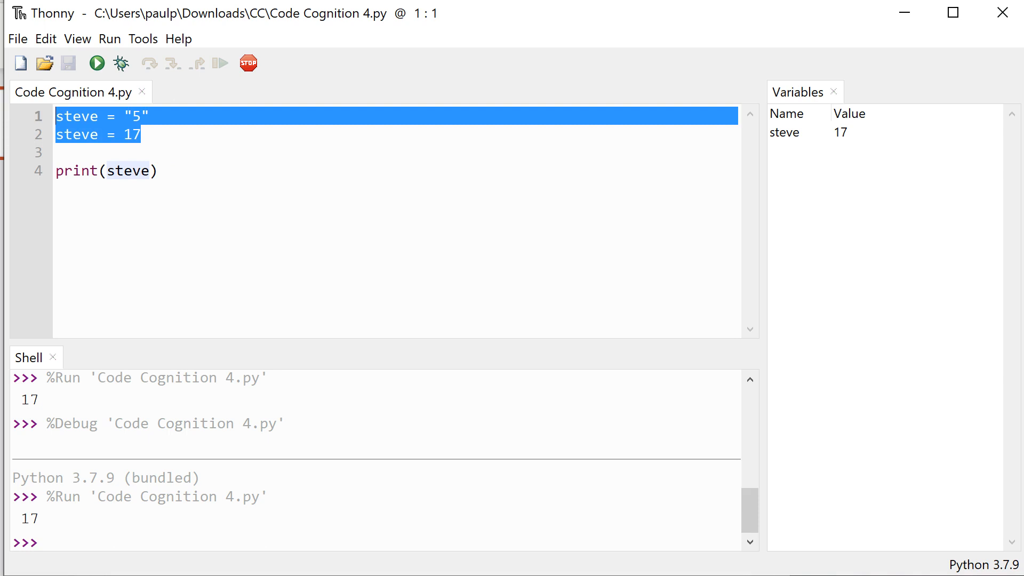
{"action": "key", "text": "Delete"}
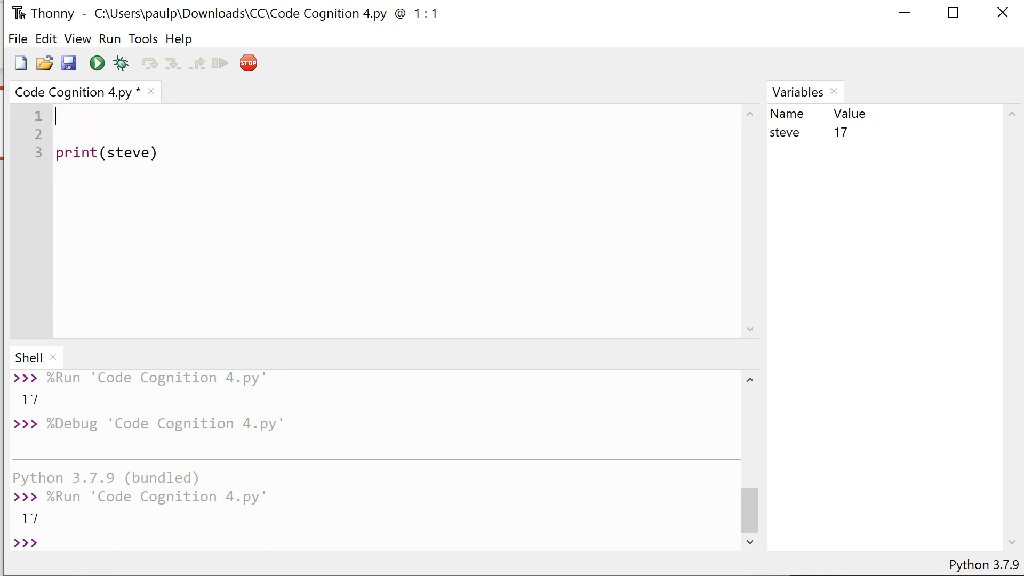
{"action": "type", "text": "ste"}
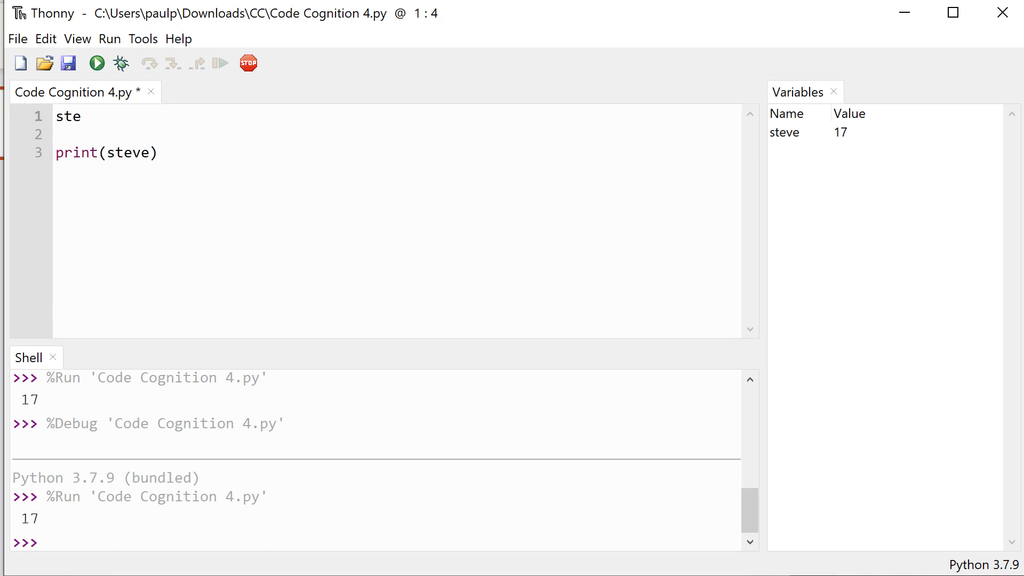
{"action": "type", "text": "ve ="}
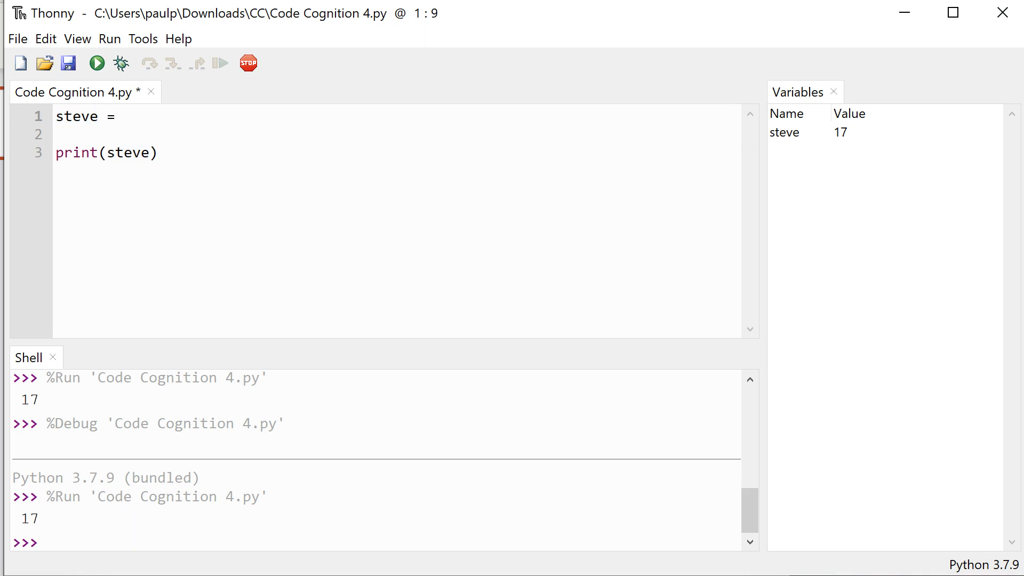
{"action": "type", "text": "22"}
{"action": "type", "text": "ste"}
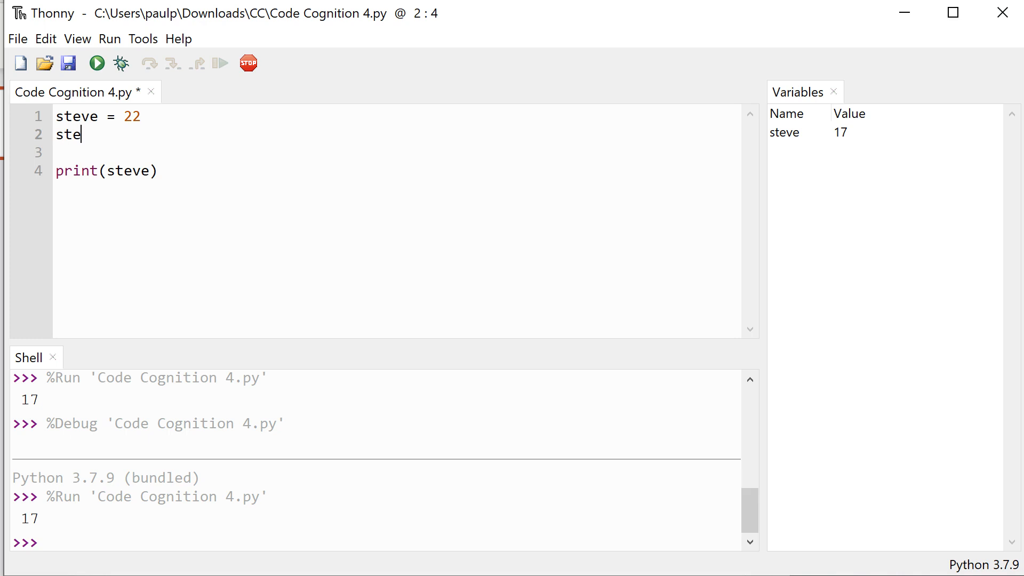
Add the line steve = steve + 8 before the print
{"action": "type", "text": "ve = st"}
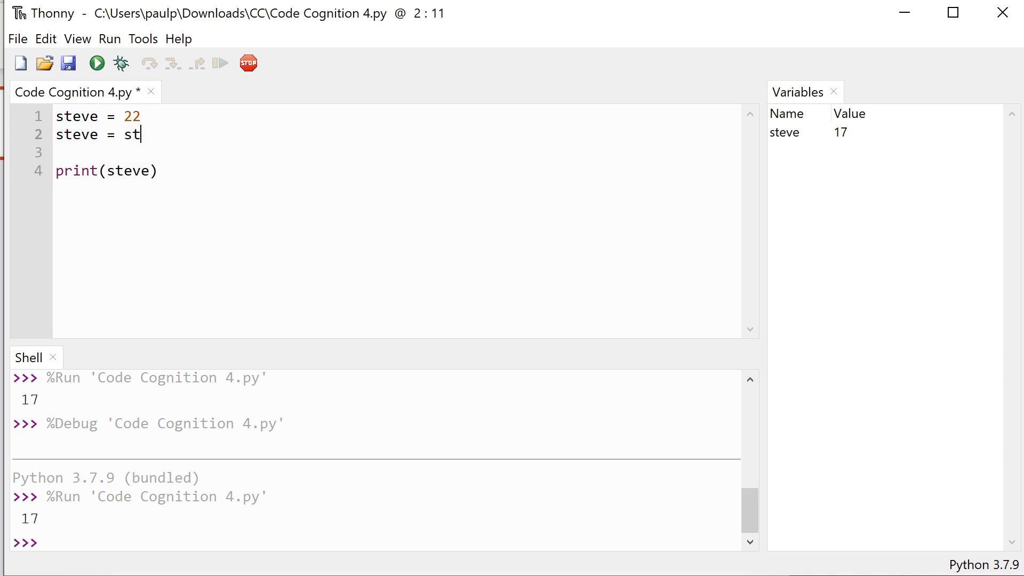
{"action": "type", "text": "eve +"}
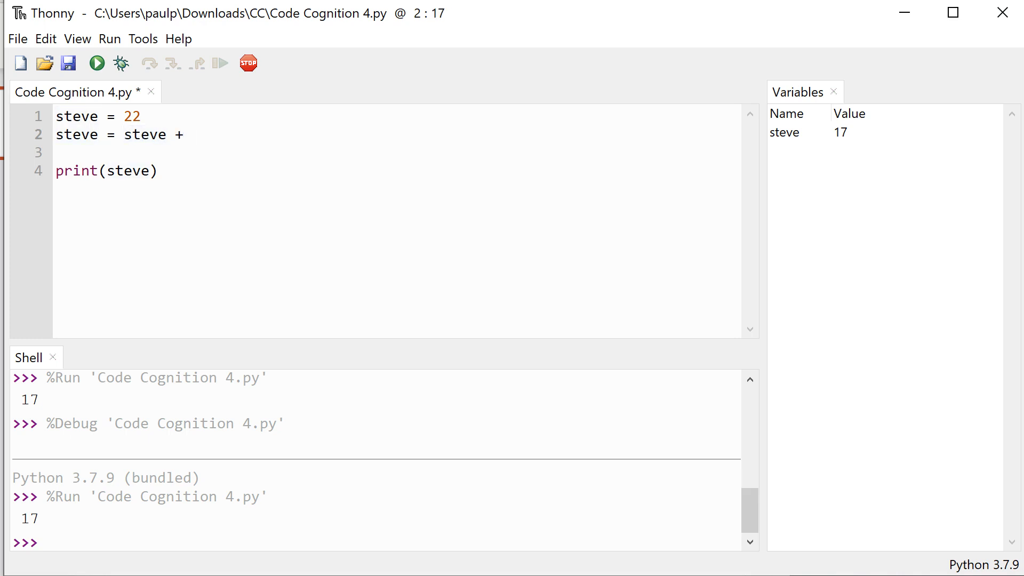
{"action": "type", "text": "8"}
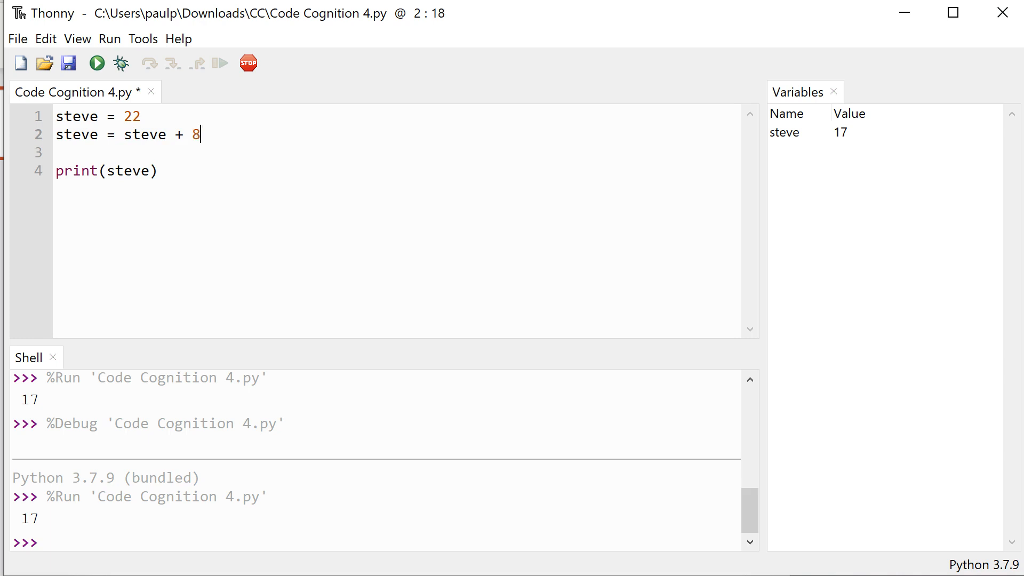
{"action": "left_click", "coordinate": [158, 171]}
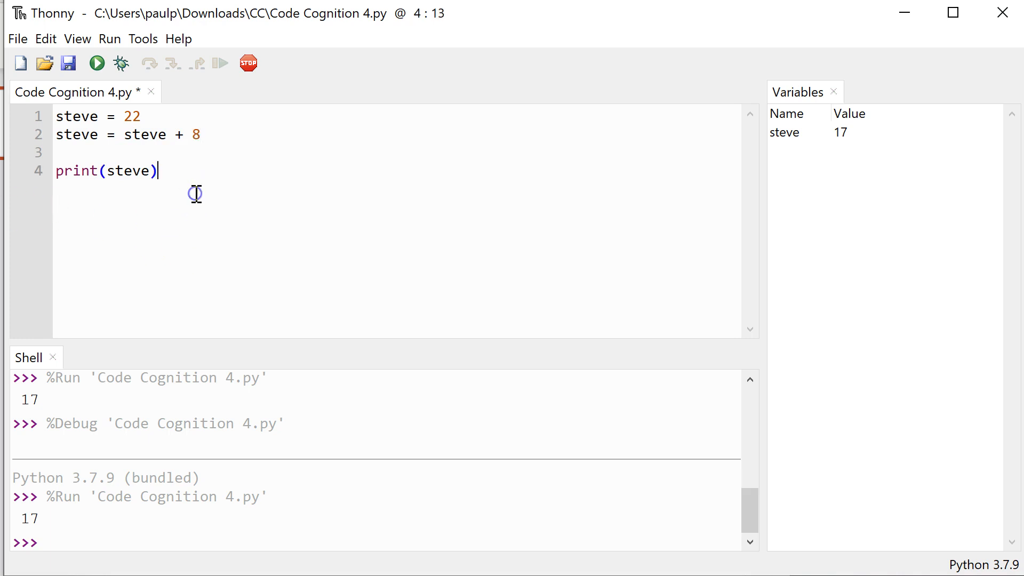
{"action": "mouse_move", "coordinate": [134, 151]}
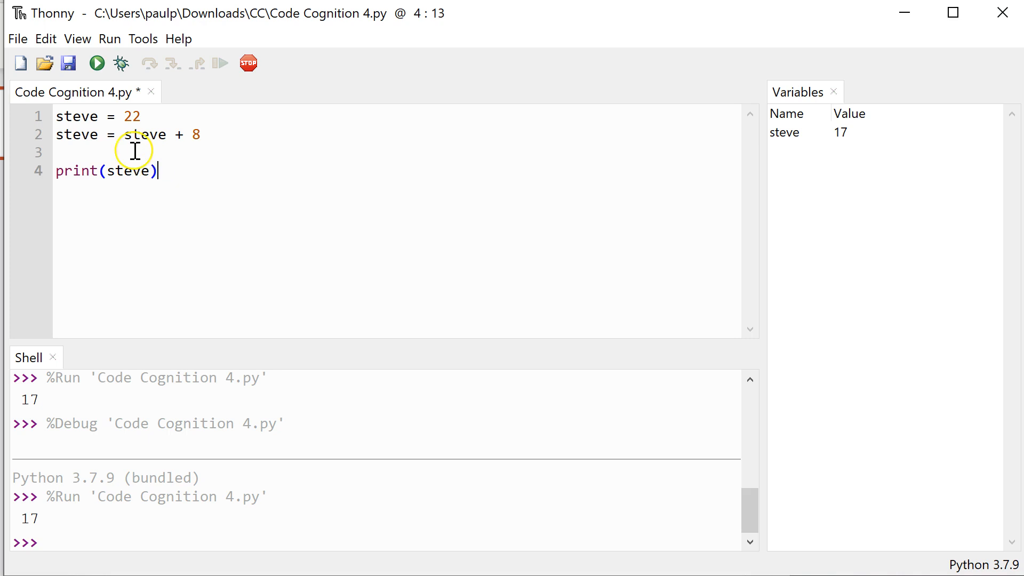
{"action": "mouse_move", "coordinate": [217, 129]}
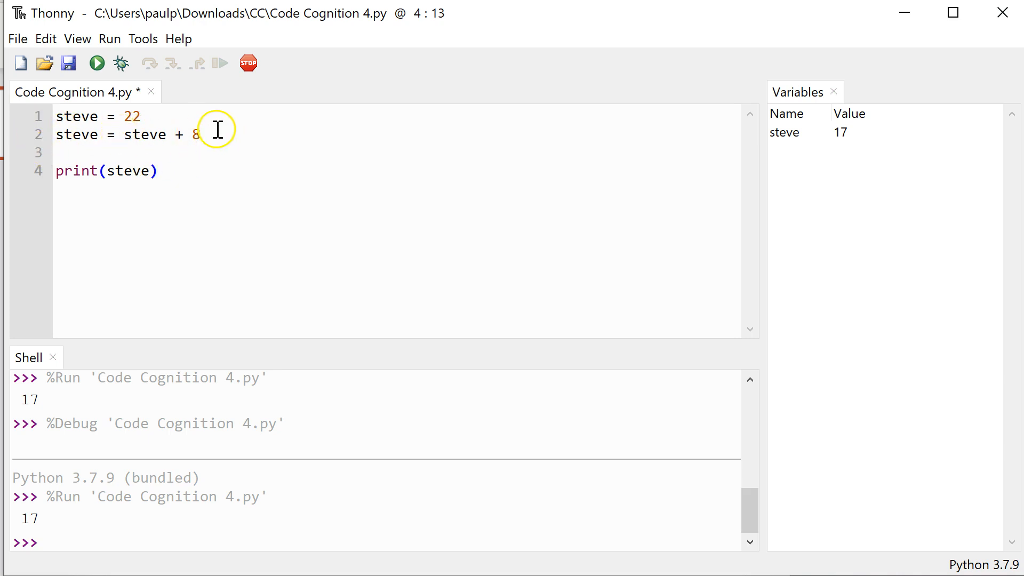
{"action": "mouse_move", "coordinate": [172, 83]}
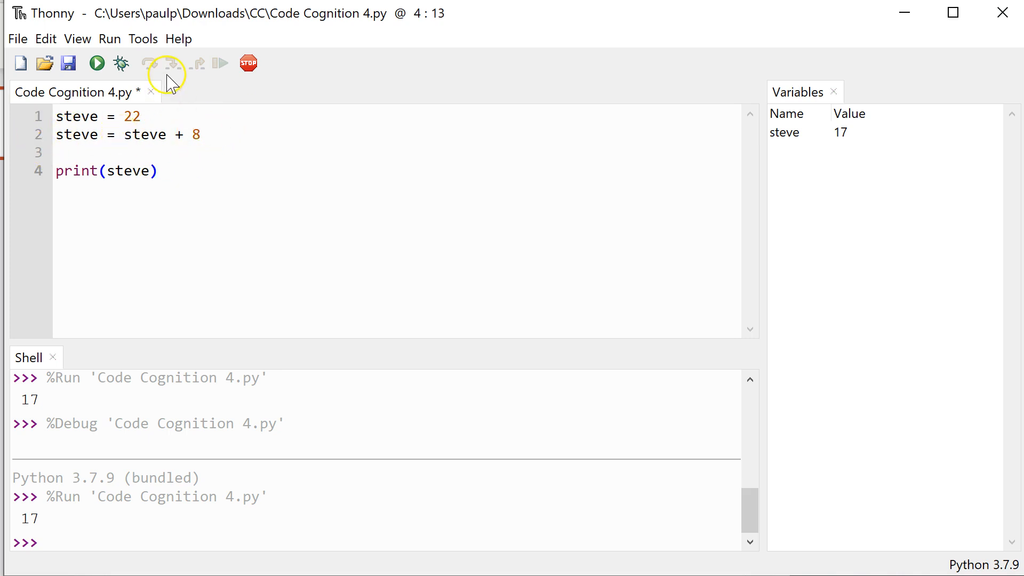
{"action": "mouse_move", "coordinate": [121, 64]}
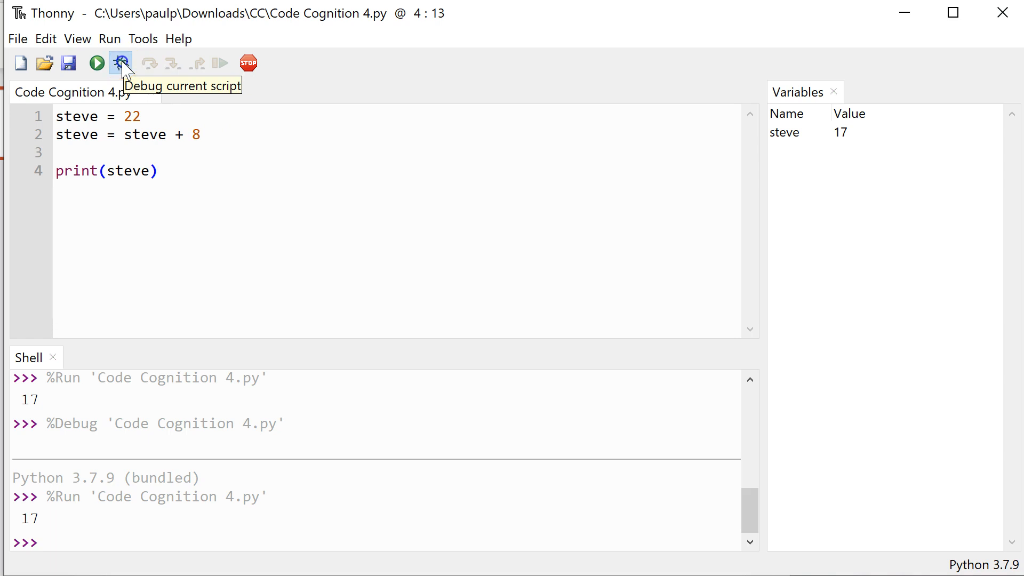
Debug through steve = 22 and steve + 8 until 30 prints, then select all code
{"action": "left_click", "coordinate": [121, 62]}
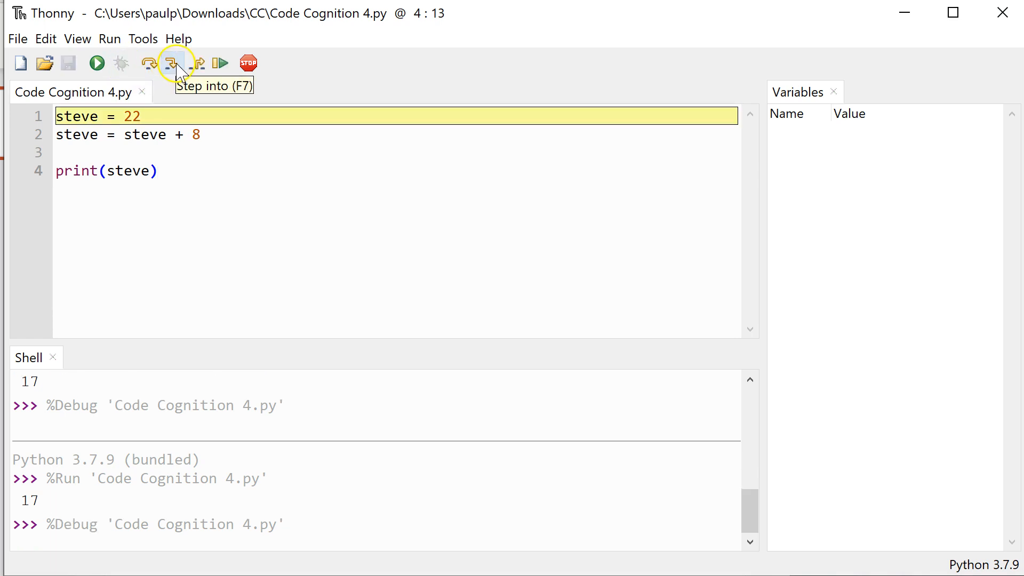
{"action": "left_click", "coordinate": [173, 63]}
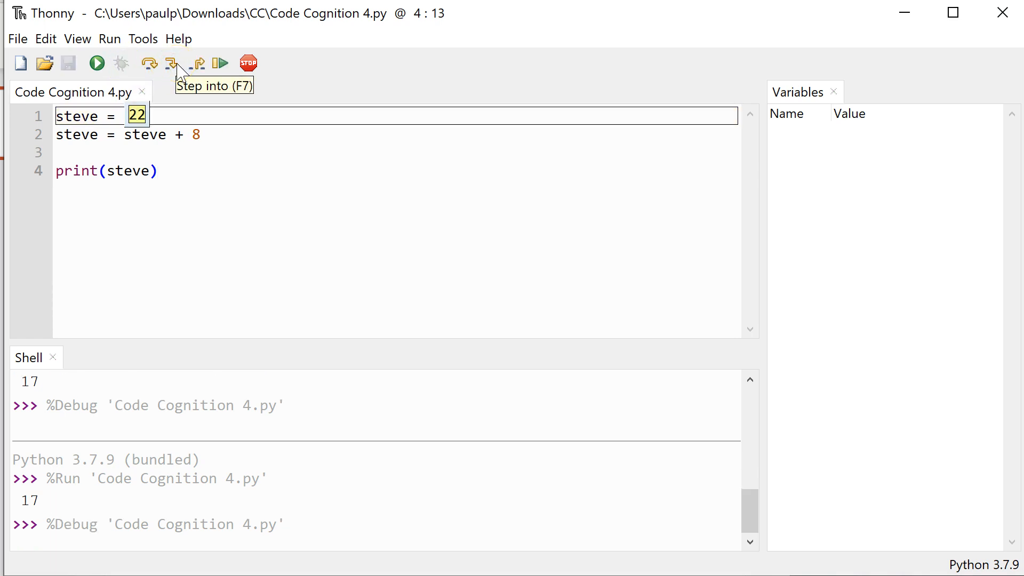
{"action": "left_click", "coordinate": [174, 63]}
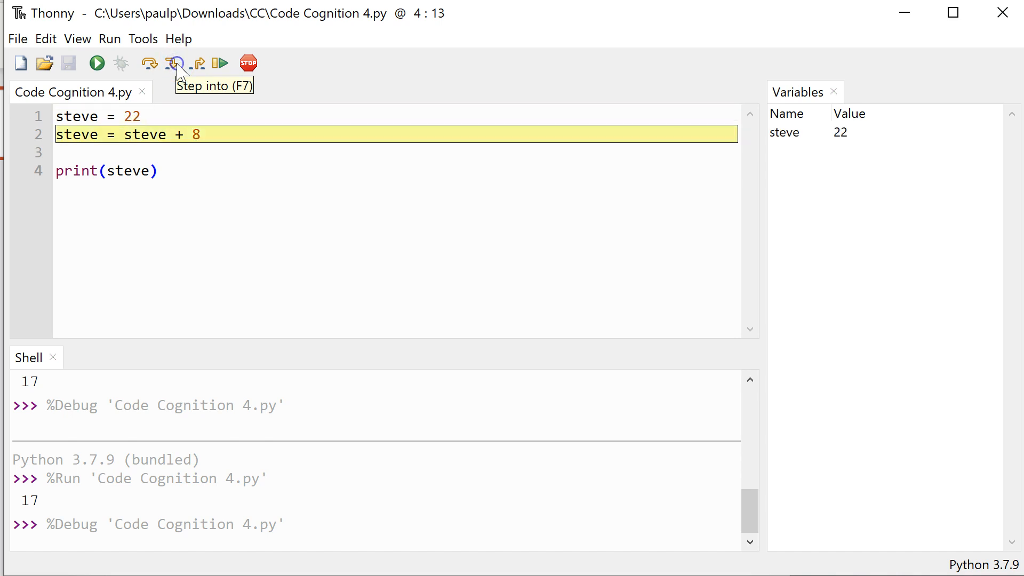
{"action": "mouse_move", "coordinate": [229, 108]}
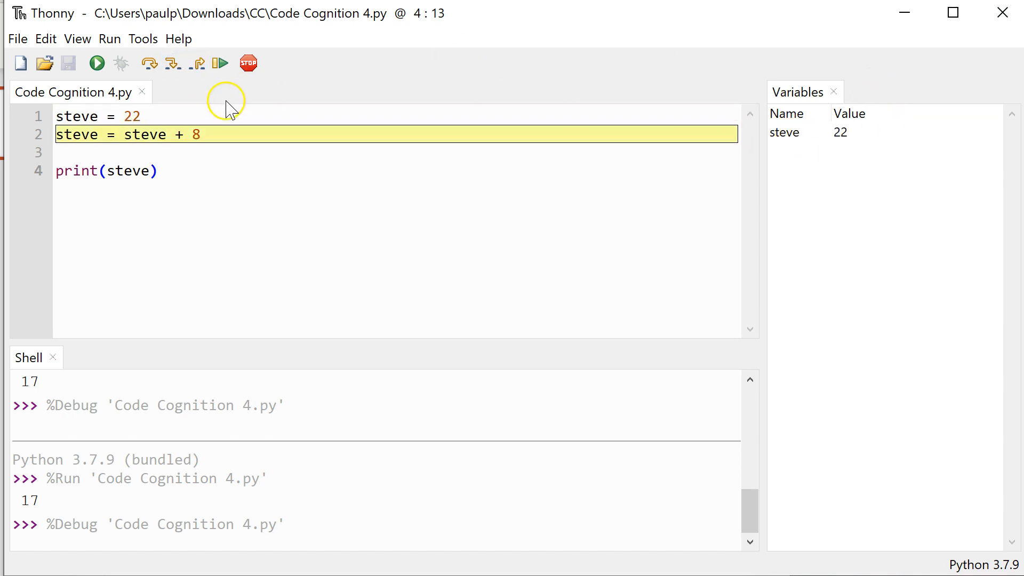
{"action": "mouse_move", "coordinate": [172, 63]}
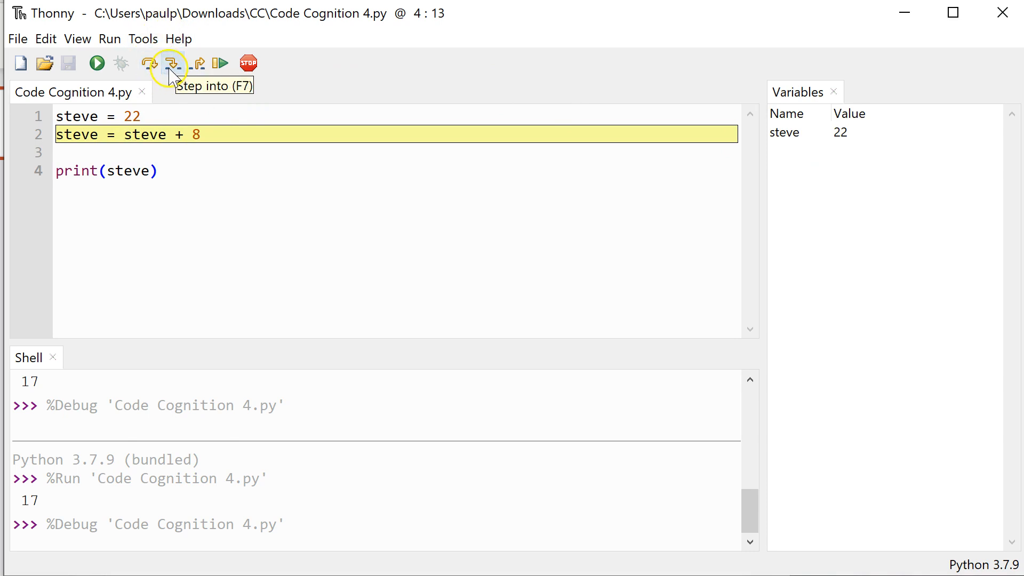
{"action": "left_click", "coordinate": [173, 63]}
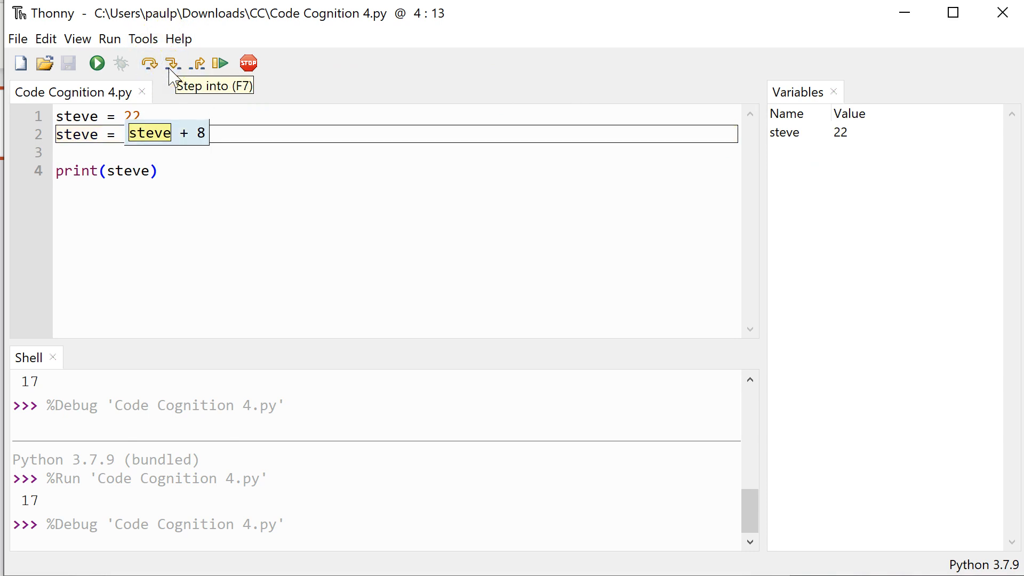
{"action": "left_click", "coordinate": [173, 63]}
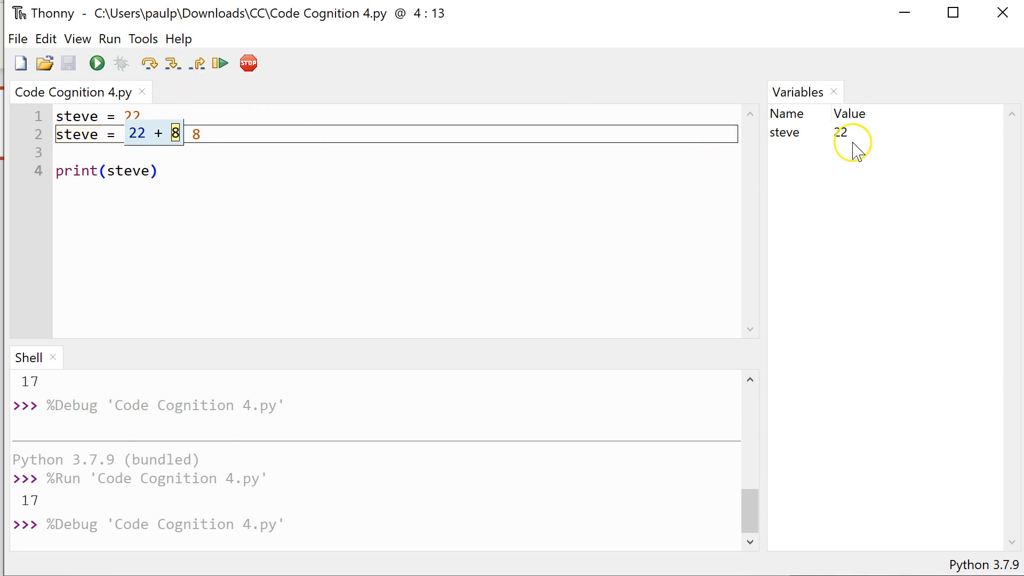
{"action": "mouse_move", "coordinate": [135, 144]}
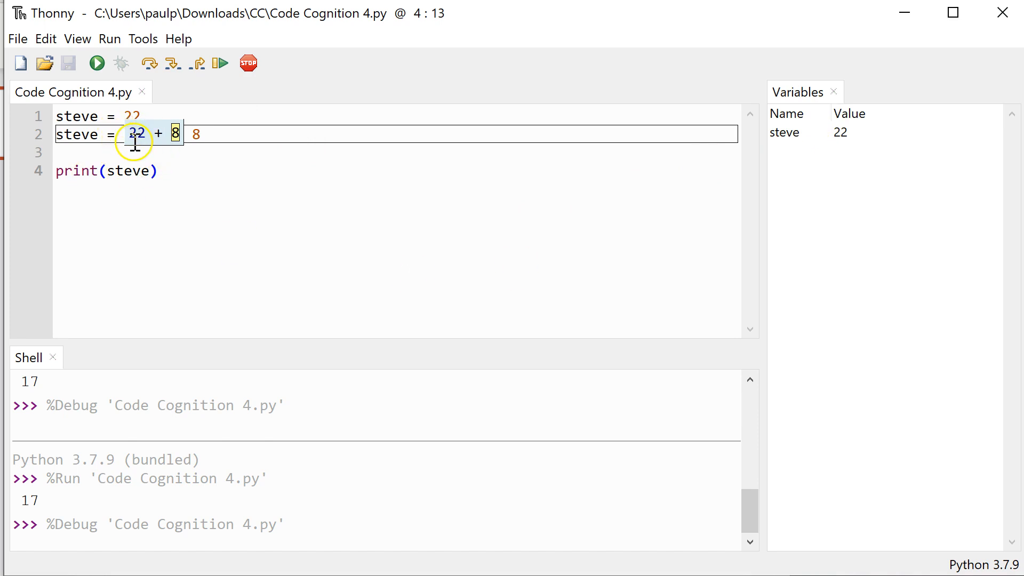
{"action": "mouse_move", "coordinate": [209, 134]}
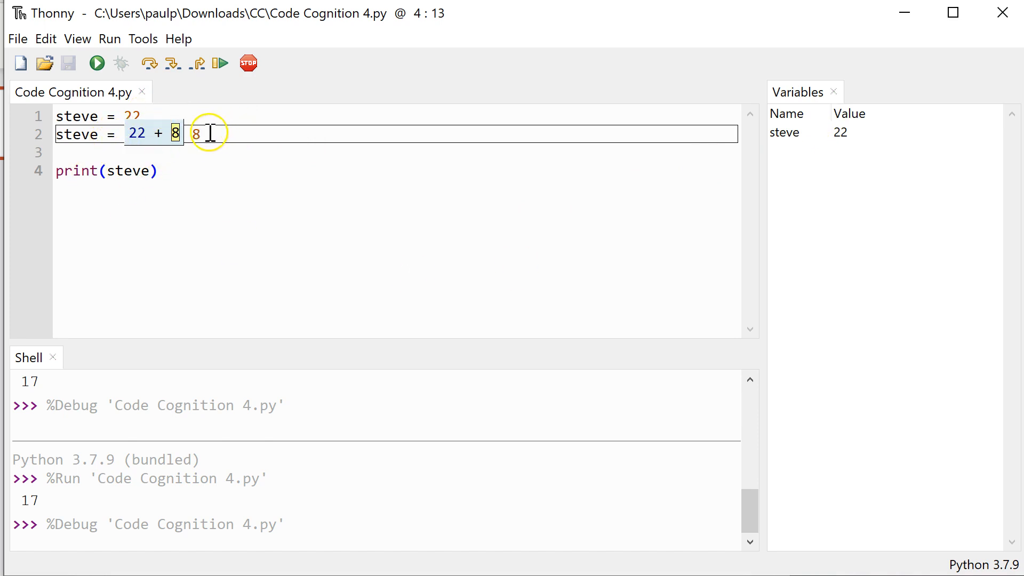
{"action": "mouse_move", "coordinate": [161, 88]}
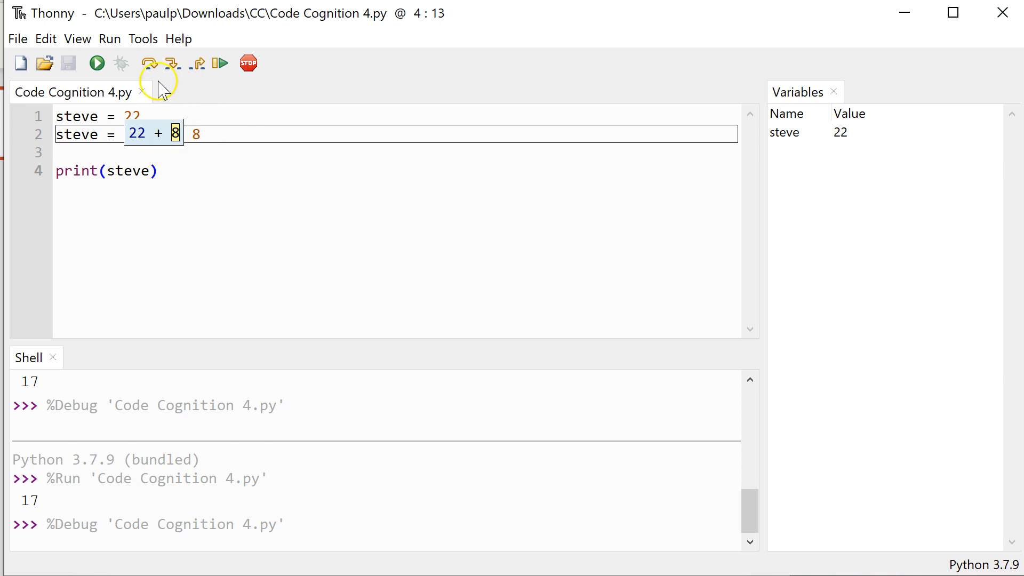
{"action": "mouse_move", "coordinate": [172, 63]}
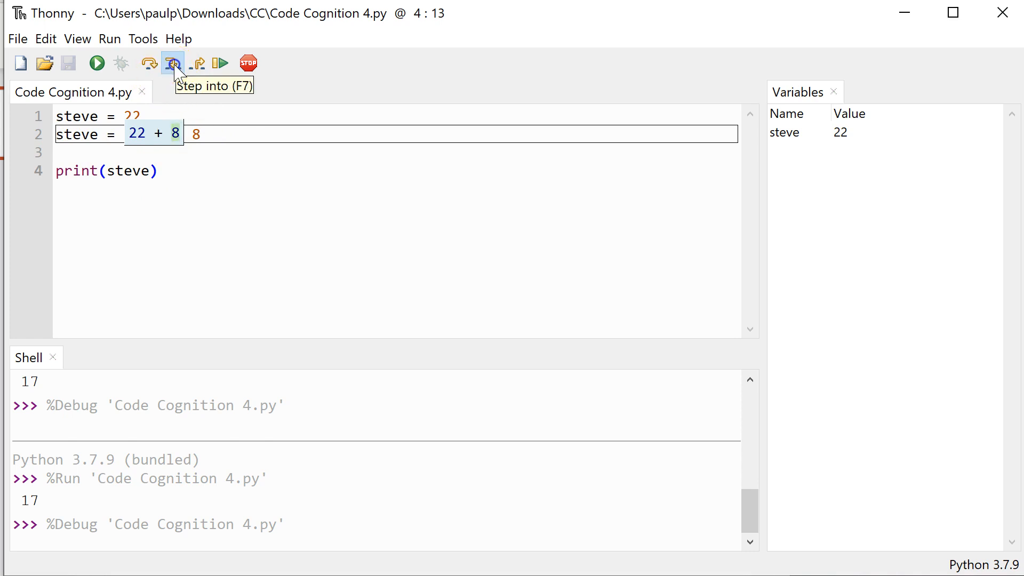
{"action": "left_click", "coordinate": [172, 64]}
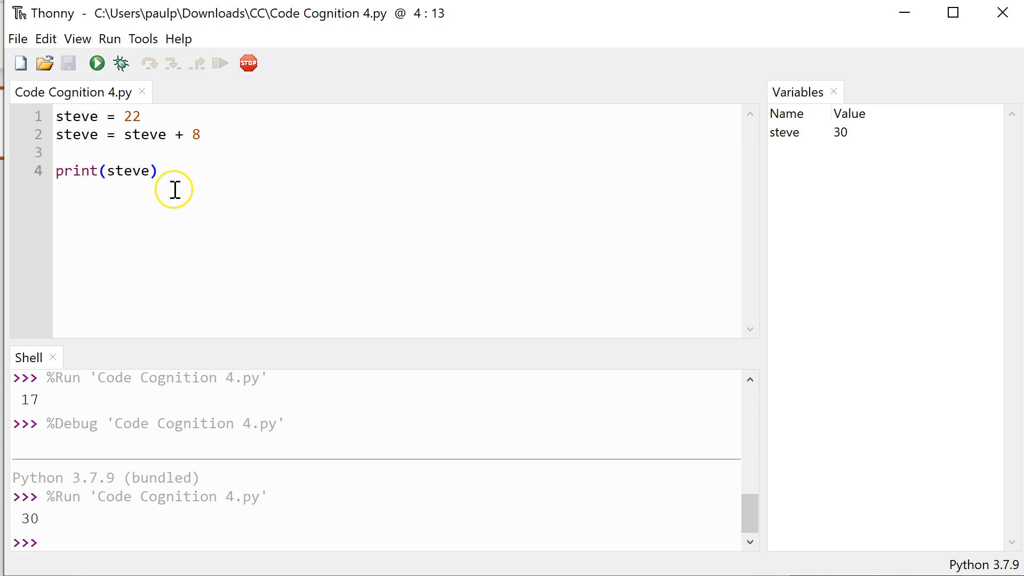
{"action": "key", "text": "ctrl+a"}
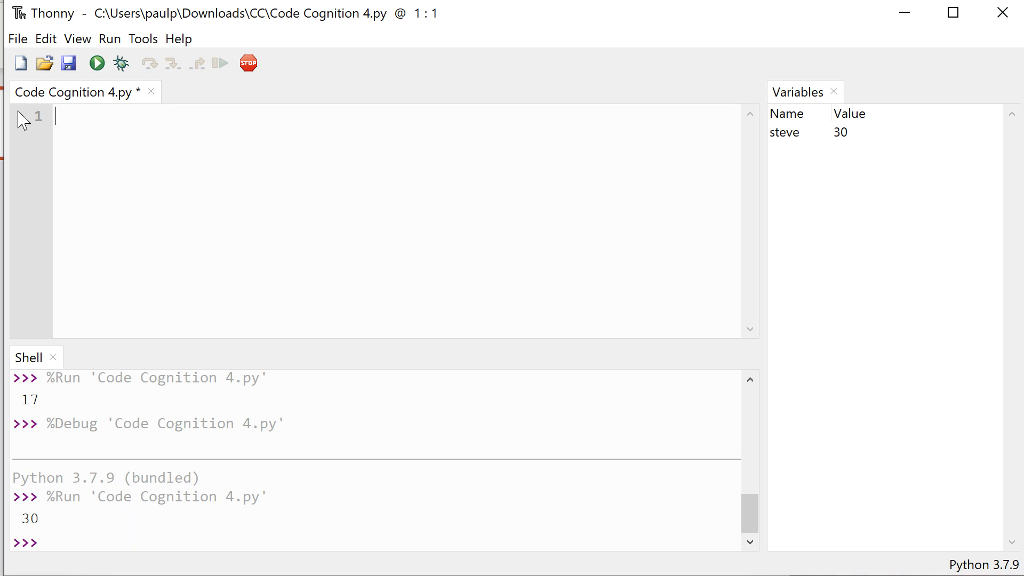
Write line 1 as name = input("What is your name? ")
{"action": "type", "text": "ste"}
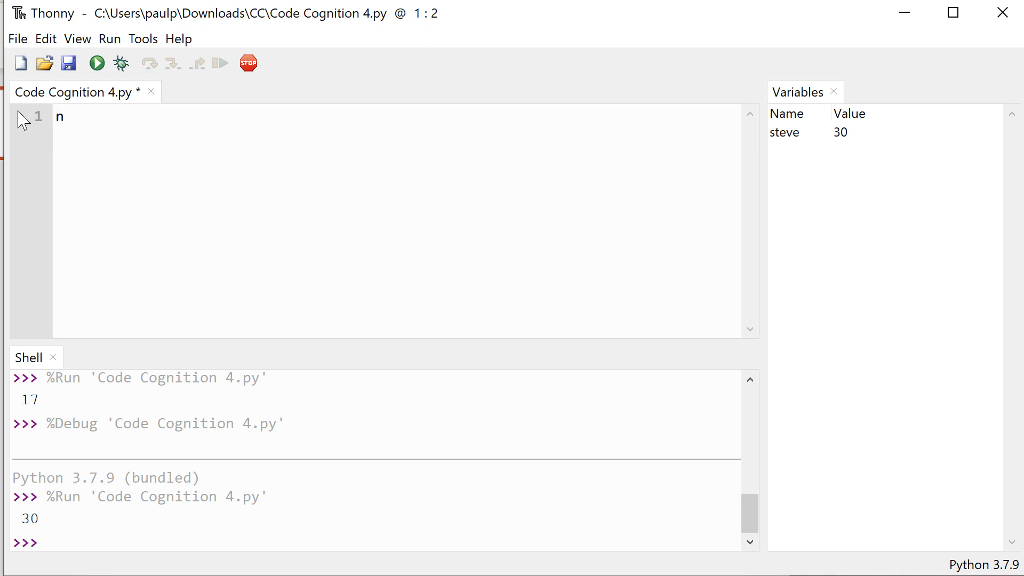
{"action": "type", "text": "ame ="}
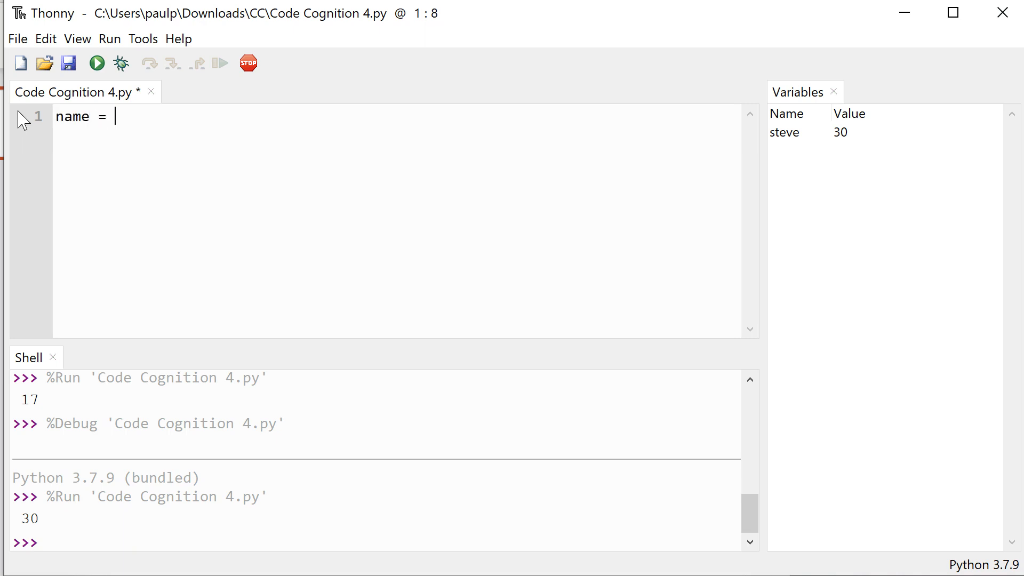
{"action": "type", "text": "input"}
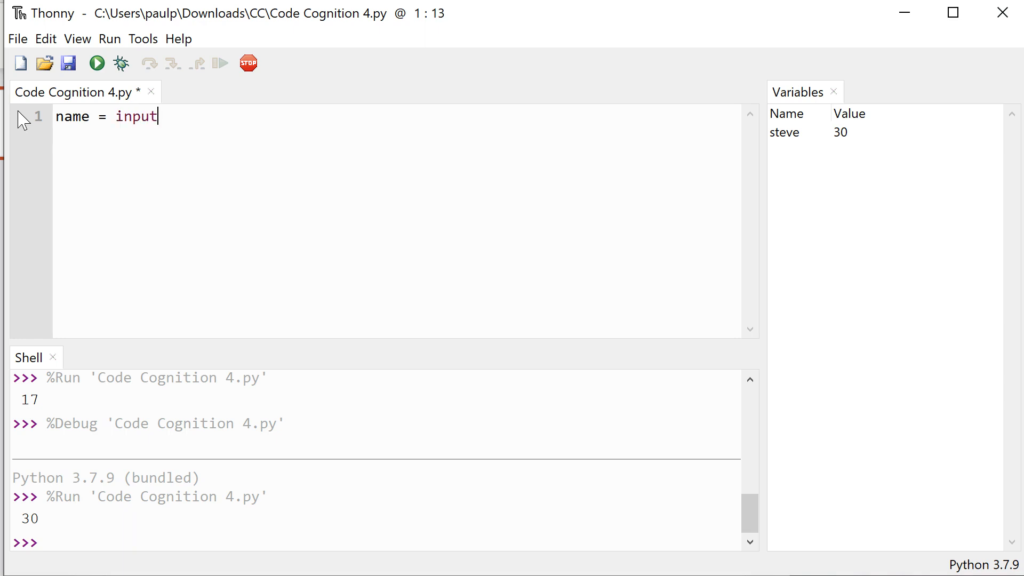
{"action": "type", "text": "()"}
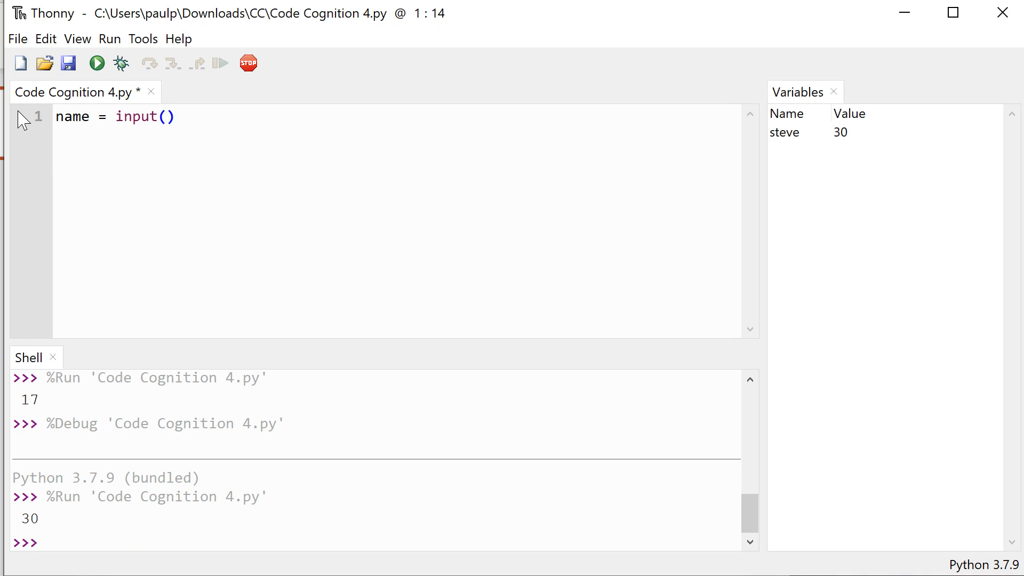
{"action": "left_click", "coordinate": [167, 117]}
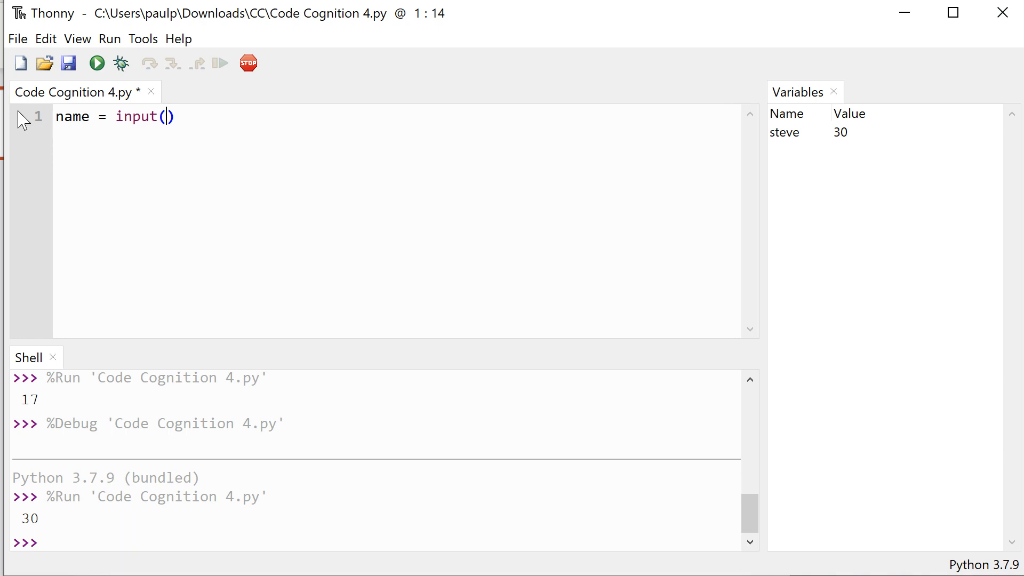
{"action": "type", "text": "\""}
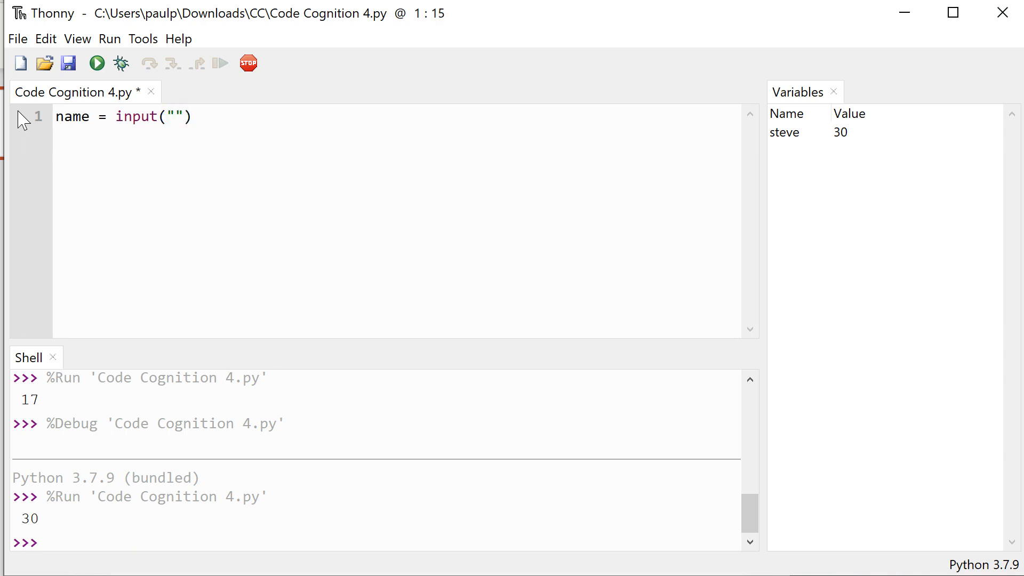
{"action": "type", "text": "What"}
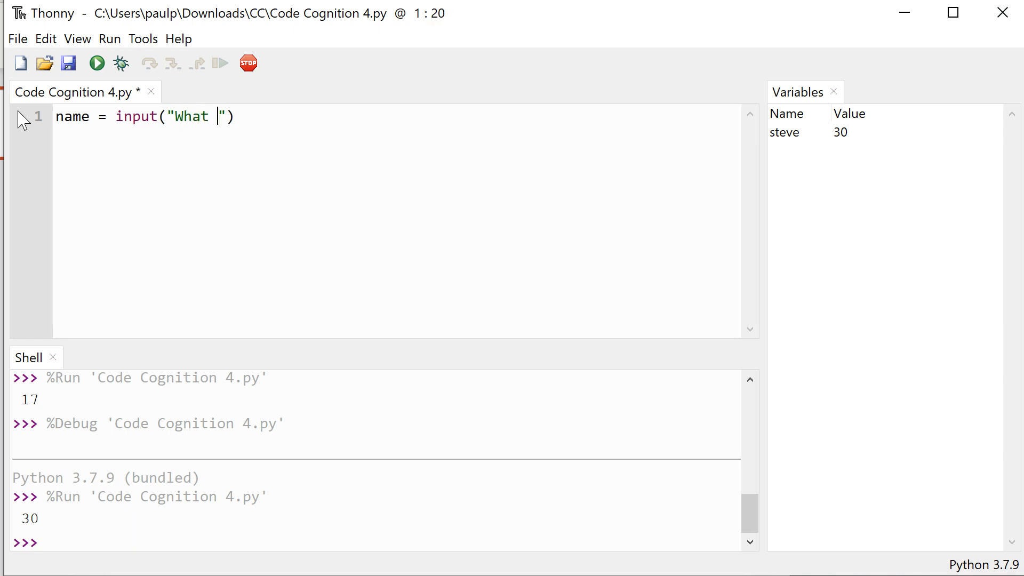
{"action": "type", "text": "is your name"}
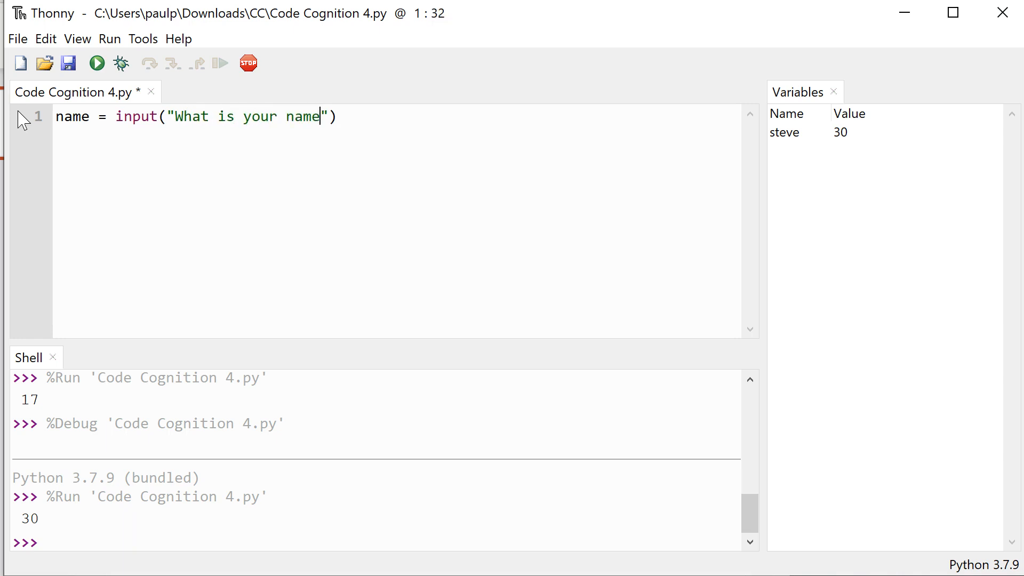
{"action": "type", "text": "?"}
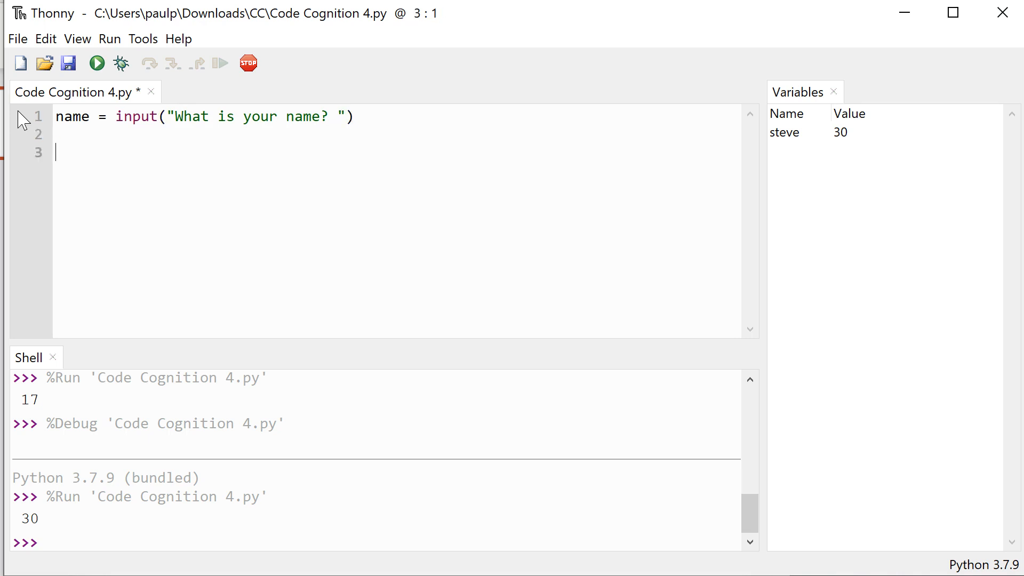
Add print(name) on line 2 and start debugging the script
{"action": "type", "text": "print"}
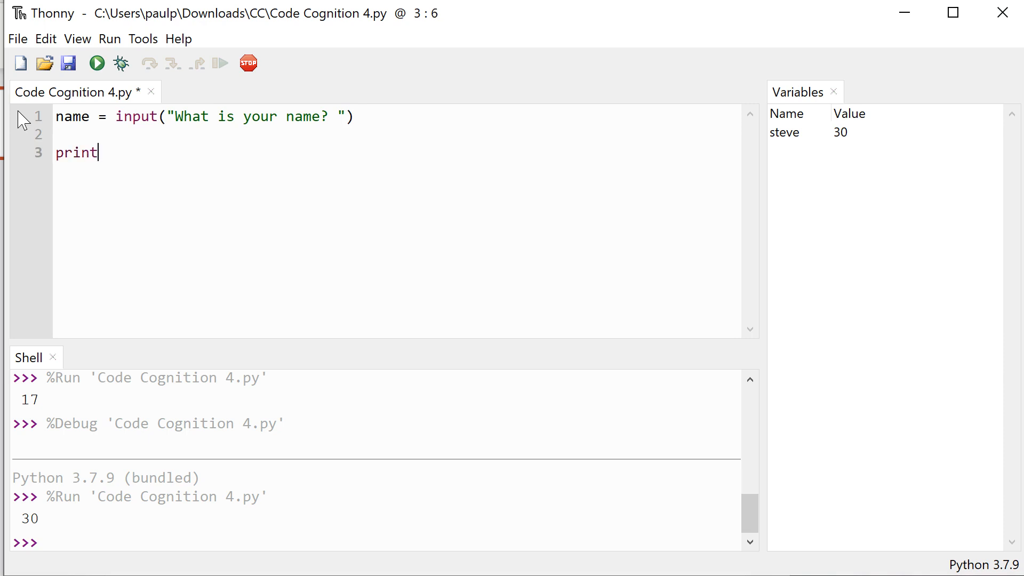
{"action": "type", "text": "(name"}
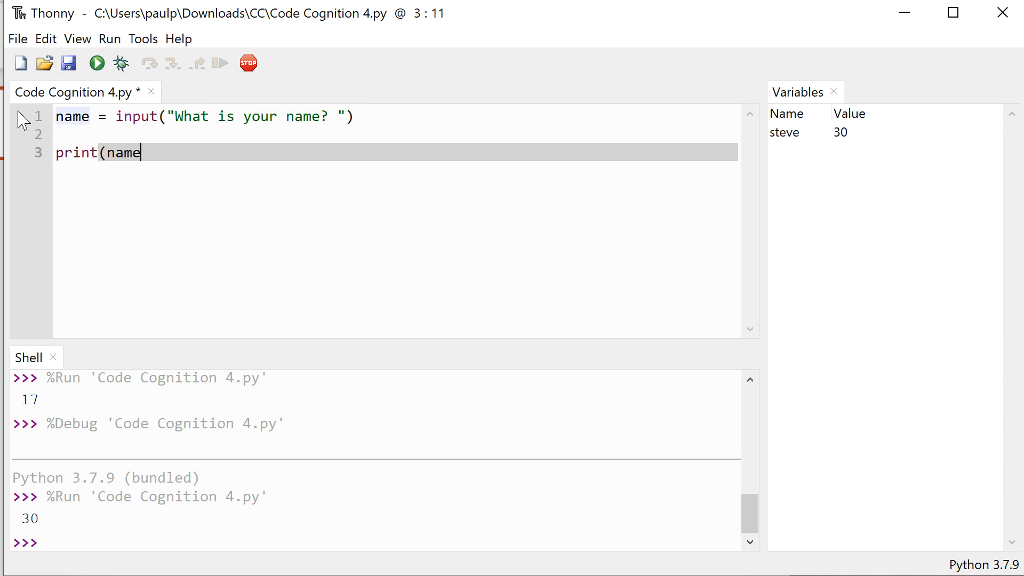
{"action": "type", "text": ")"}
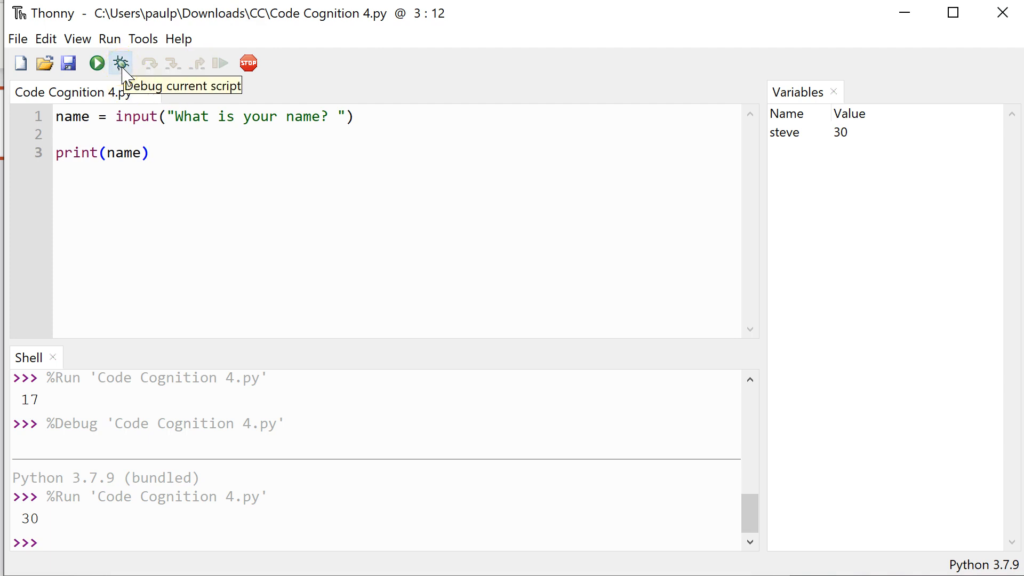
{"action": "left_click", "coordinate": [151, 153]}
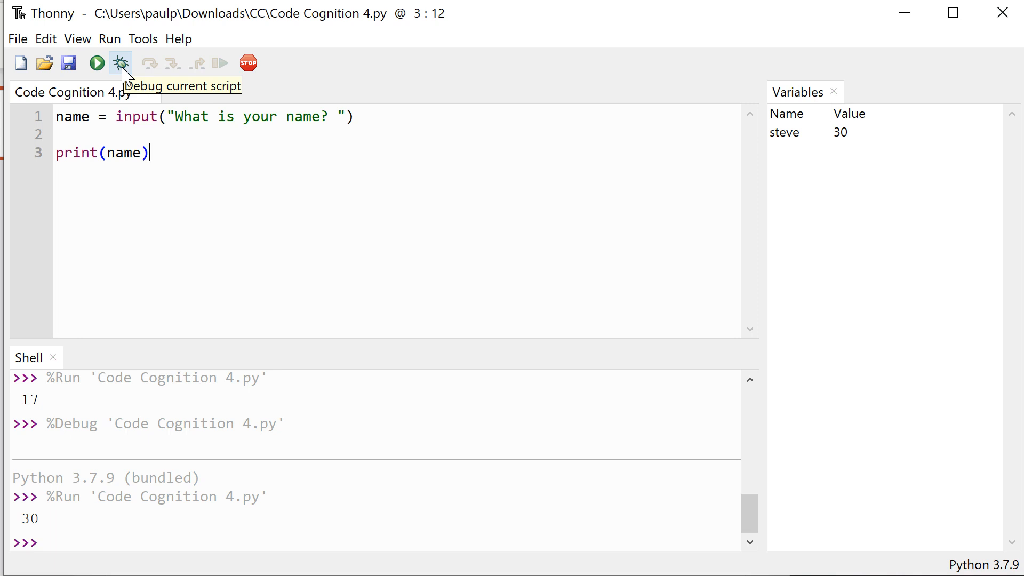
{"action": "left_click", "coordinate": [121, 63]}
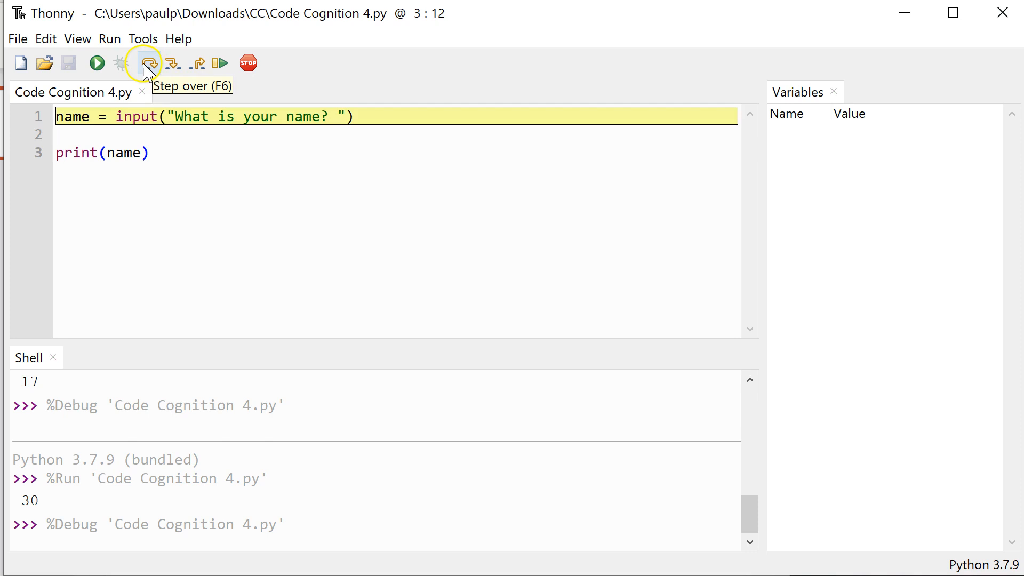
{"action": "mouse_move", "coordinate": [172, 63]}
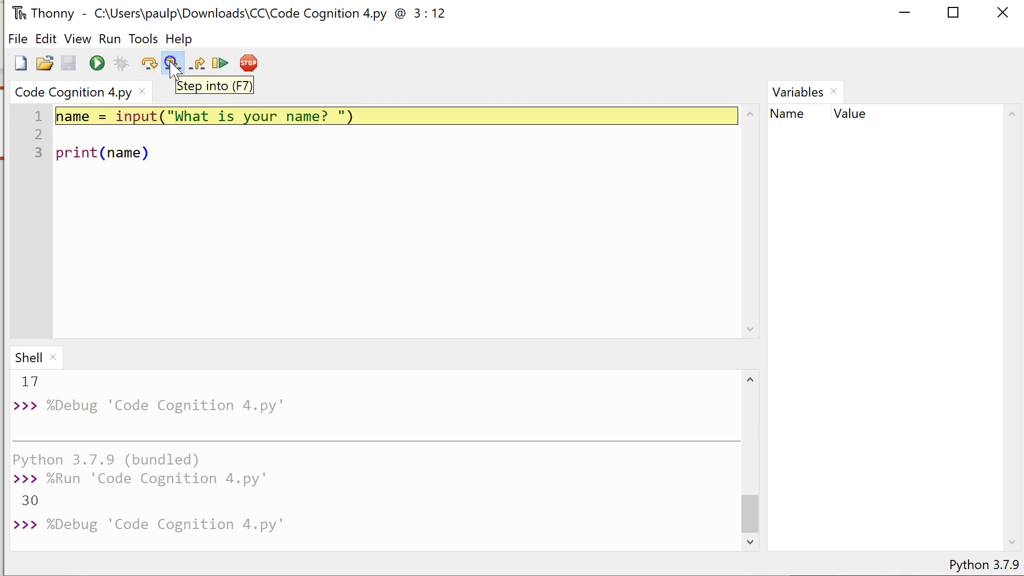
Step into the input call on line 1 and answer the prompt with David
{"action": "left_click", "coordinate": [171, 63]}
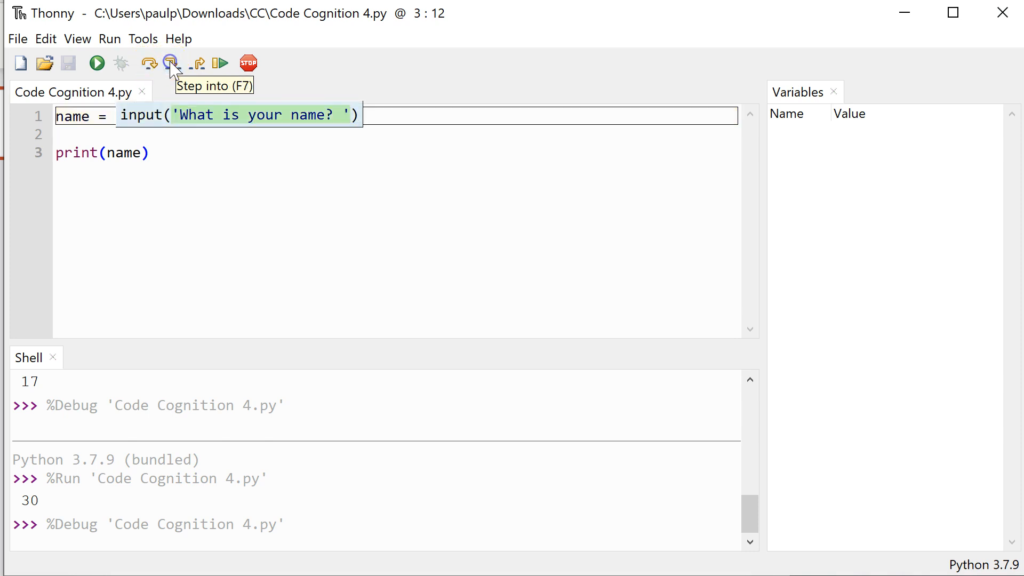
{"action": "left_click", "coordinate": [171, 63]}
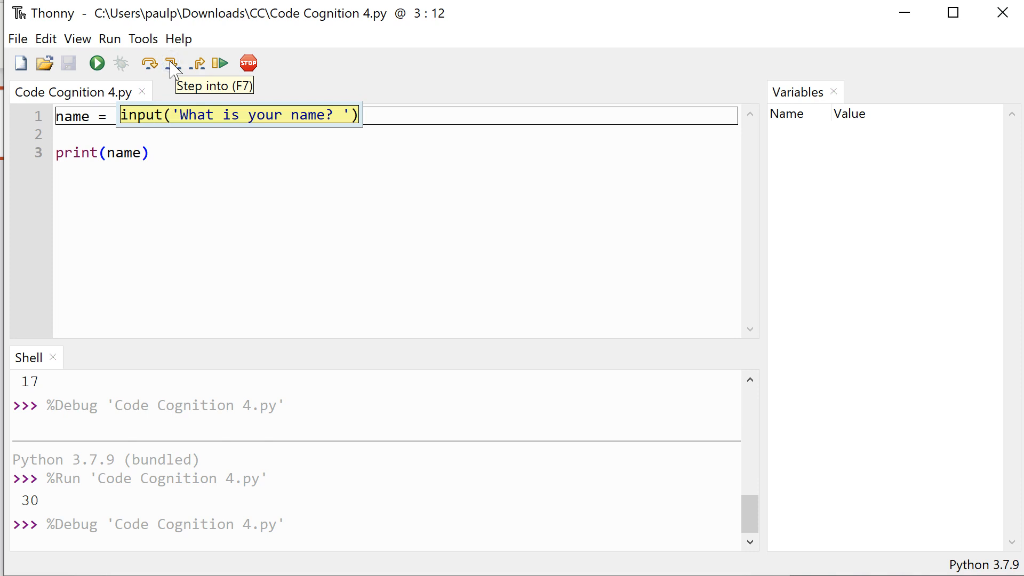
{"action": "left_click", "coordinate": [171, 63]}
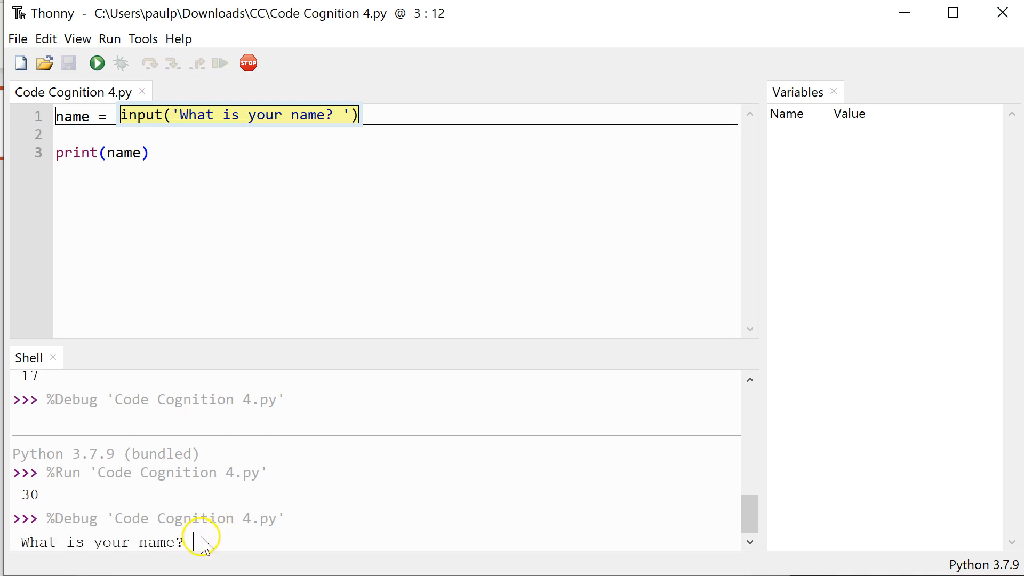
{"action": "type", "text": "s"}
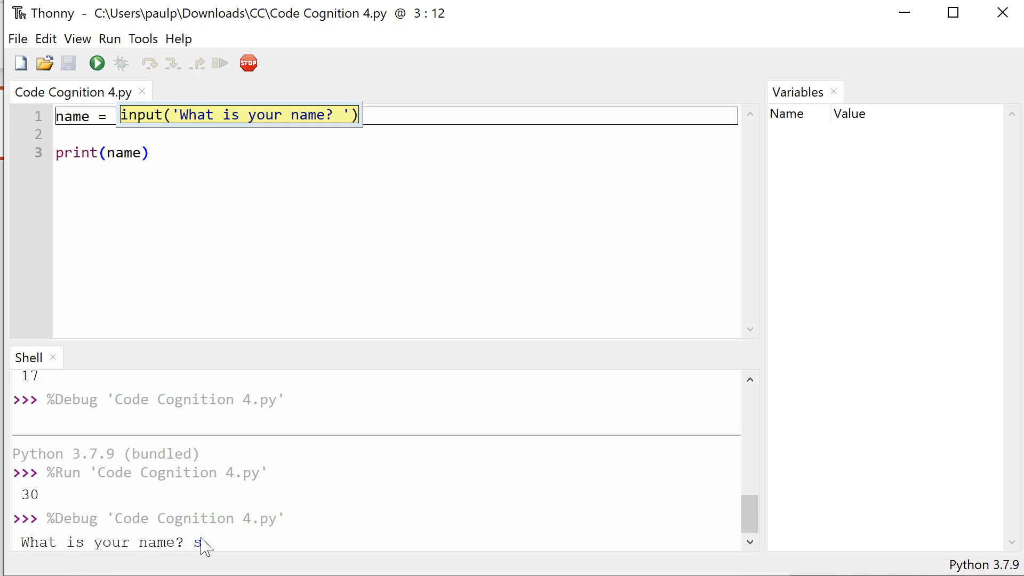
{"action": "key", "text": "BackSpace"}
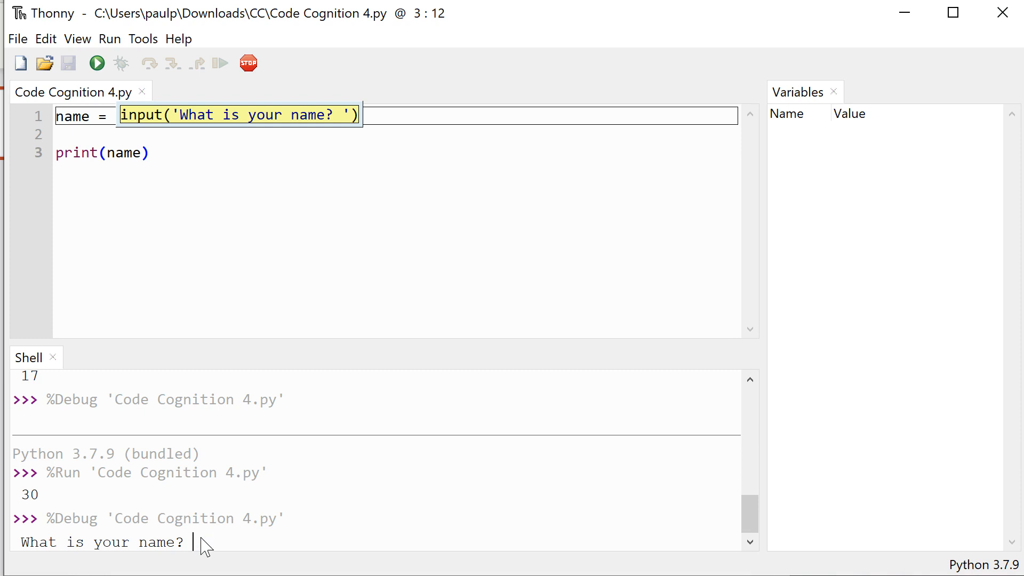
{"action": "type", "text": "Davi"}
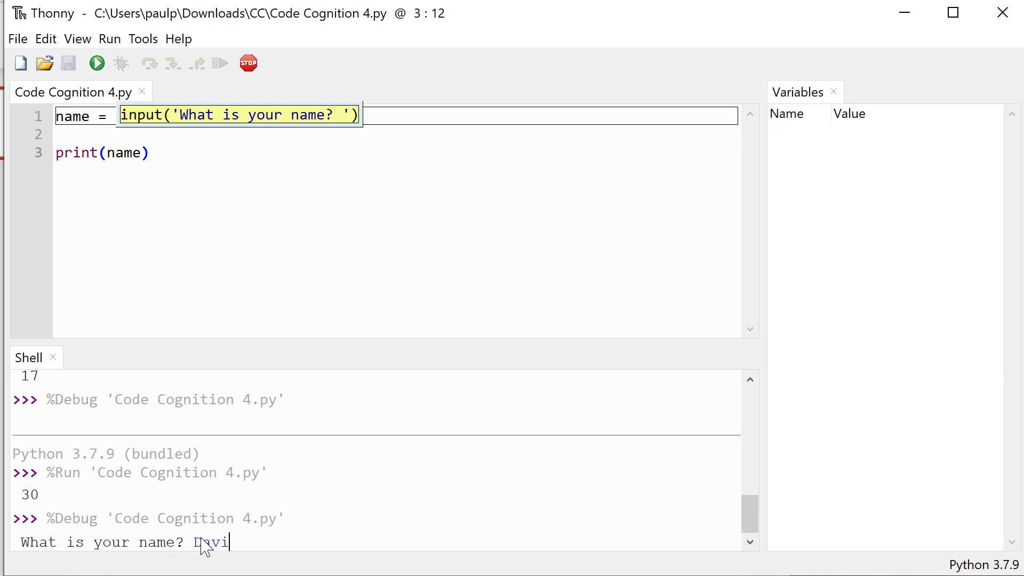
{"action": "key", "text": "Return"}
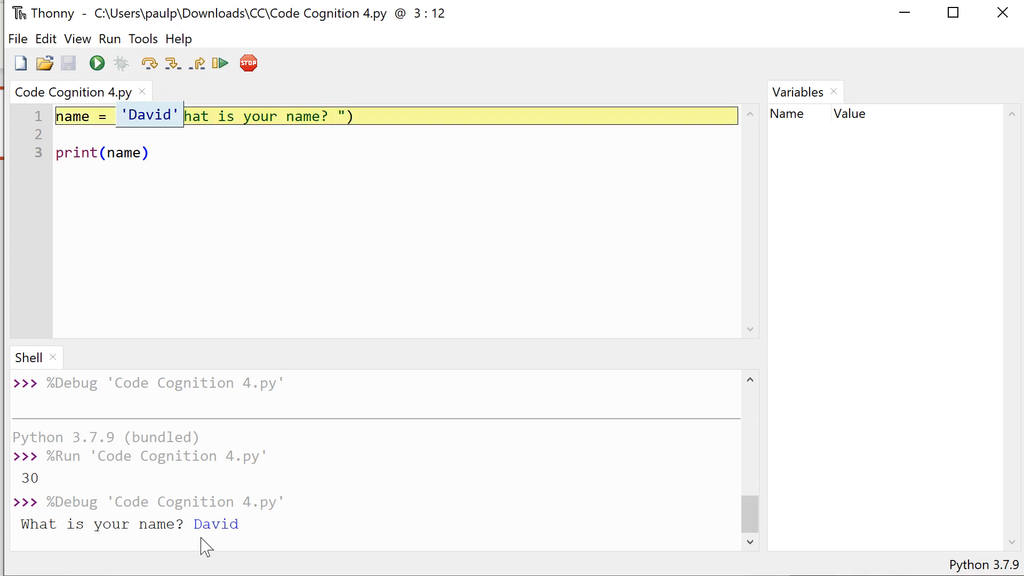
{"action": "mouse_move", "coordinate": [219, 267]}
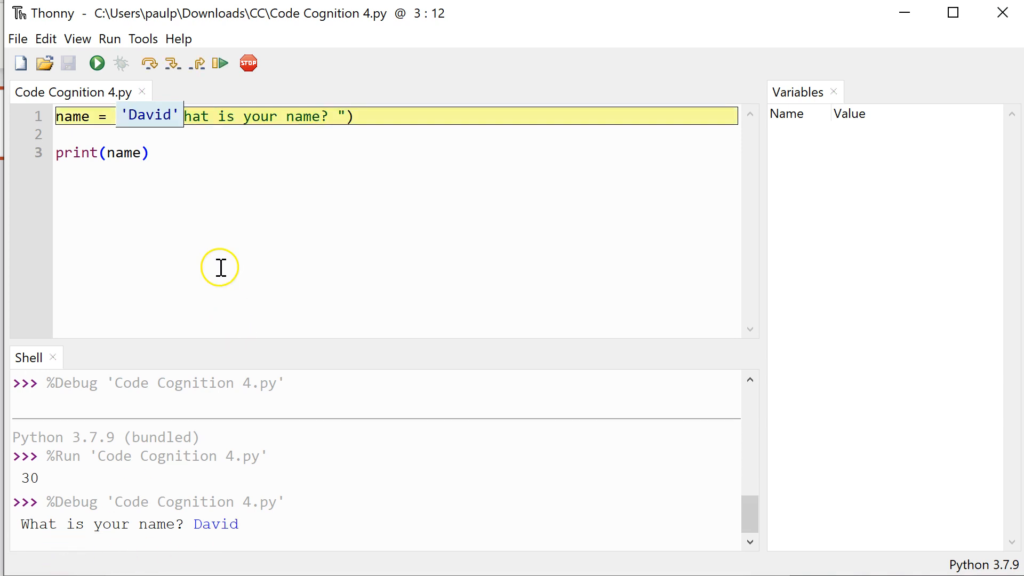
{"action": "mouse_move", "coordinate": [341, 104]}
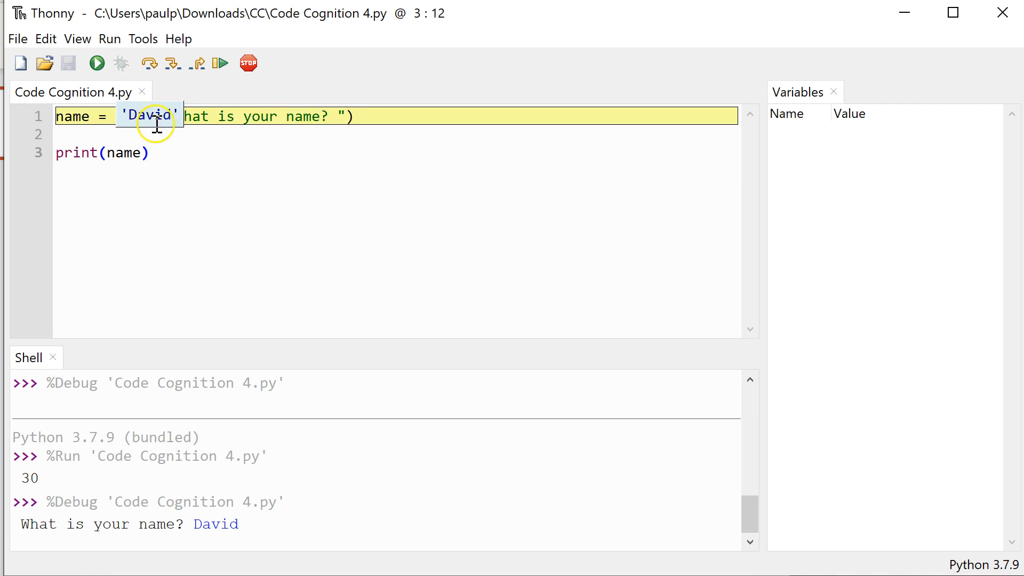
{"action": "mouse_move", "coordinate": [174, 64]}
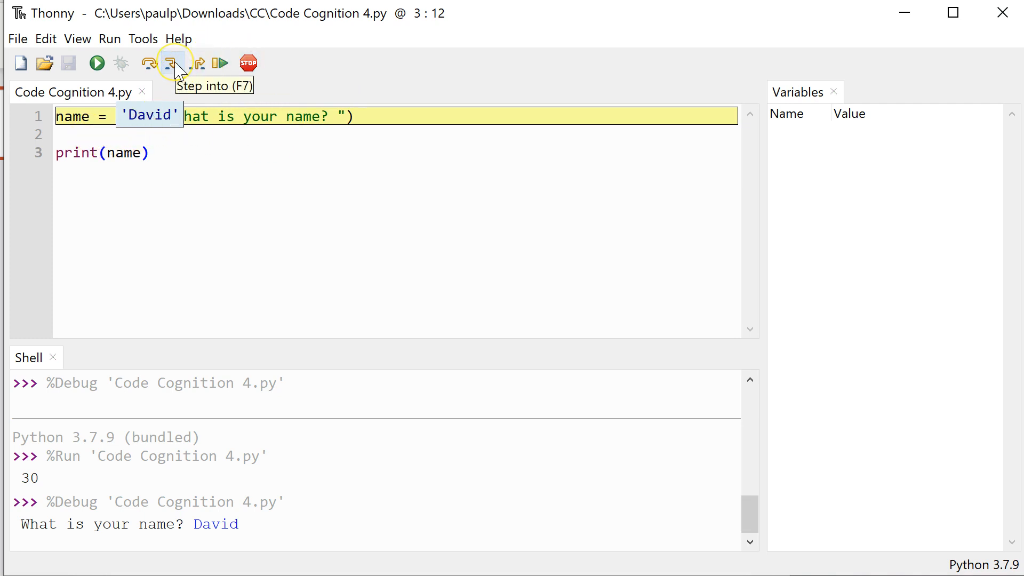
Step on to store name = 'David' and reach print, then restart as a normal run
{"action": "left_click", "coordinate": [174, 63]}
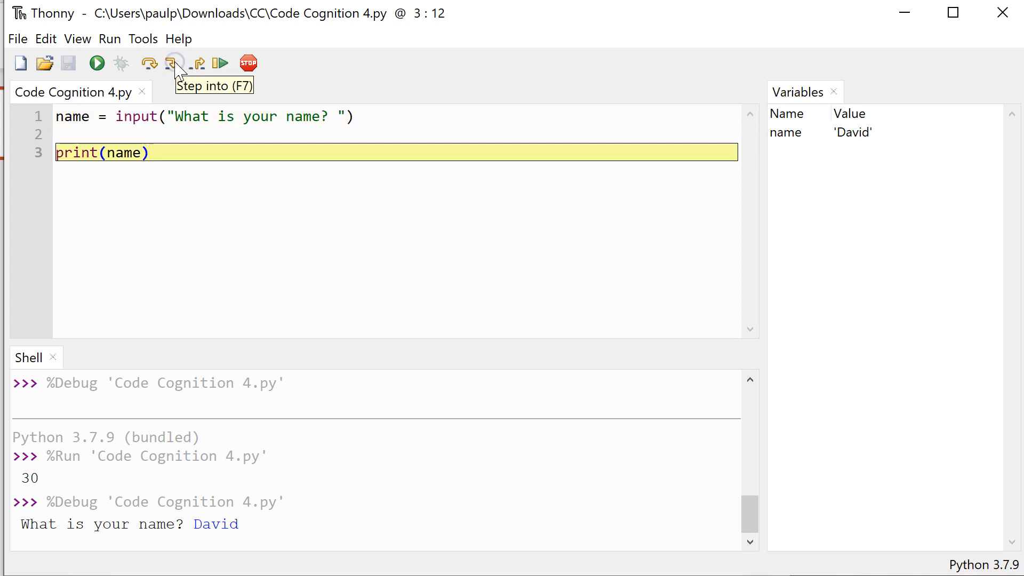
{"action": "left_click", "coordinate": [175, 63]}
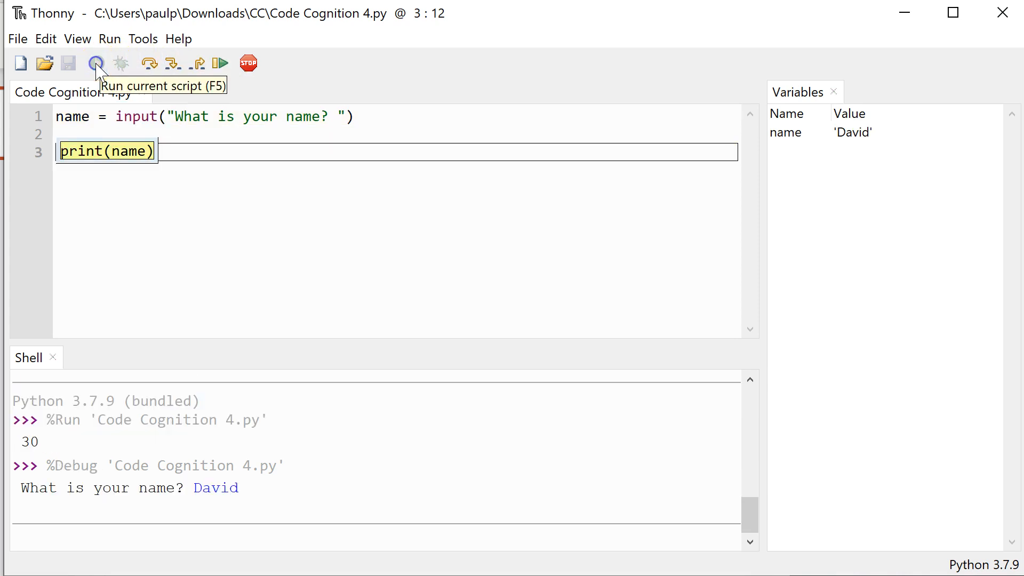
{"action": "left_click", "coordinate": [96, 63]}
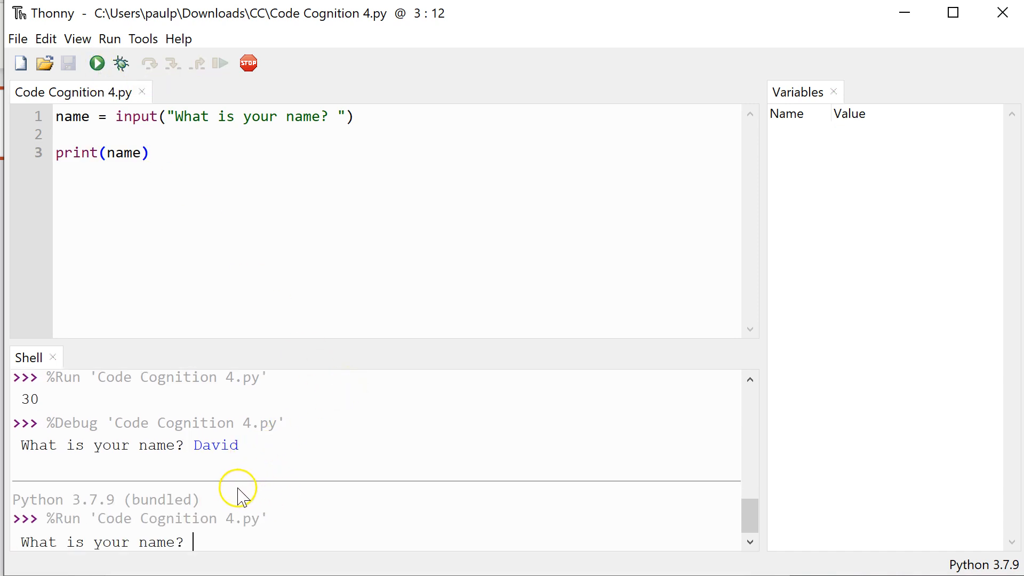
{"action": "mouse_move", "coordinate": [241, 379]}
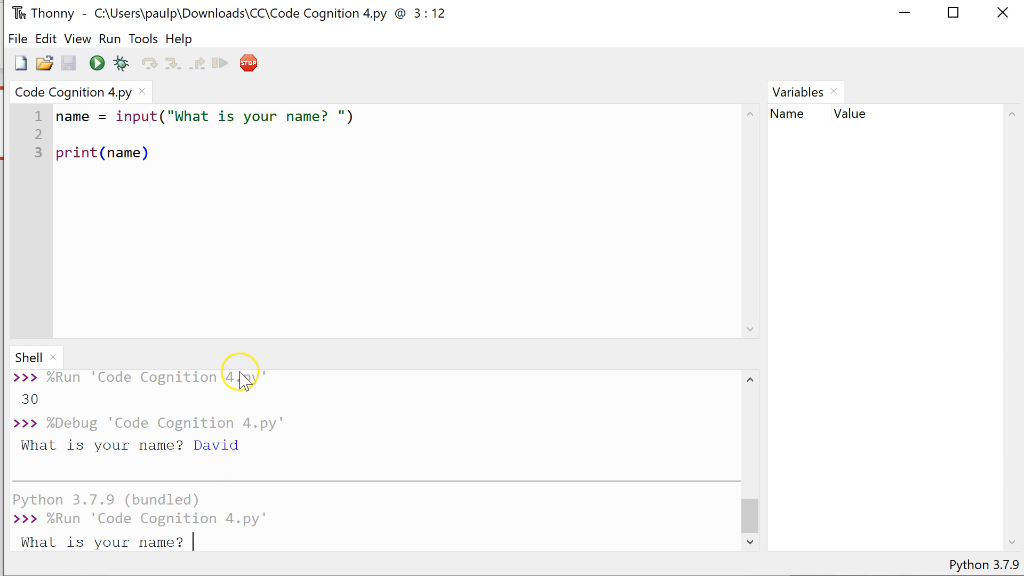
{"action": "mouse_move", "coordinate": [339, 382]}
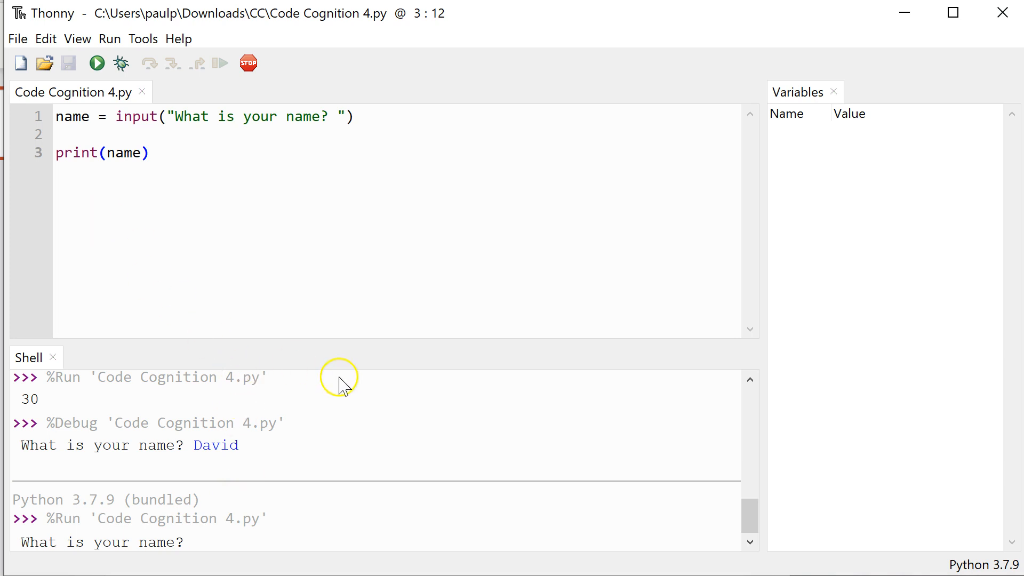
Answer David, then rerun the script and answer 475 so name holds '475'
{"action": "type", "text": "David"}
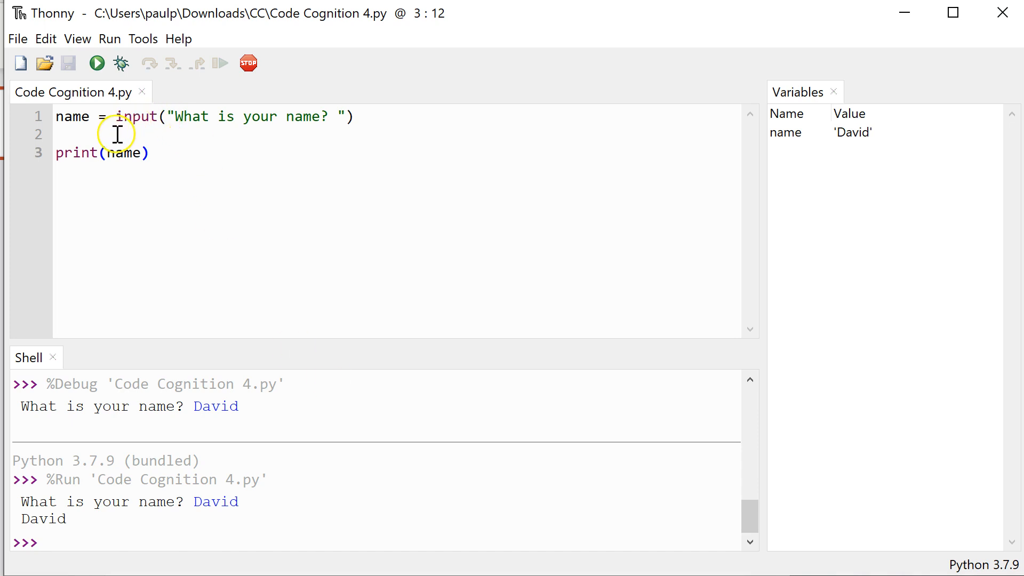
{"action": "left_click", "coordinate": [57, 134]}
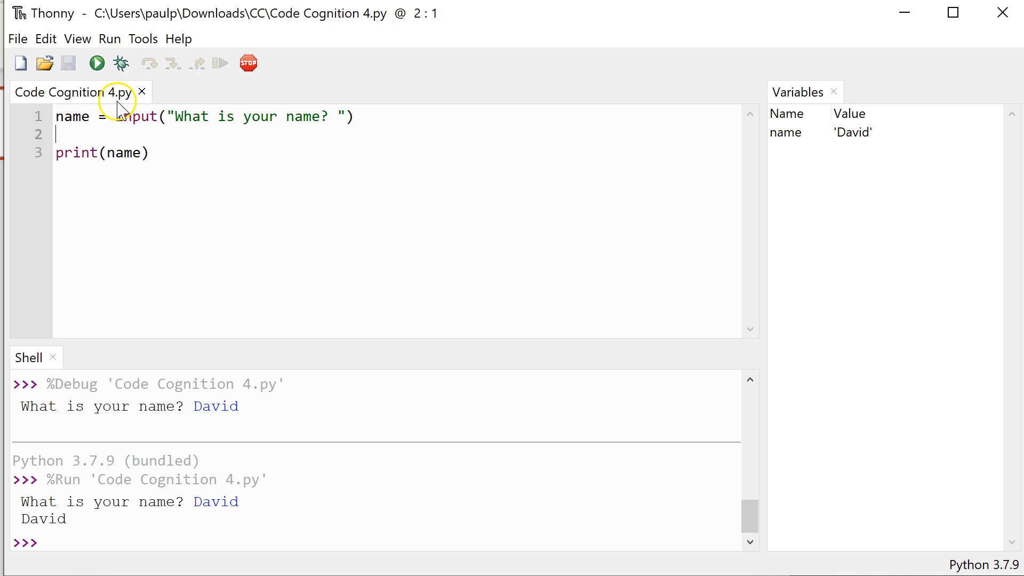
{"action": "mouse_move", "coordinate": [97, 63]}
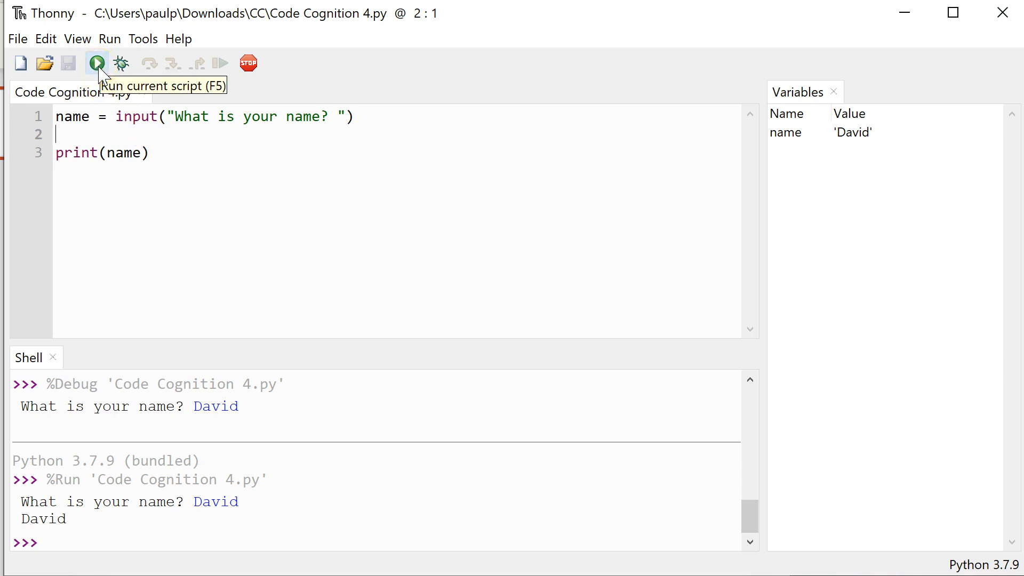
{"action": "mouse_move", "coordinate": [122, 63]}
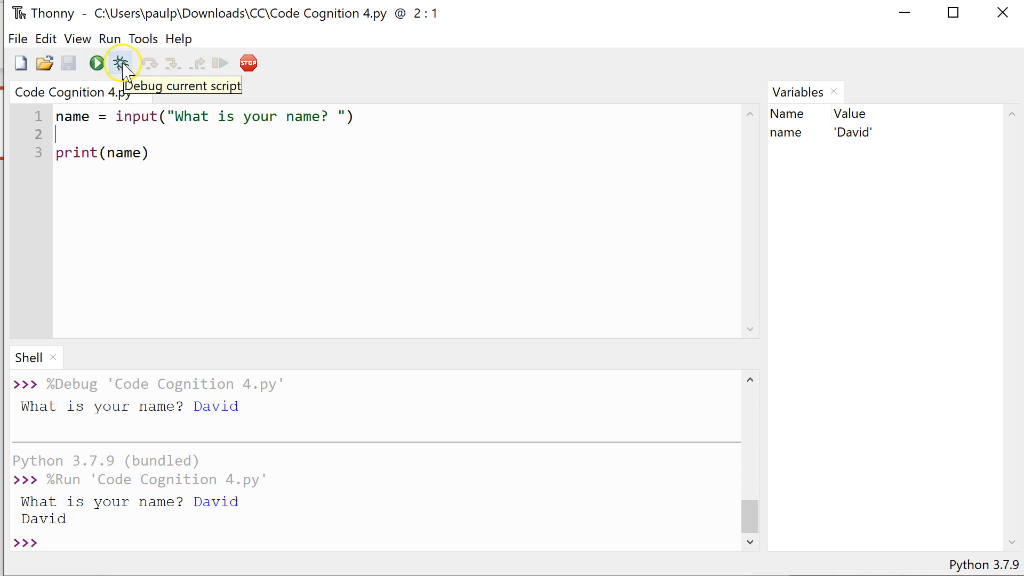
{"action": "mouse_move", "coordinate": [96, 63]}
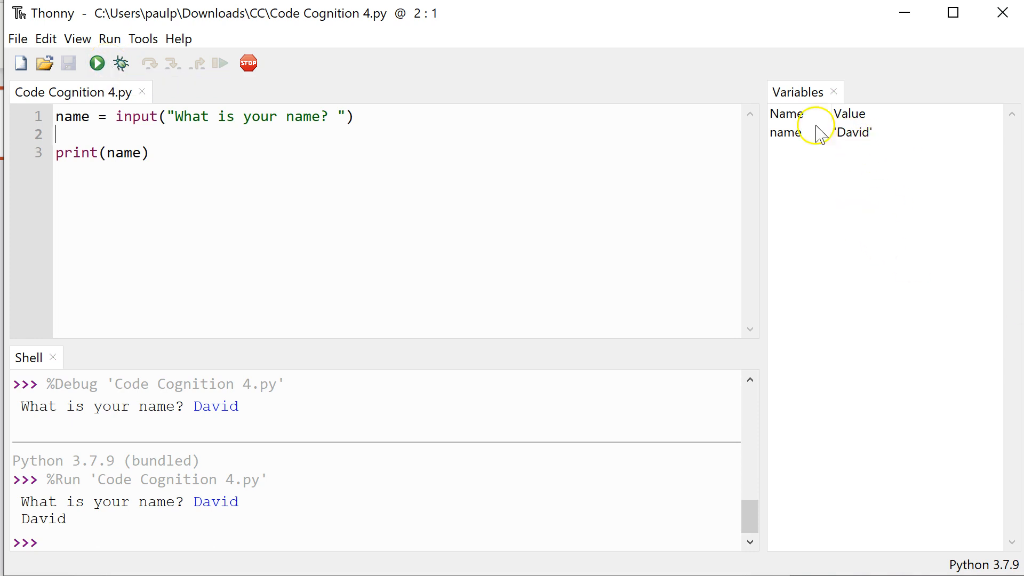
{"action": "left_click", "coordinate": [97, 63]}
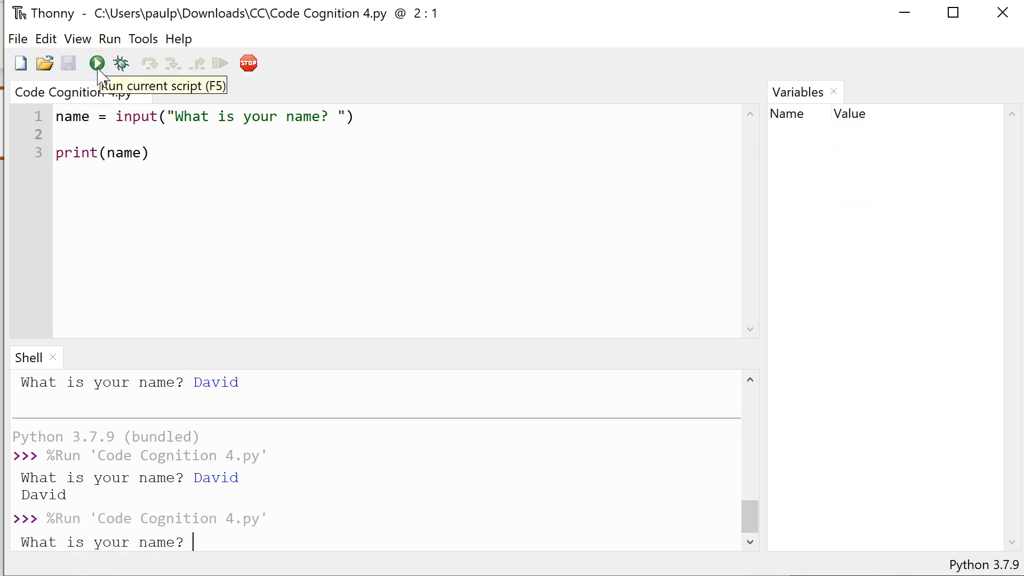
{"action": "type", "text": "475"}
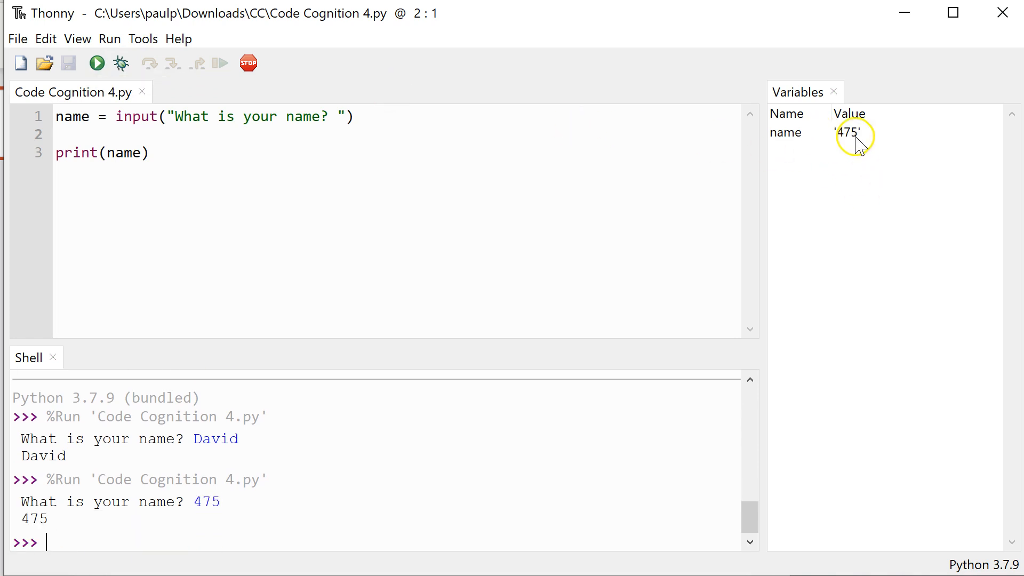
{"action": "mouse_move", "coordinate": [793, 148]}
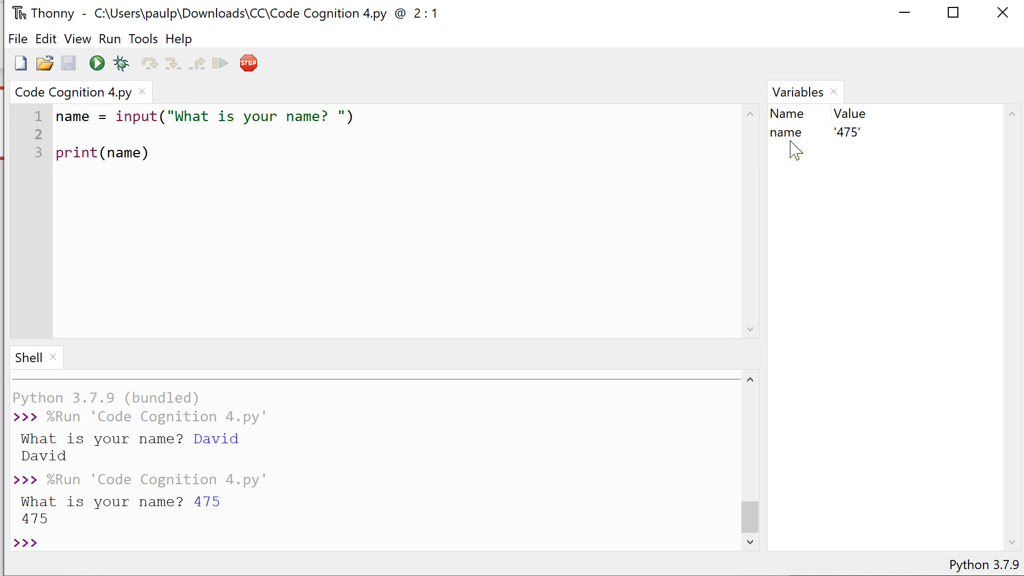
{"action": "left_click", "coordinate": [46, 542]}
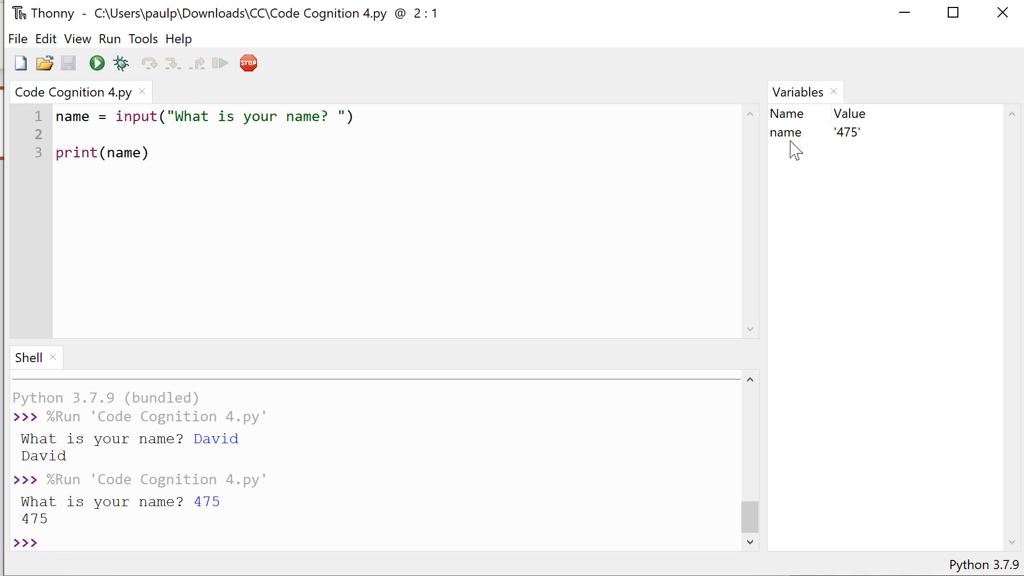
{"action": "mouse_move", "coordinate": [222, 107]}
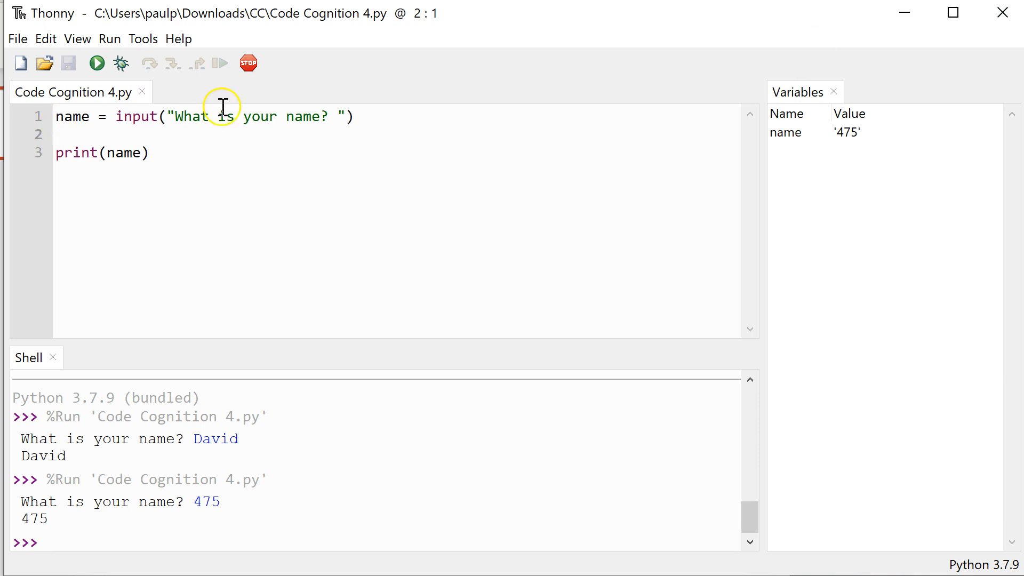
Change the prompt to 'What is your favourite number?' and rename the variable to number
{"action": "left_click", "coordinate": [320, 116]}
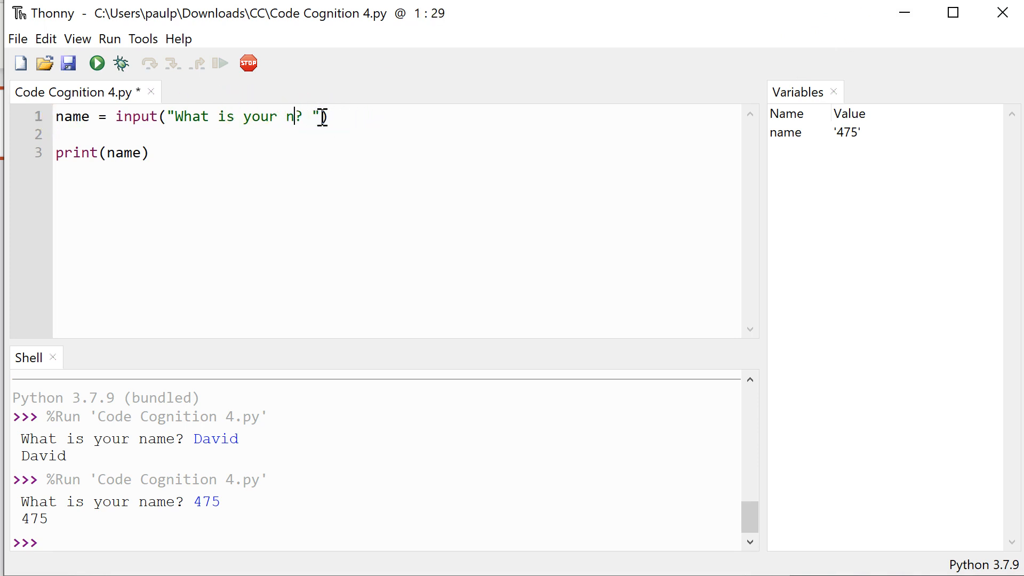
{"action": "type", "text": "favou"}
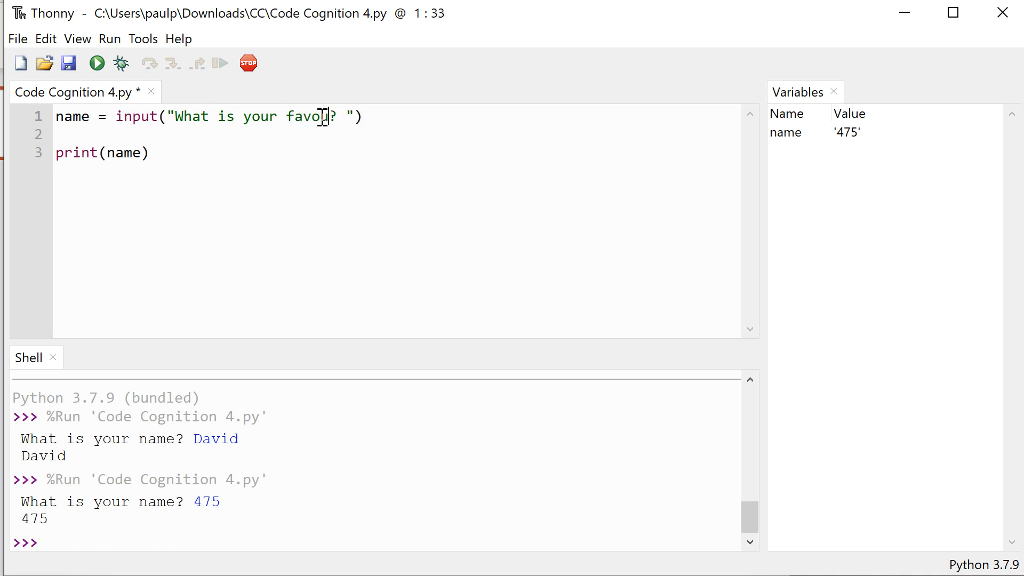
{"action": "type", "text": "rite number"}
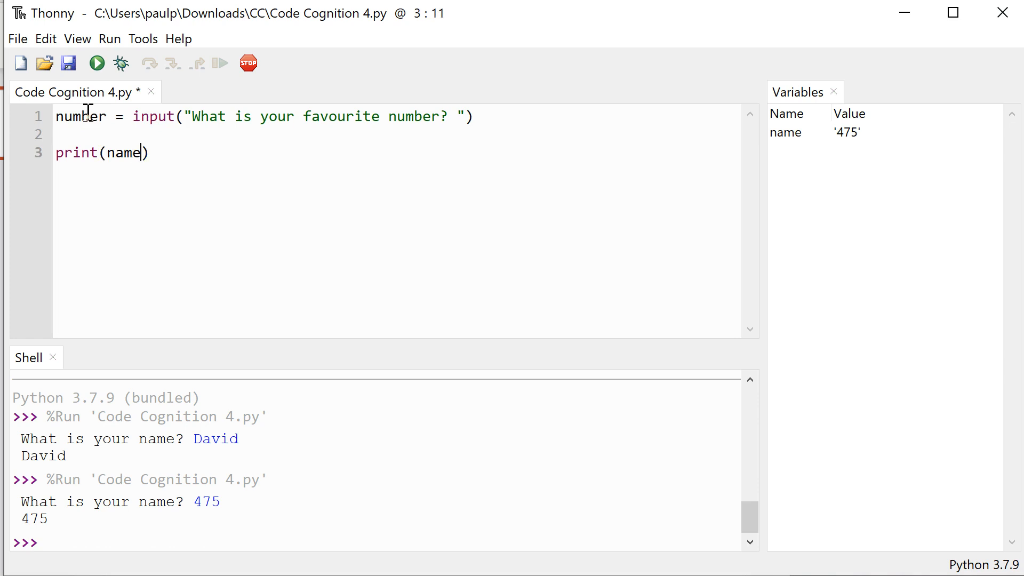
{"action": "key", "text": "BackSpace"}
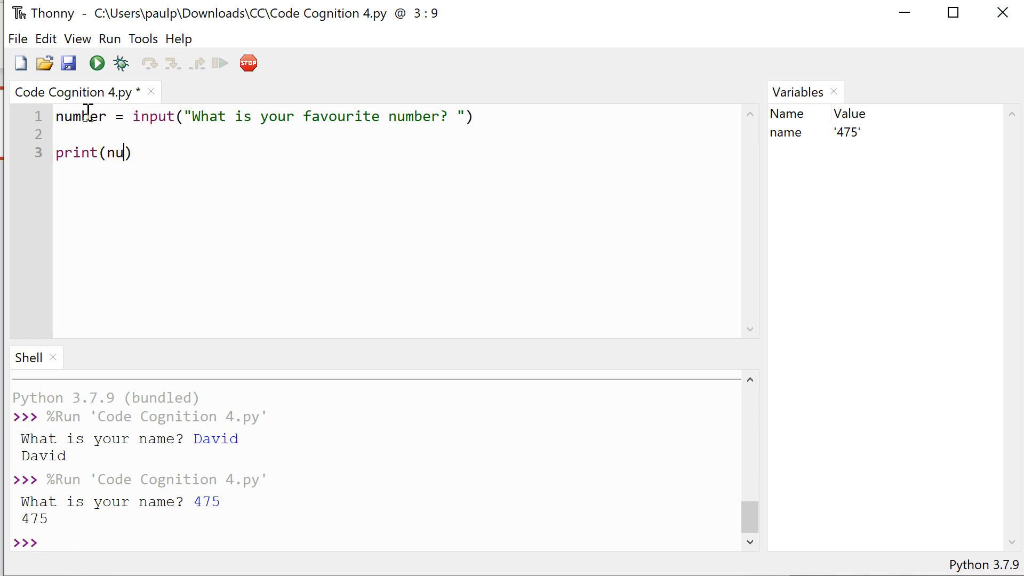
{"action": "type", "text": "mber"}
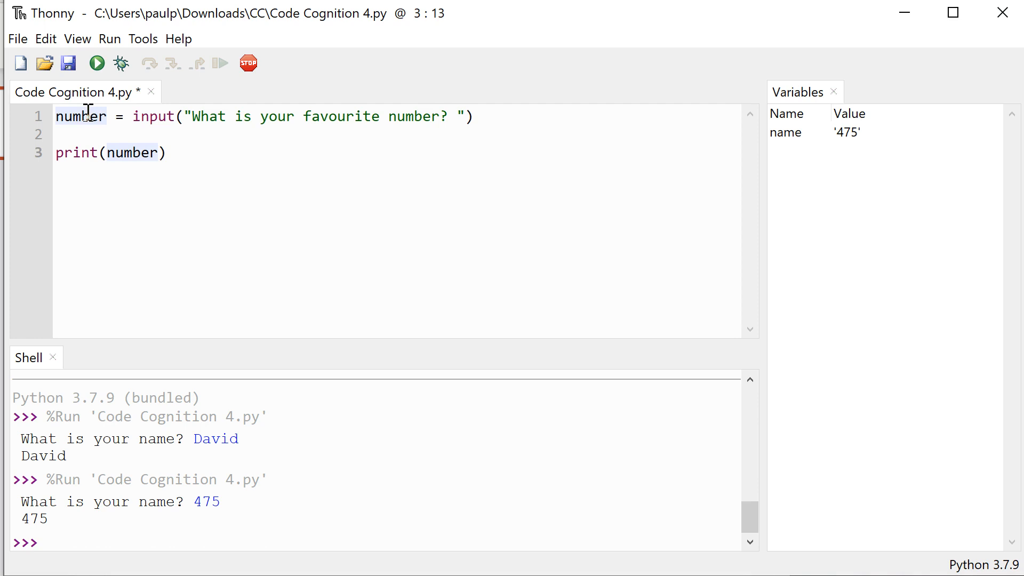
Run the script and answer 3486 at the prompt
{"action": "left_click", "coordinate": [57, 134]}
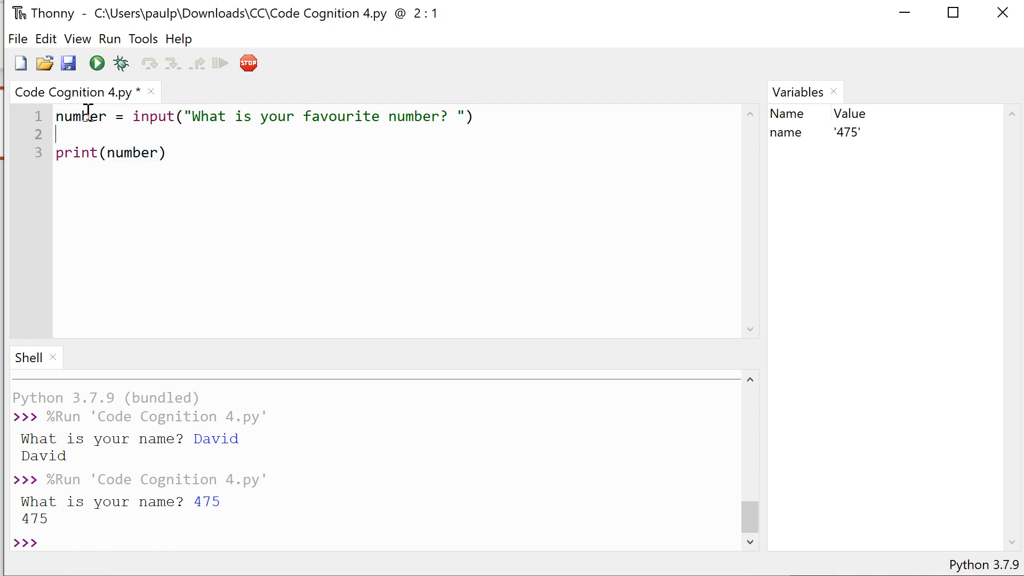
{"action": "mouse_move", "coordinate": [96, 63]}
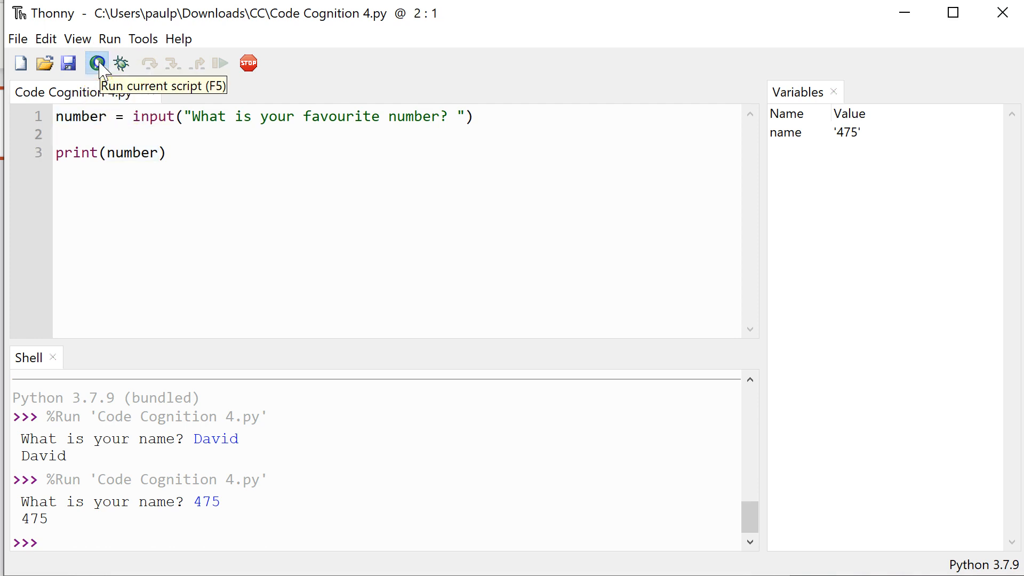
{"action": "left_click", "coordinate": [96, 63]}
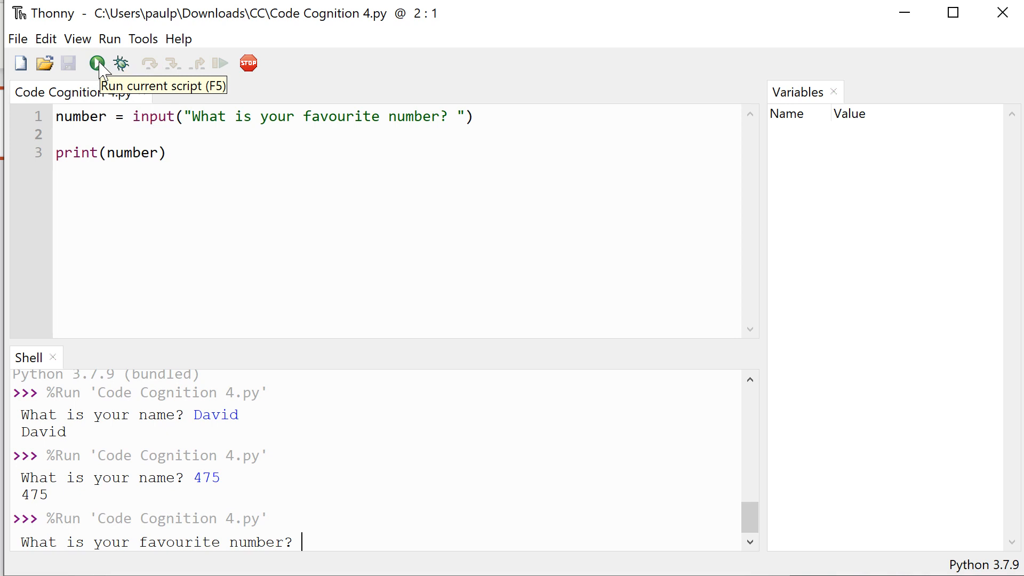
{"action": "type", "text": "3486"}
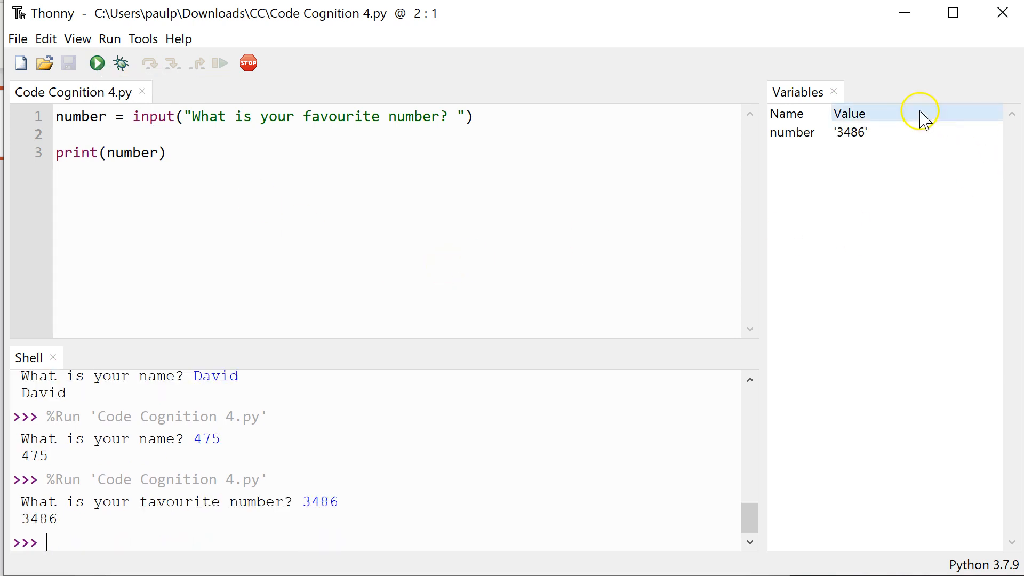
{"action": "mouse_move", "coordinate": [88, 124]}
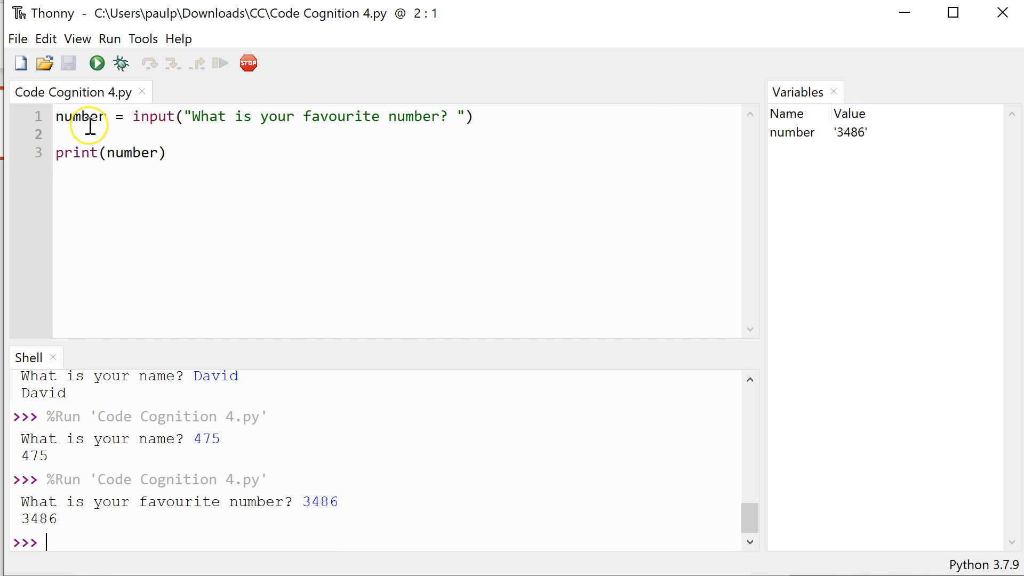
{"action": "mouse_move", "coordinate": [97, 127]}
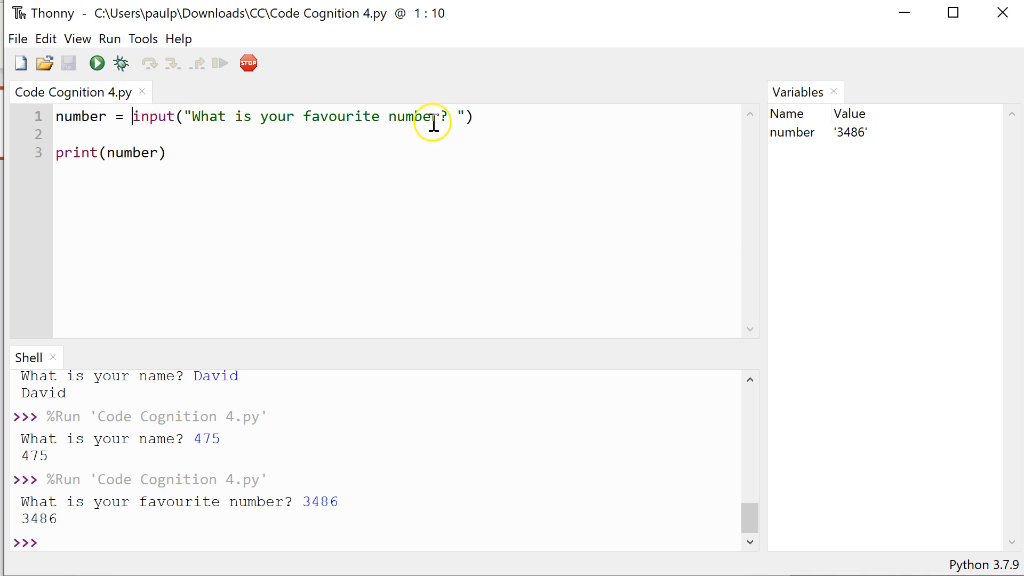
{"action": "mouse_move", "coordinate": [448, 122]}
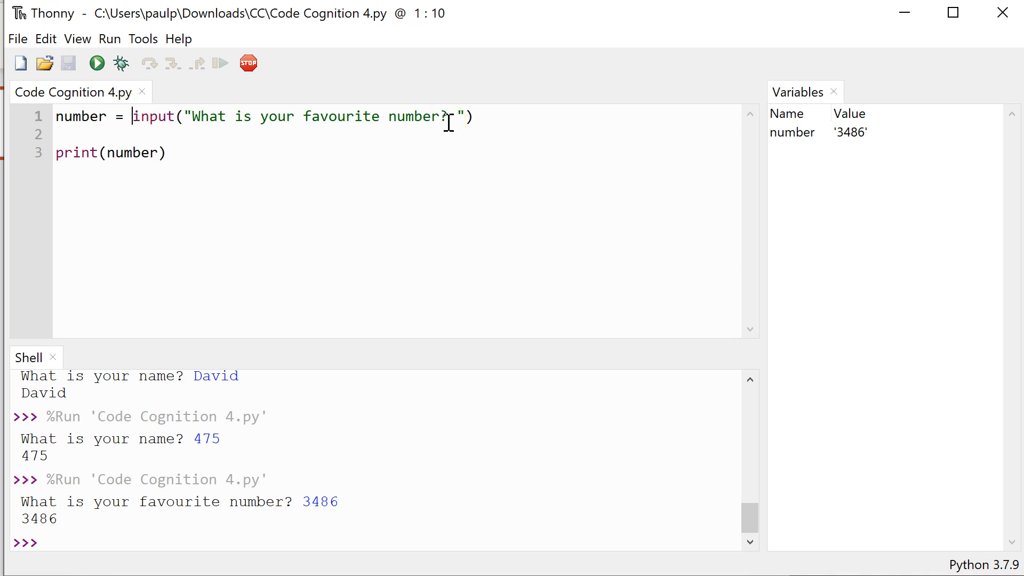
Rename line 1's variable to numberText and add number = int(numberText) on line 2
{"action": "type", "text": "int("}
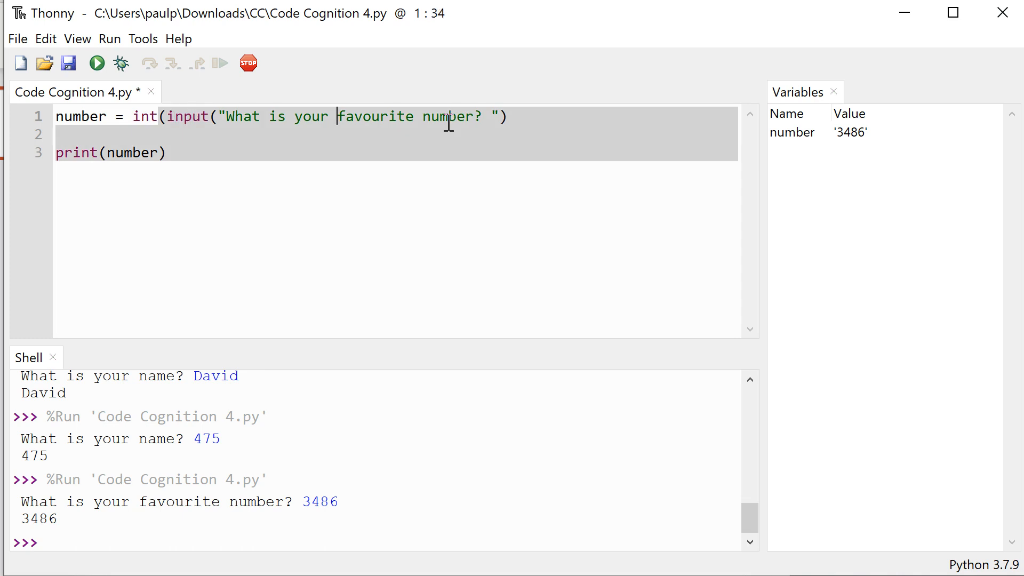
{"action": "left_click", "coordinate": [509, 117]}
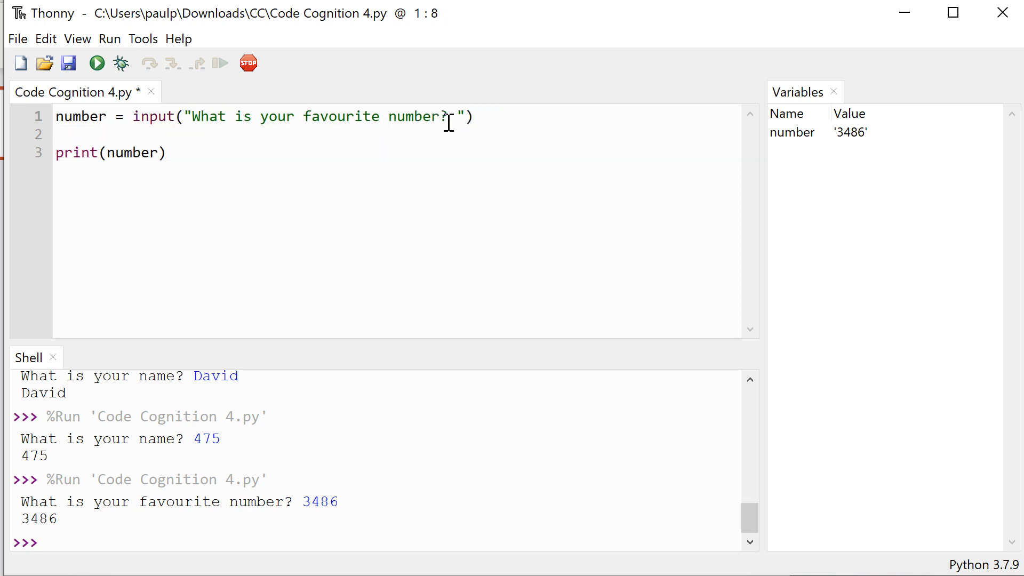
{"action": "type", "text": "Text"}
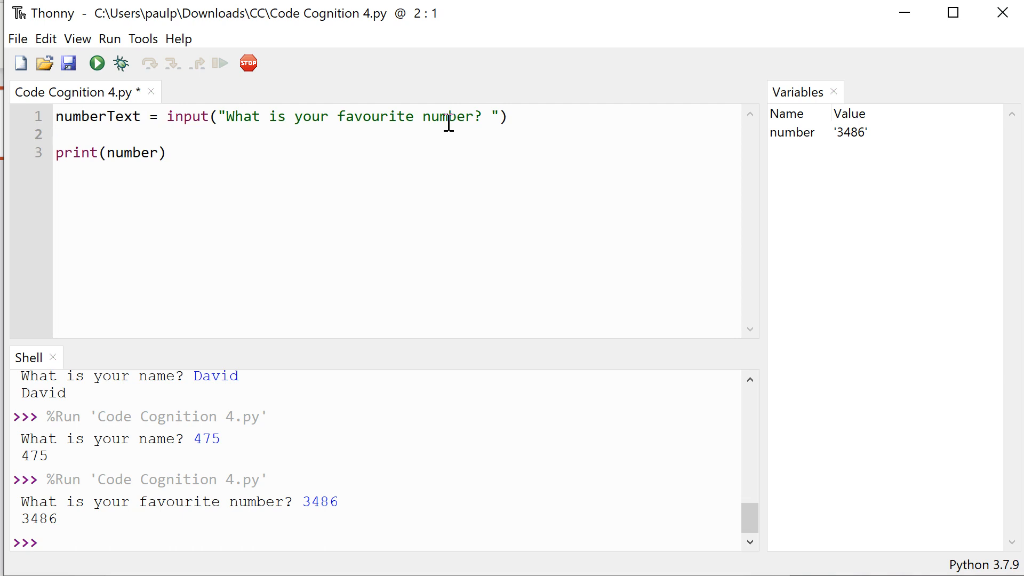
{"action": "type", "text": "number"}
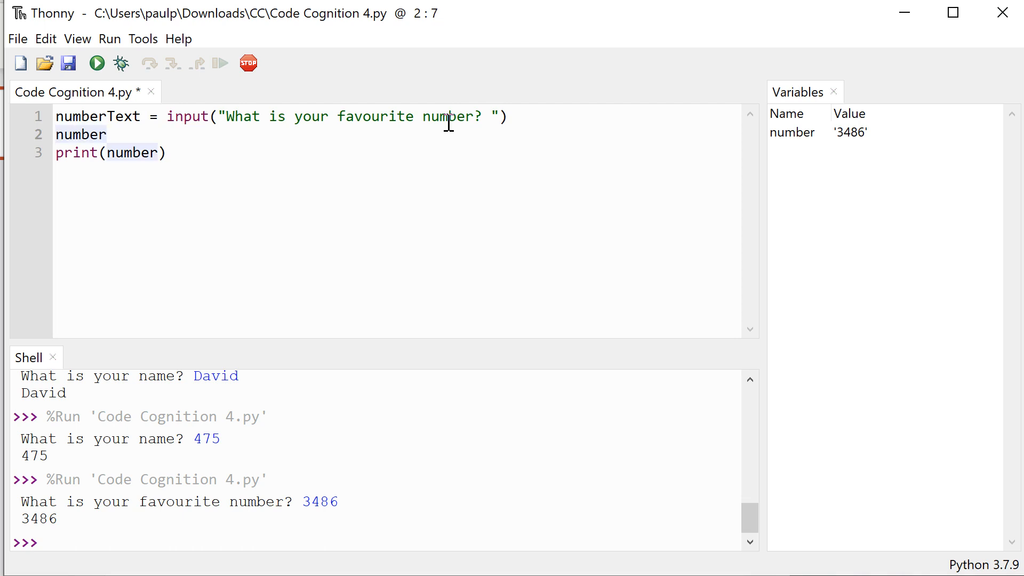
{"action": "type", "text": "= i"}
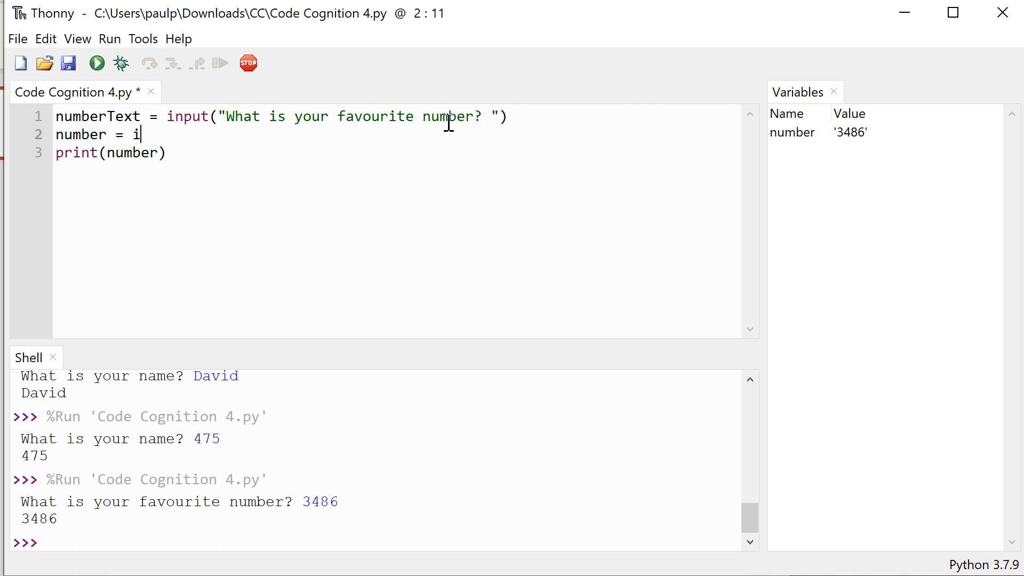
{"action": "type", "text": "nt(numb"}
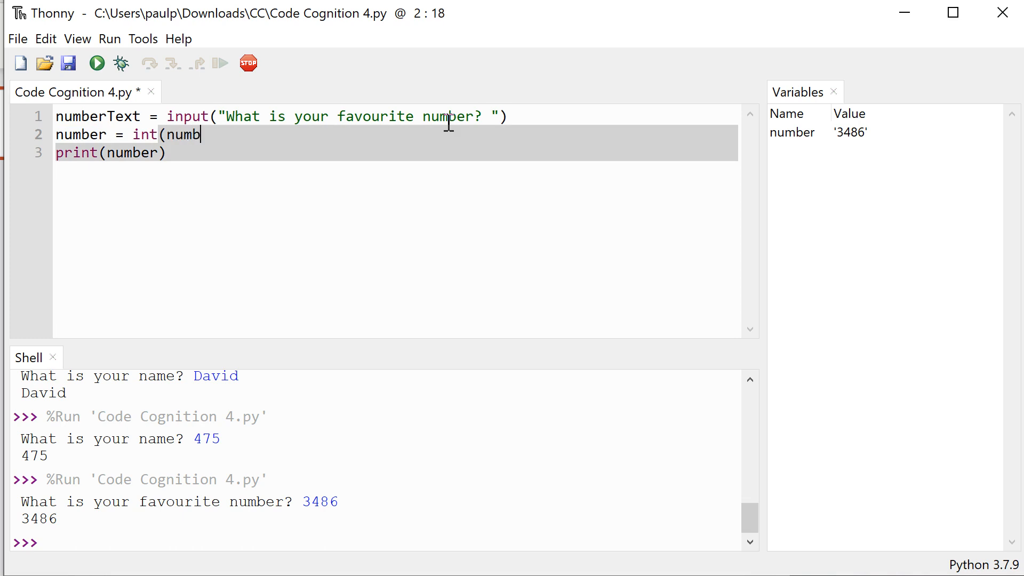
{"action": "type", "text": "erText"}
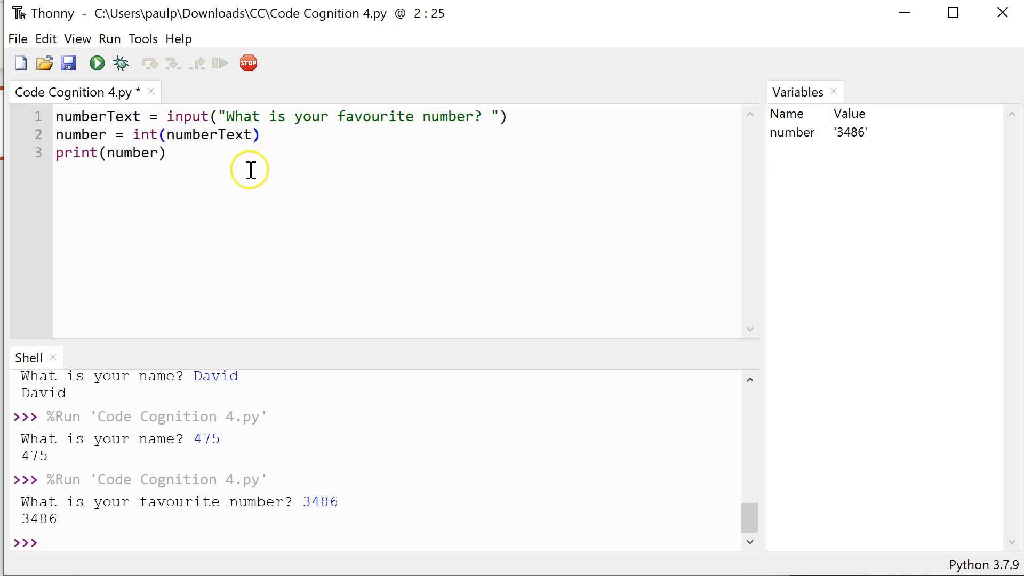
Debug the script, stepping into line 1's input call and answering 43673
{"action": "left_click", "coordinate": [120, 63]}
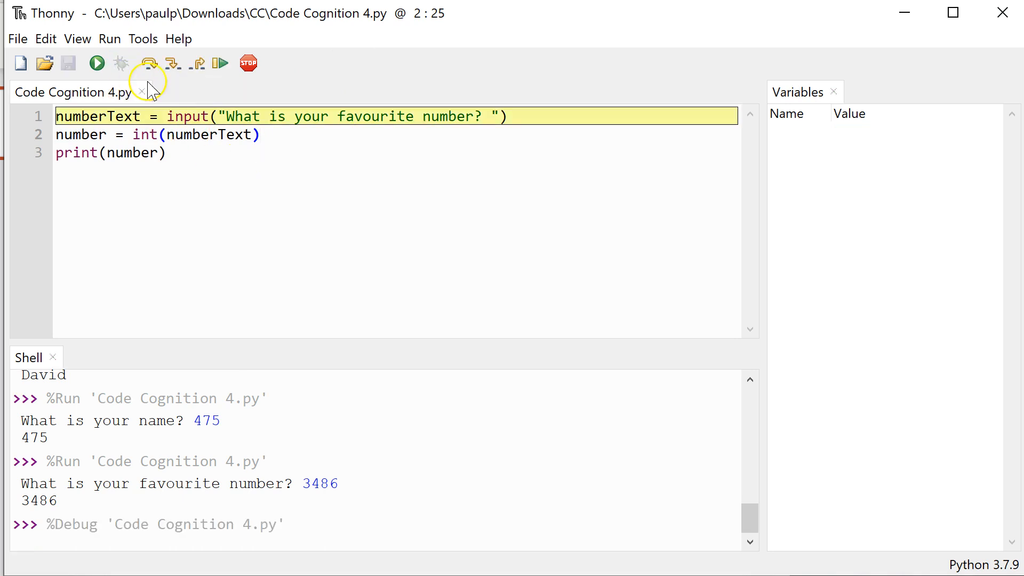
{"action": "mouse_move", "coordinate": [173, 63]}
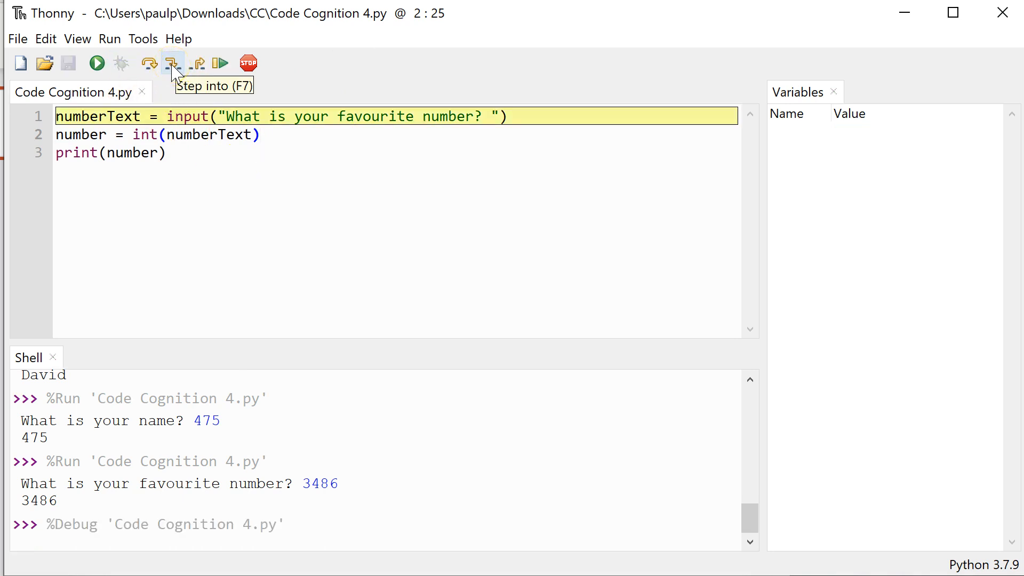
{"action": "left_click", "coordinate": [172, 63]}
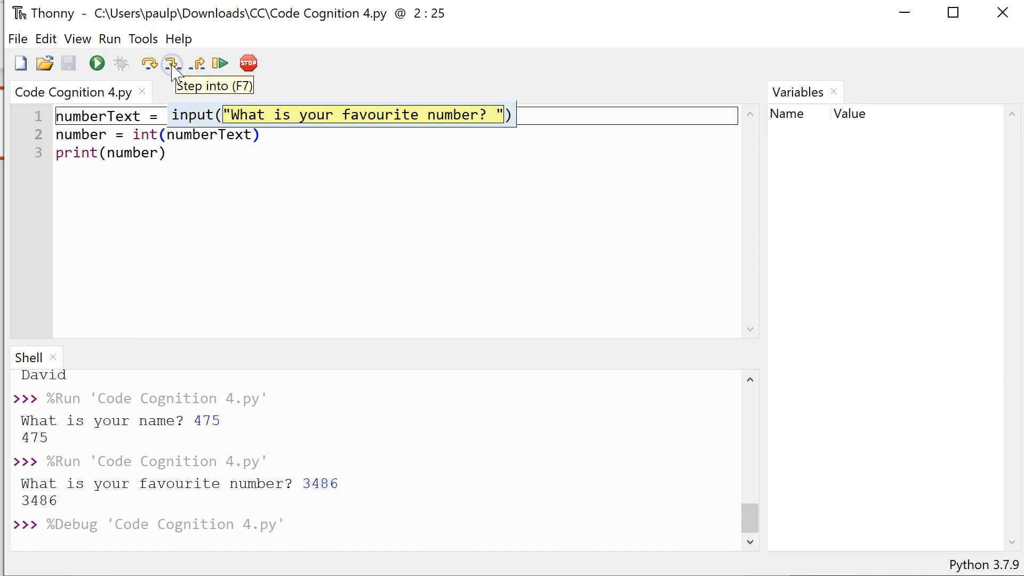
{"action": "left_click", "coordinate": [172, 64]}
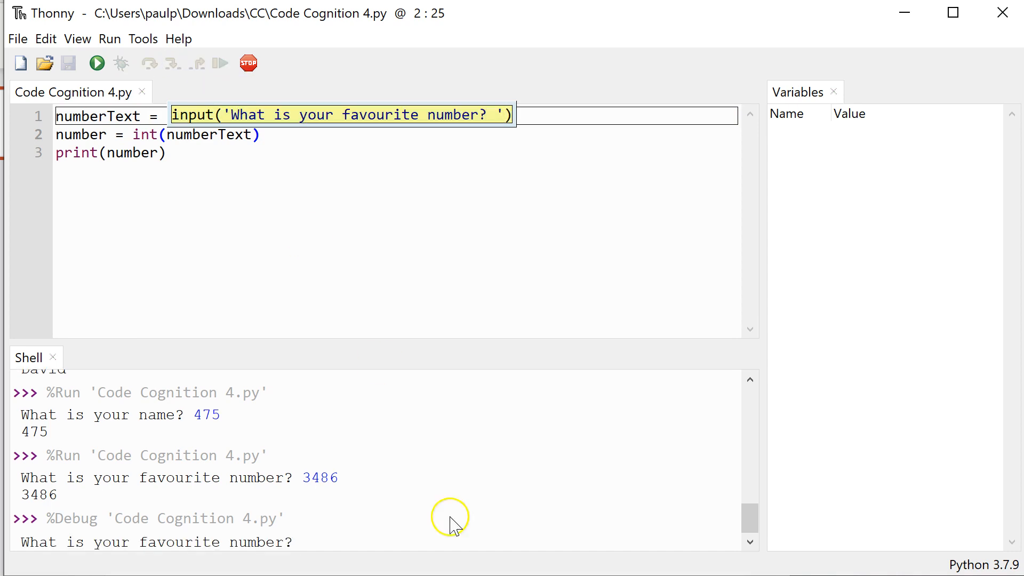
{"action": "type", "text": "43673"}
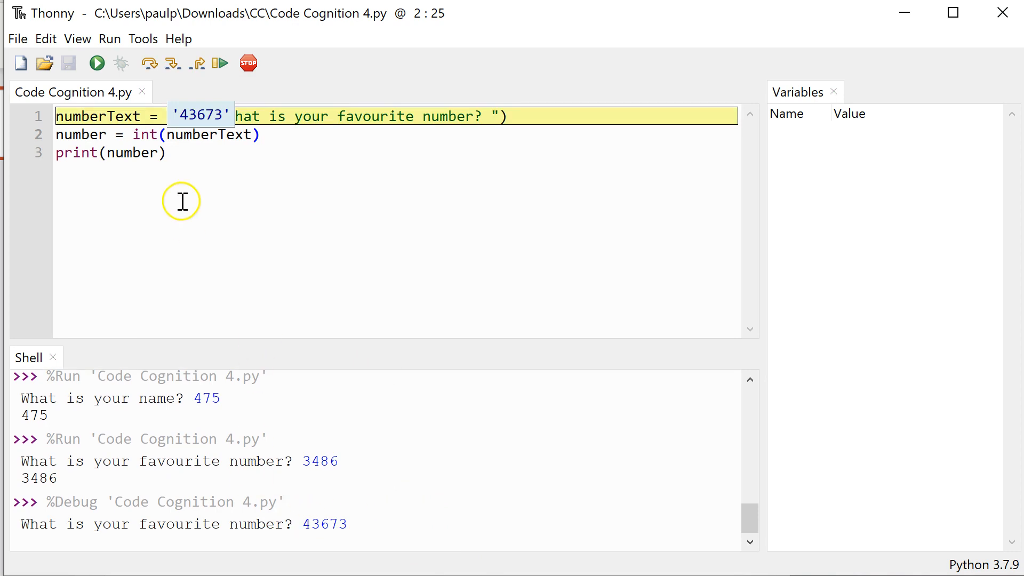
{"action": "left_click", "coordinate": [172, 63]}
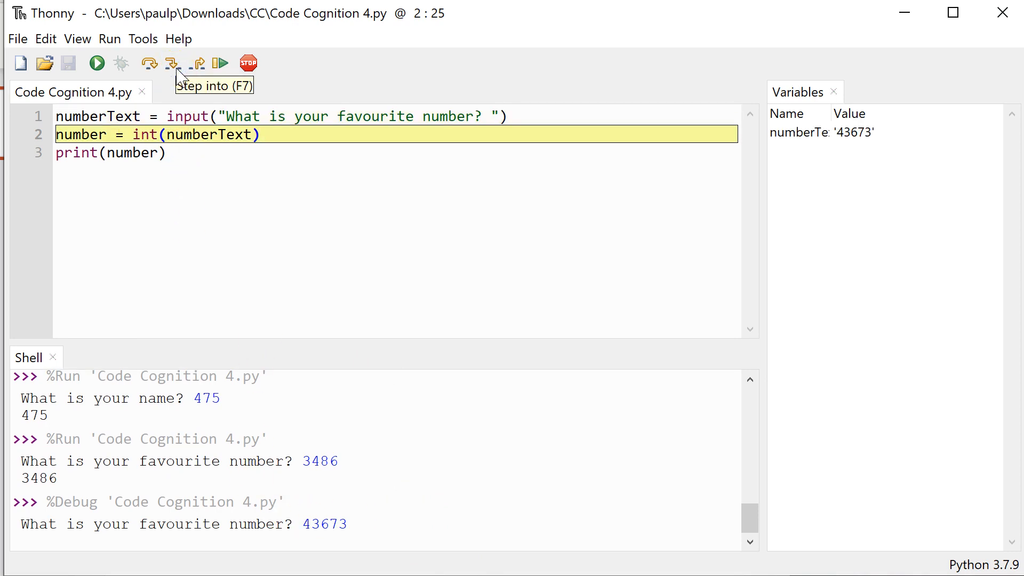
{"action": "mouse_move", "coordinate": [82, 134]}
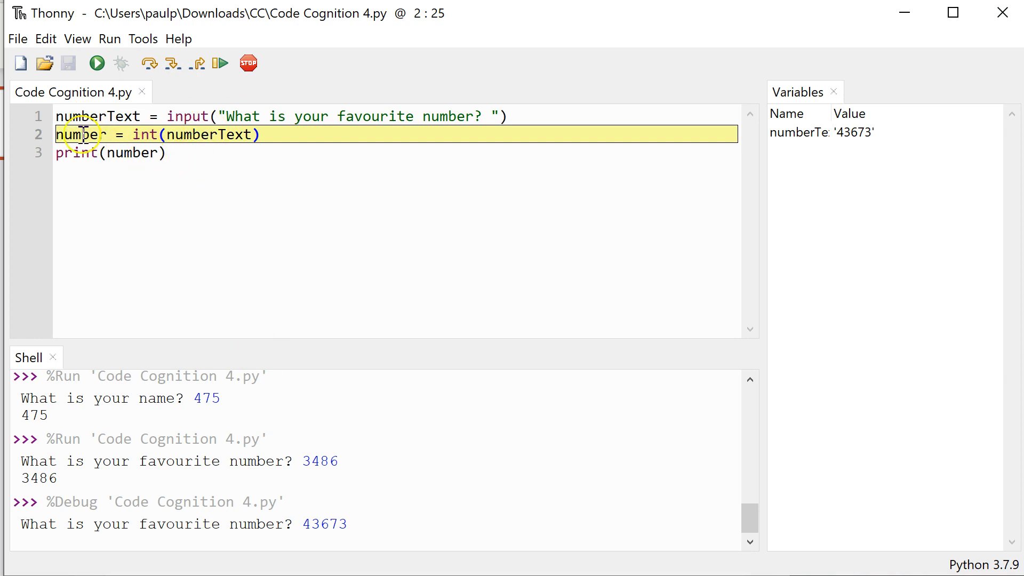
{"action": "mouse_move", "coordinate": [213, 140]}
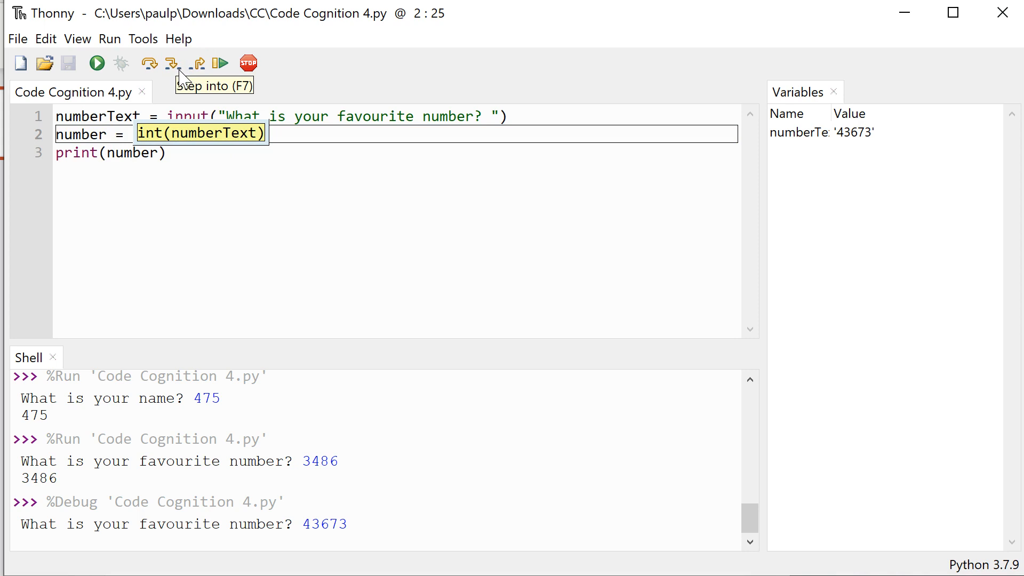
{"action": "mouse_move", "coordinate": [655, 139]}
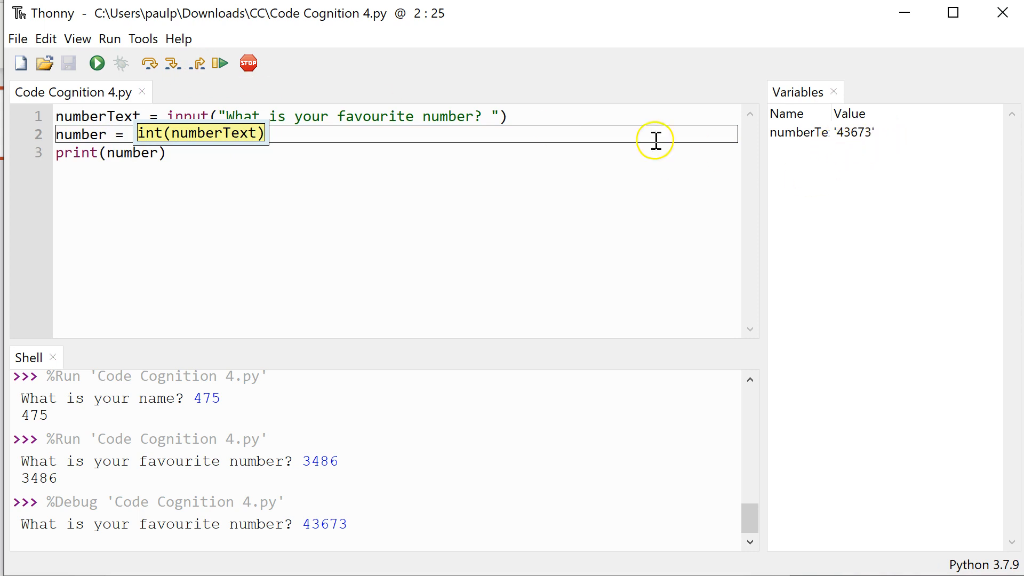
{"action": "mouse_move", "coordinate": [169, 63]}
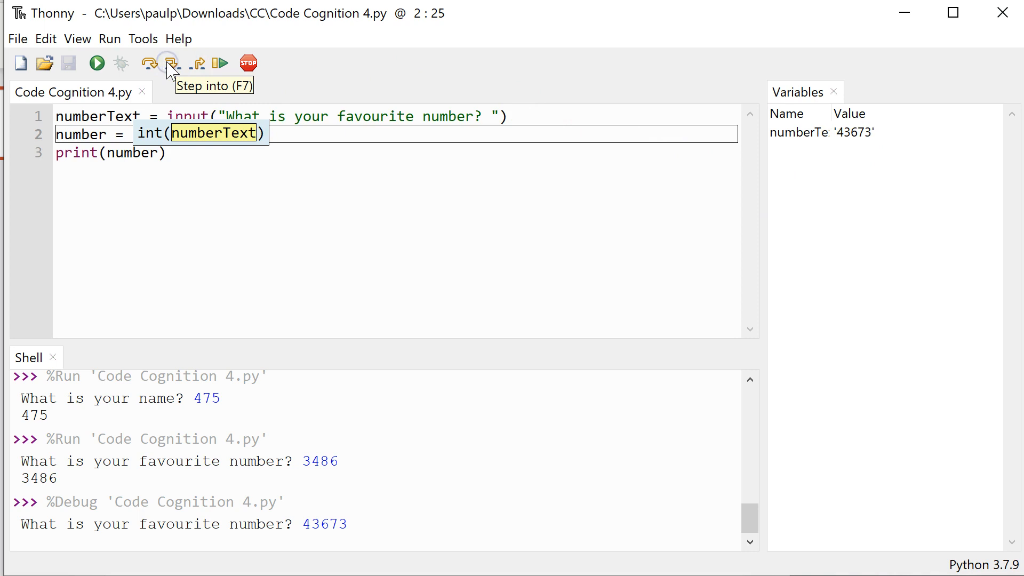
Step through int(numberText) and the print, making number the integer 43673
{"action": "left_click", "coordinate": [172, 63]}
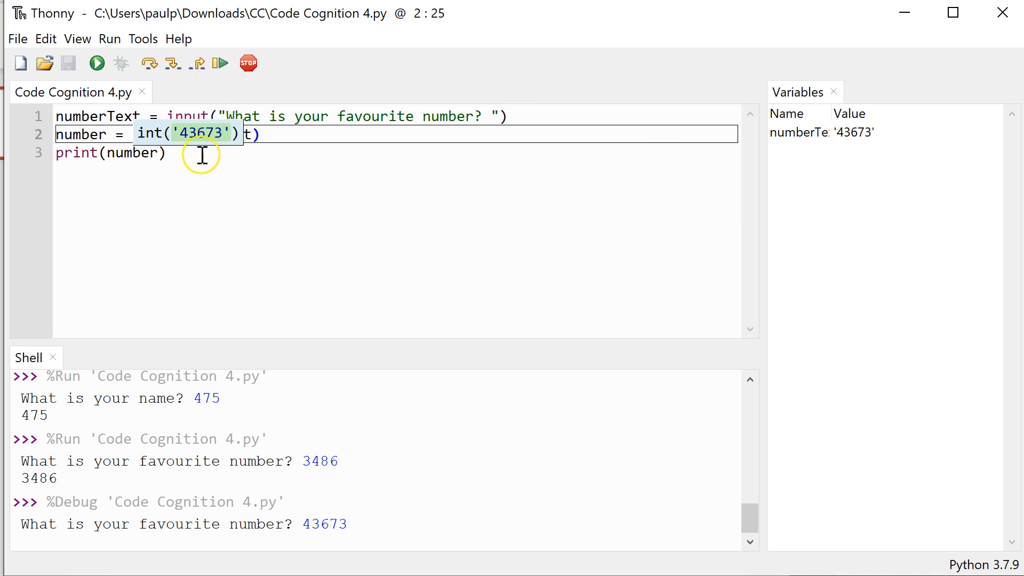
{"action": "mouse_move", "coordinate": [174, 64]}
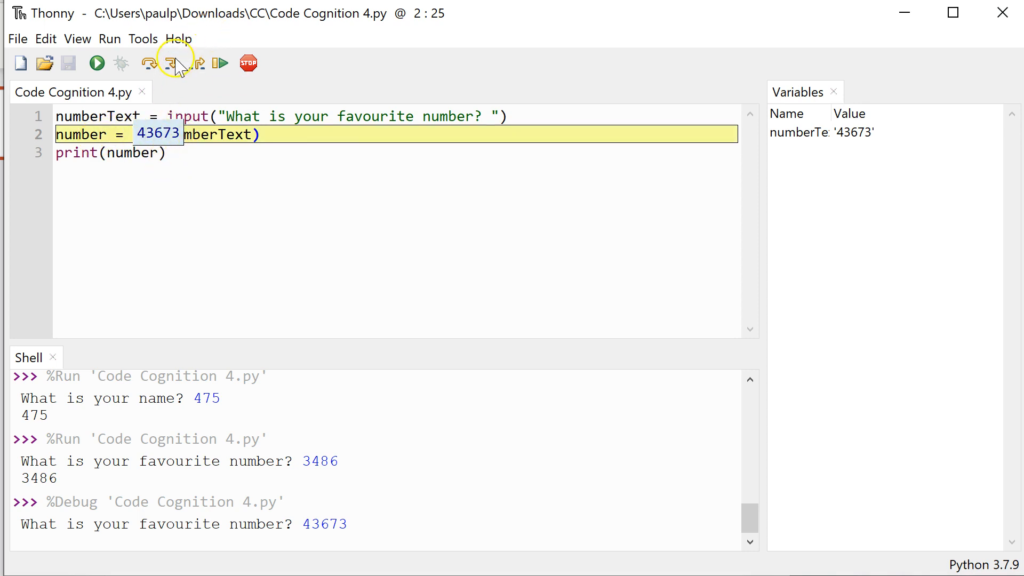
{"action": "left_click", "coordinate": [173, 63]}
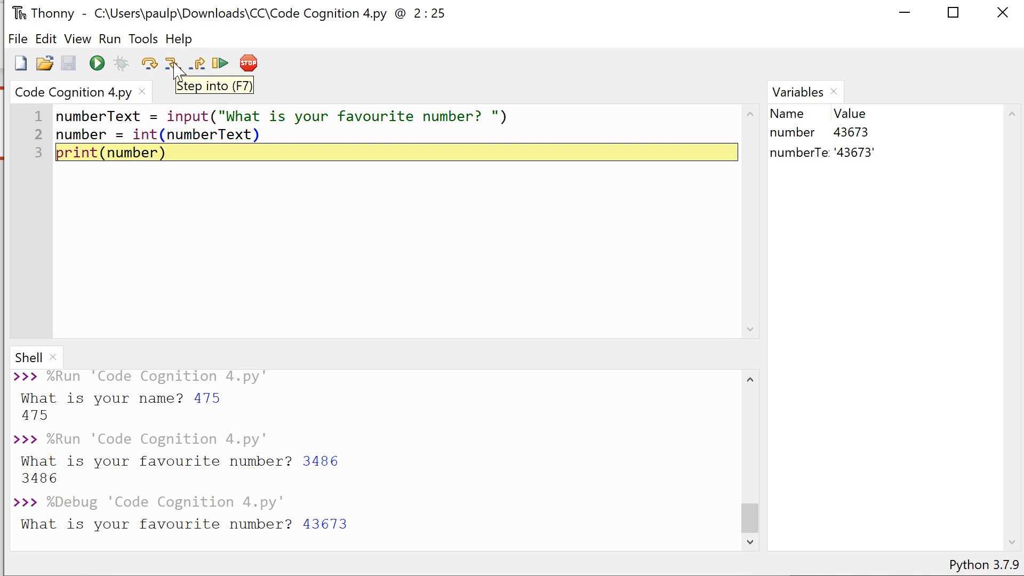
{"action": "left_click", "coordinate": [172, 63]}
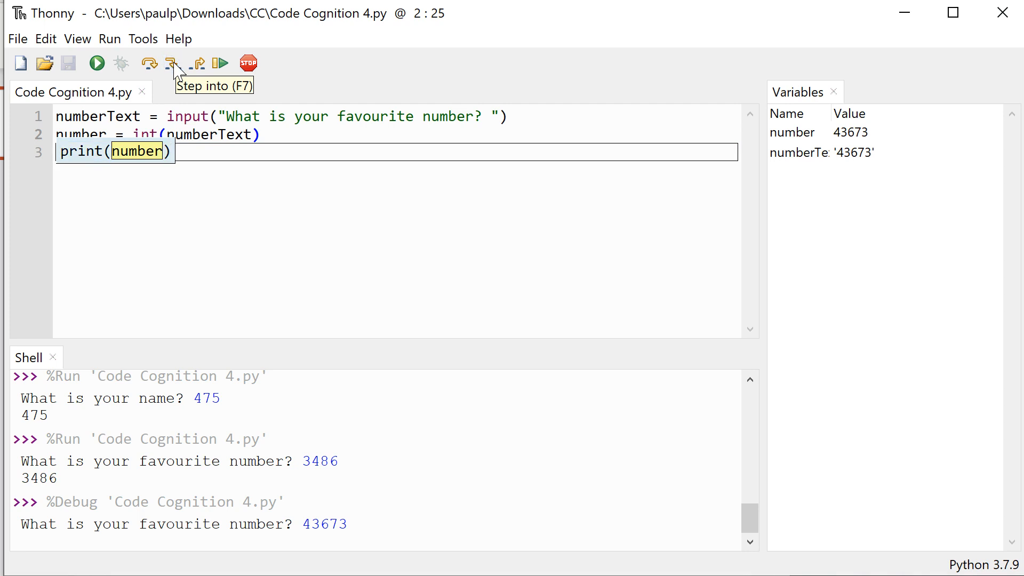
{"action": "left_click", "coordinate": [174, 63]}
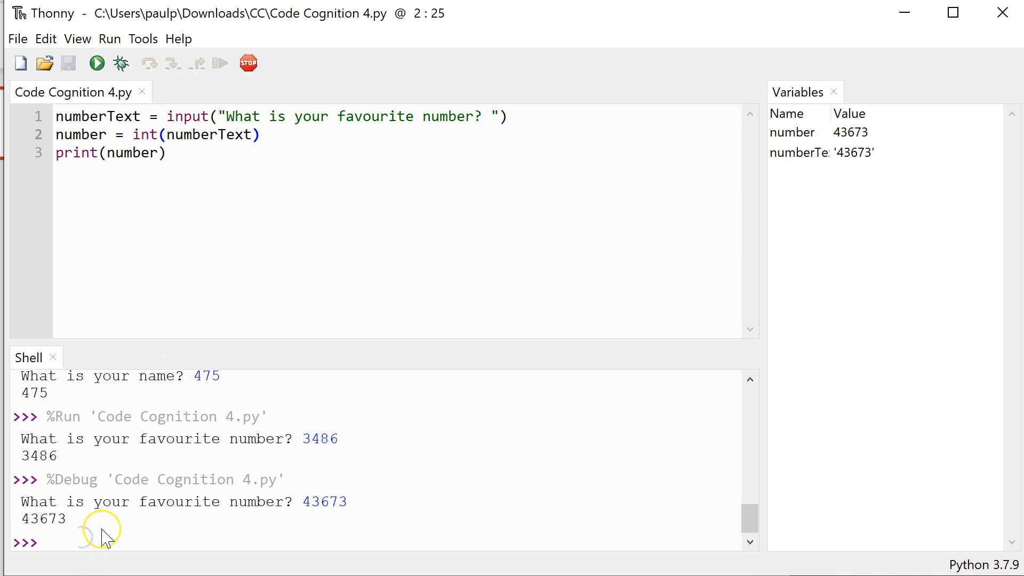
Check type(number) in the shell, showing class int
{"action": "type", "text": "t"}
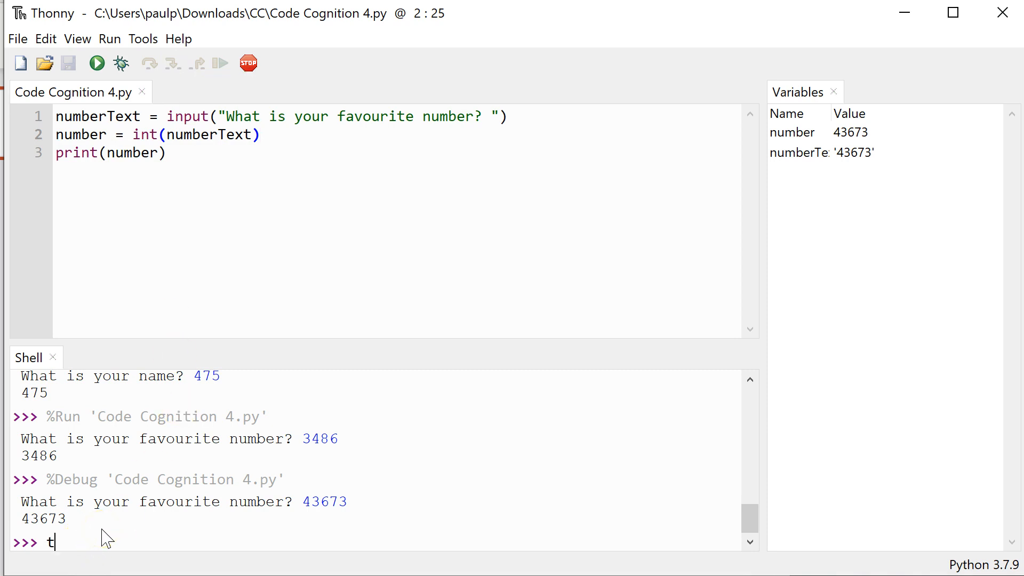
{"action": "type", "text": "ype("}
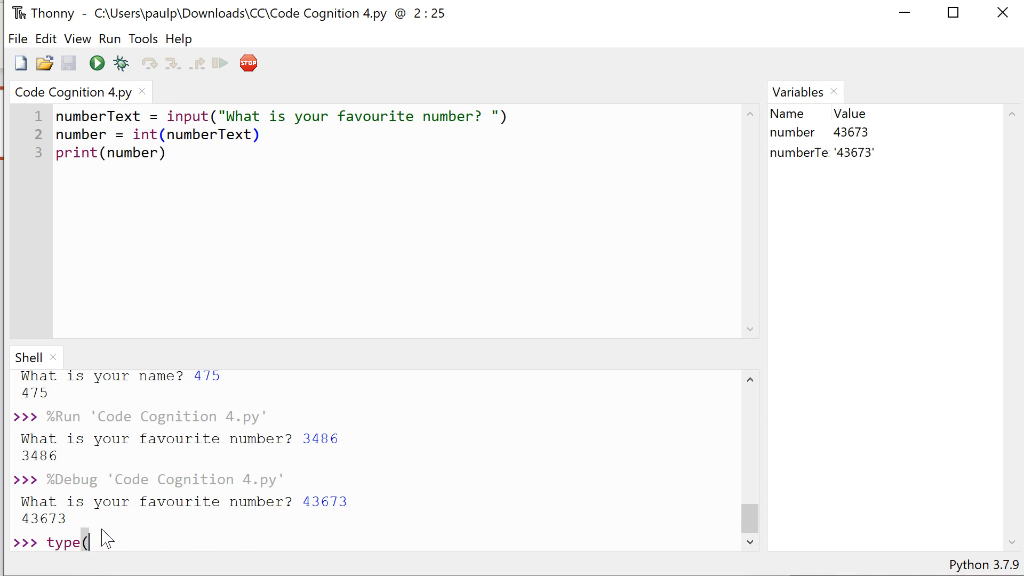
{"action": "type", "text": "num"}
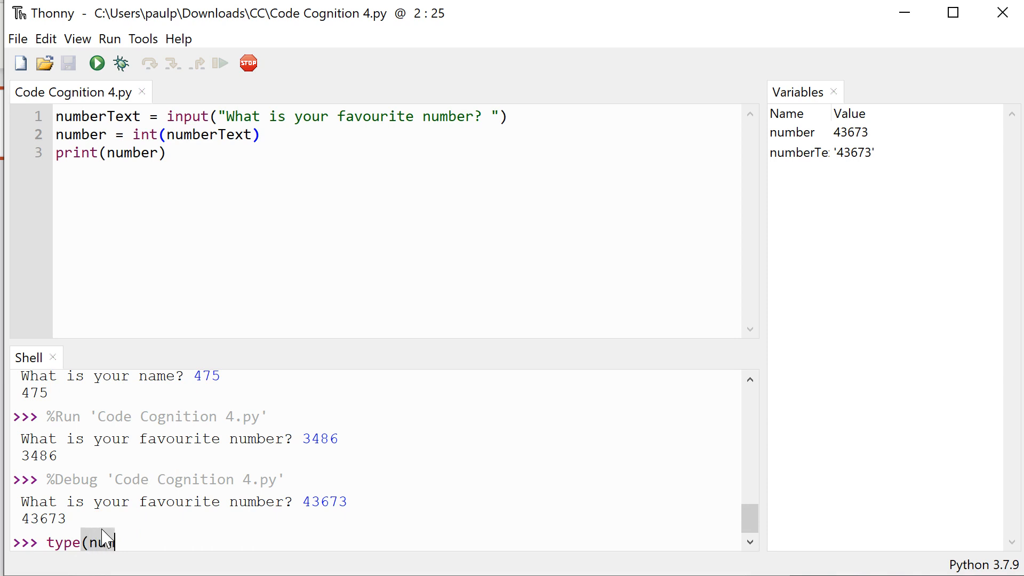
{"action": "key", "text": "Return"}
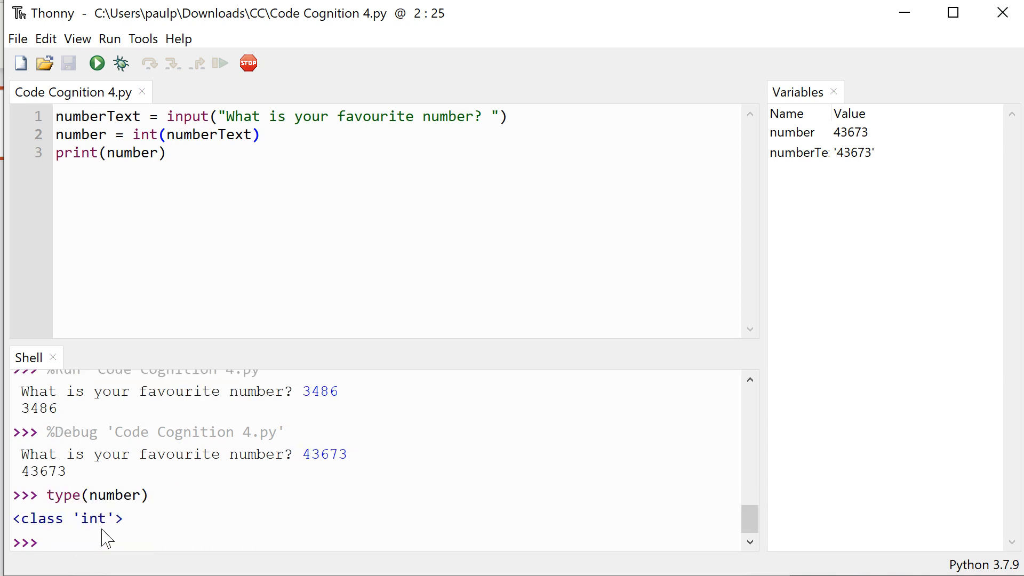
Check type(numberText) in the shell, showing class str
{"action": "type", "text": "ty"}
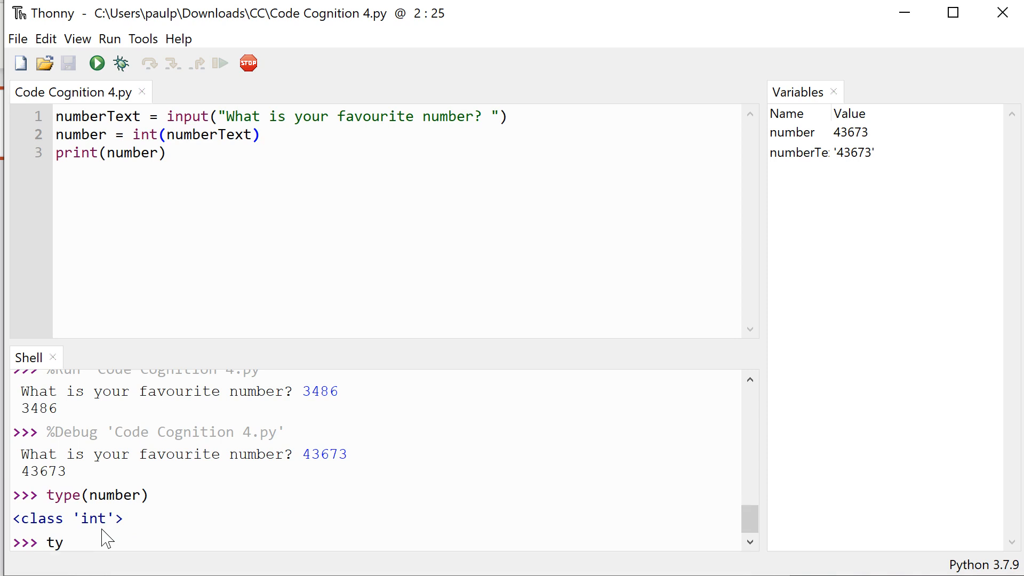
{"action": "type", "text": "pe"}
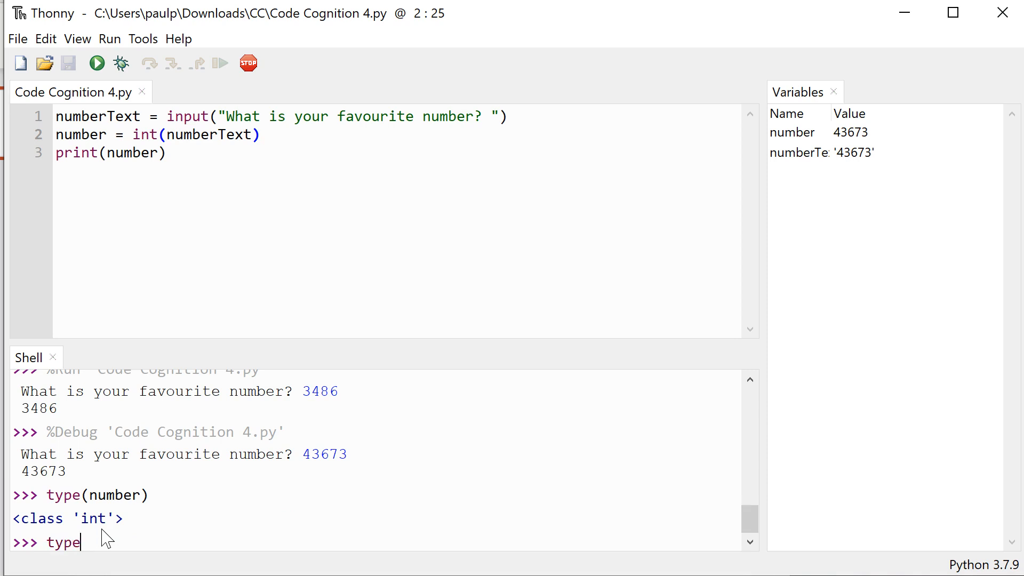
{"action": "type", "text": "(numberT"}
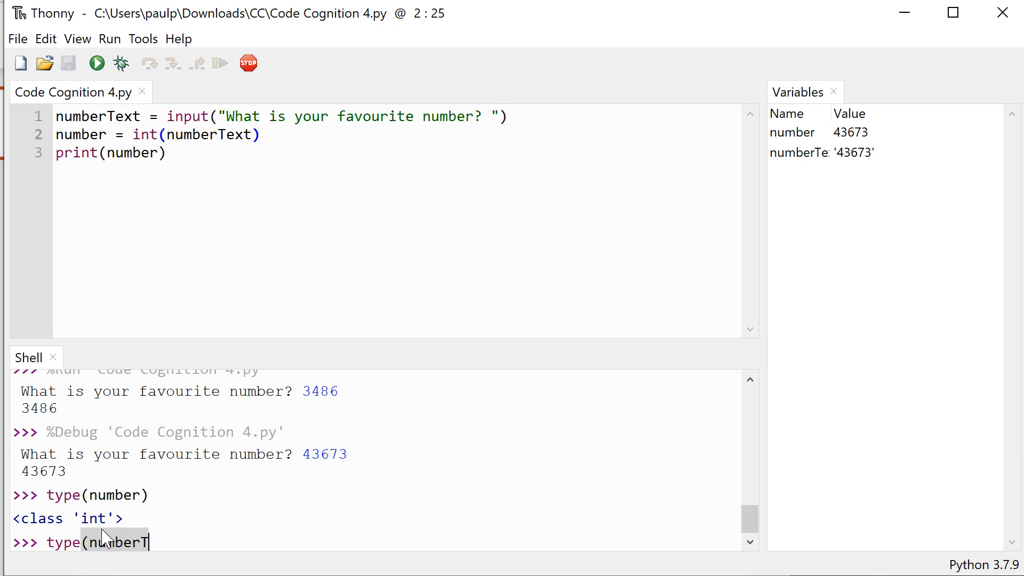
{"action": "type", "text": "ext)"}
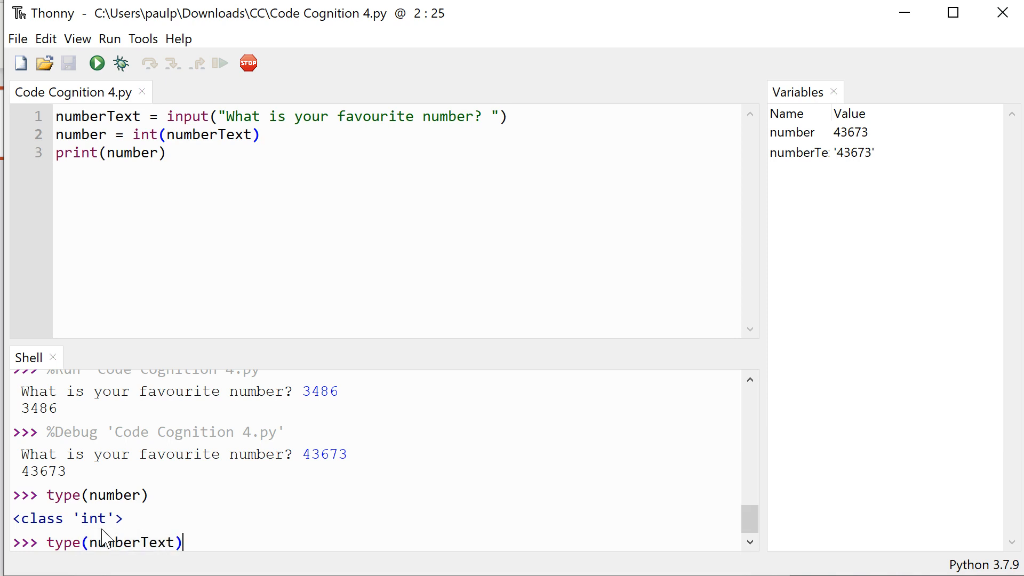
{"action": "key", "text": "Return"}
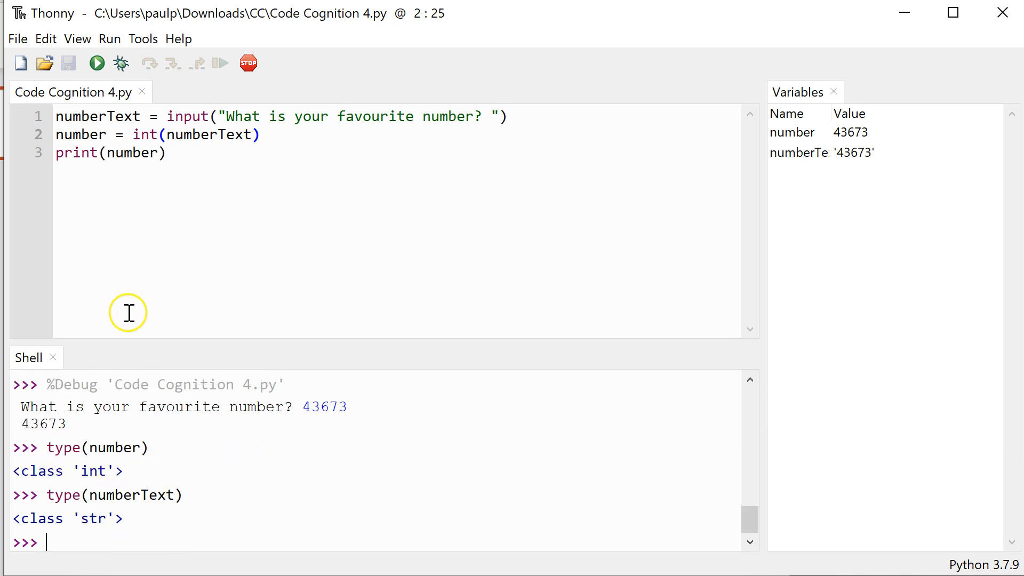
{"action": "left_click", "coordinate": [167, 134]}
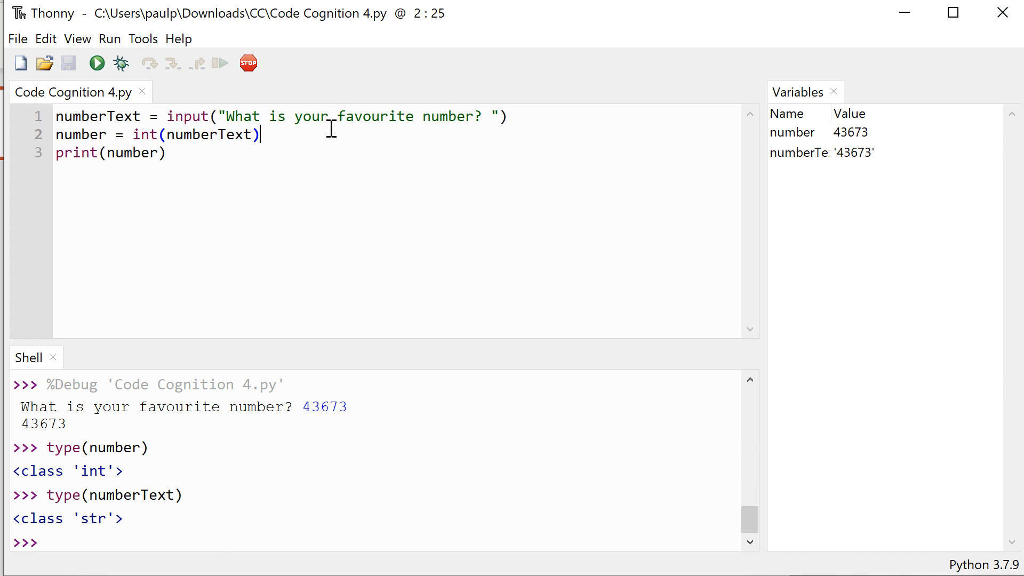
Insert numberfloat= float(numberText) after line 2 and add blank lines at the end
{"action": "key", "text": "Return"}
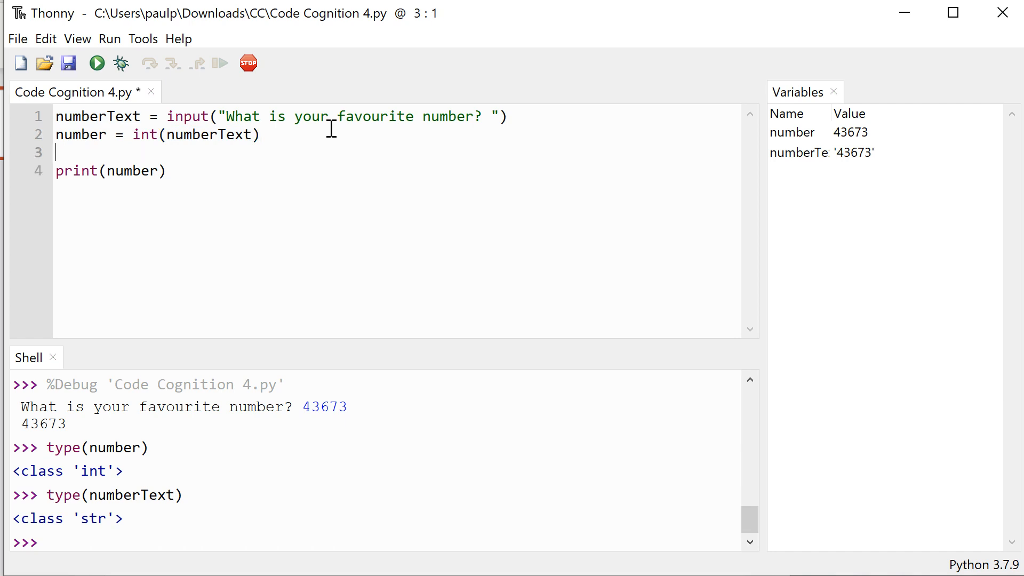
{"action": "type", "text": "numberfloa"}
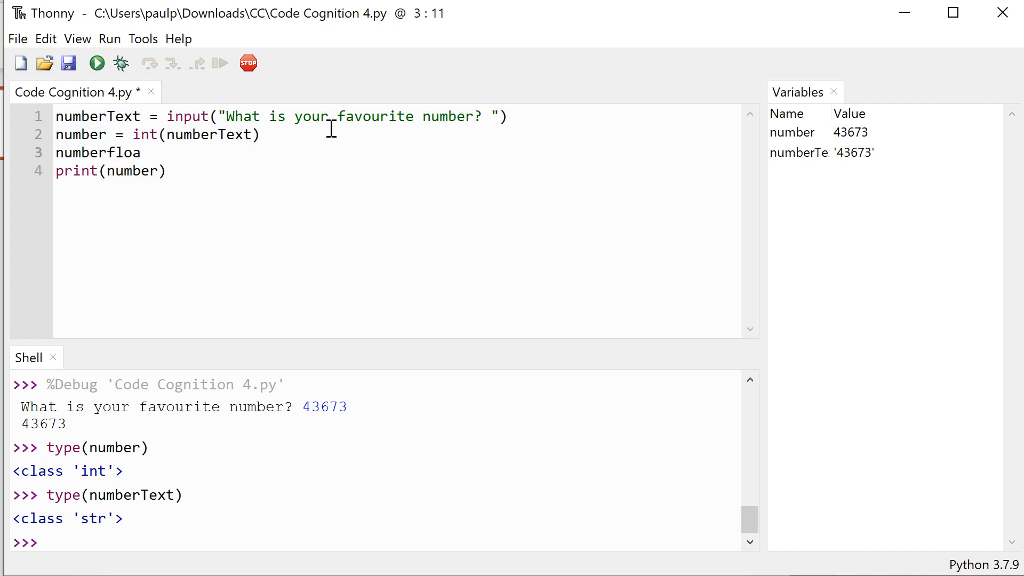
{"action": "type", "text": "t="}
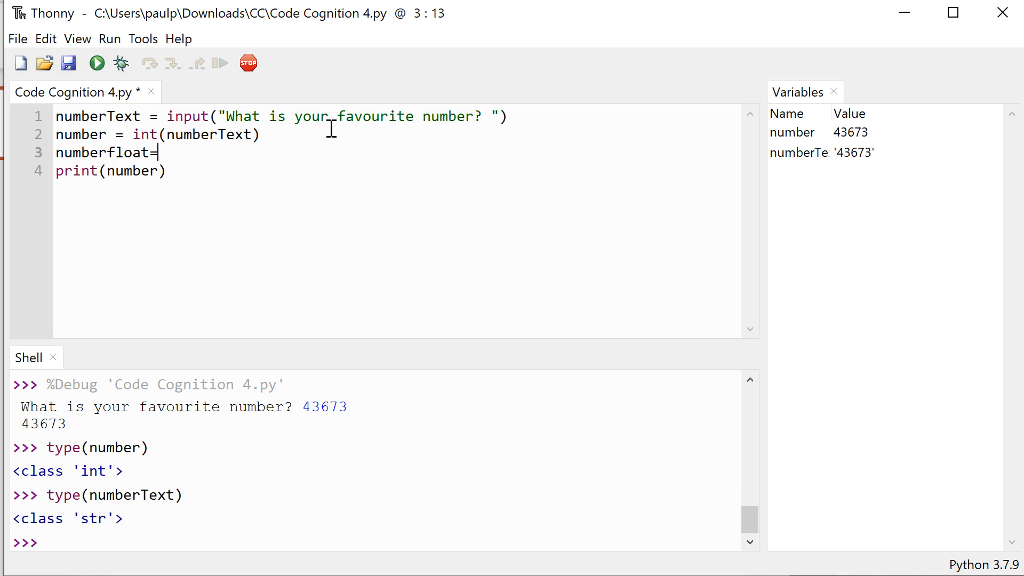
{"action": "type", "text": "float"}
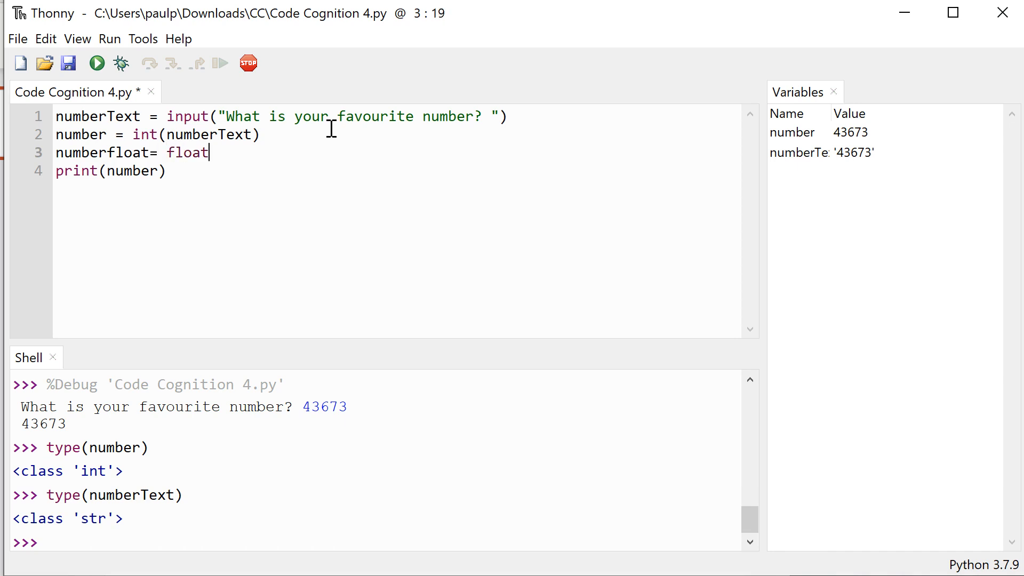
{"action": "type", "text": "(numberT"}
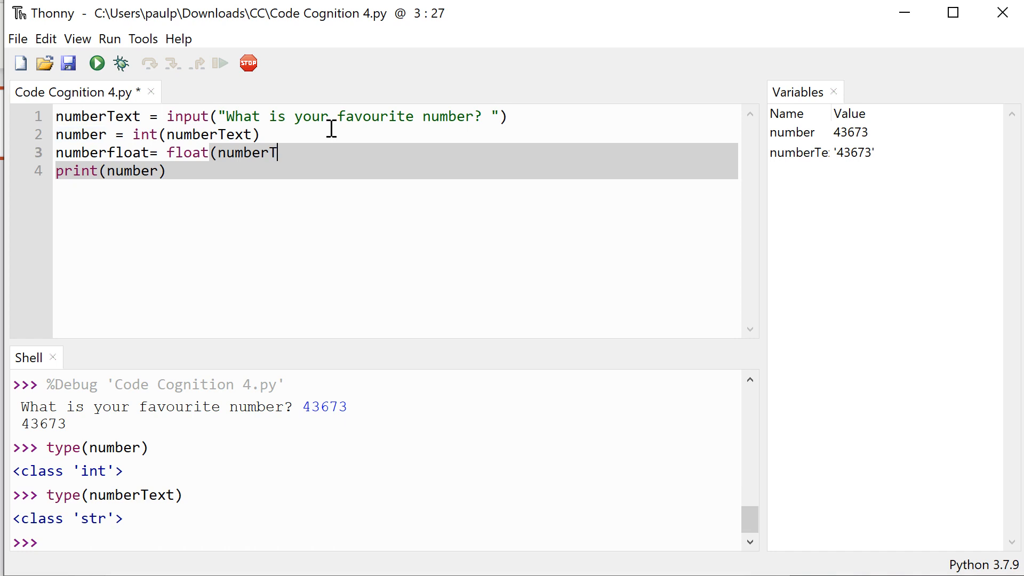
{"action": "type", "text": "ext)"}
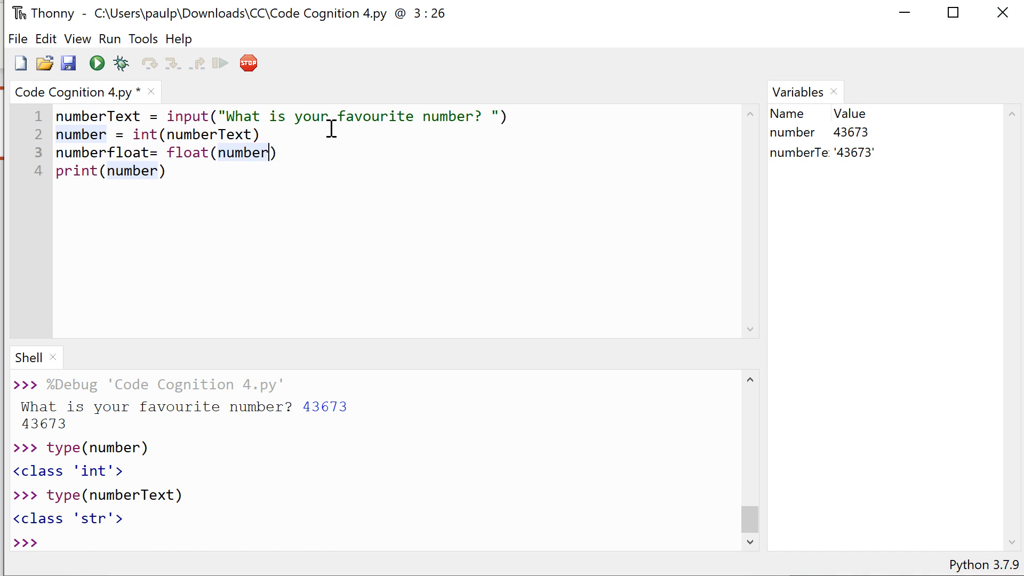
{"action": "key", "text": "Return"}
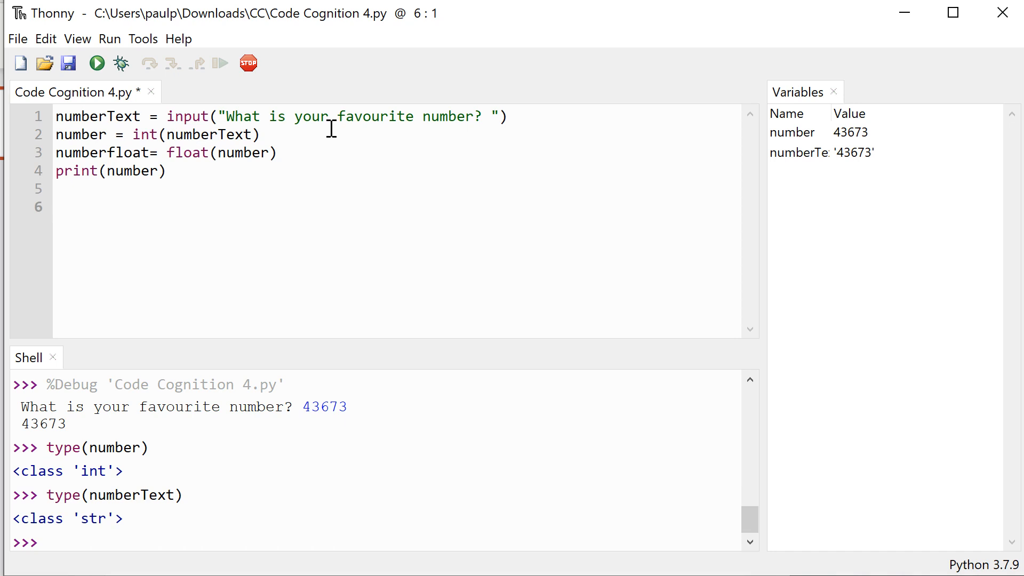
{"action": "left_click", "coordinate": [58, 206]}
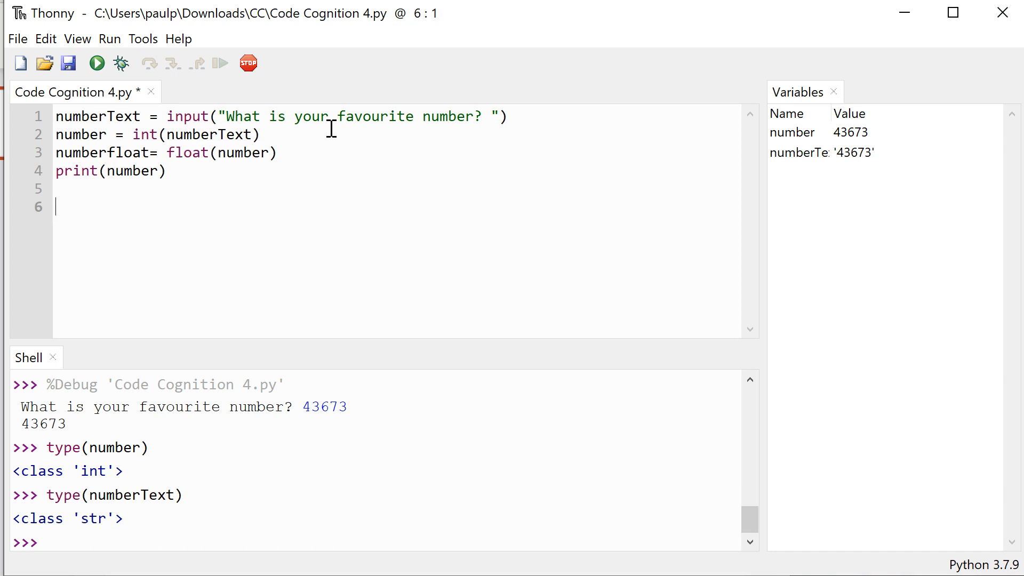
{"action": "left_click", "coordinate": [60, 152]}
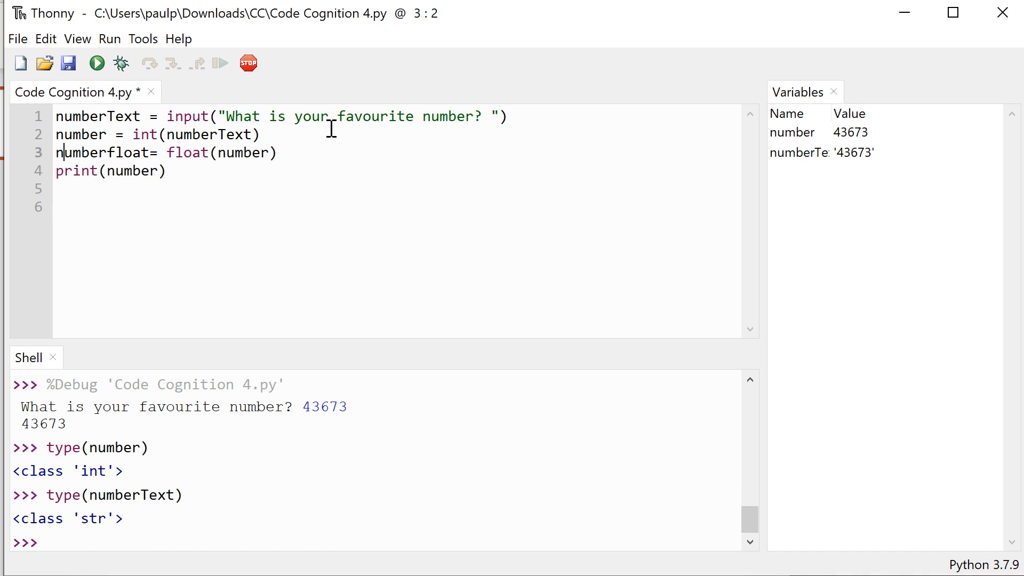
Add a fourth line 'newNumberText = str(number)', fixing the 'neNumberText' typo
{"action": "key", "text": "Return"}
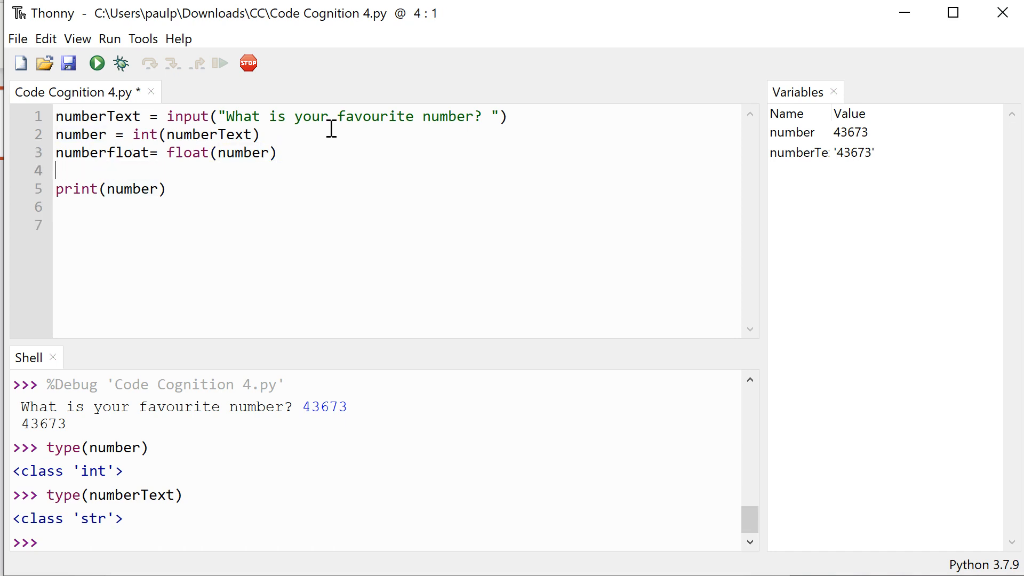
{"action": "type", "text": "n"}
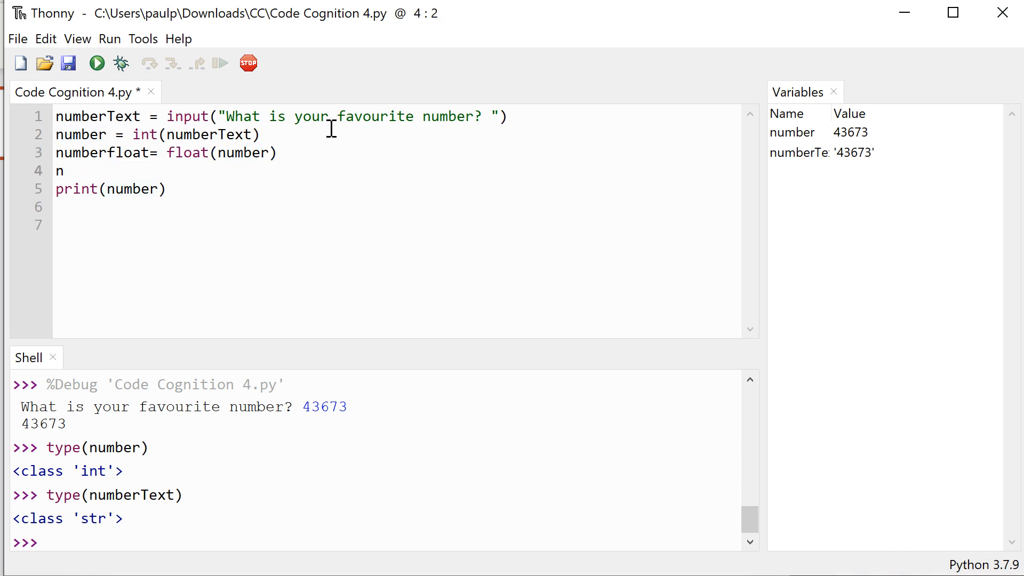
{"action": "type", "text": "eNumber"}
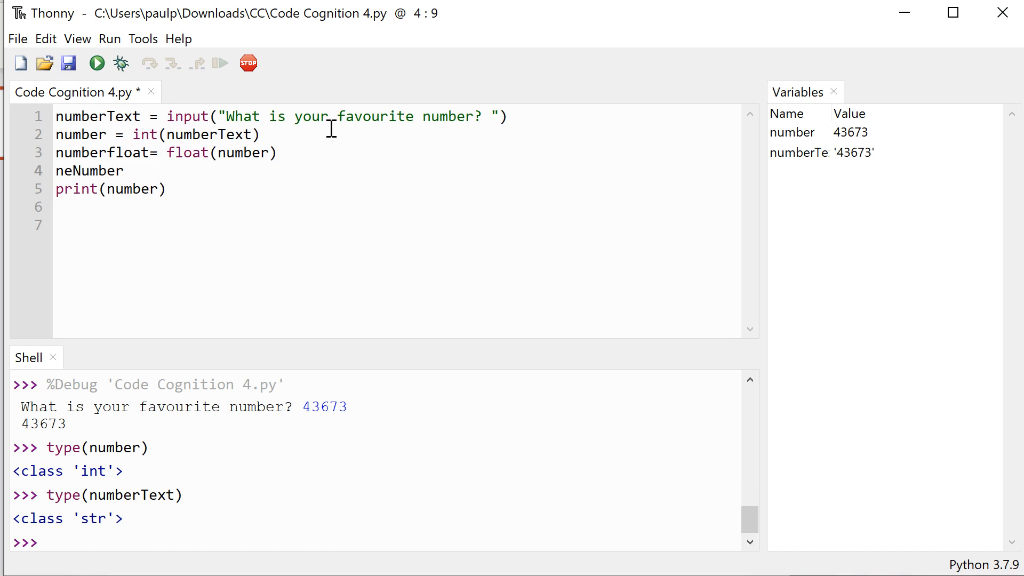
{"action": "type", "text": "Text ="}
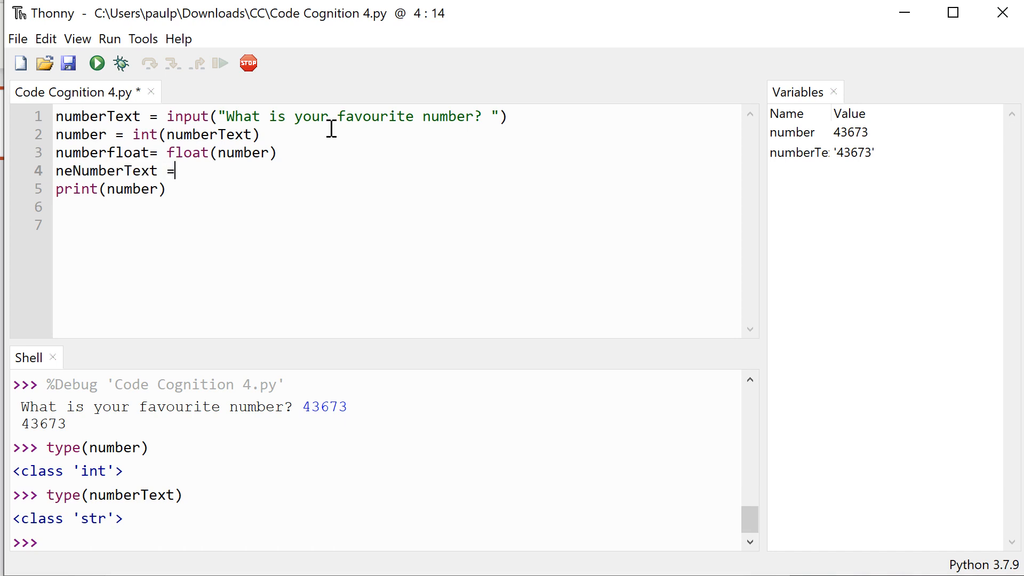
{"action": "type", "text": "str("}
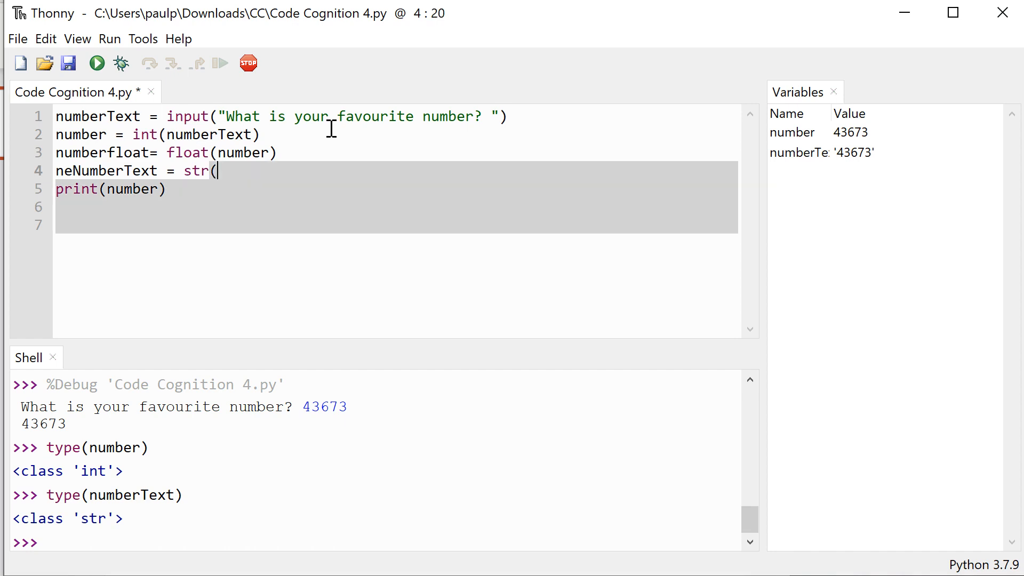
{"action": "type", "text": "number"}
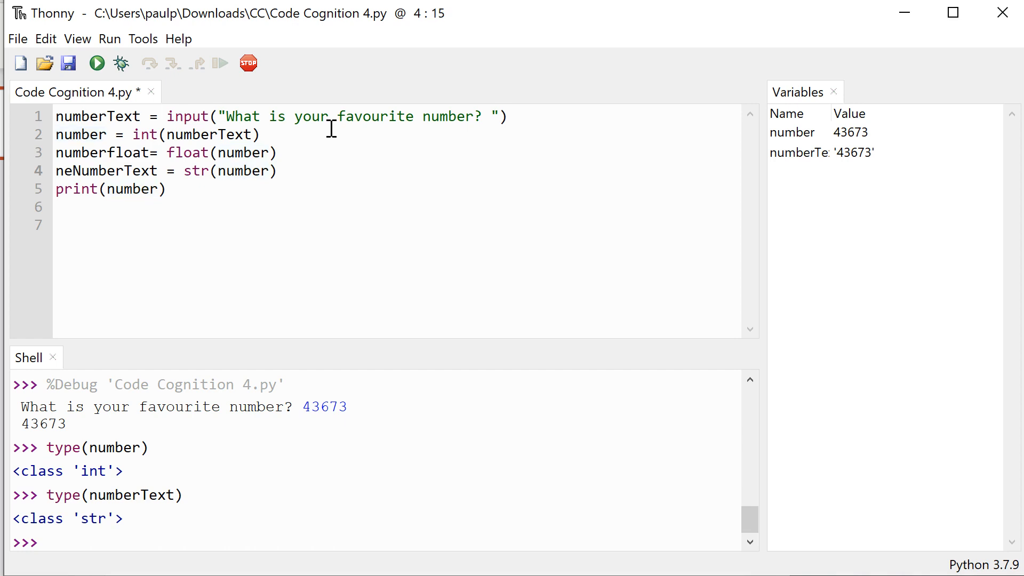
{"action": "left_click", "coordinate": [157, 171]}
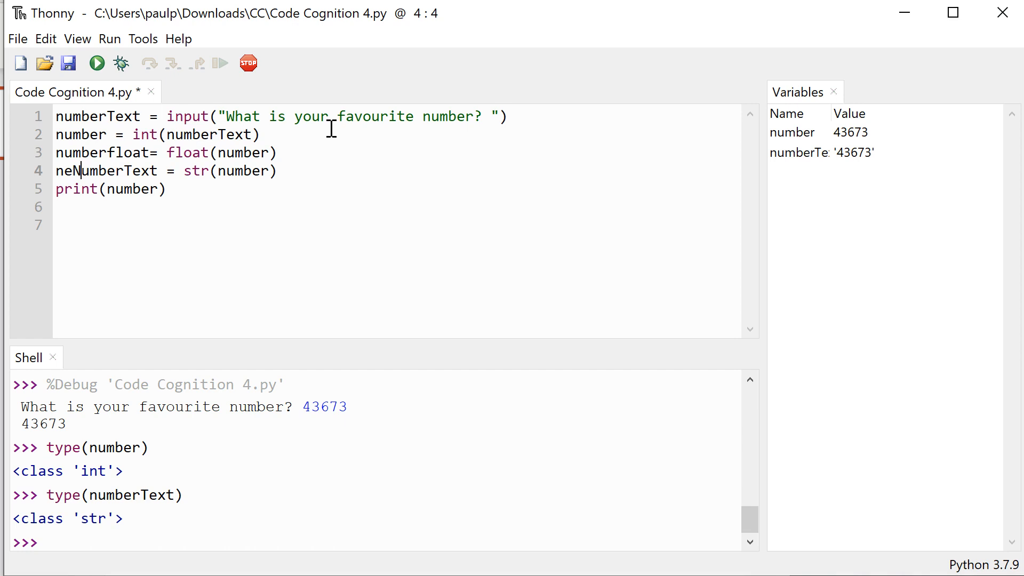
{"action": "type", "text": "w"}
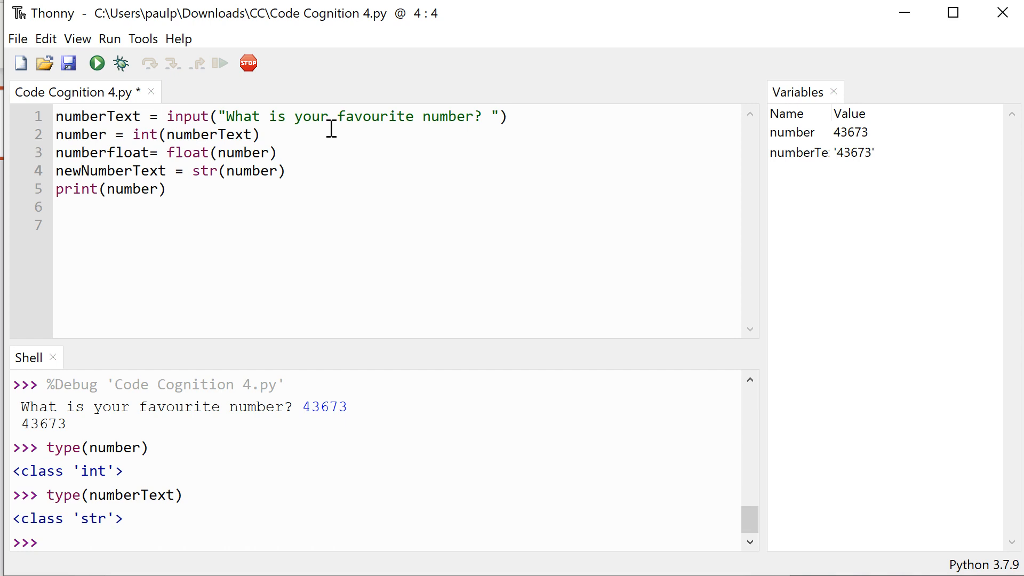
{"action": "left_click", "coordinate": [79, 171]}
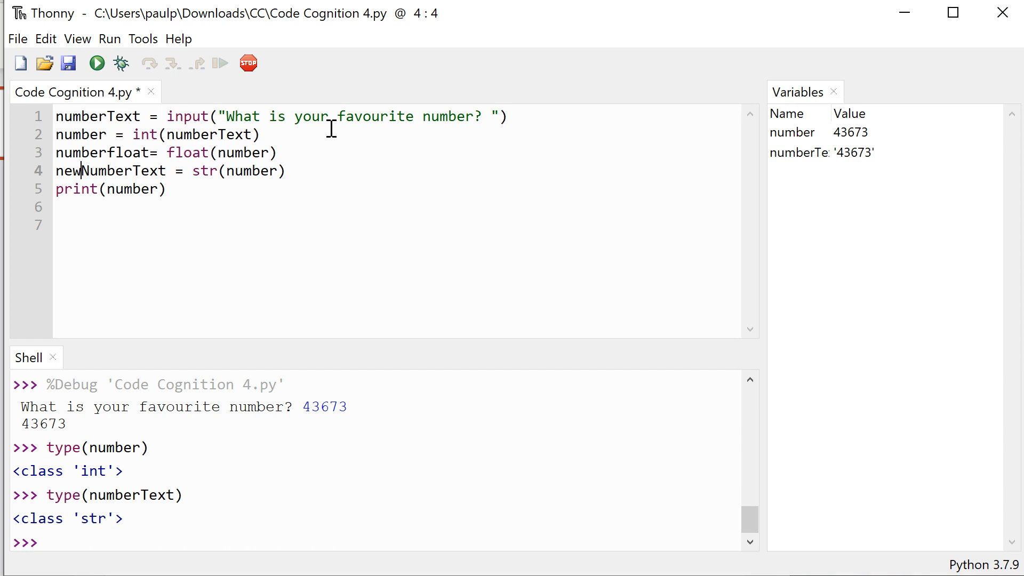